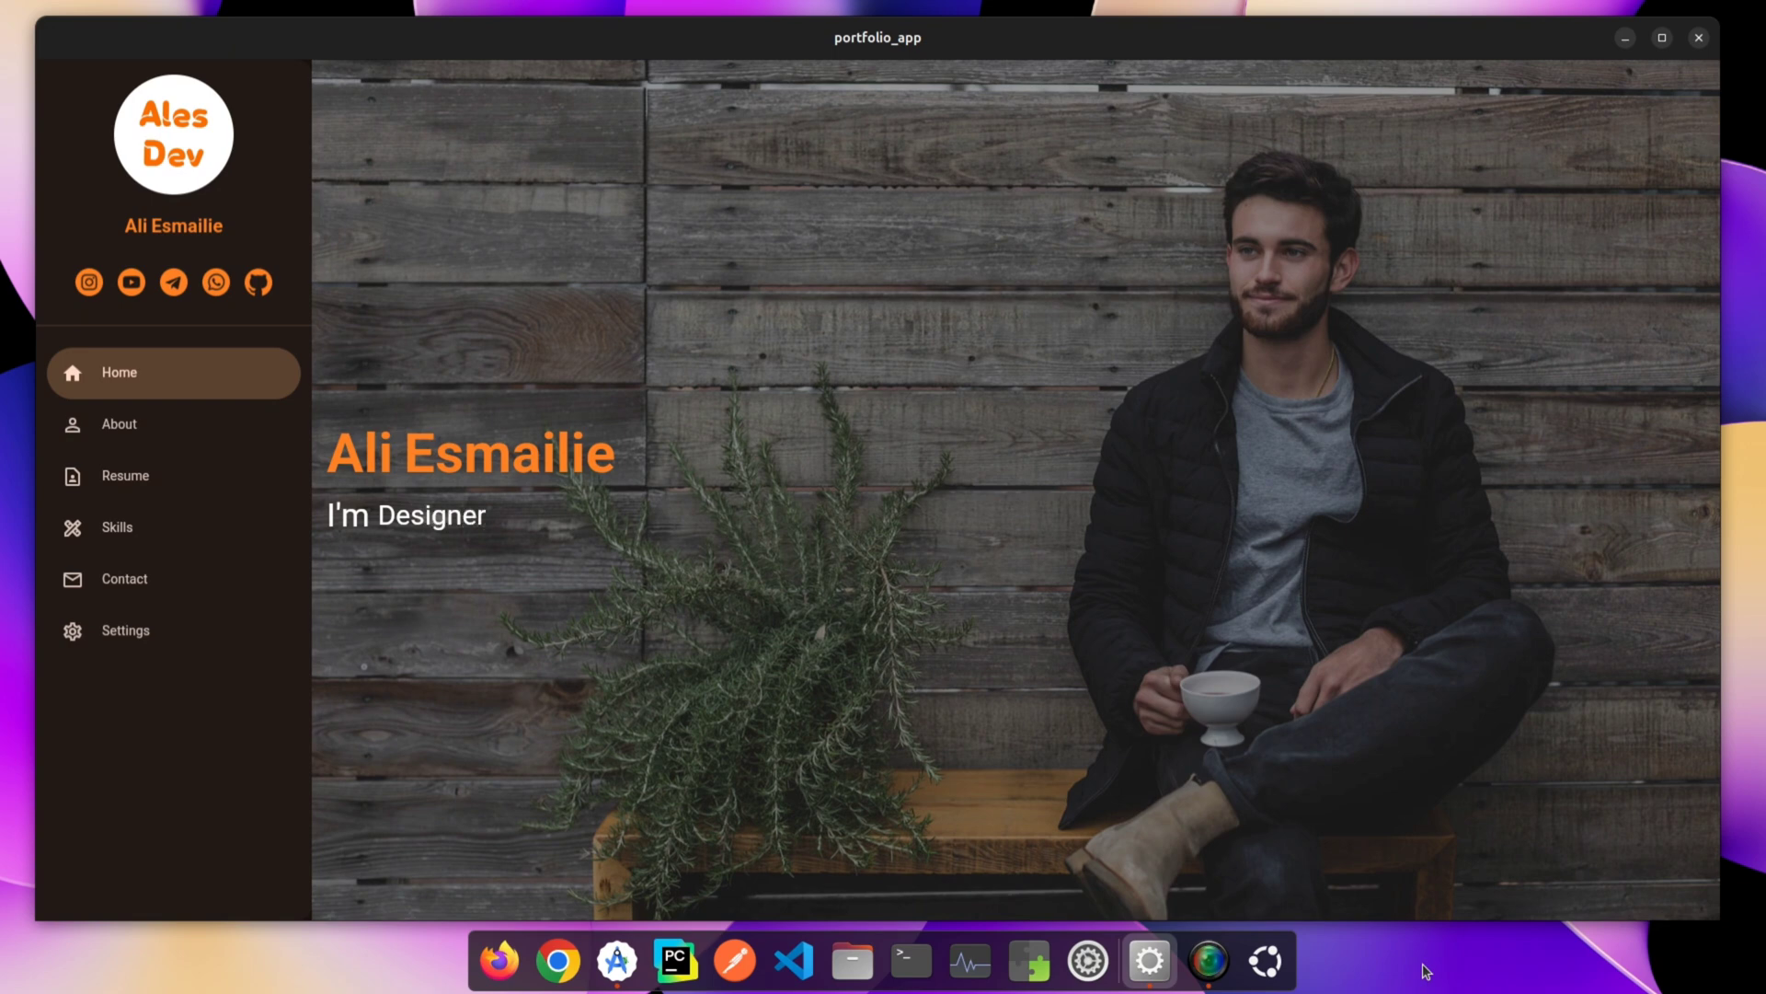
Visit the About, Resume (scrolling down), Skills and Contact pages from the navigation rail.
text(Freelanc)
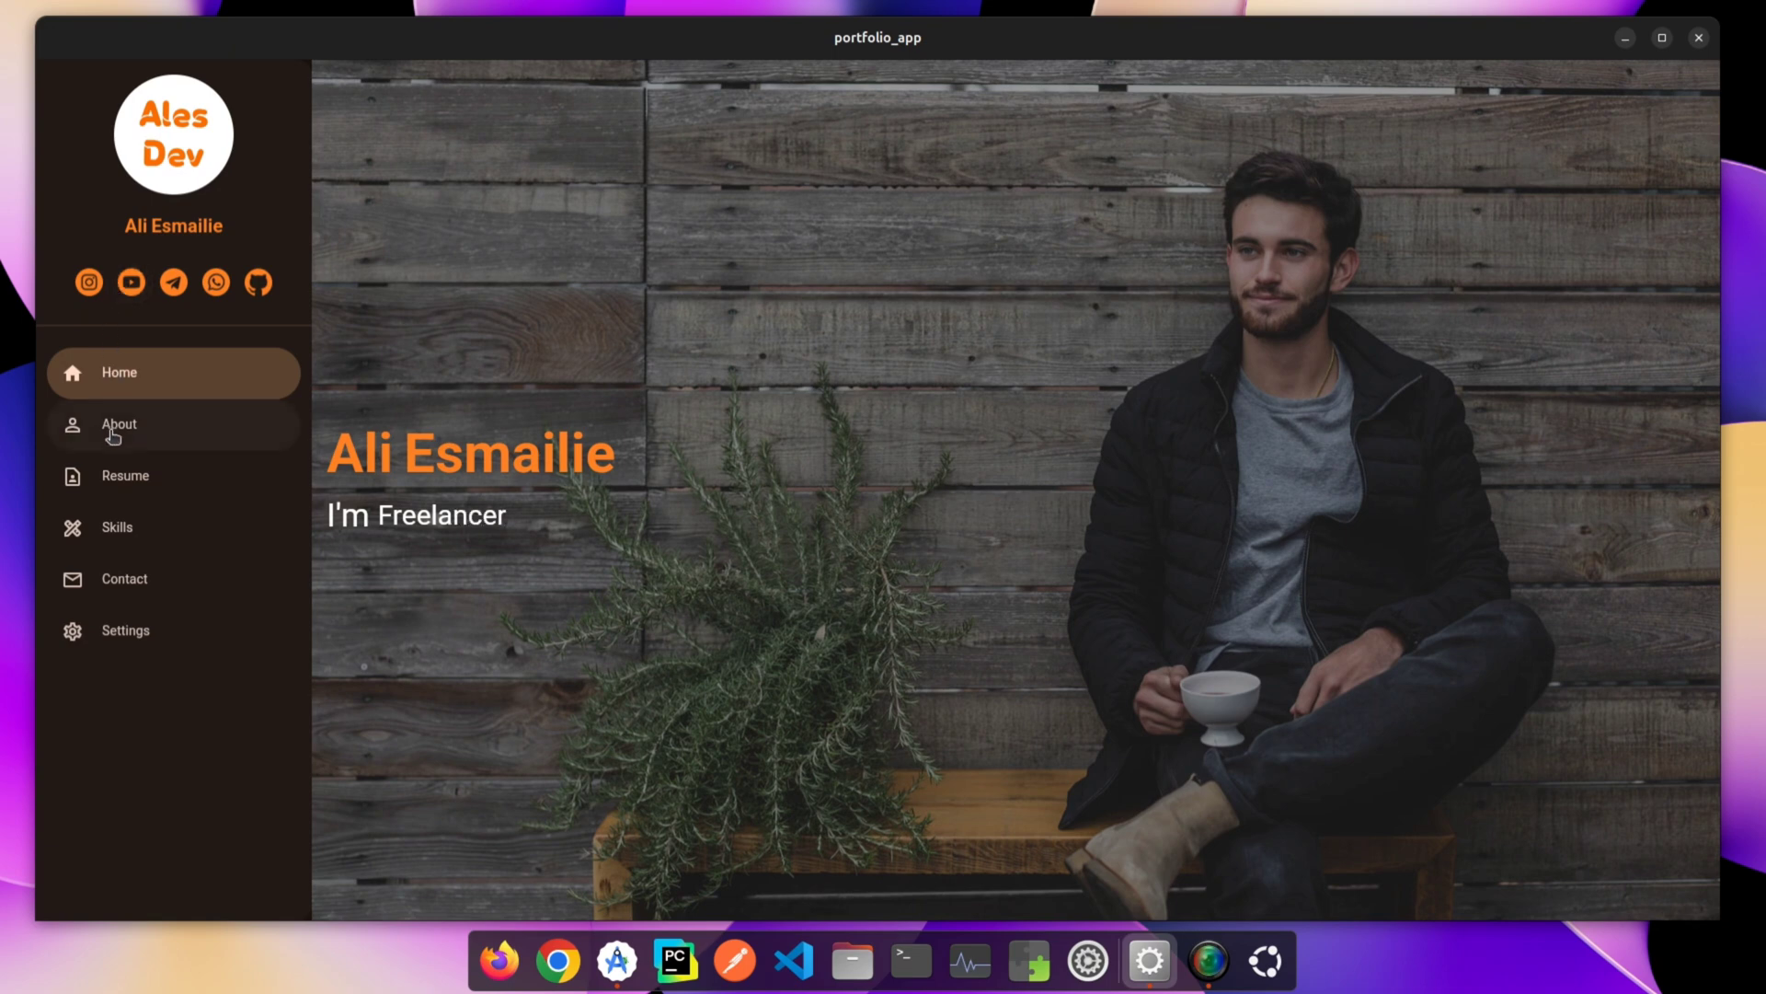
click(118, 425)
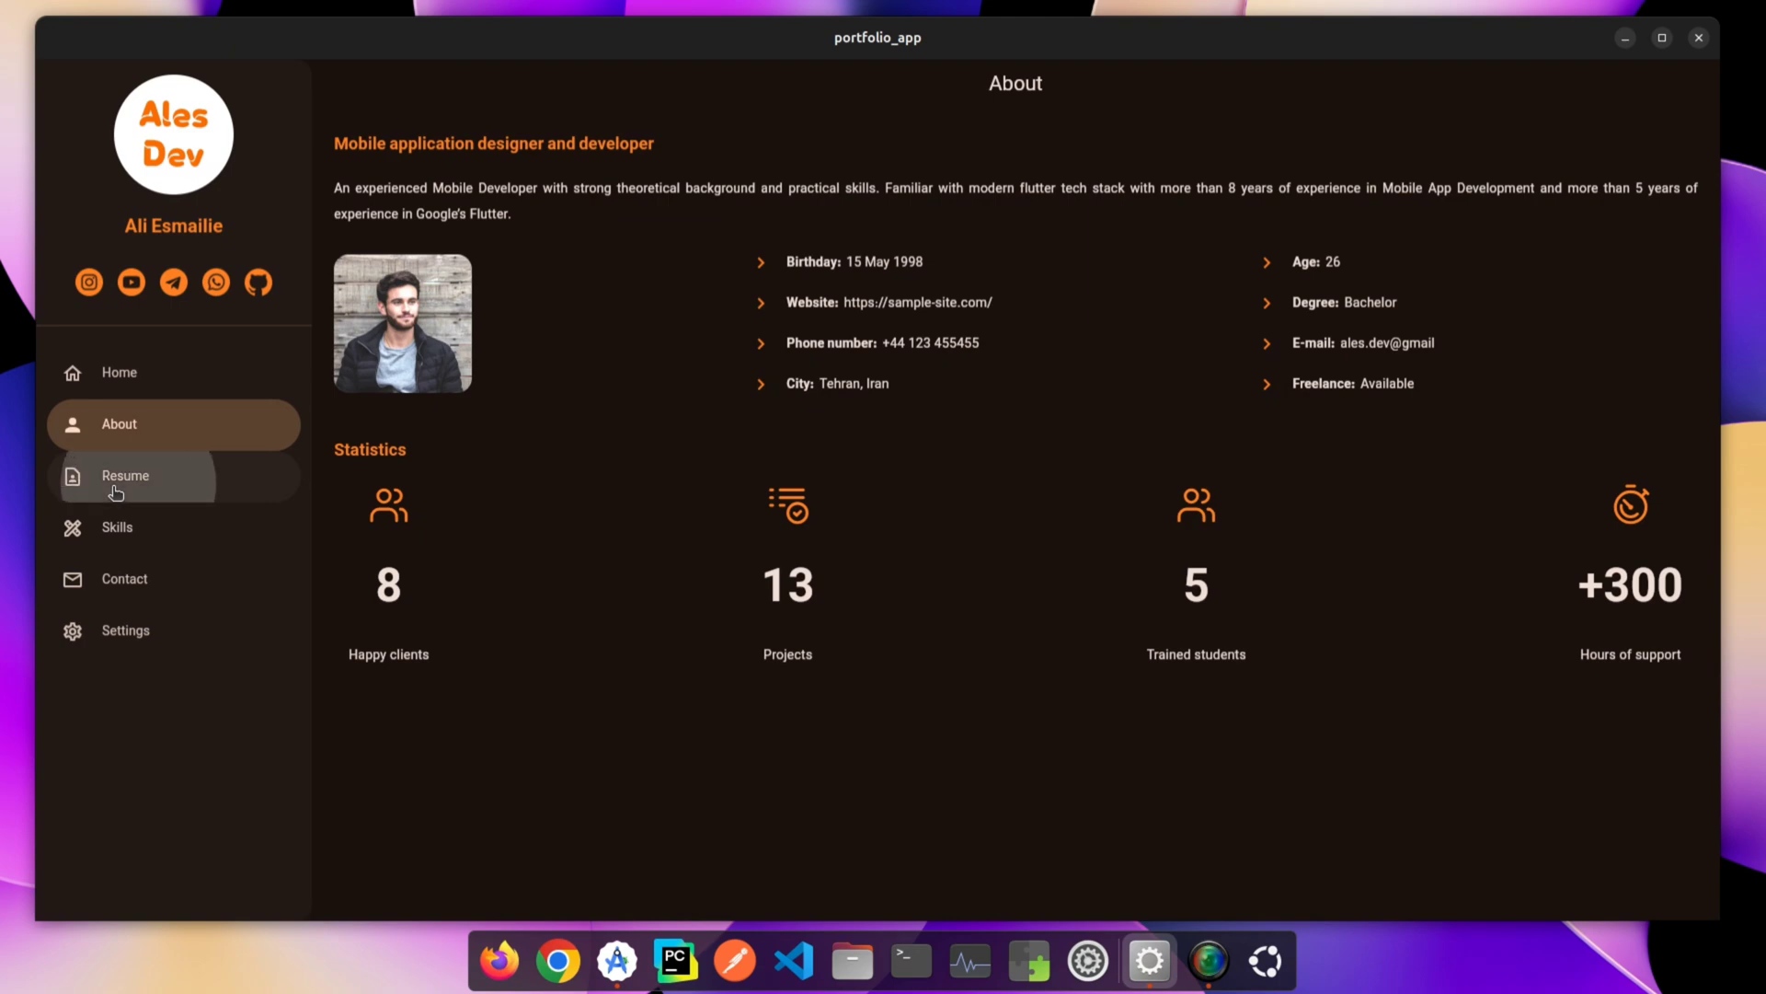
click(125, 475)
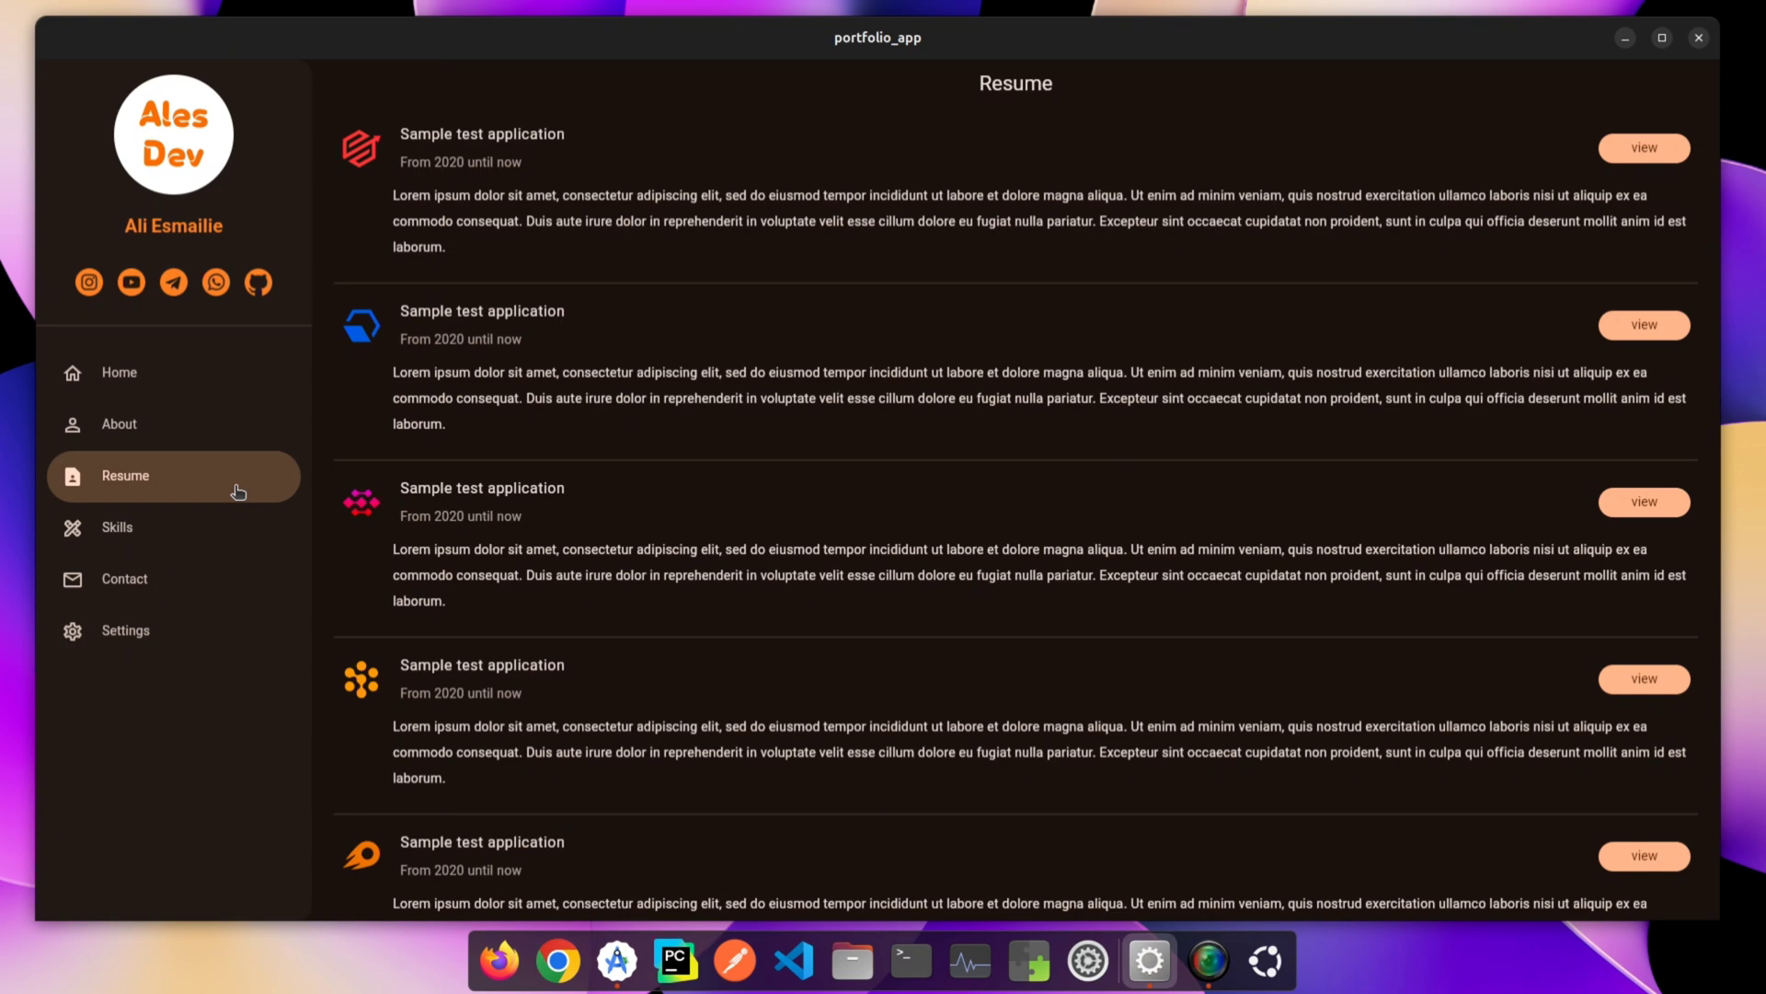
scroll(down, 3)
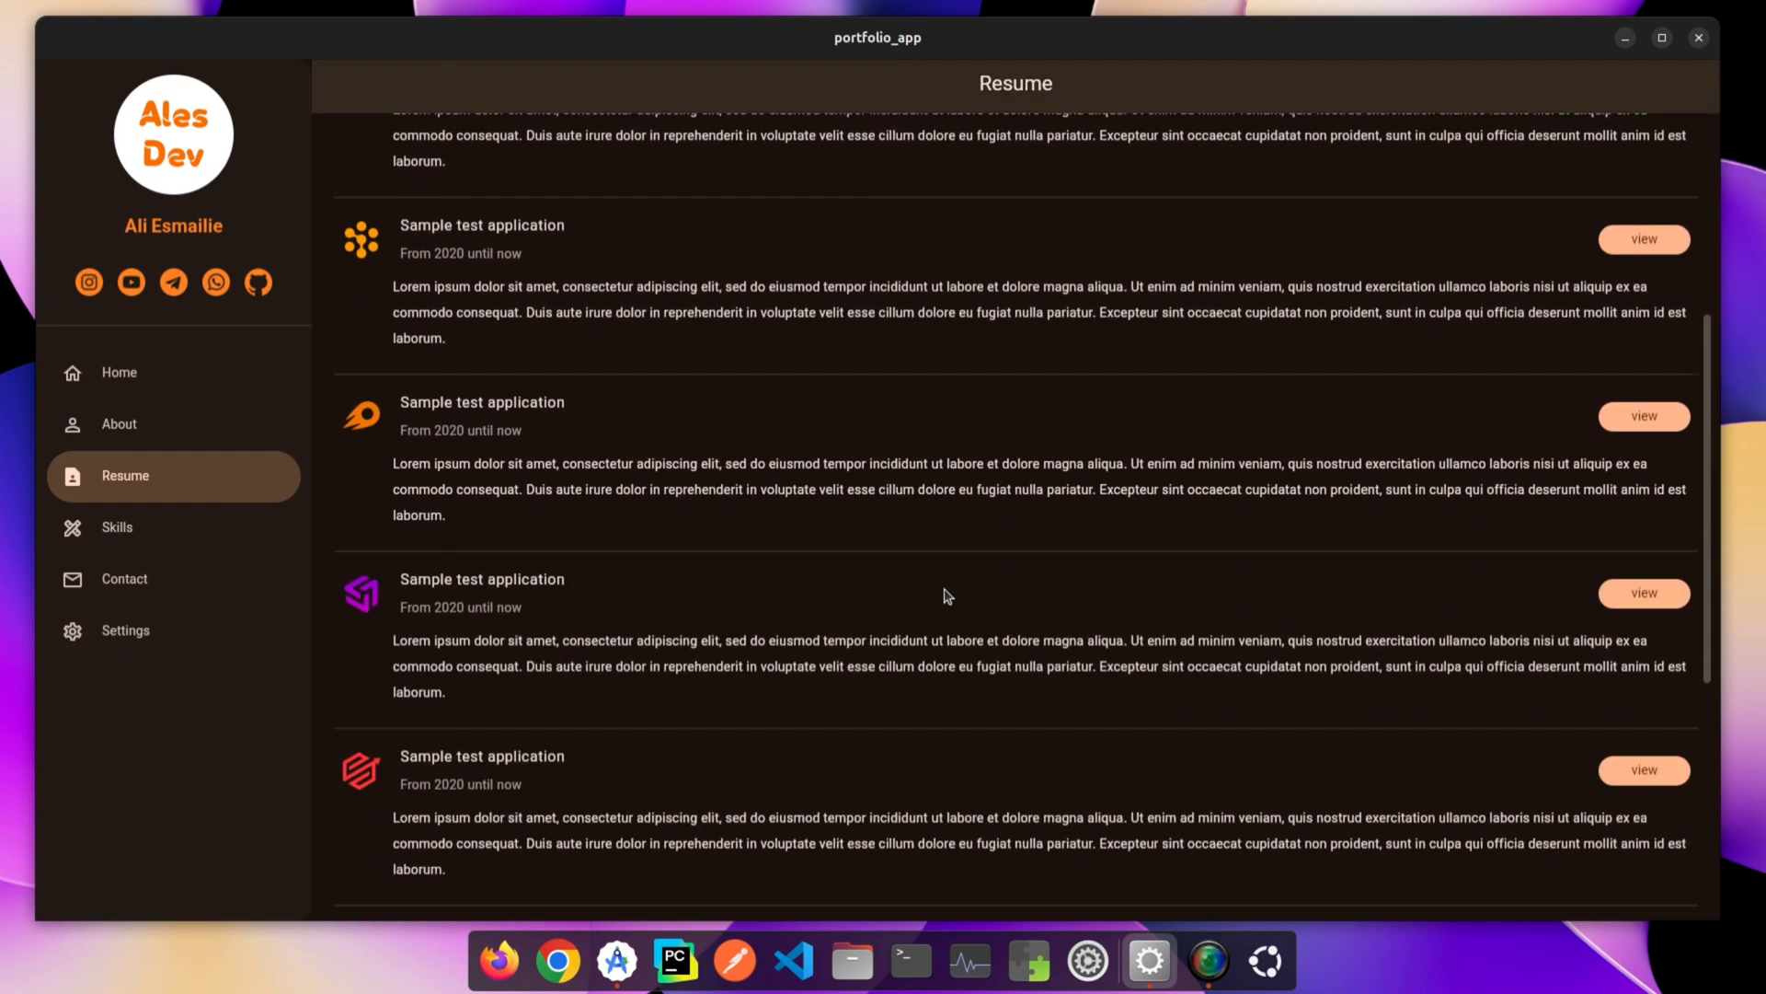
scroll(down, 3)
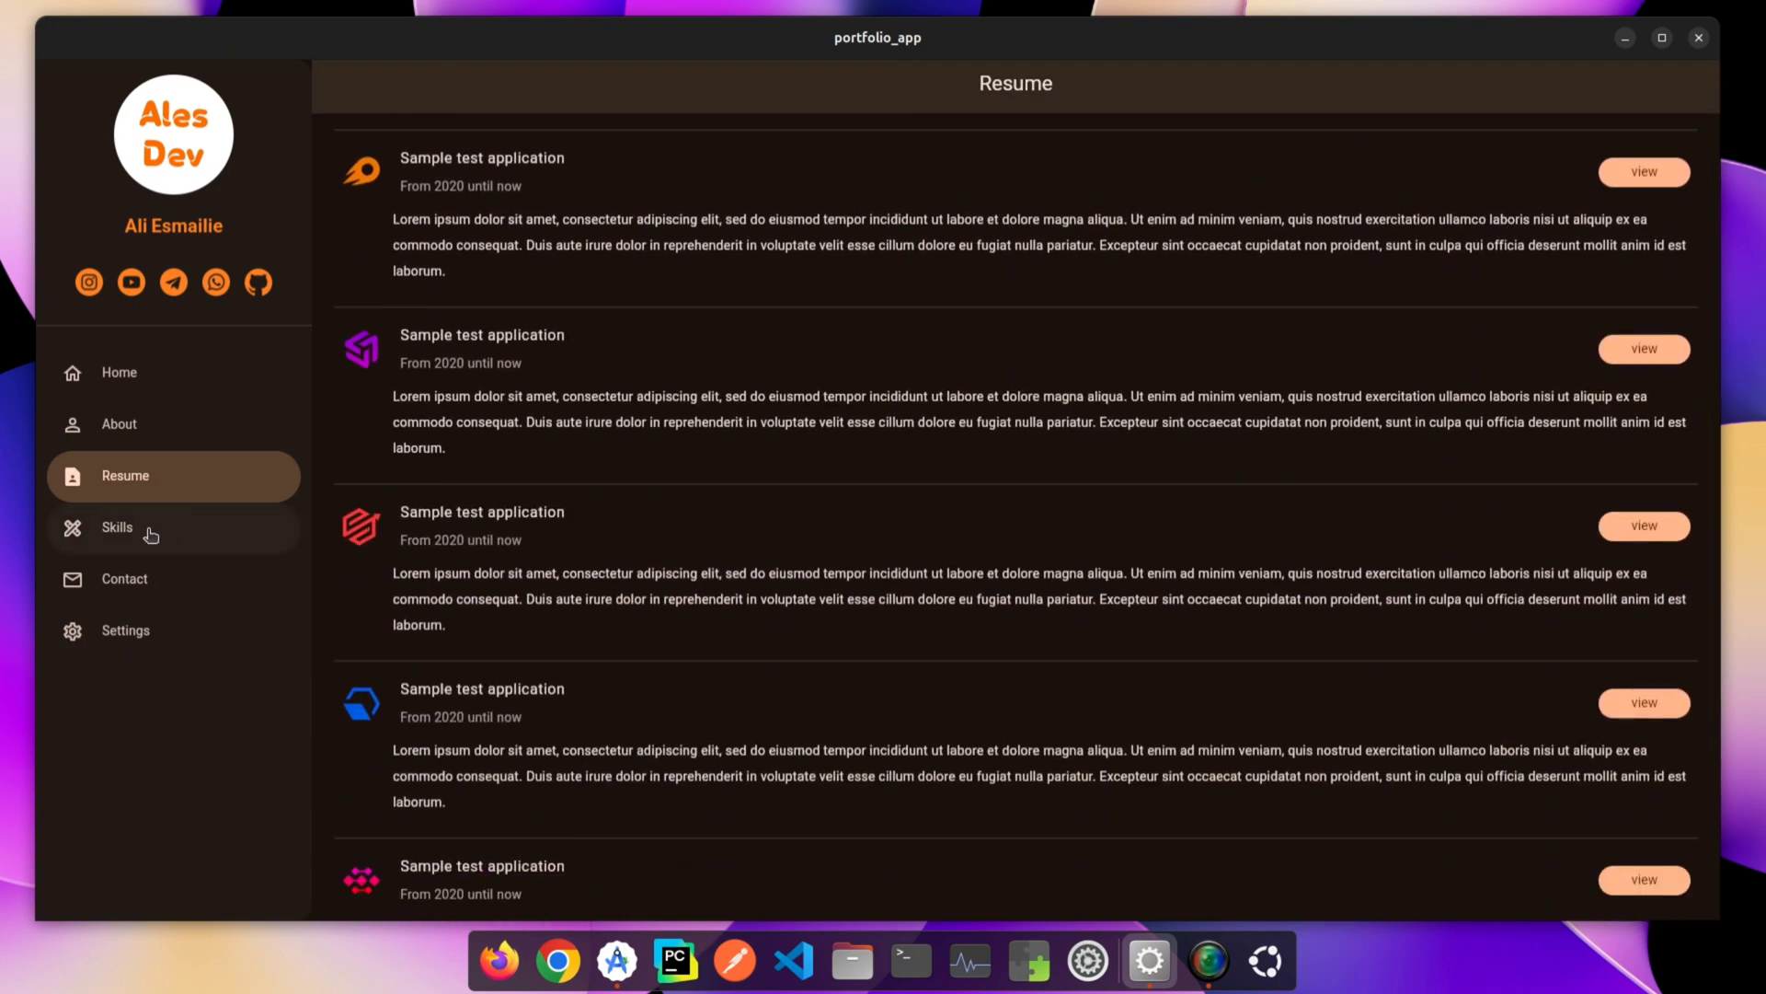
click(117, 527)
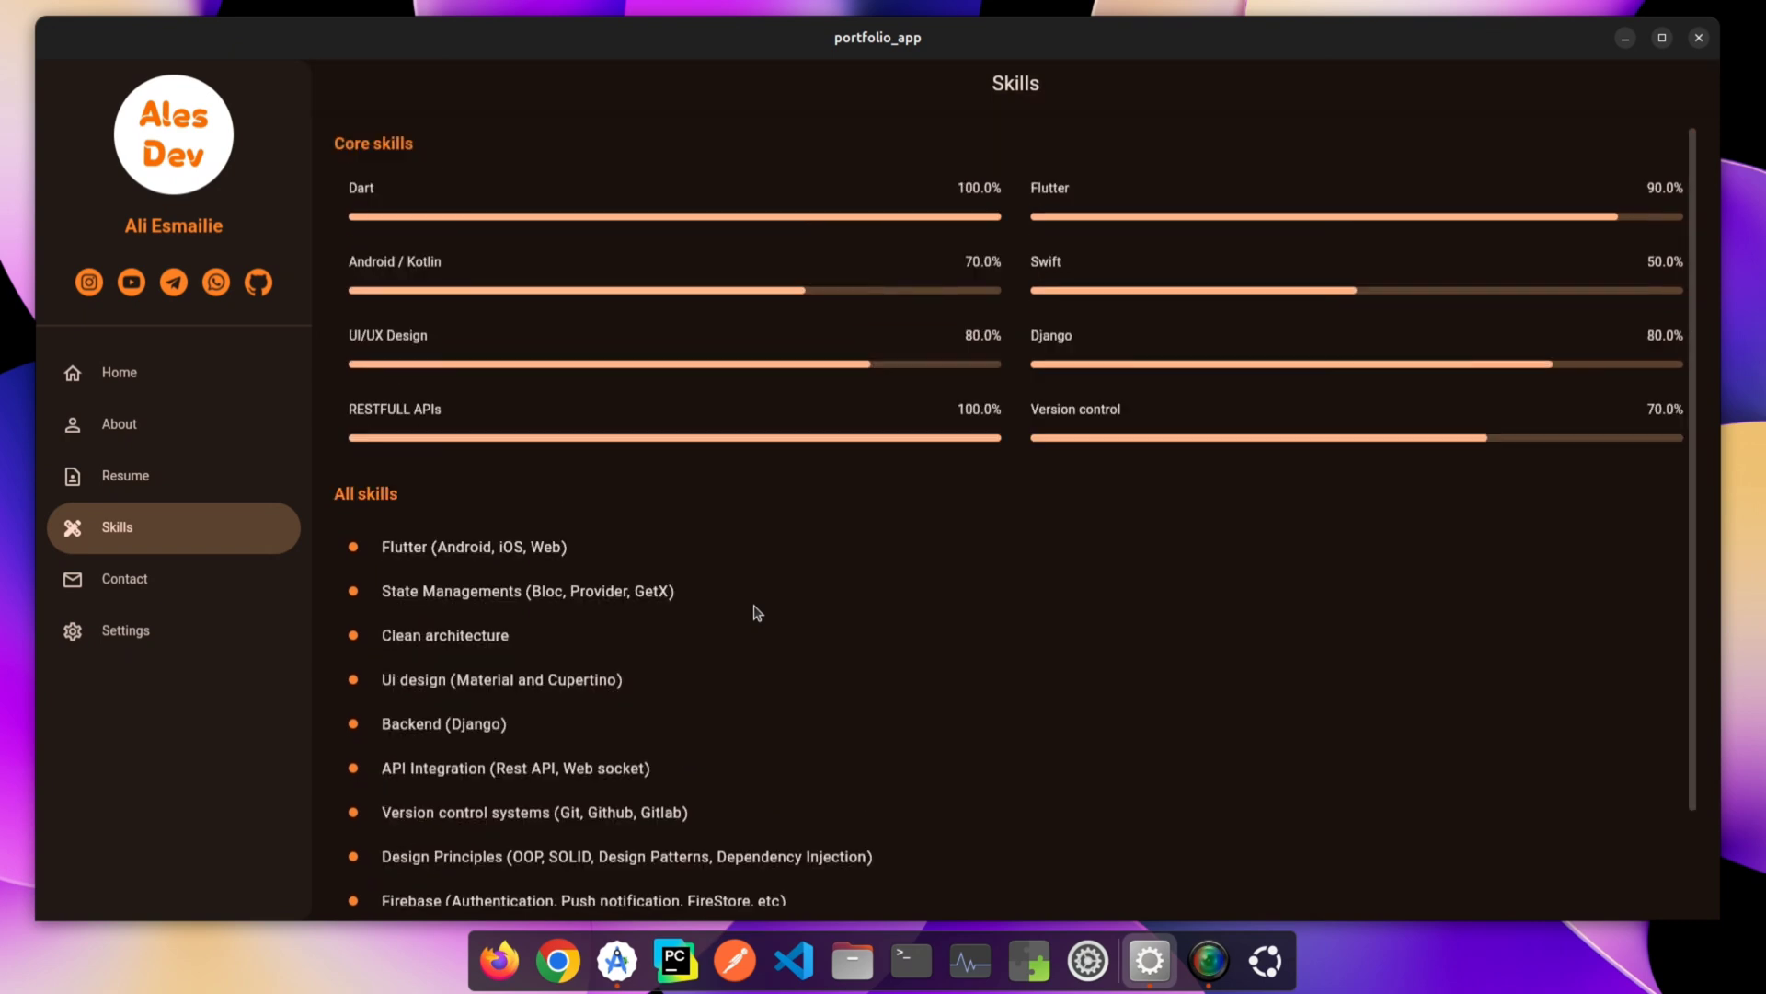
mouse_move(155, 599)
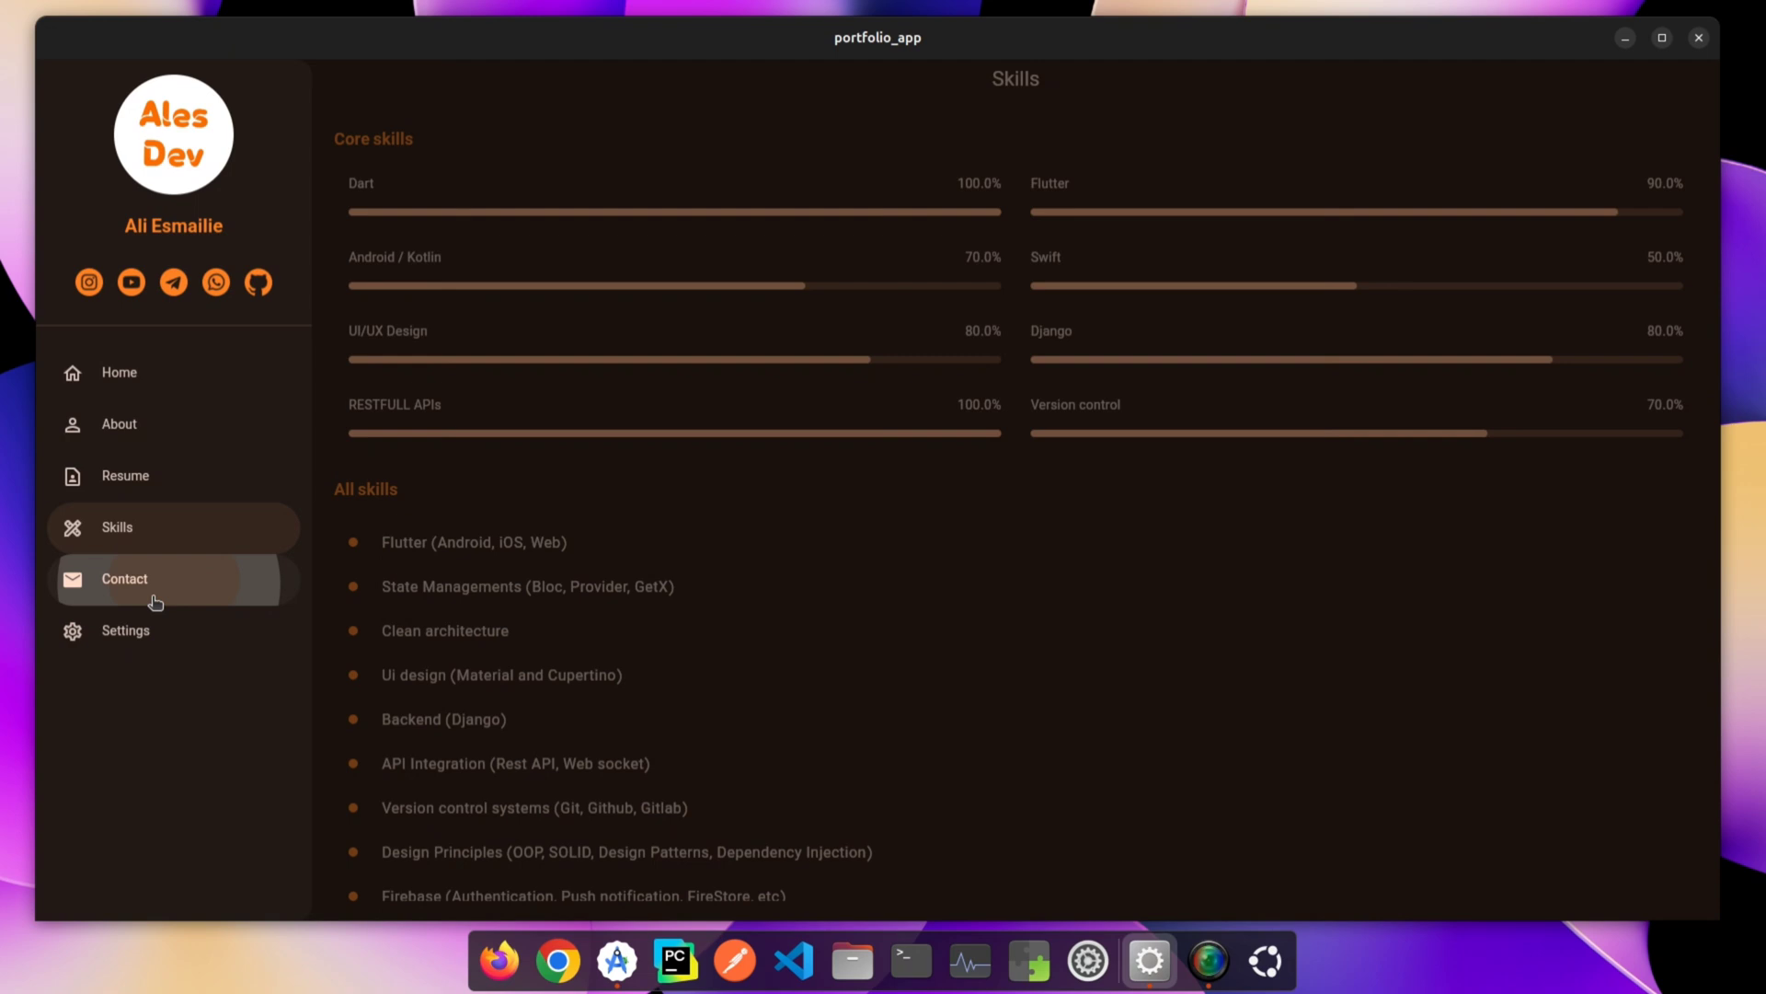
click(124, 578)
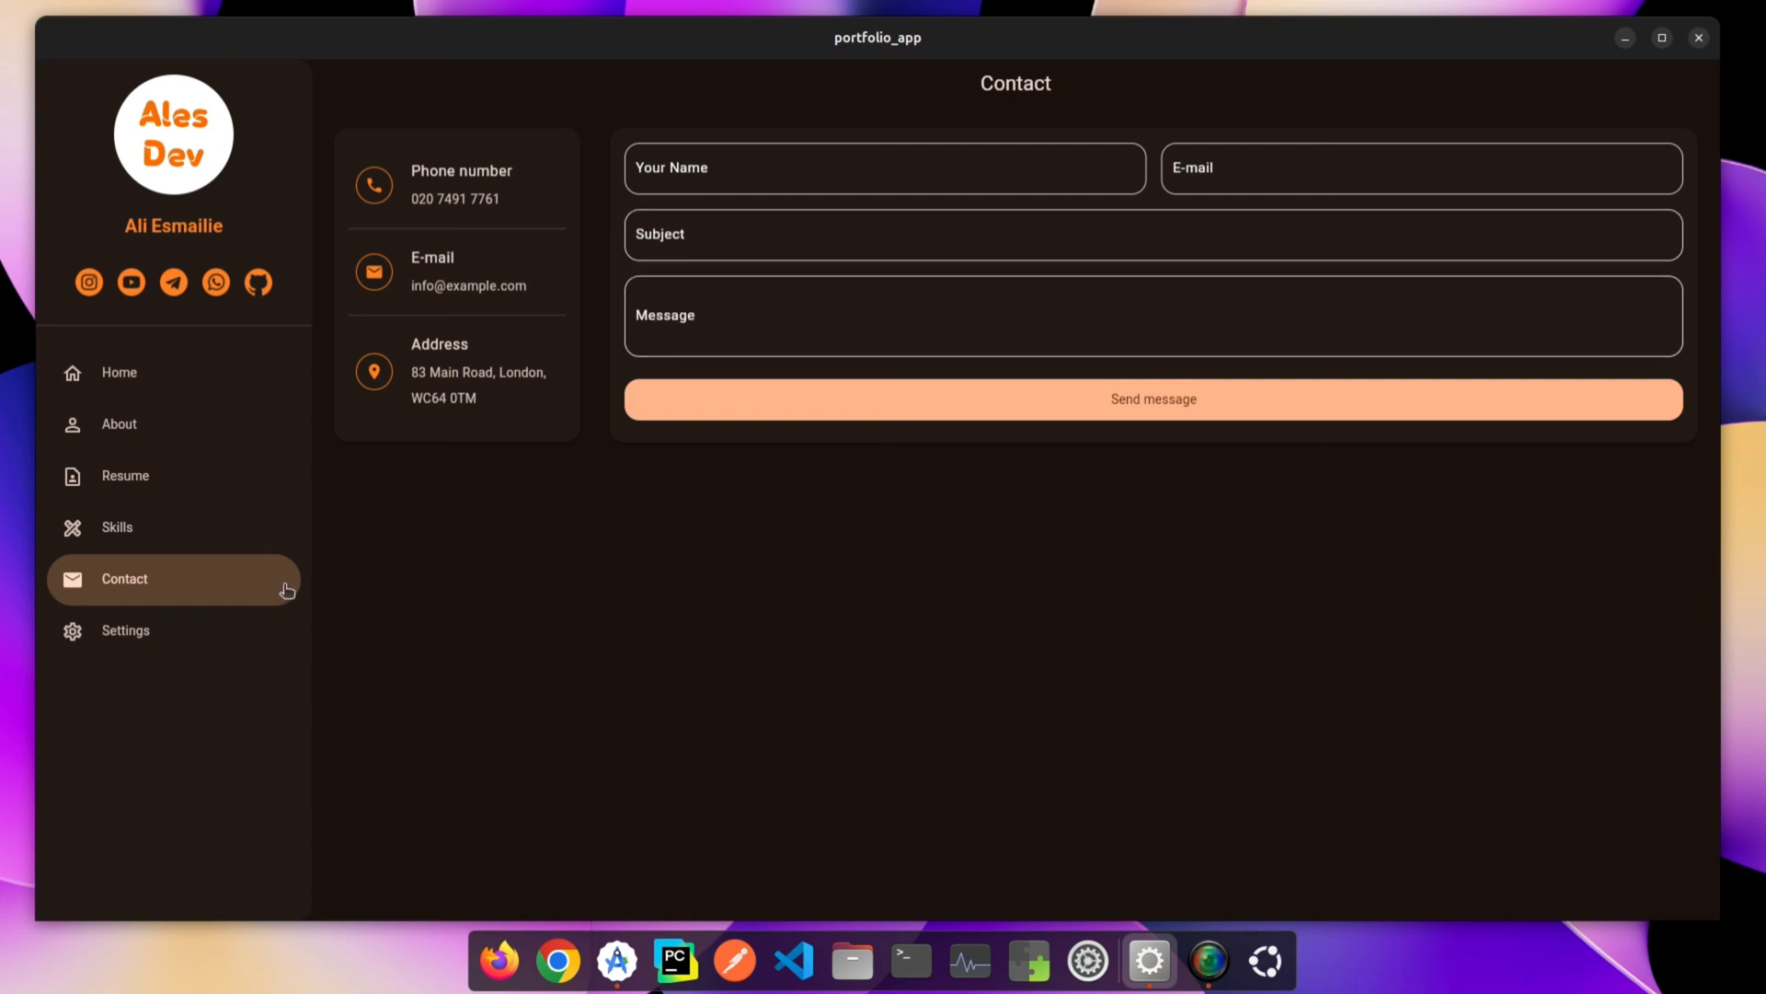
On Settings, toggle the theme mode, then browse Home, About and Skills and return.
click(125, 629)
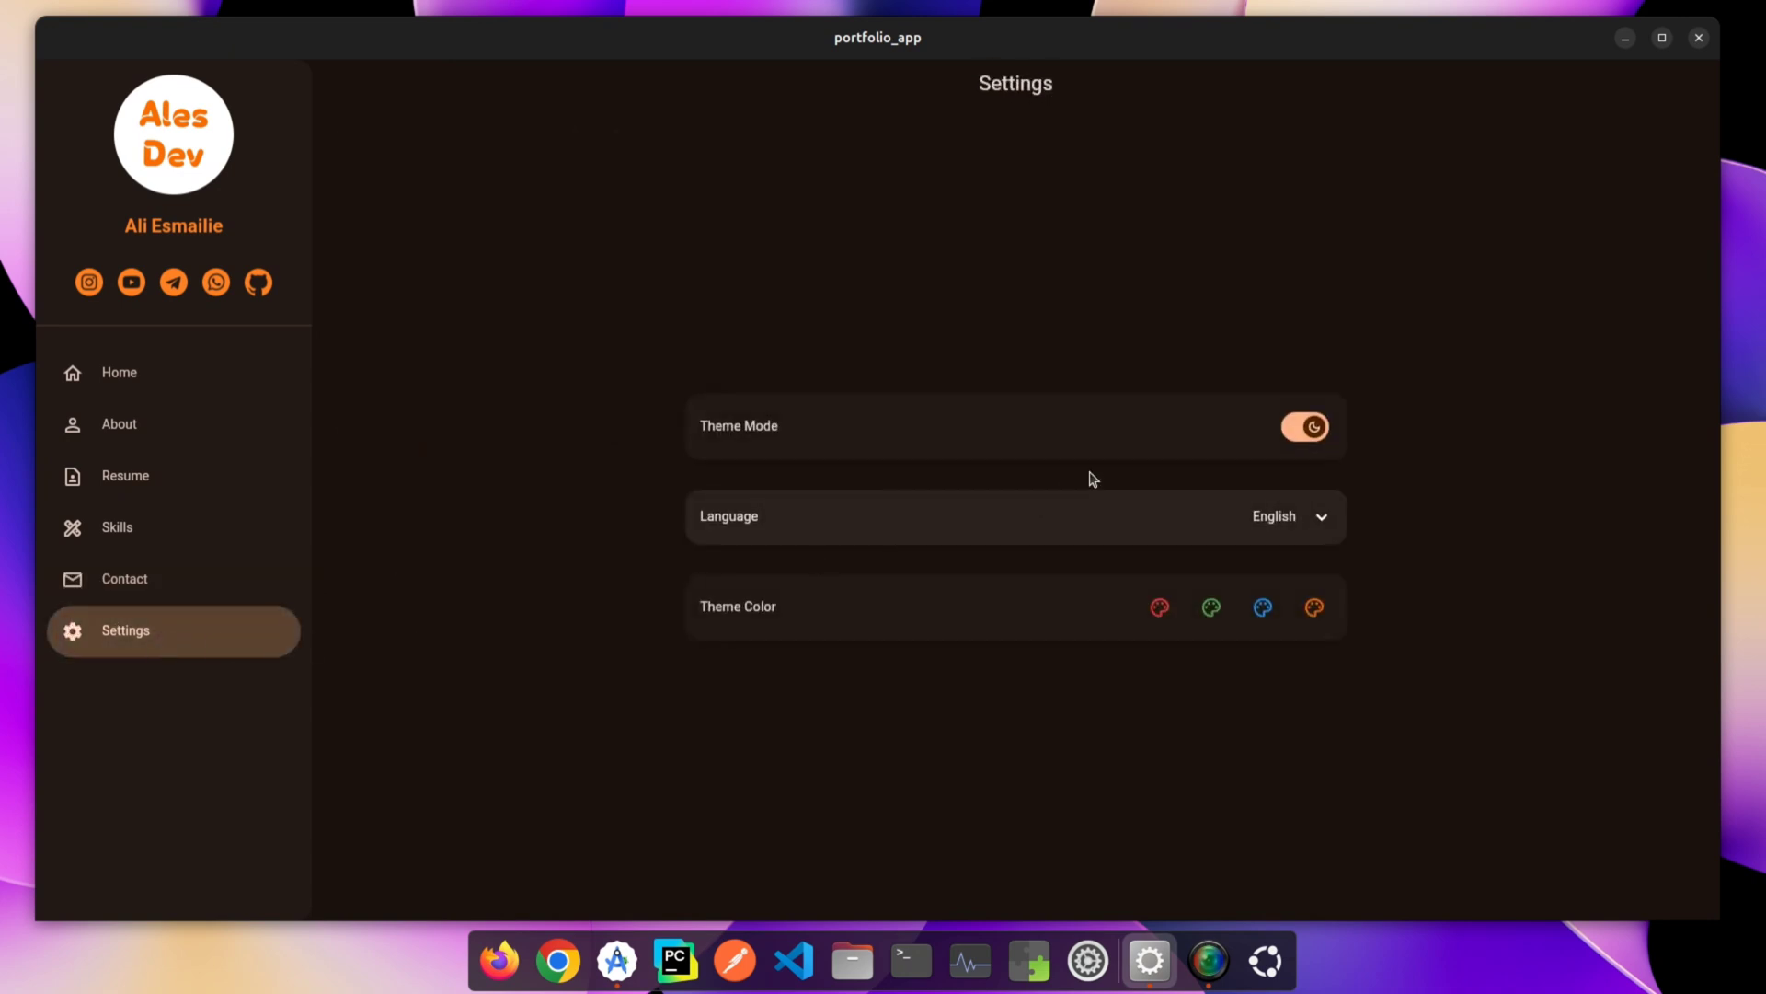
click(1304, 426)
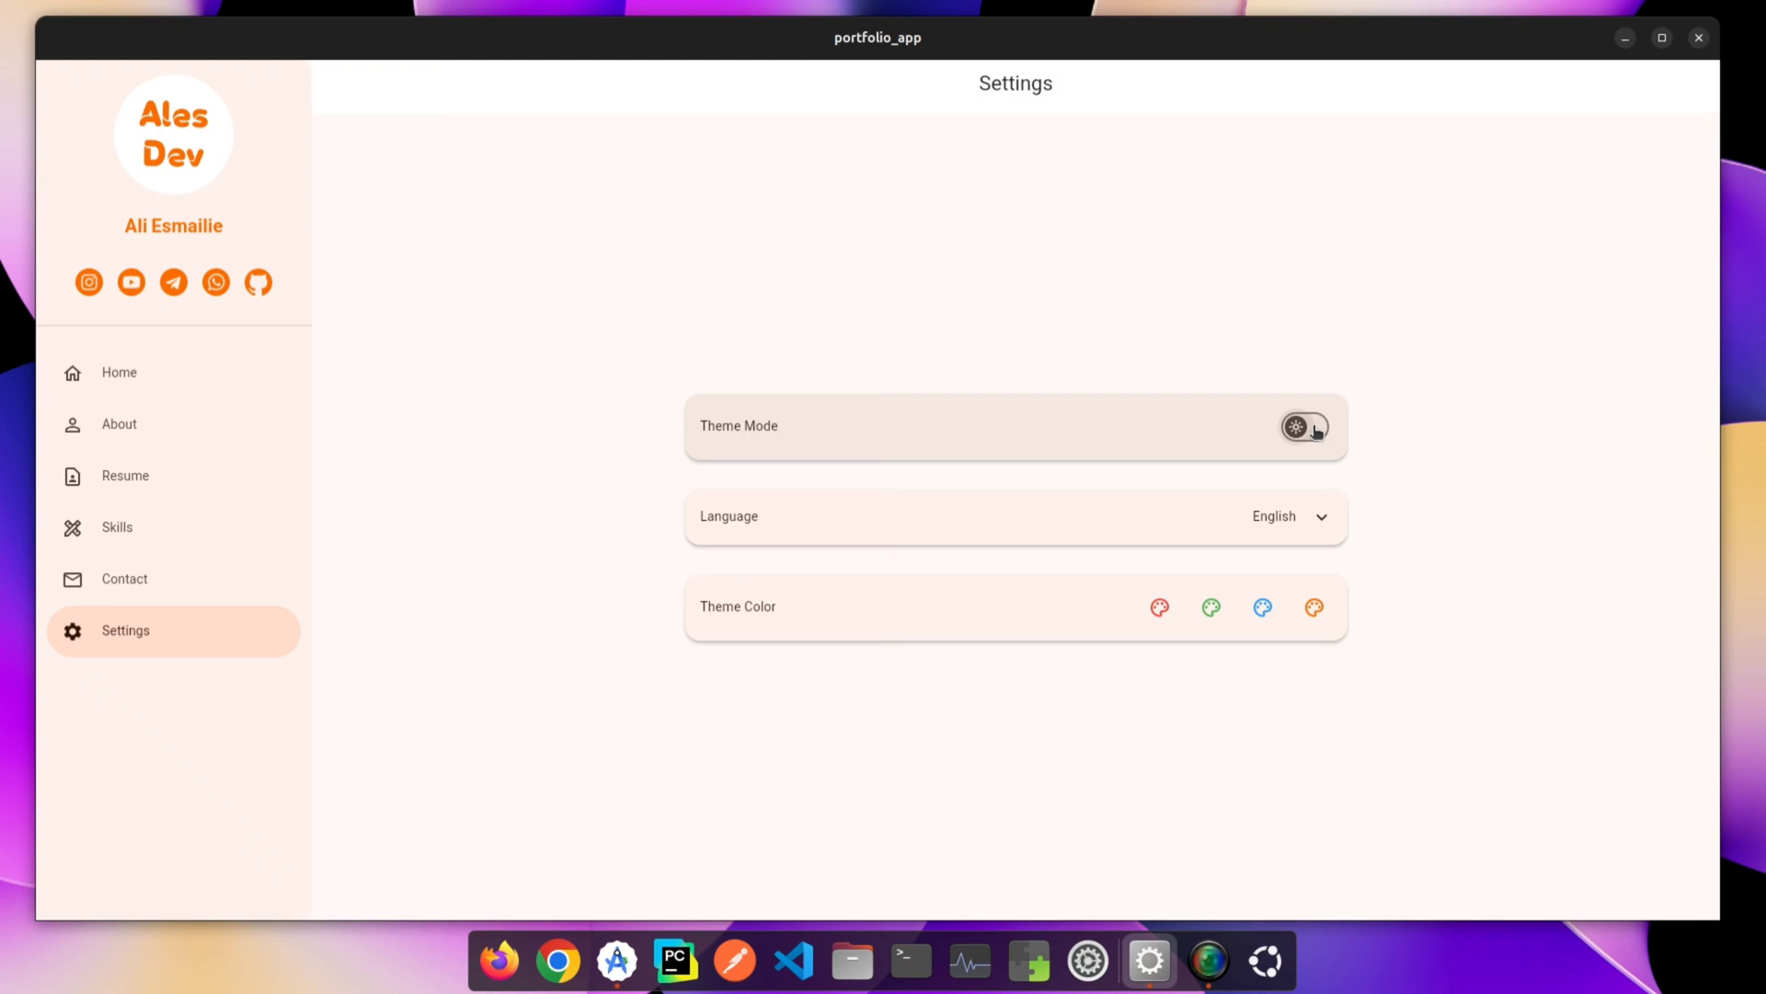
click(118, 372)
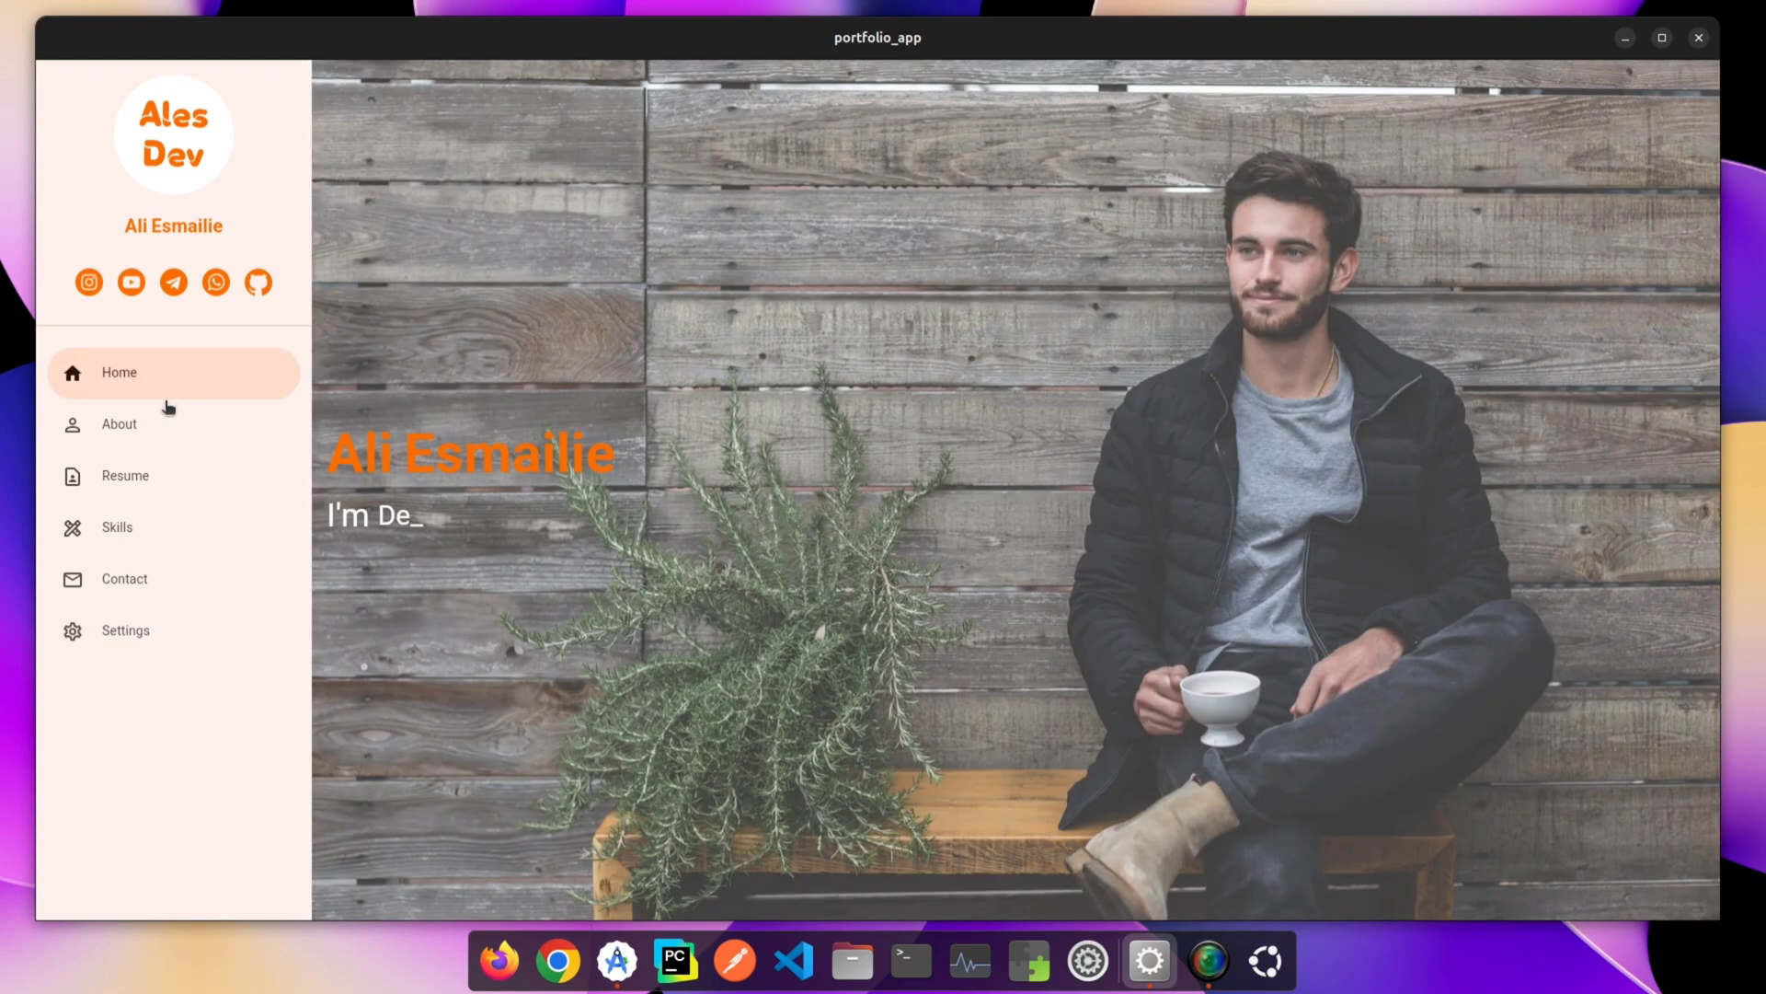
click(119, 423)
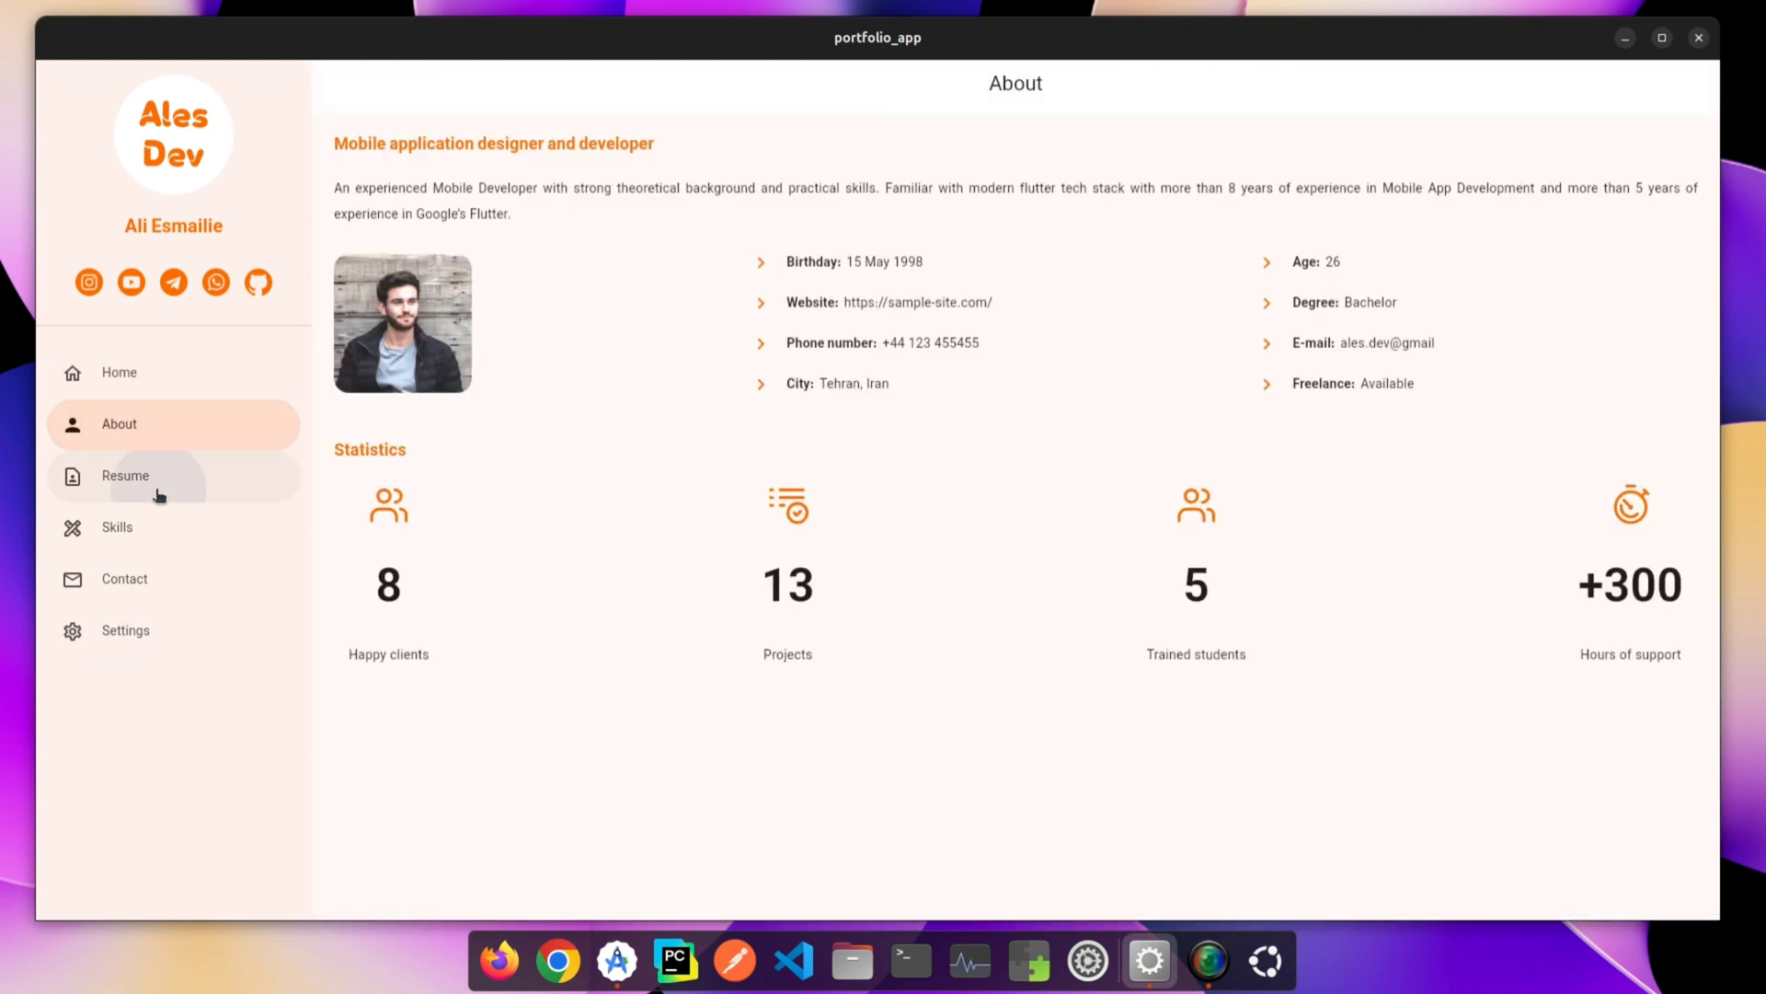
click(116, 526)
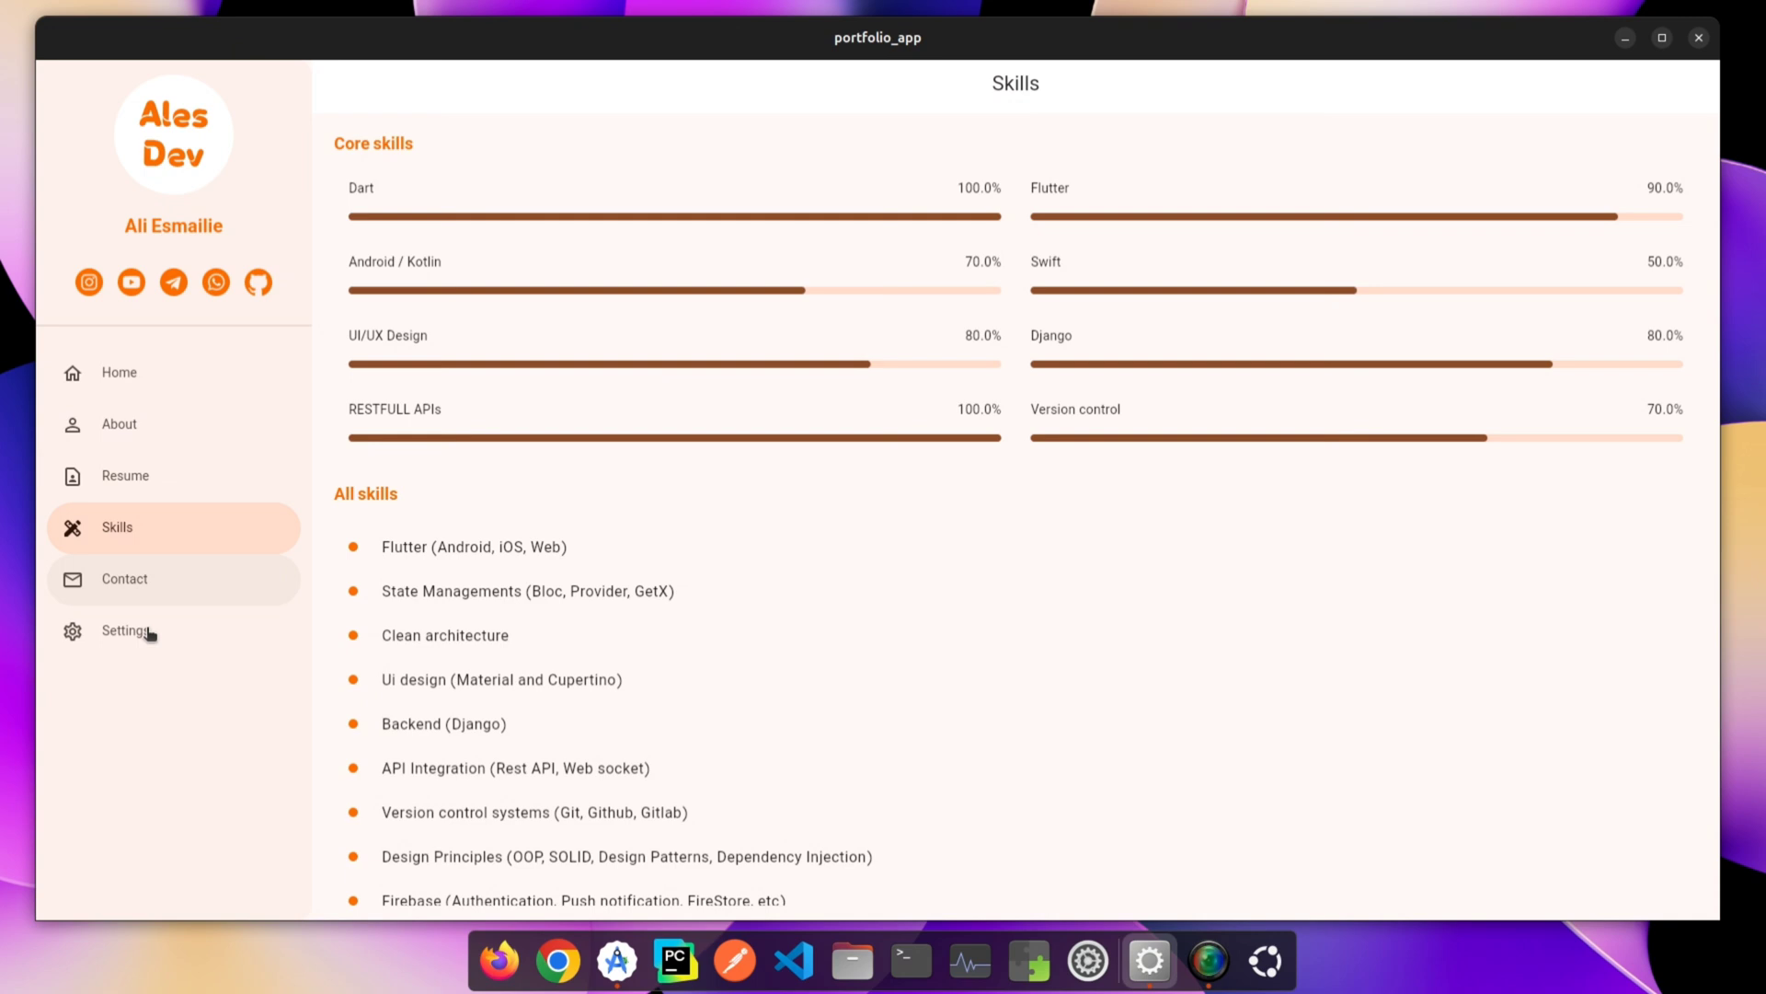
click(125, 630)
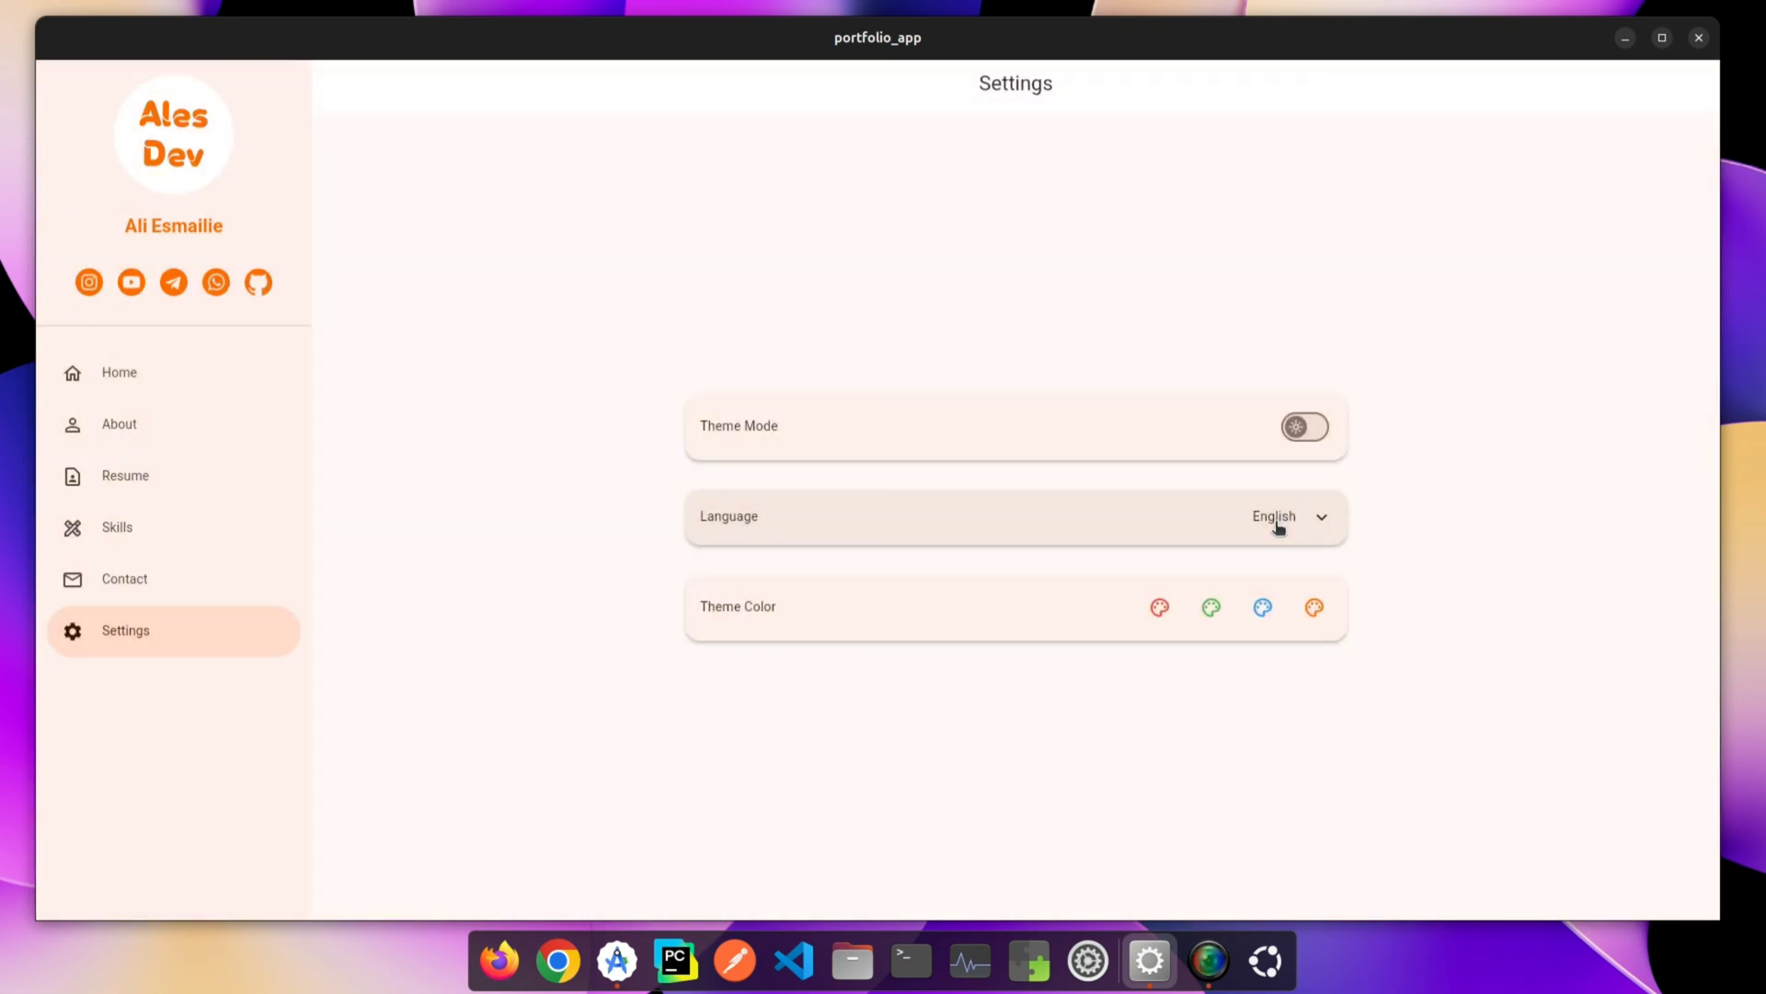
Try the blue, red and orange theme colours, then revisit Home and Settings.
click(1210, 607)
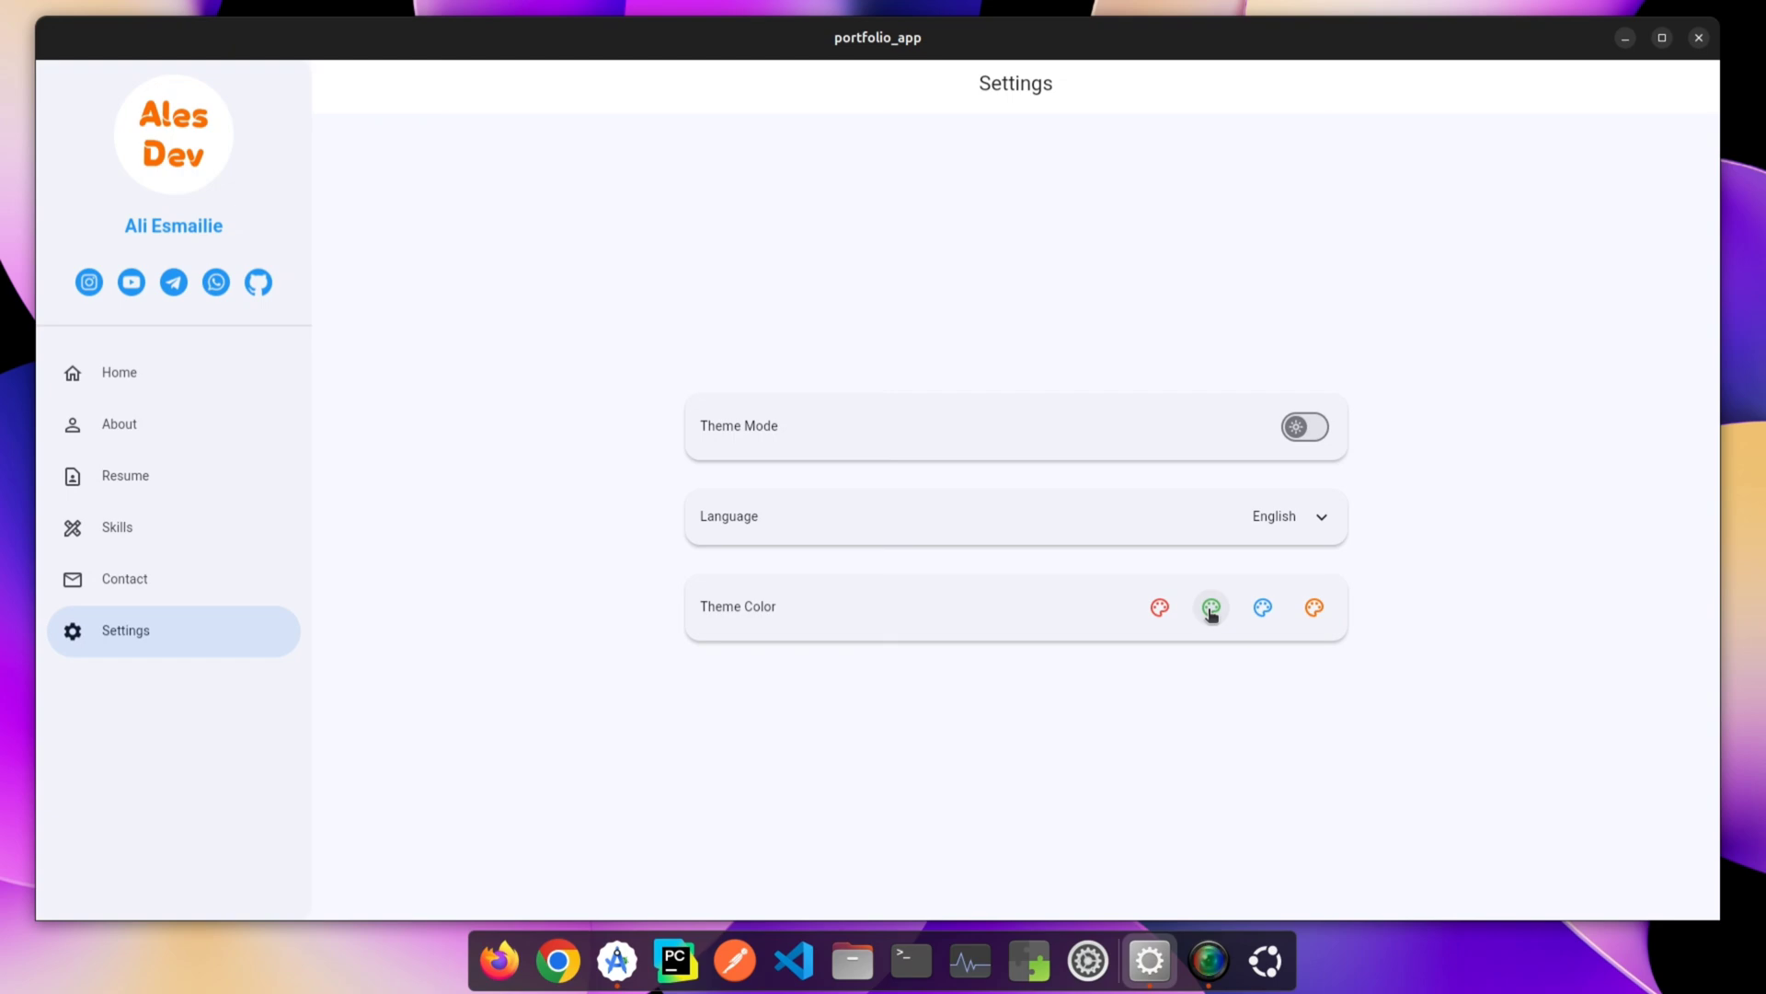
click(1159, 607)
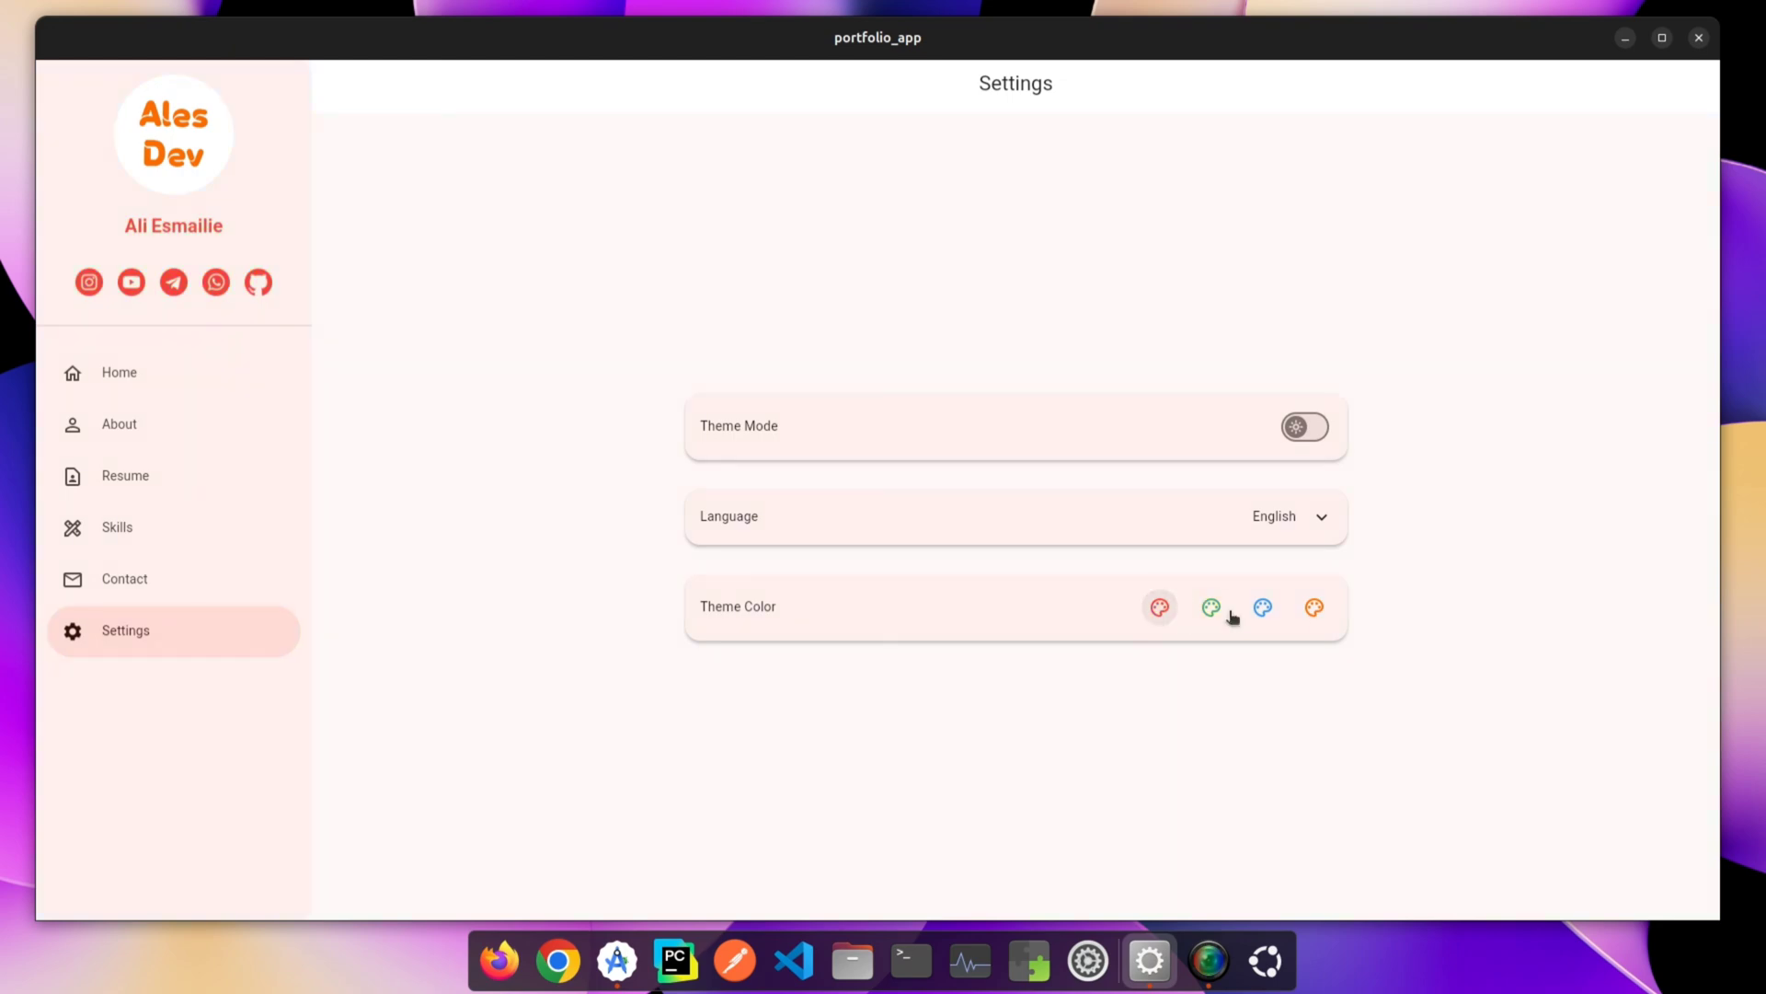
click(1313, 607)
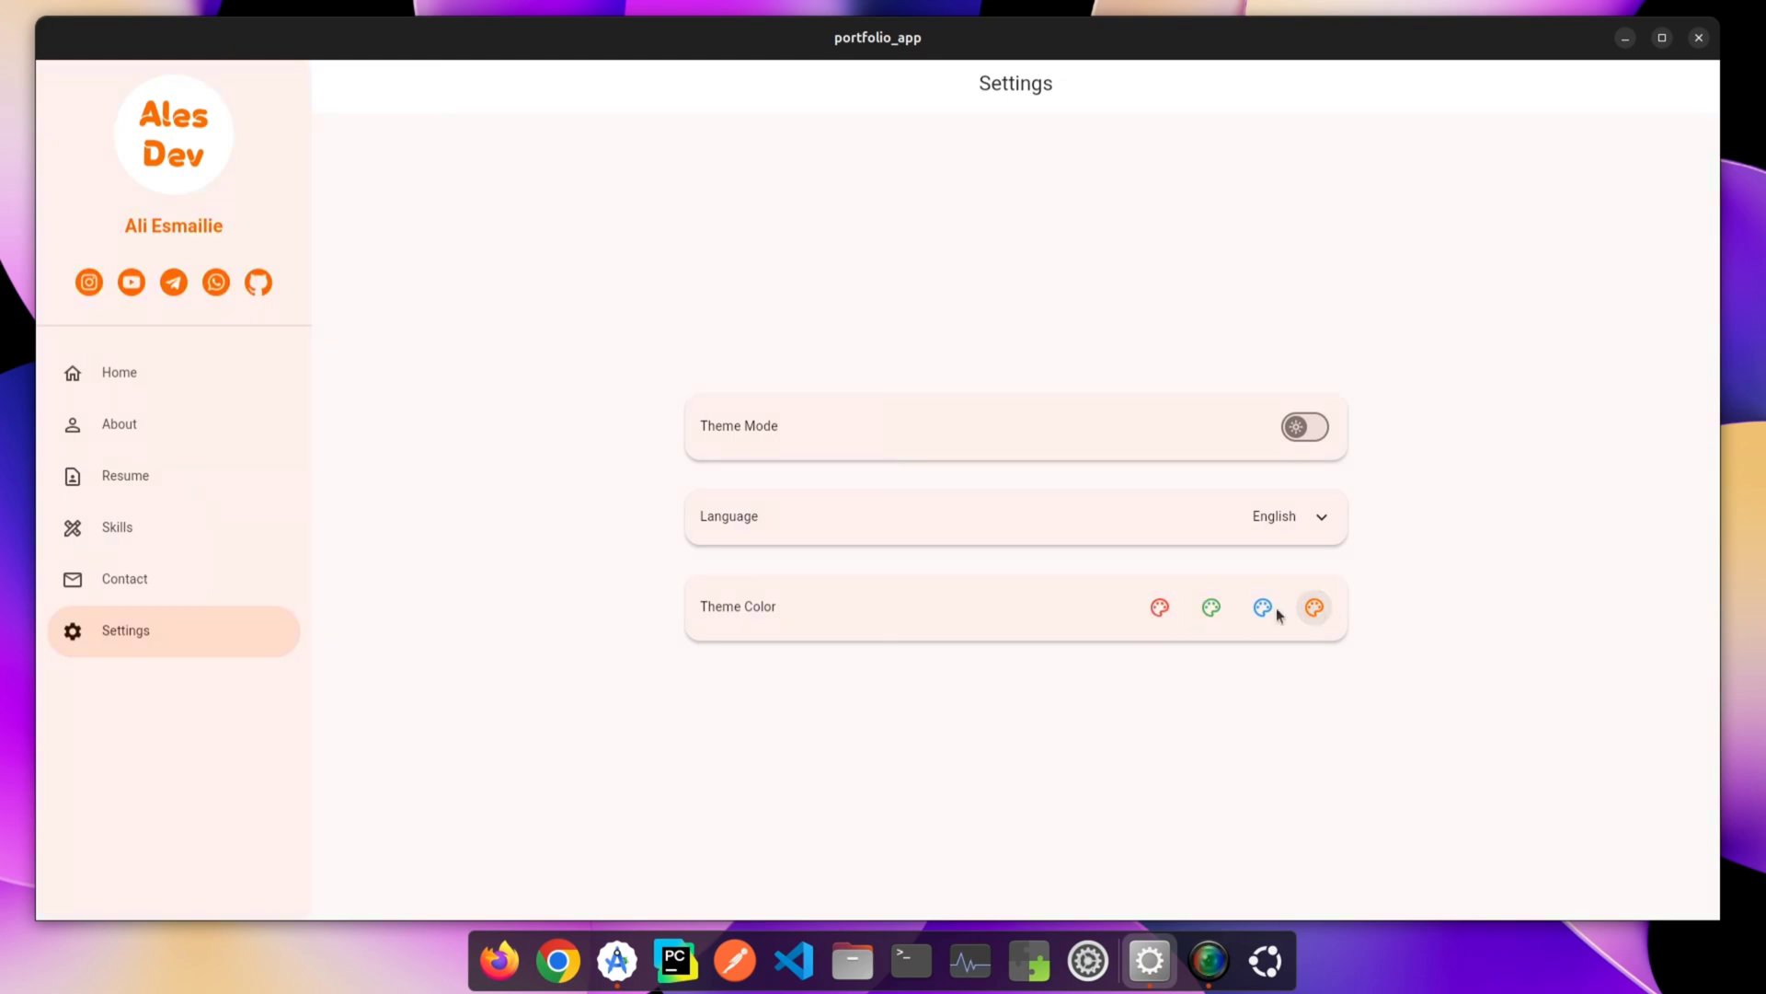
click(119, 372)
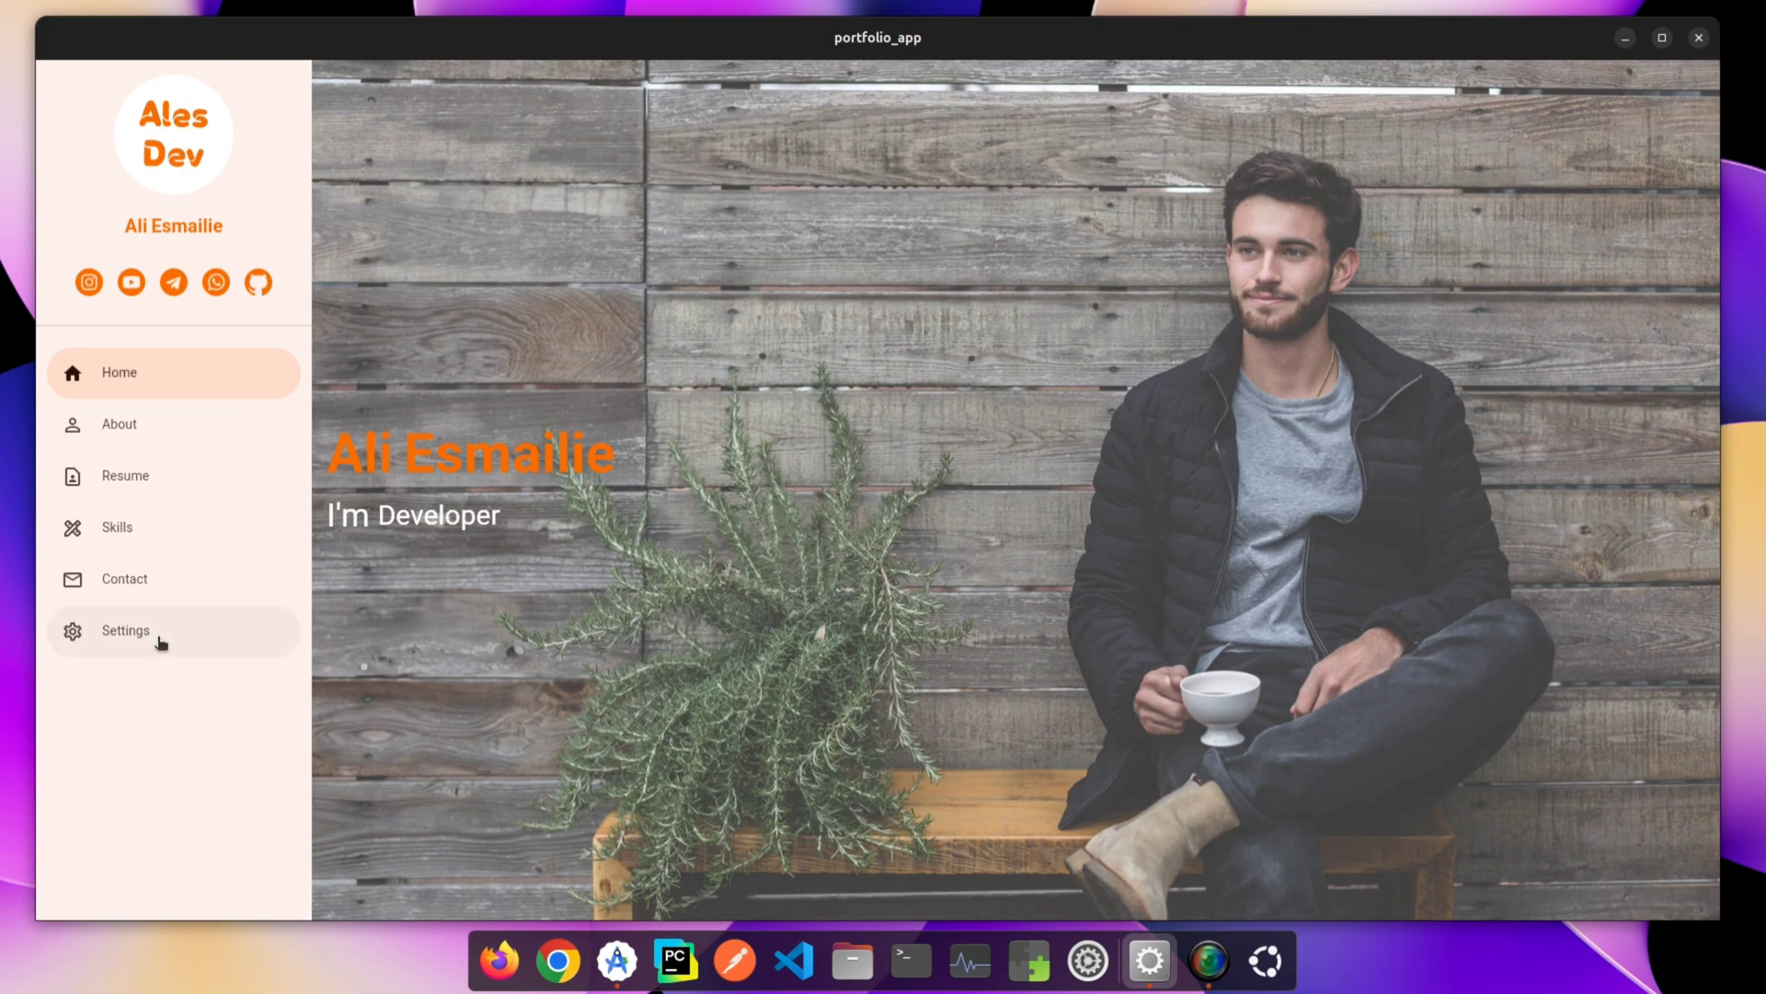
click(125, 629)
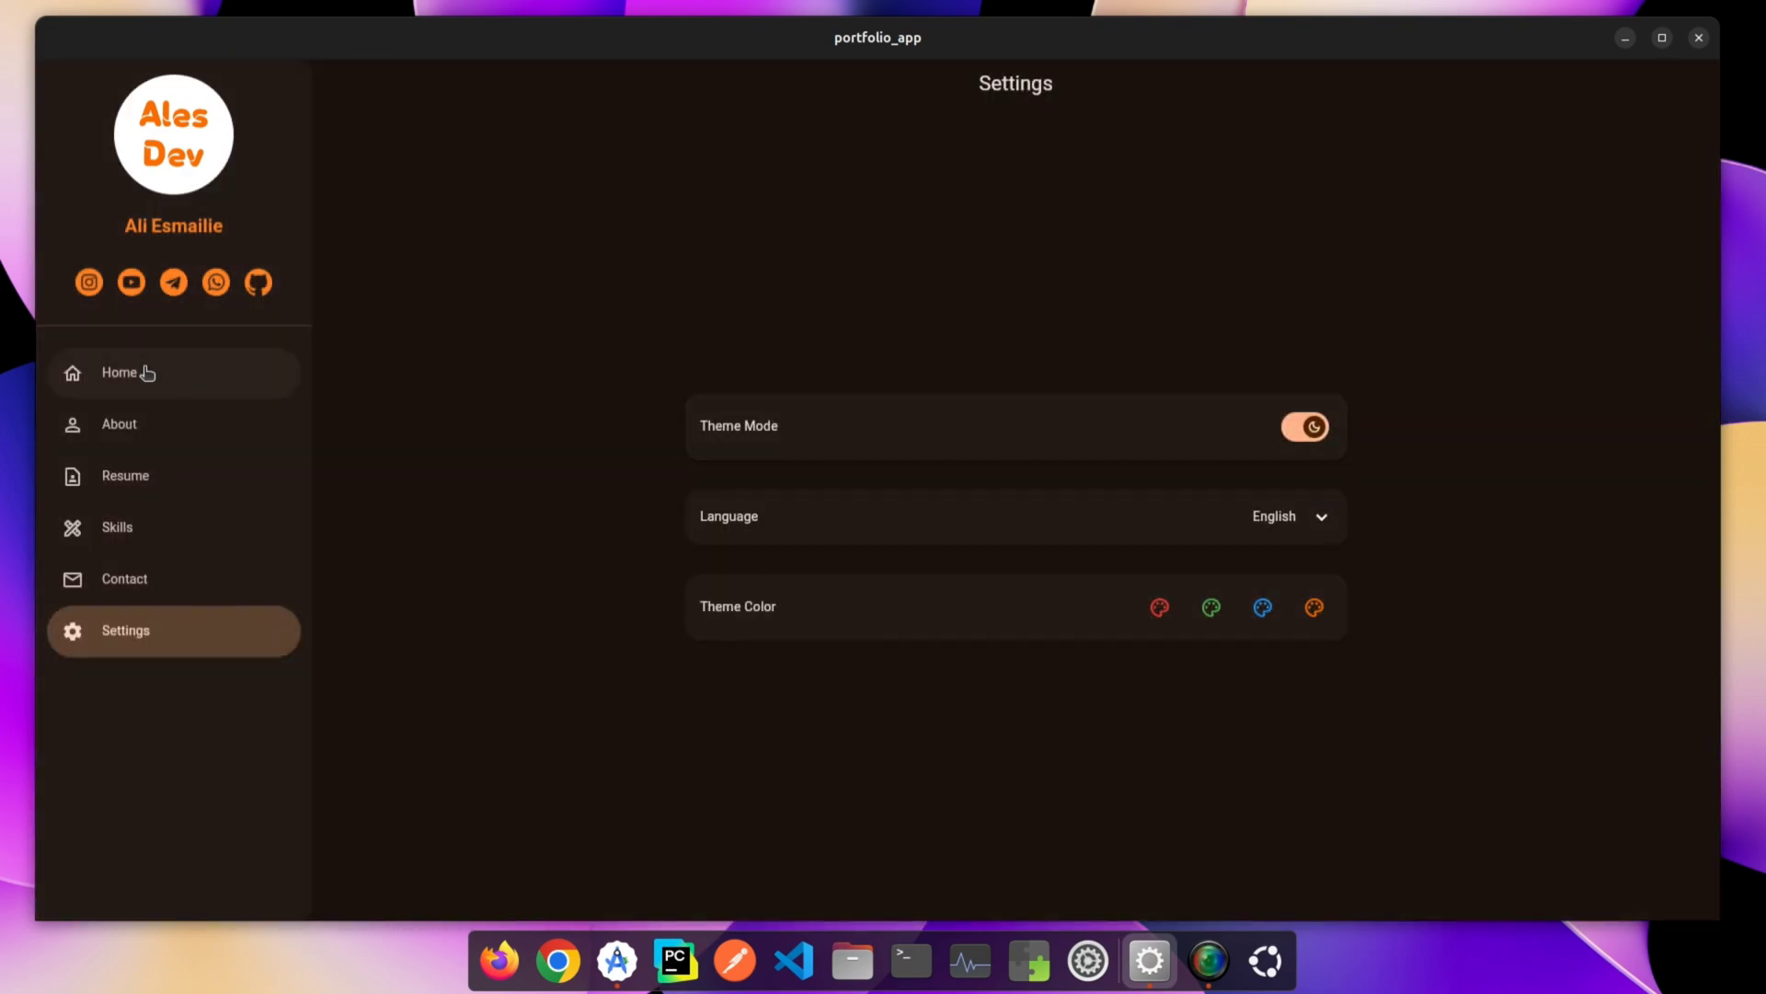
Narrow the app window to its mobile layout and view the About page.
click(118, 372)
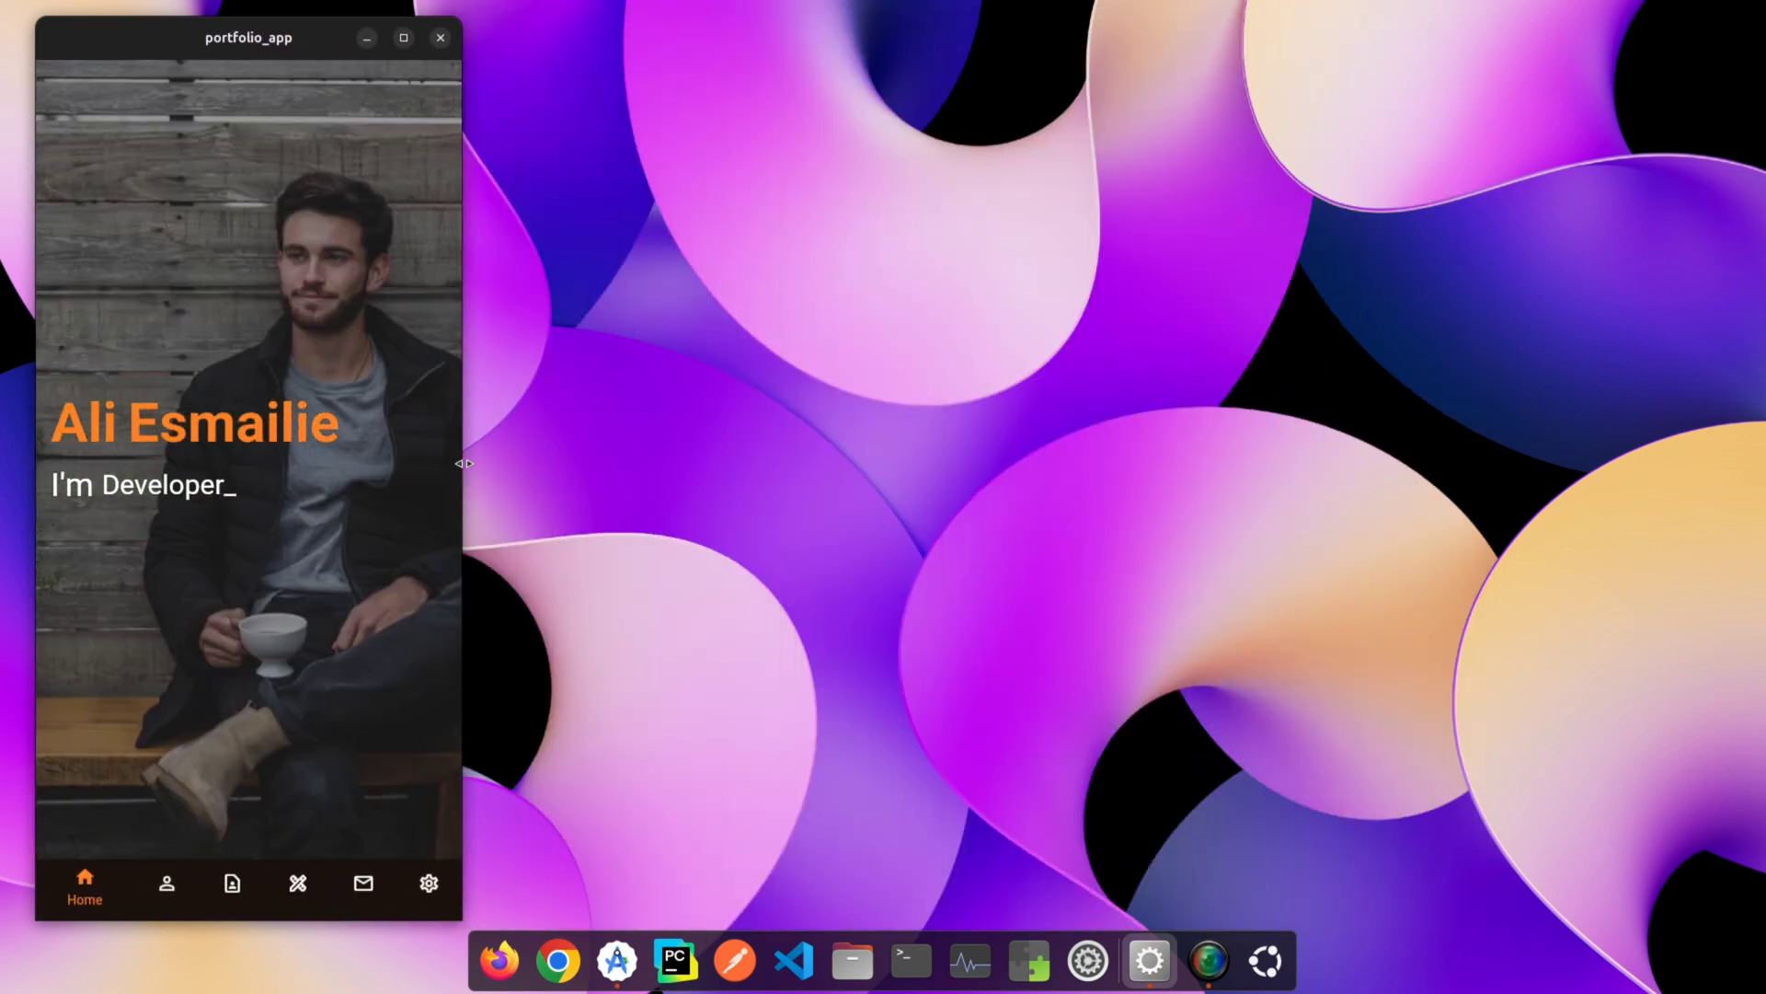
drag(249, 36, 891, 45)
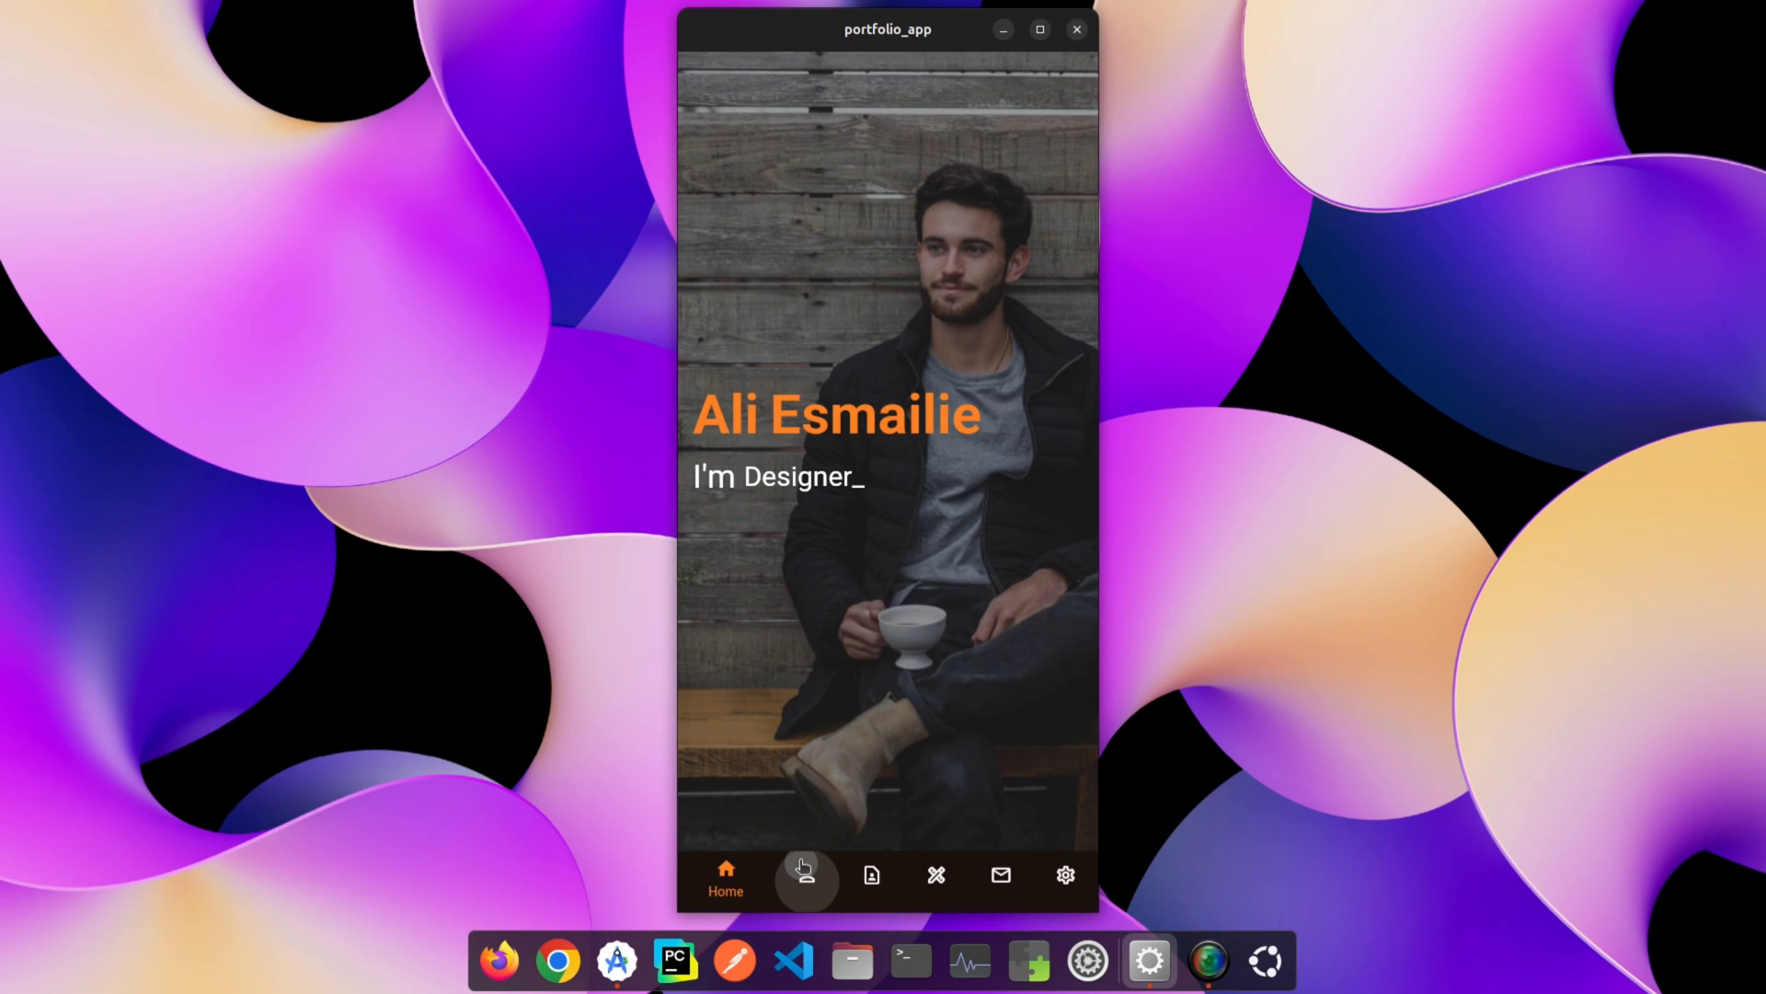
click(806, 874)
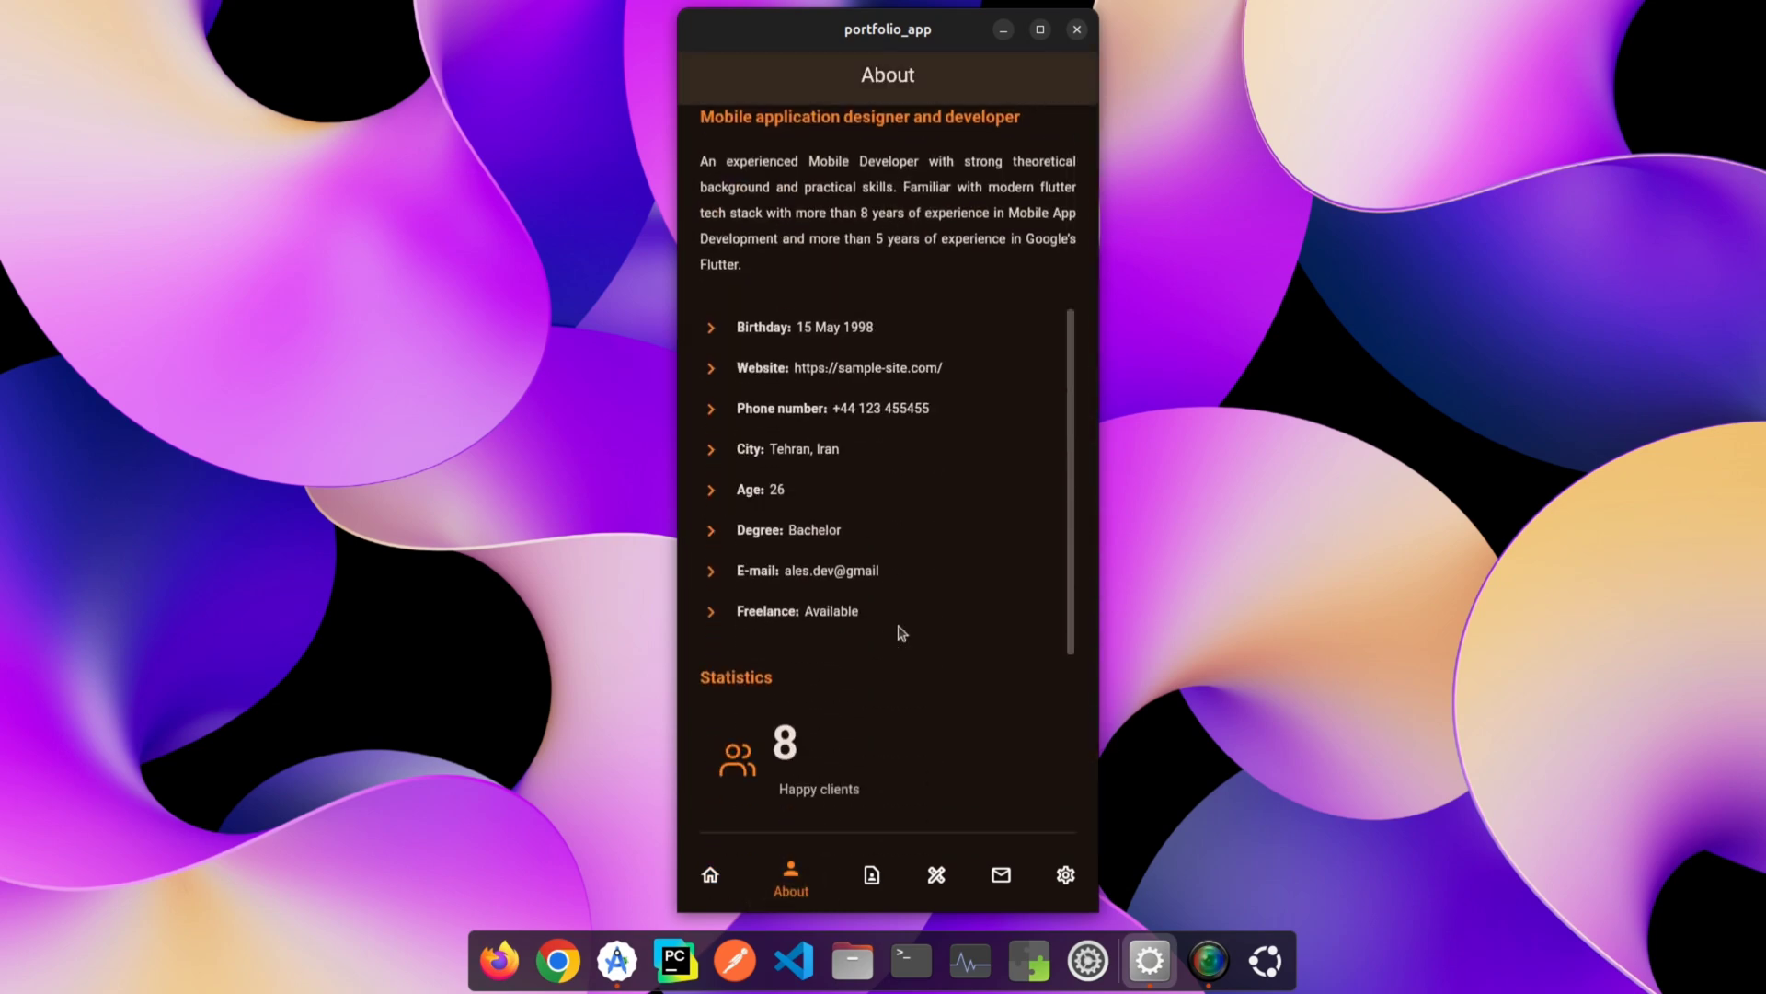
scroll(down, 3)
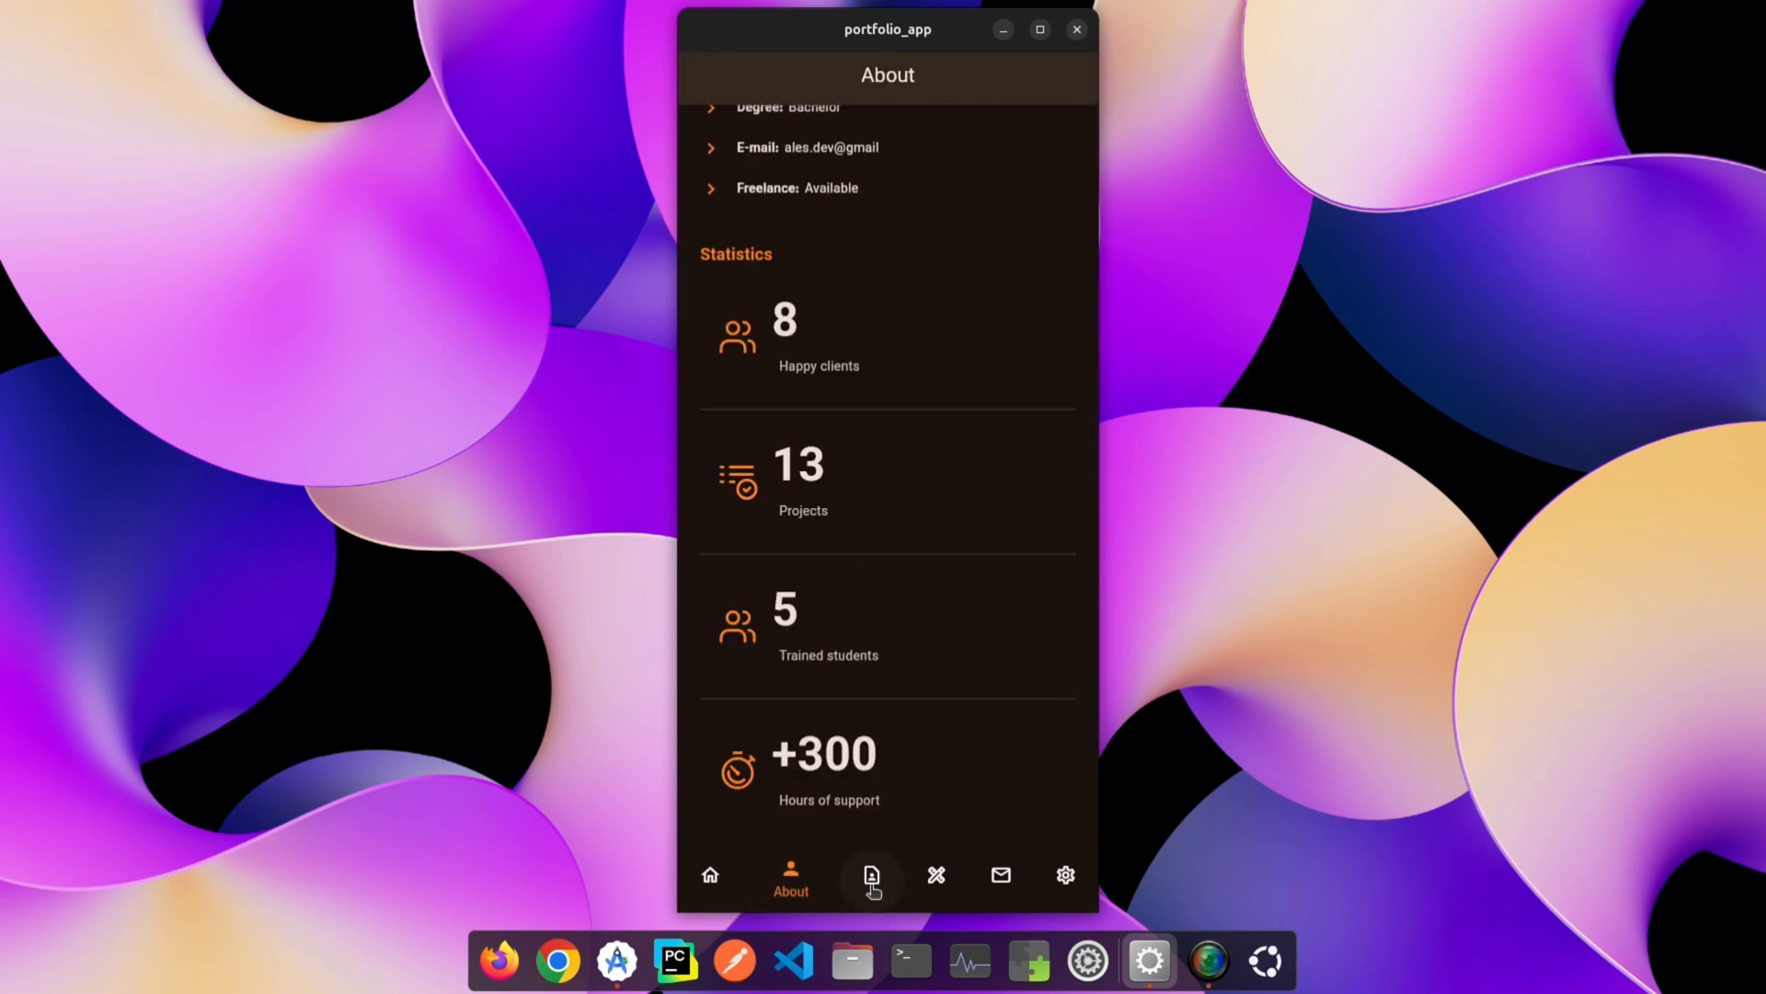
Browse Resume, Skills, Contact and Settings in the bottom bar, ending on Home.
click(872, 875)
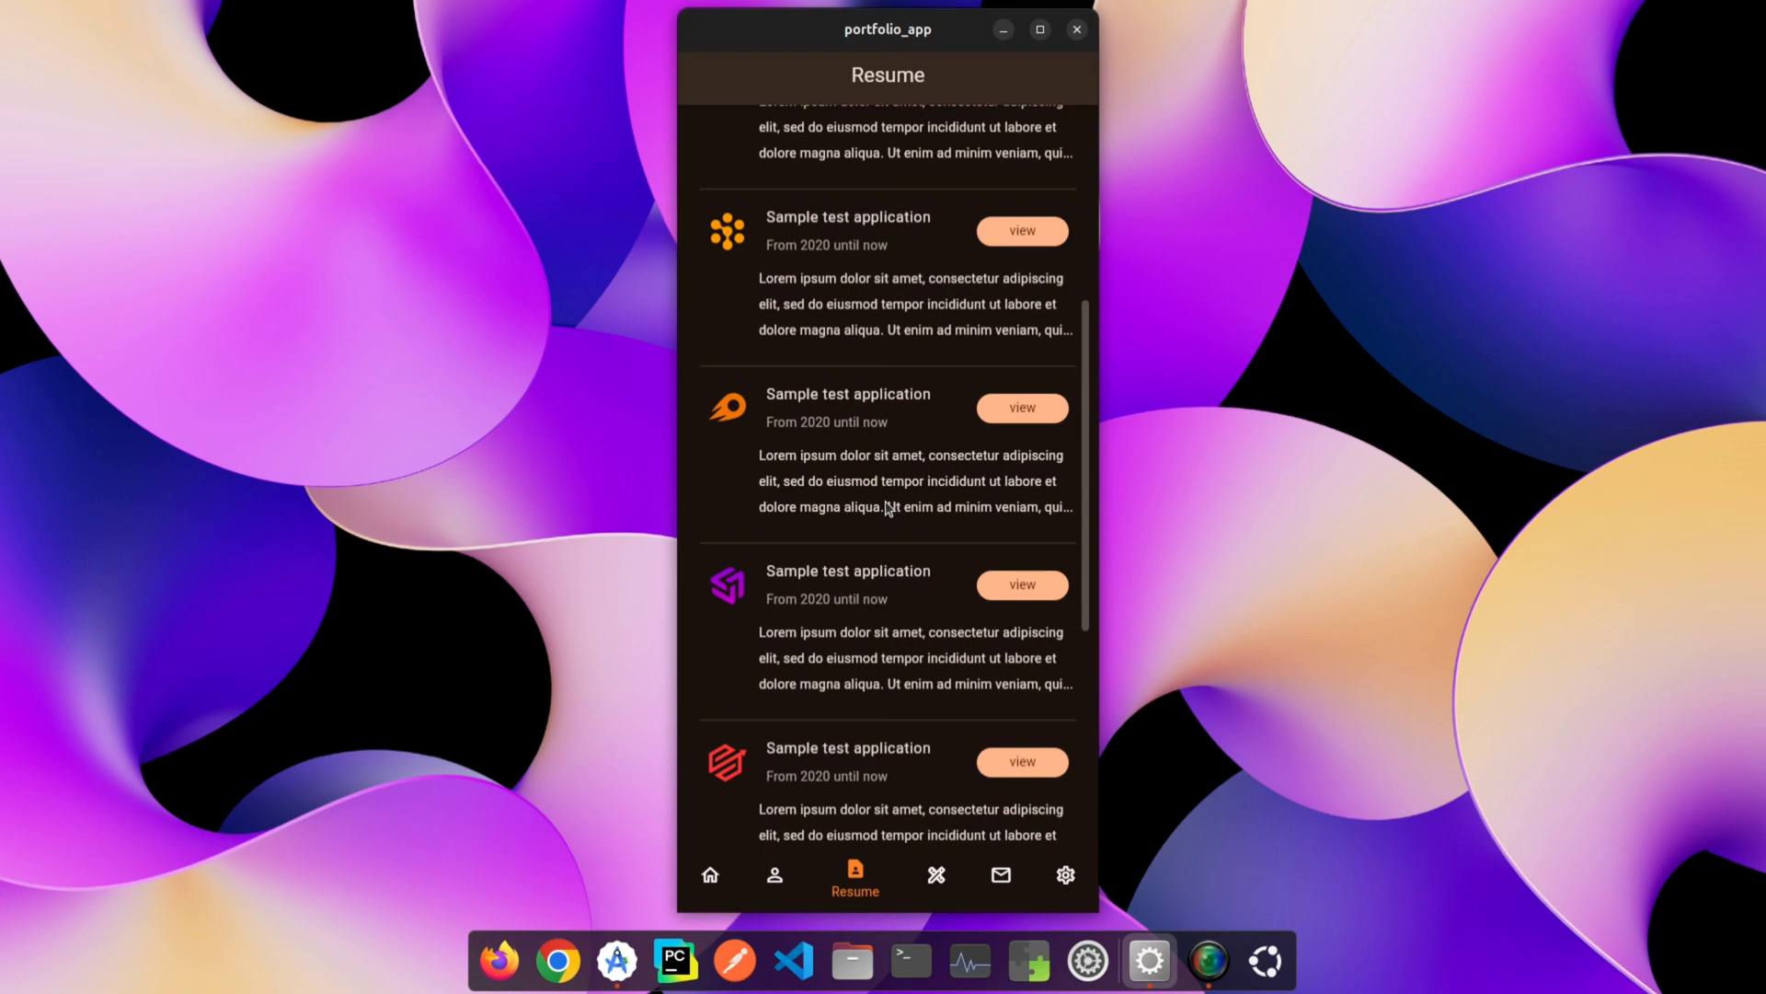
click(935, 874)
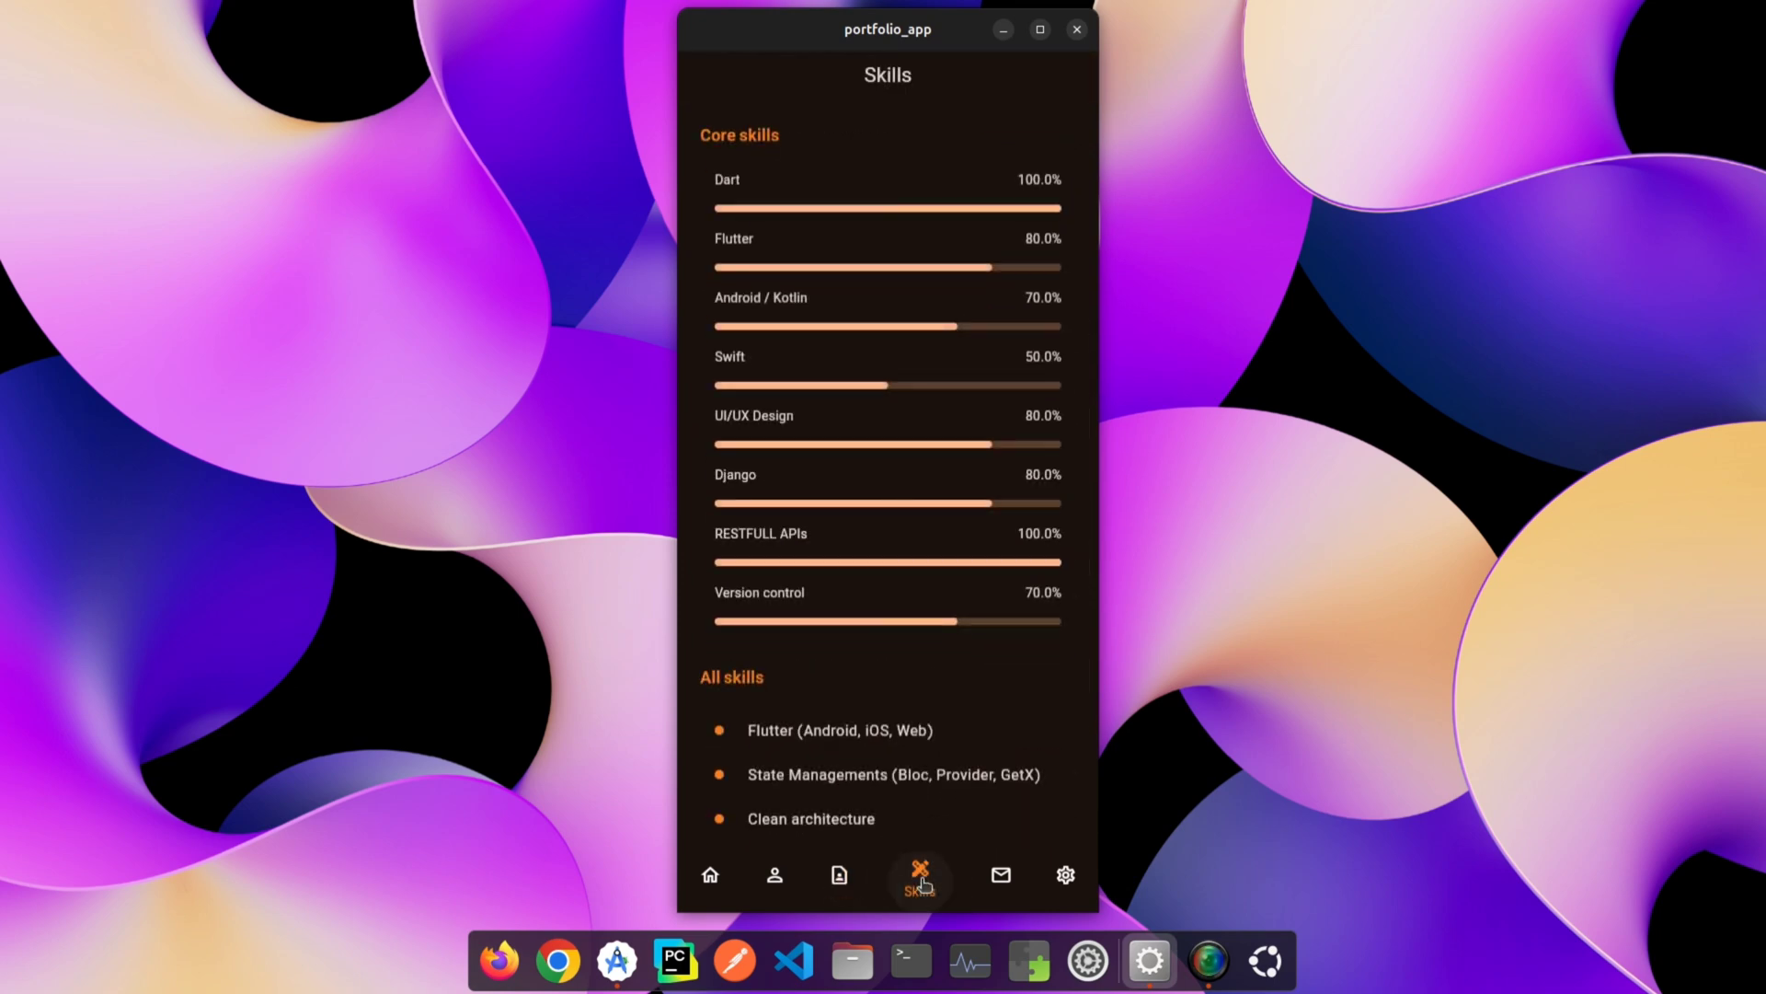
scroll(down, 3)
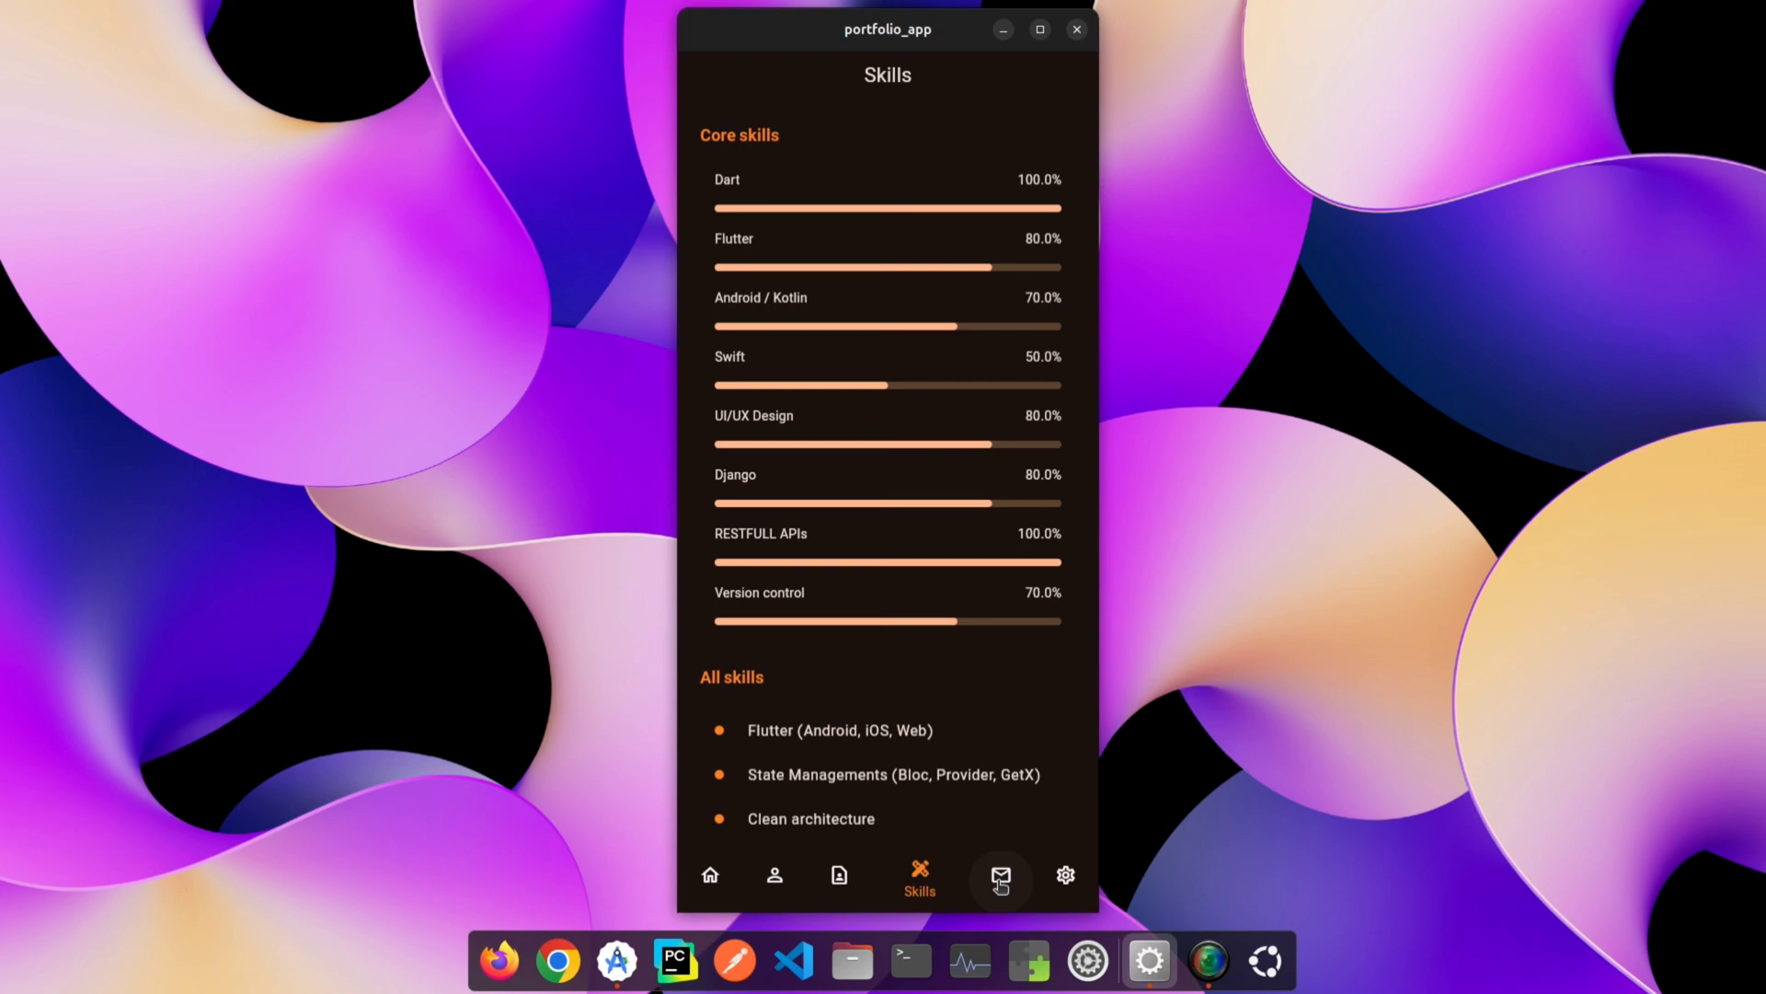
click(998, 875)
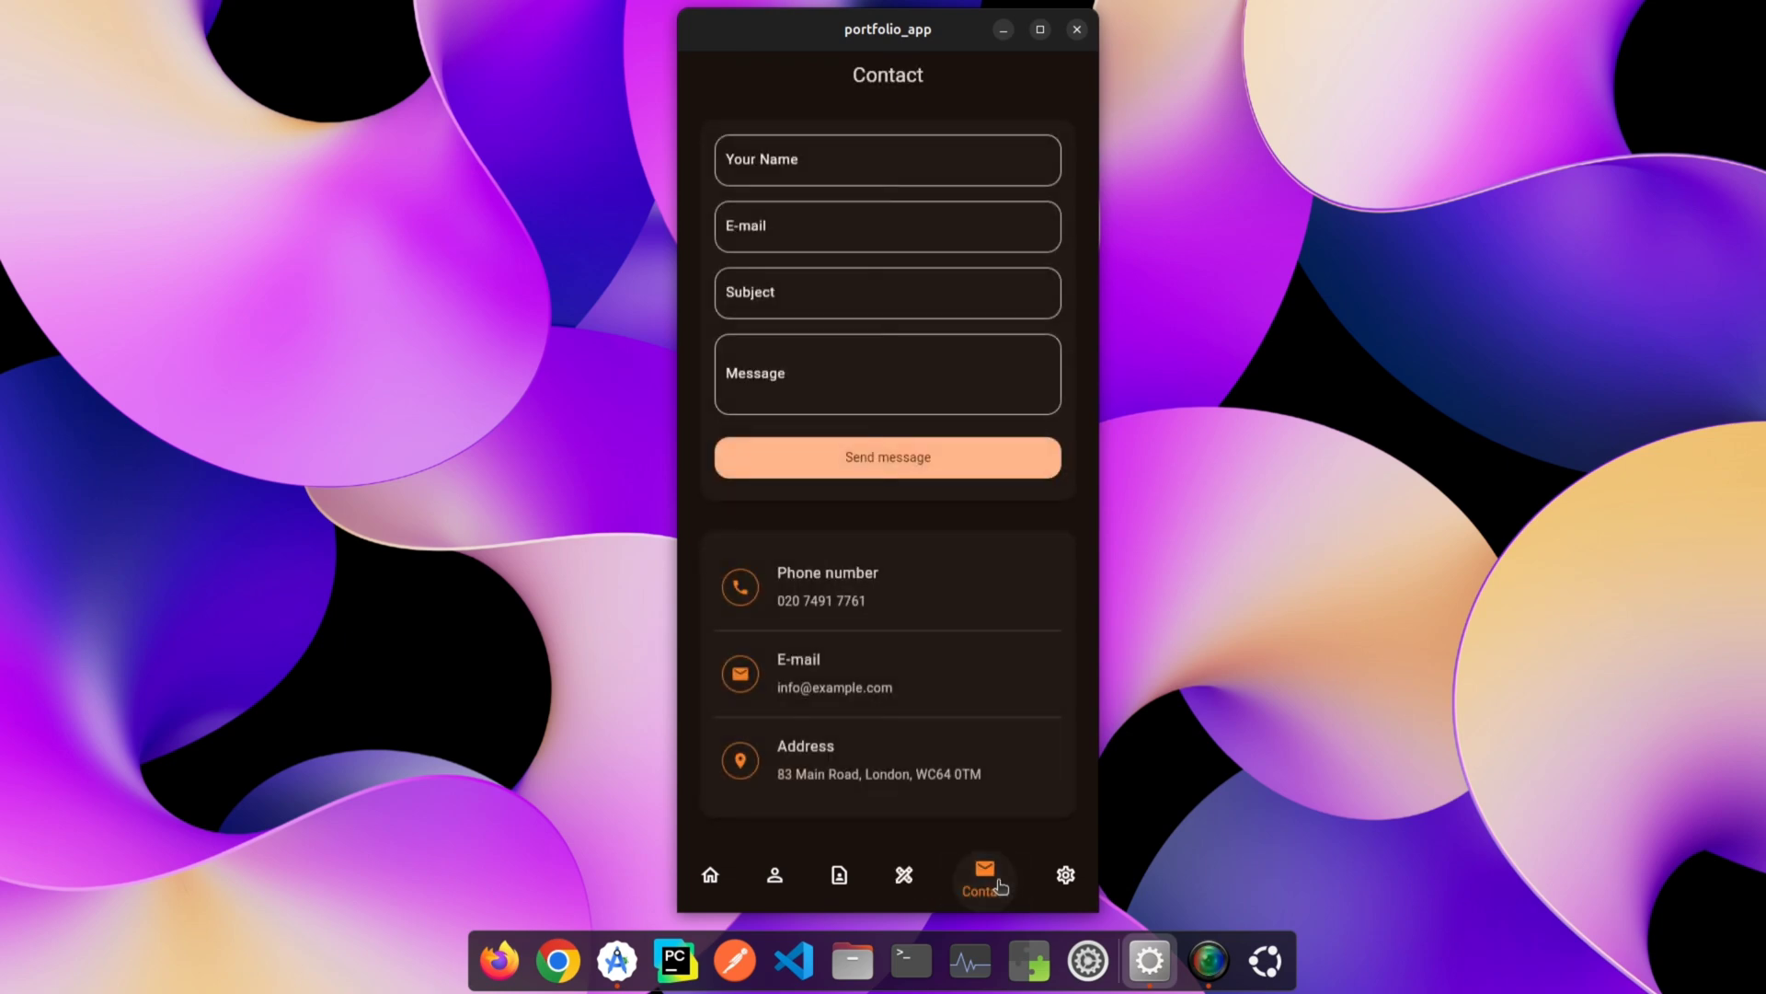
mouse_move(1063, 874)
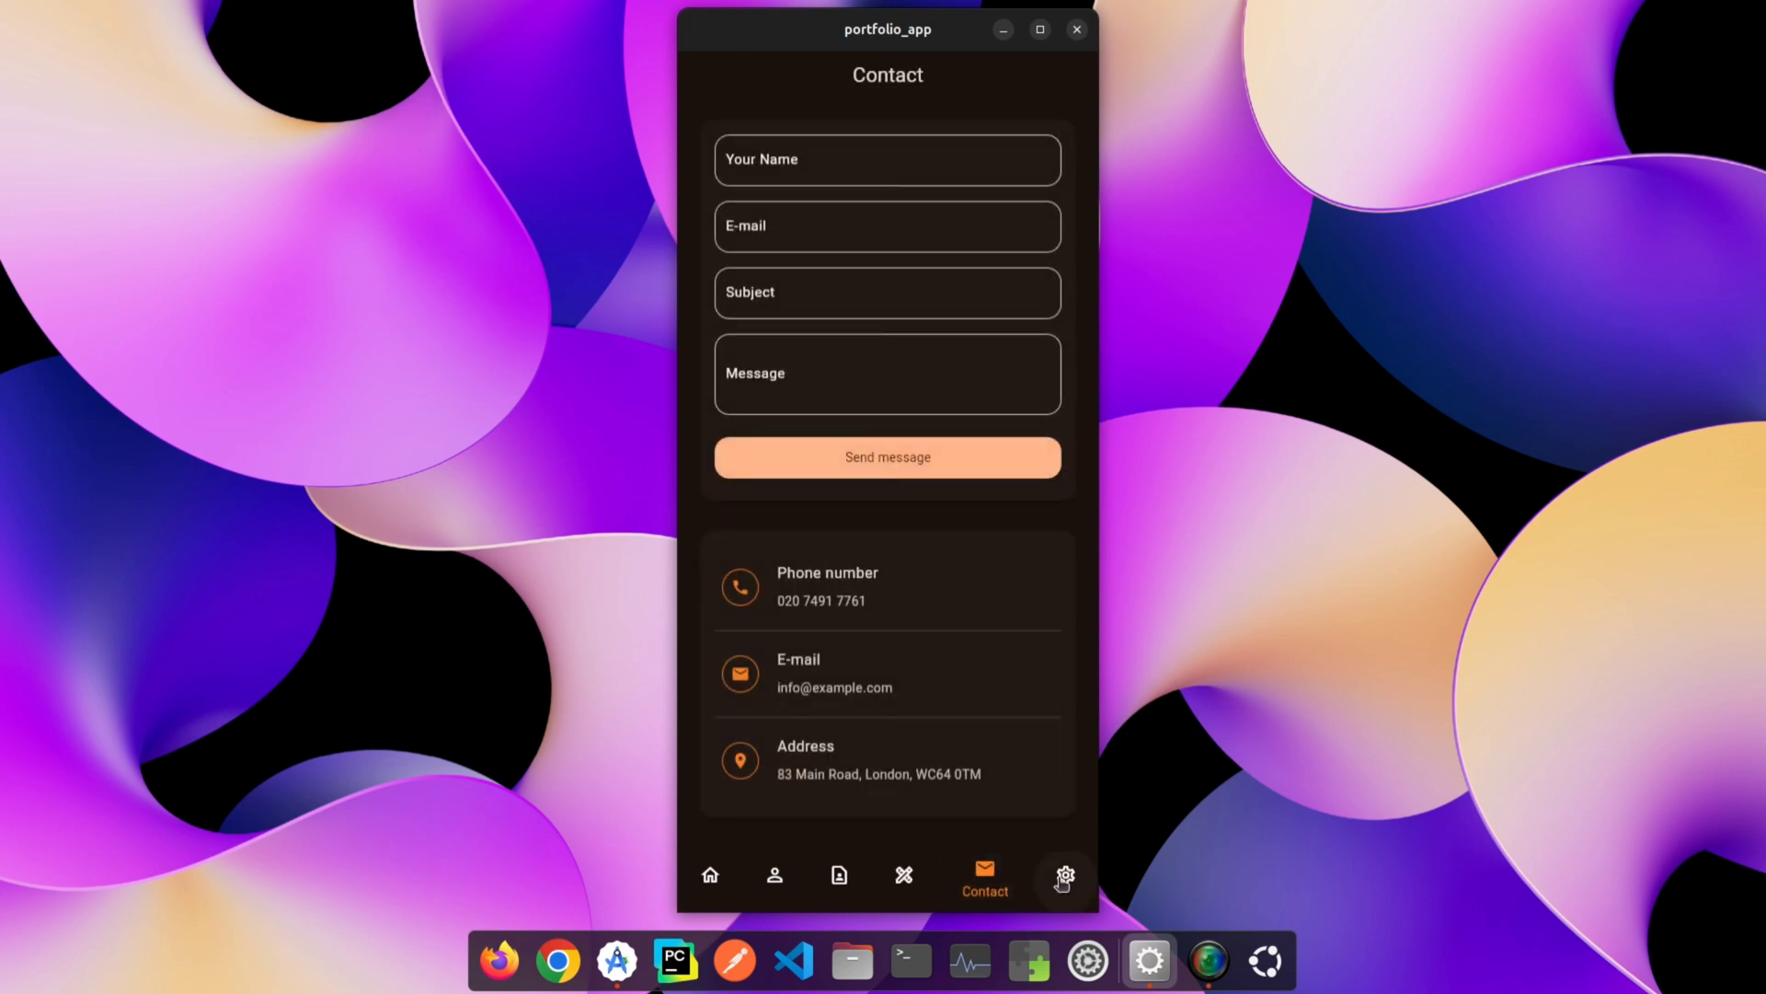
click(1063, 877)
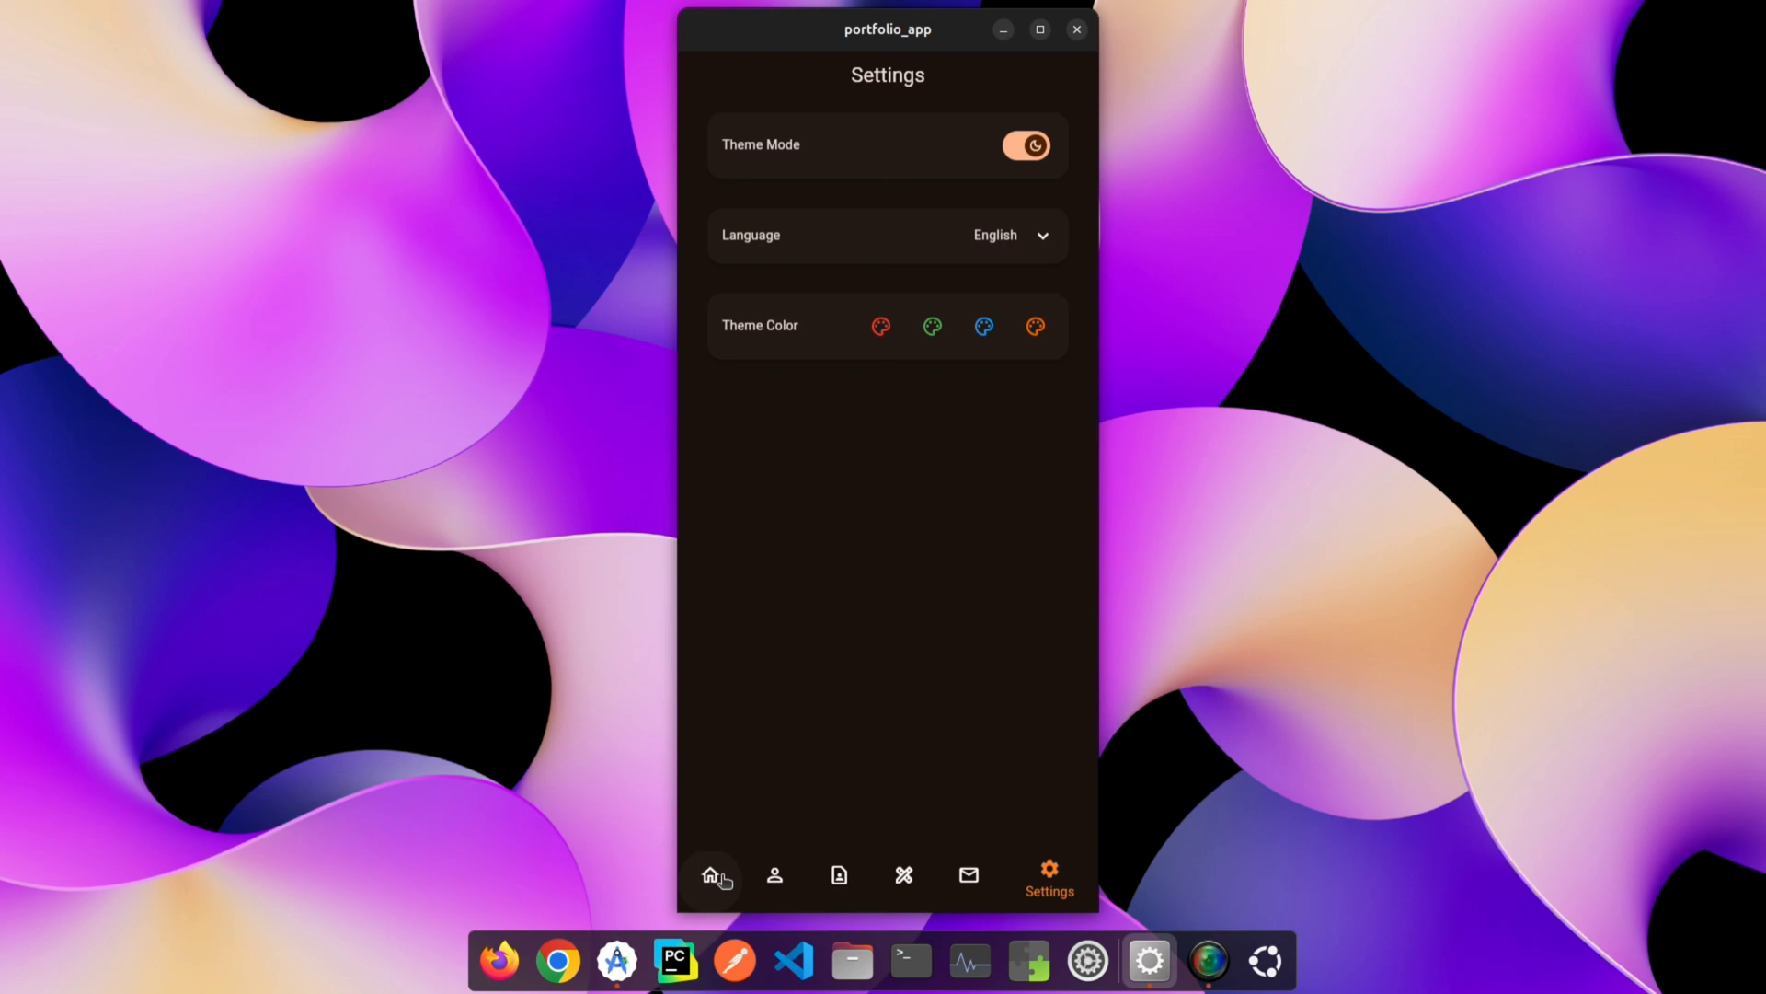
click(711, 875)
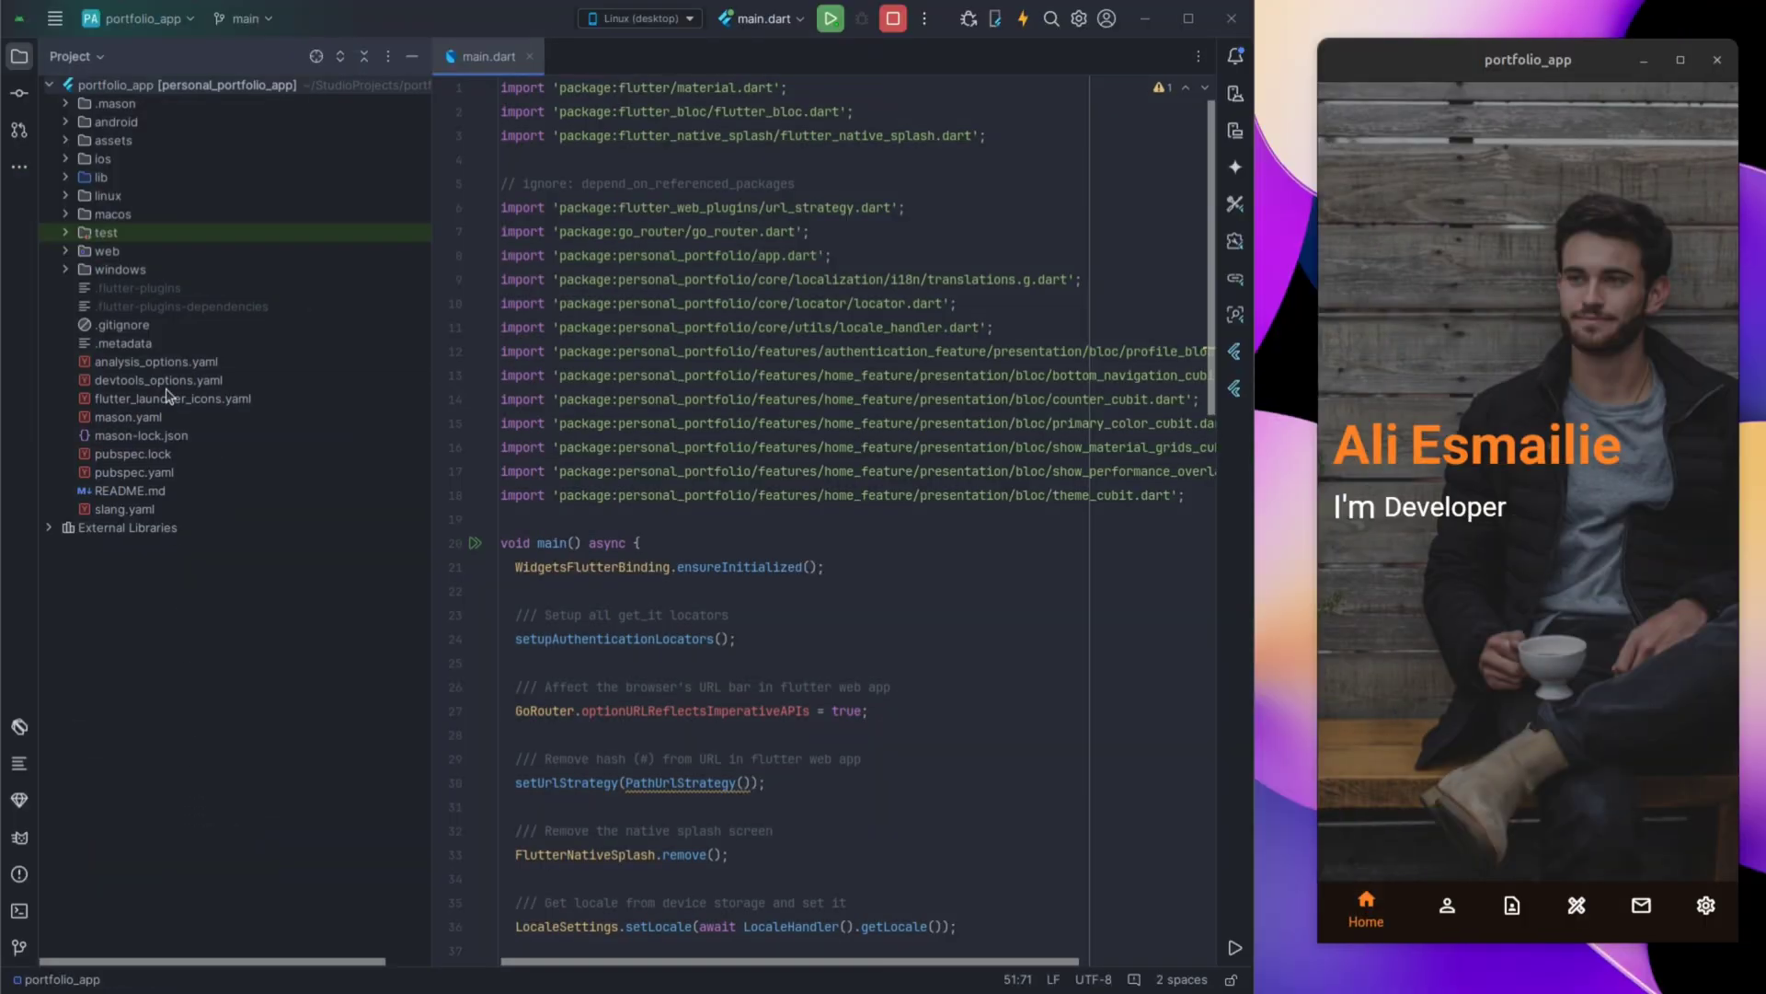
Expand lib and core, pointing out the features, localization, theme and widgets folders.
click(104, 177)
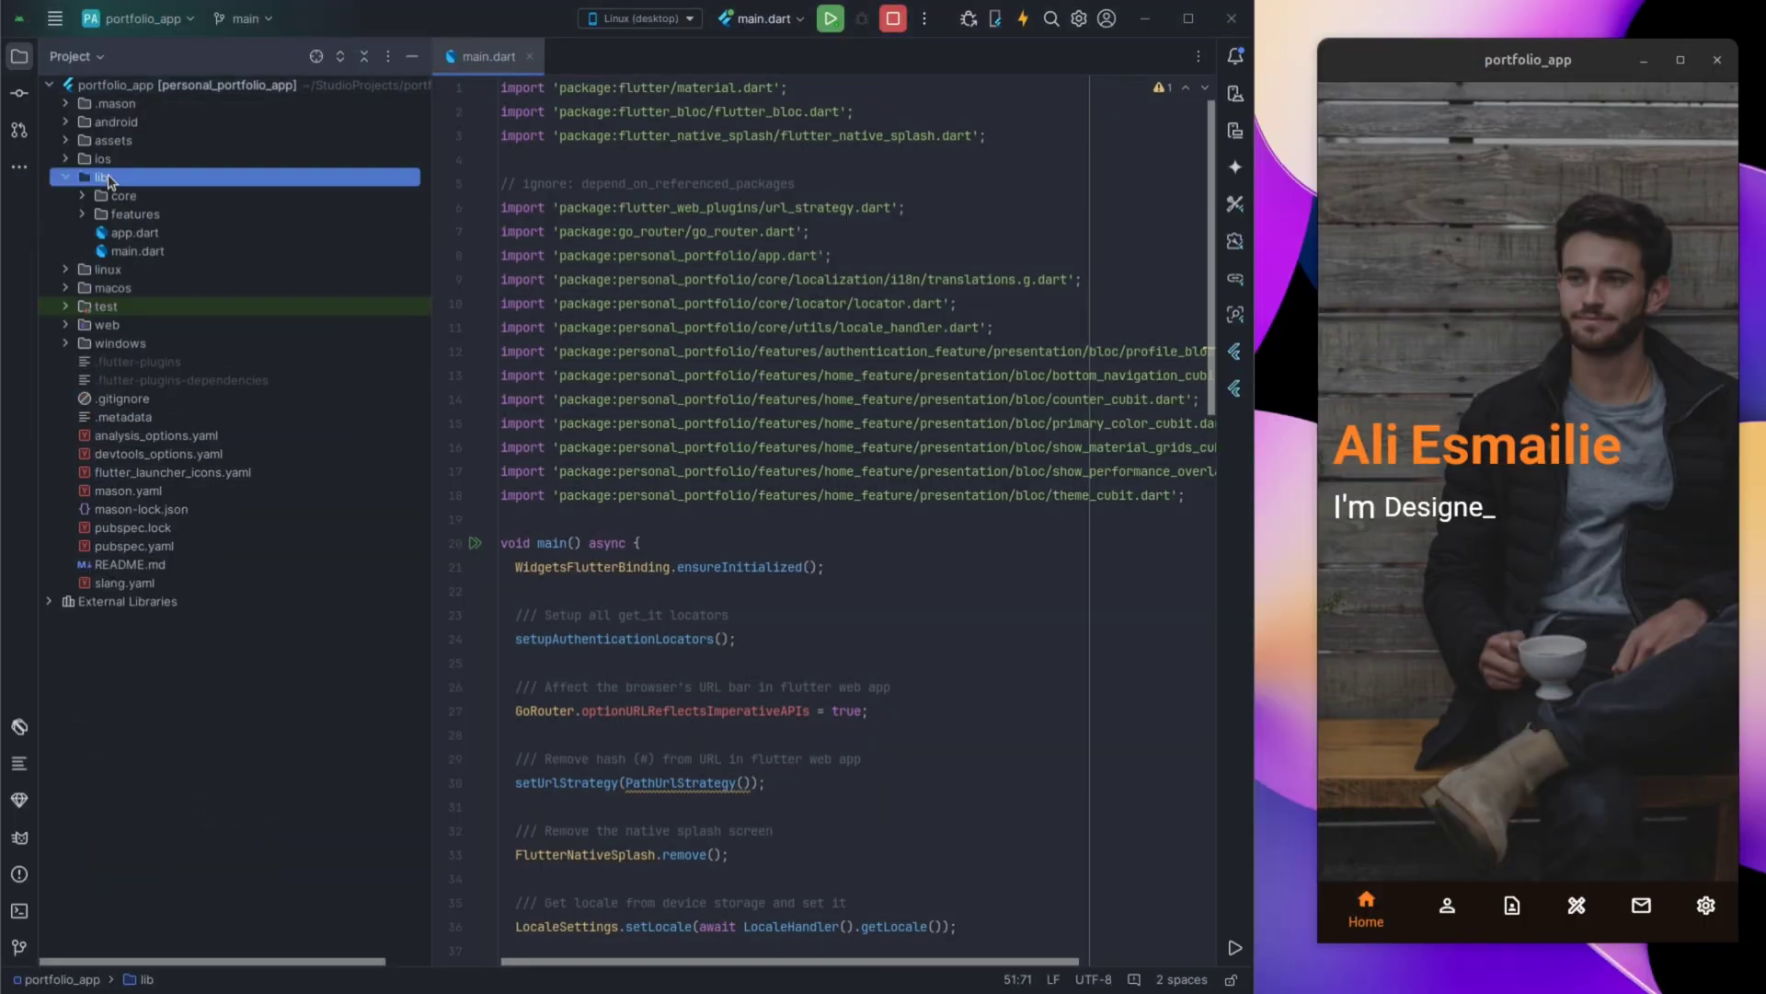
click(121, 195)
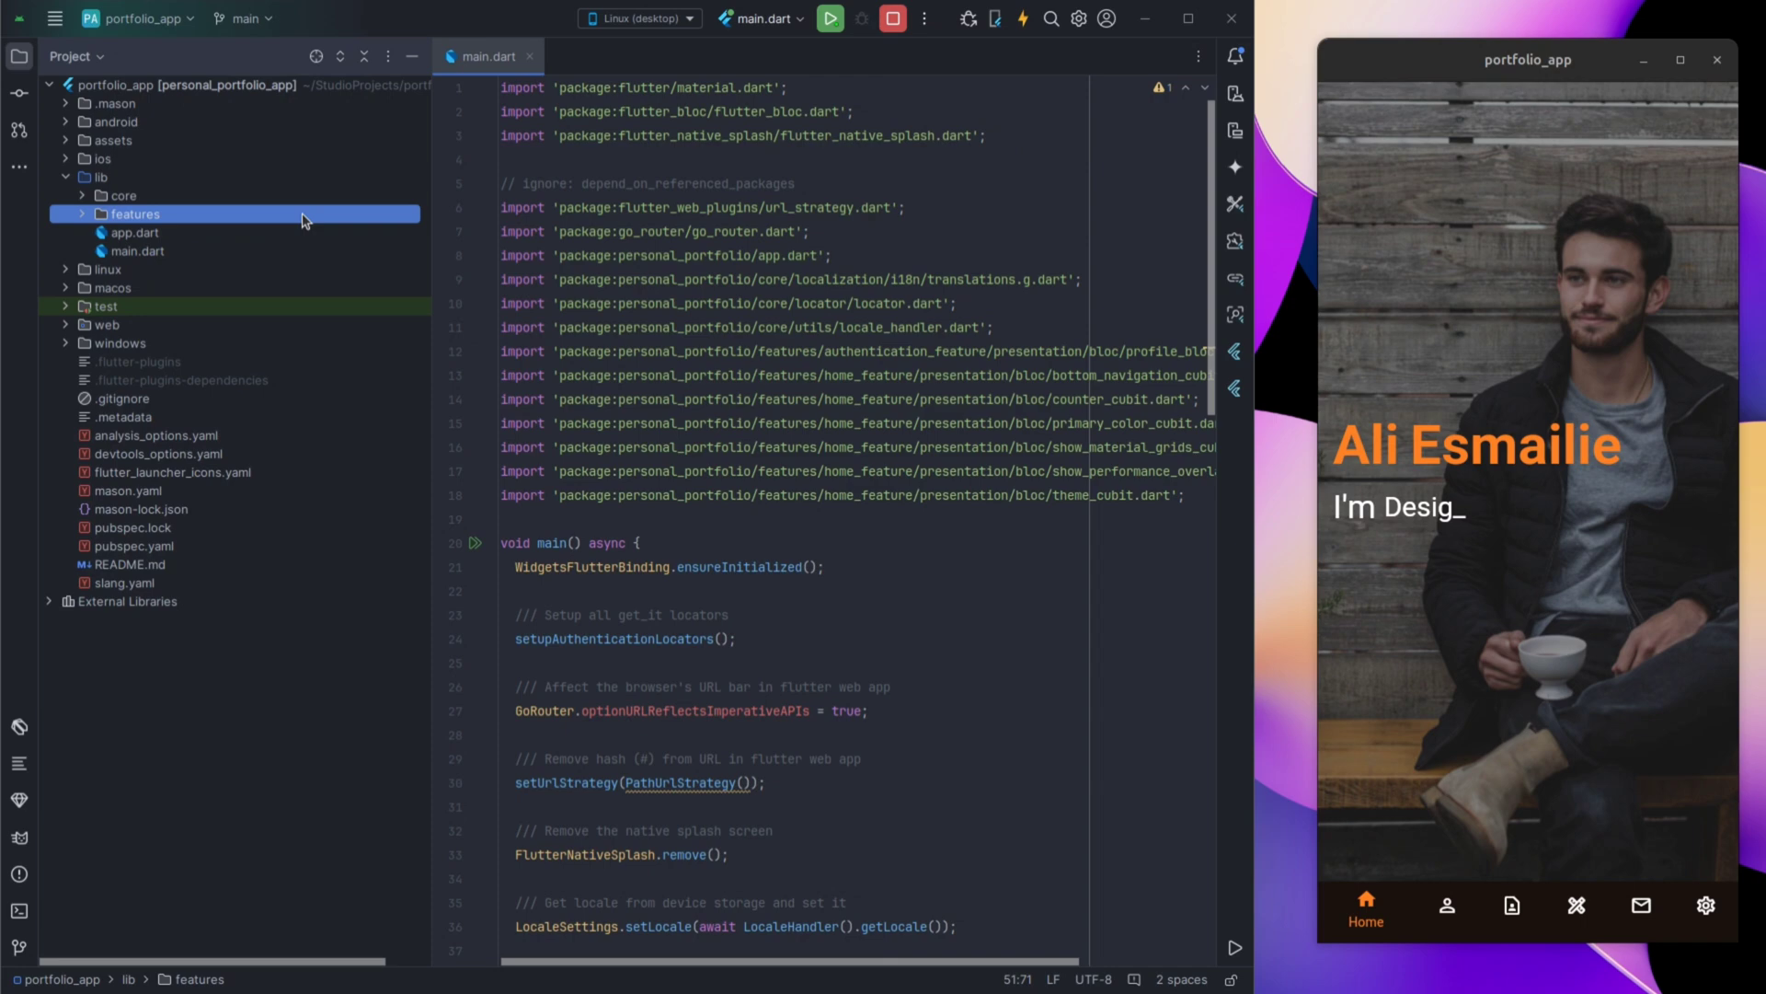
click(120, 195)
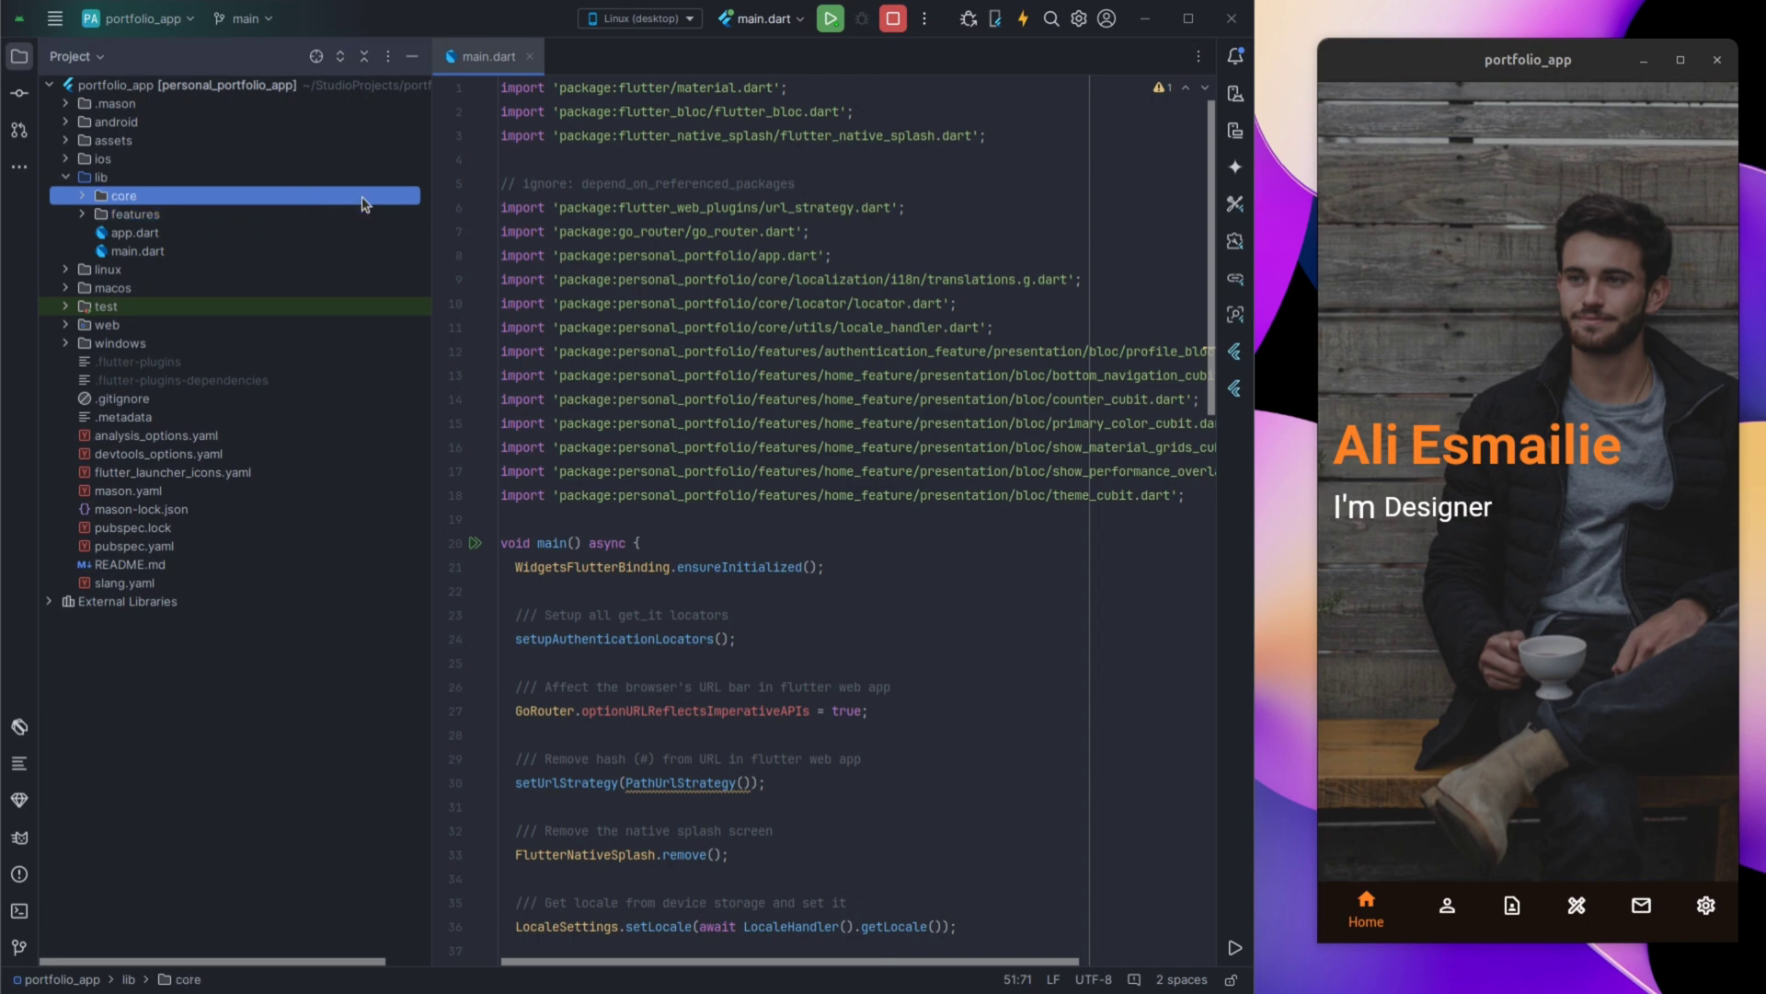
click(120, 195)
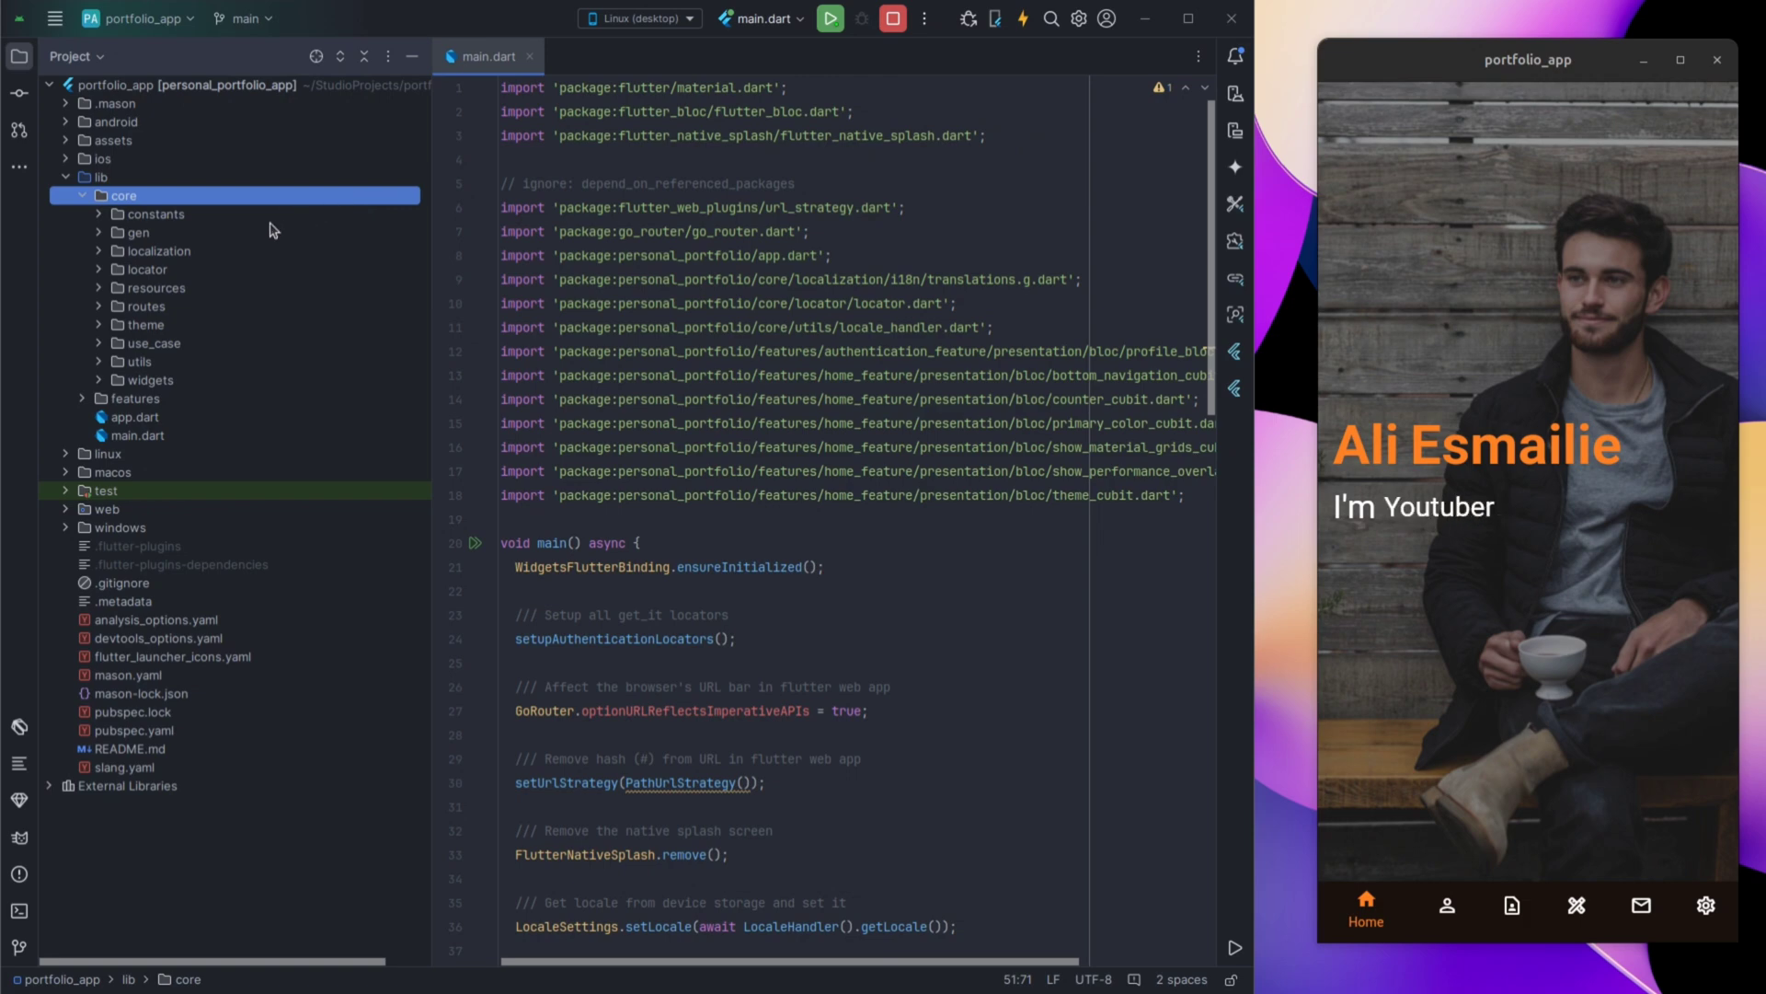
click(159, 250)
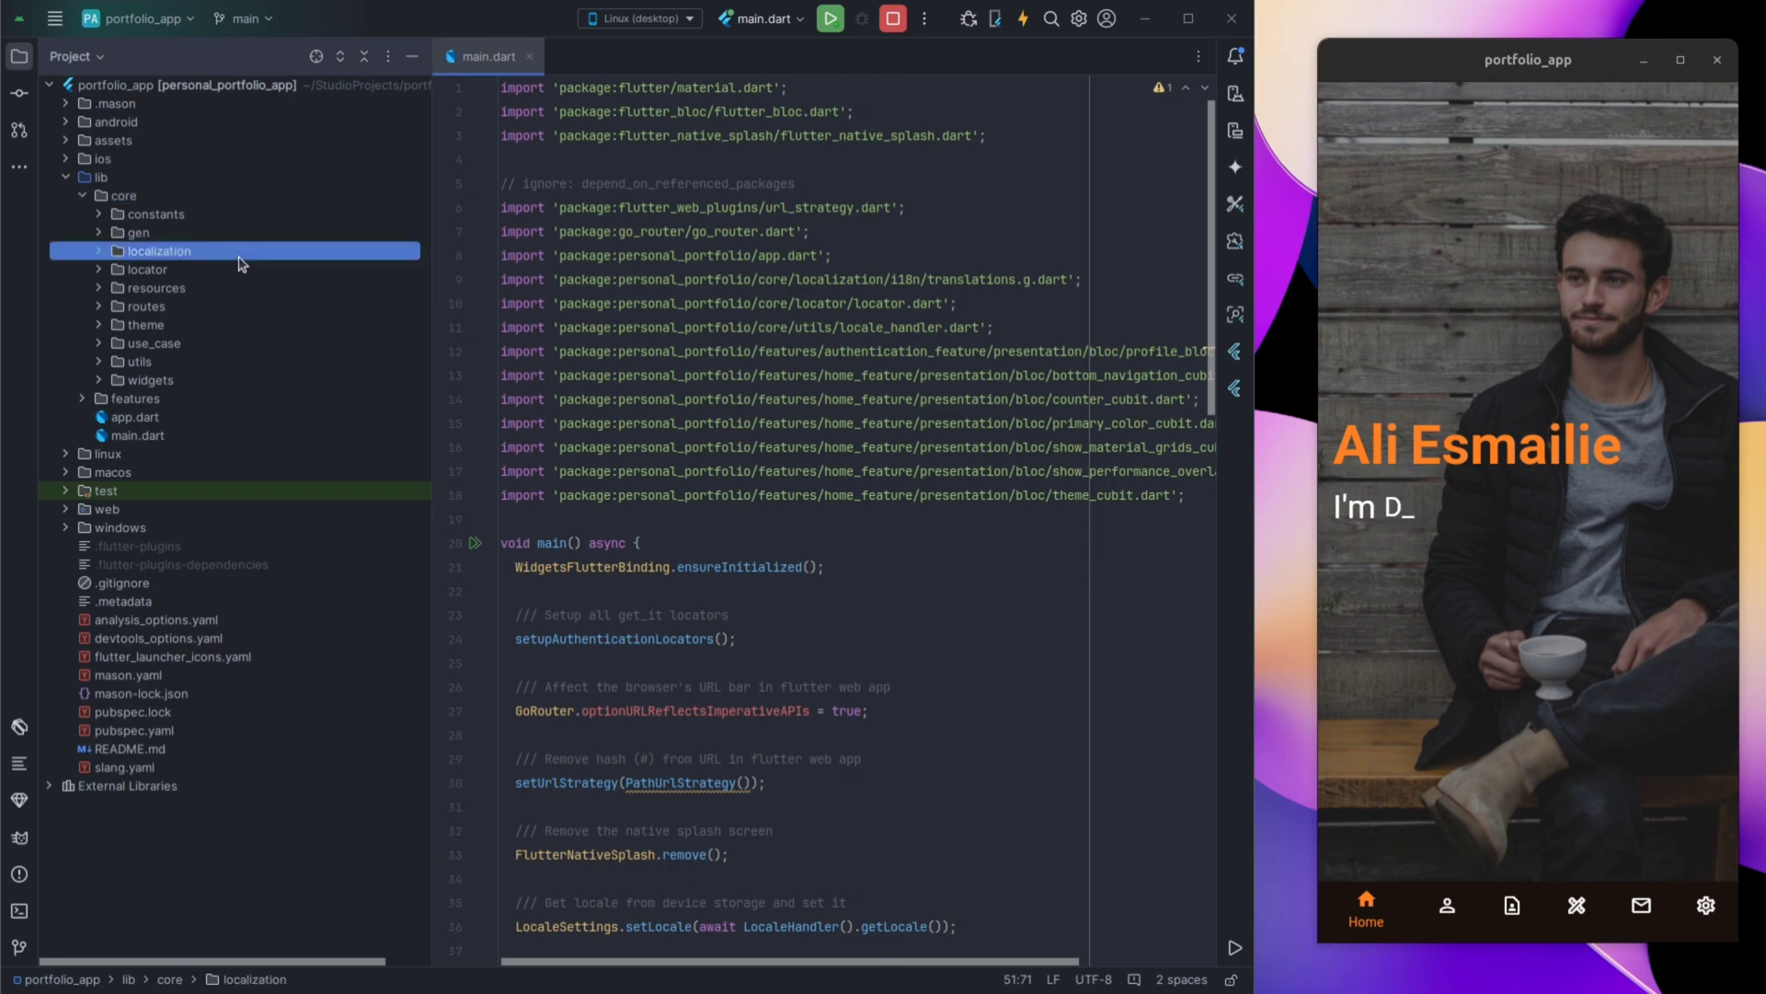
click(146, 325)
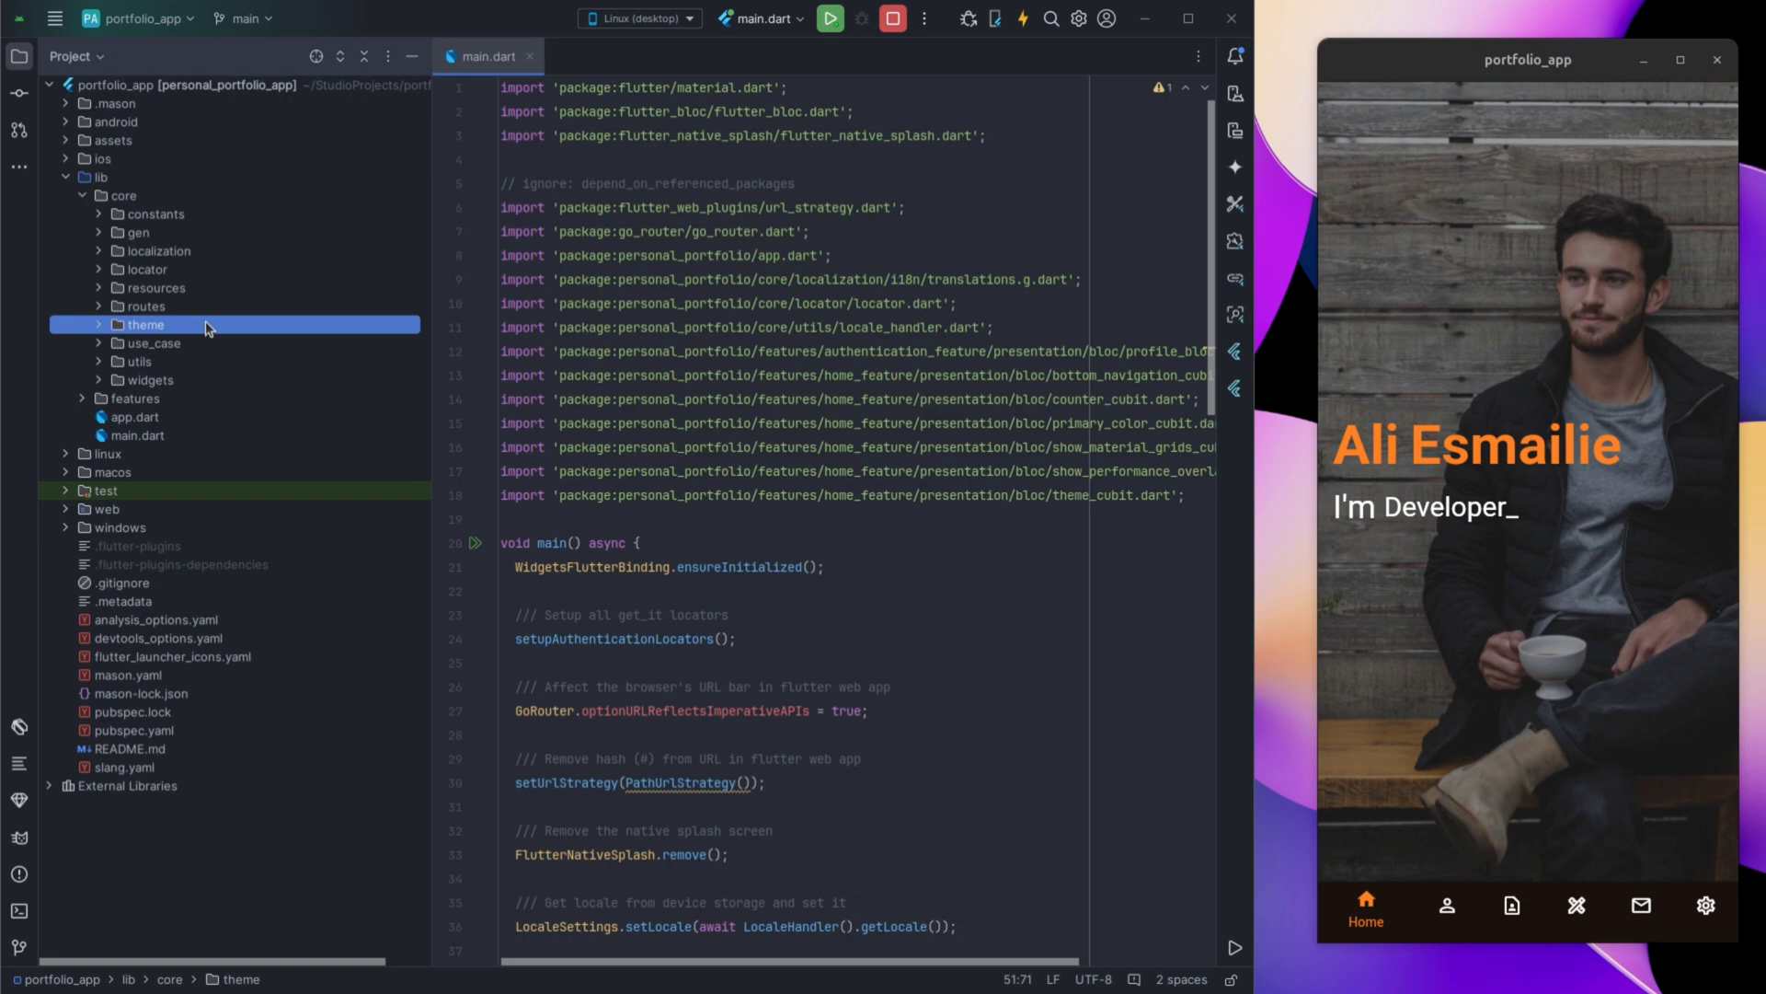
click(150, 380)
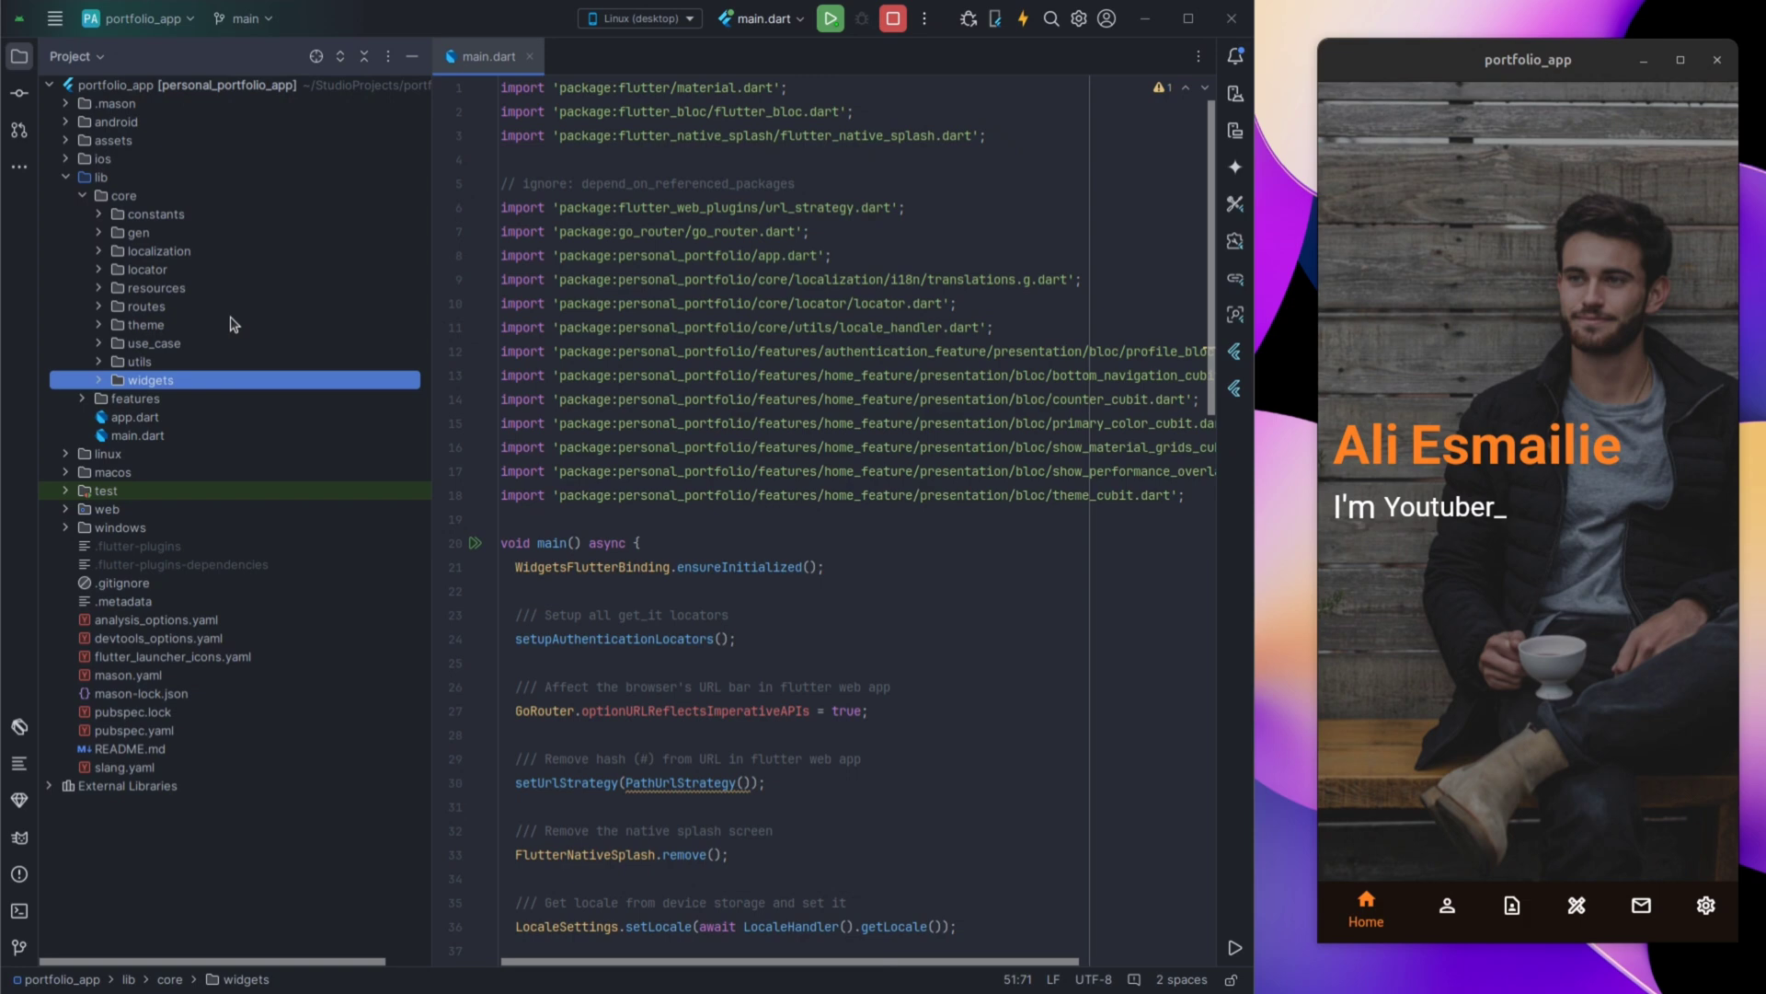
Show theme's colors.dart and theme.dart, point out utils, then collapse theme.
click(146, 325)
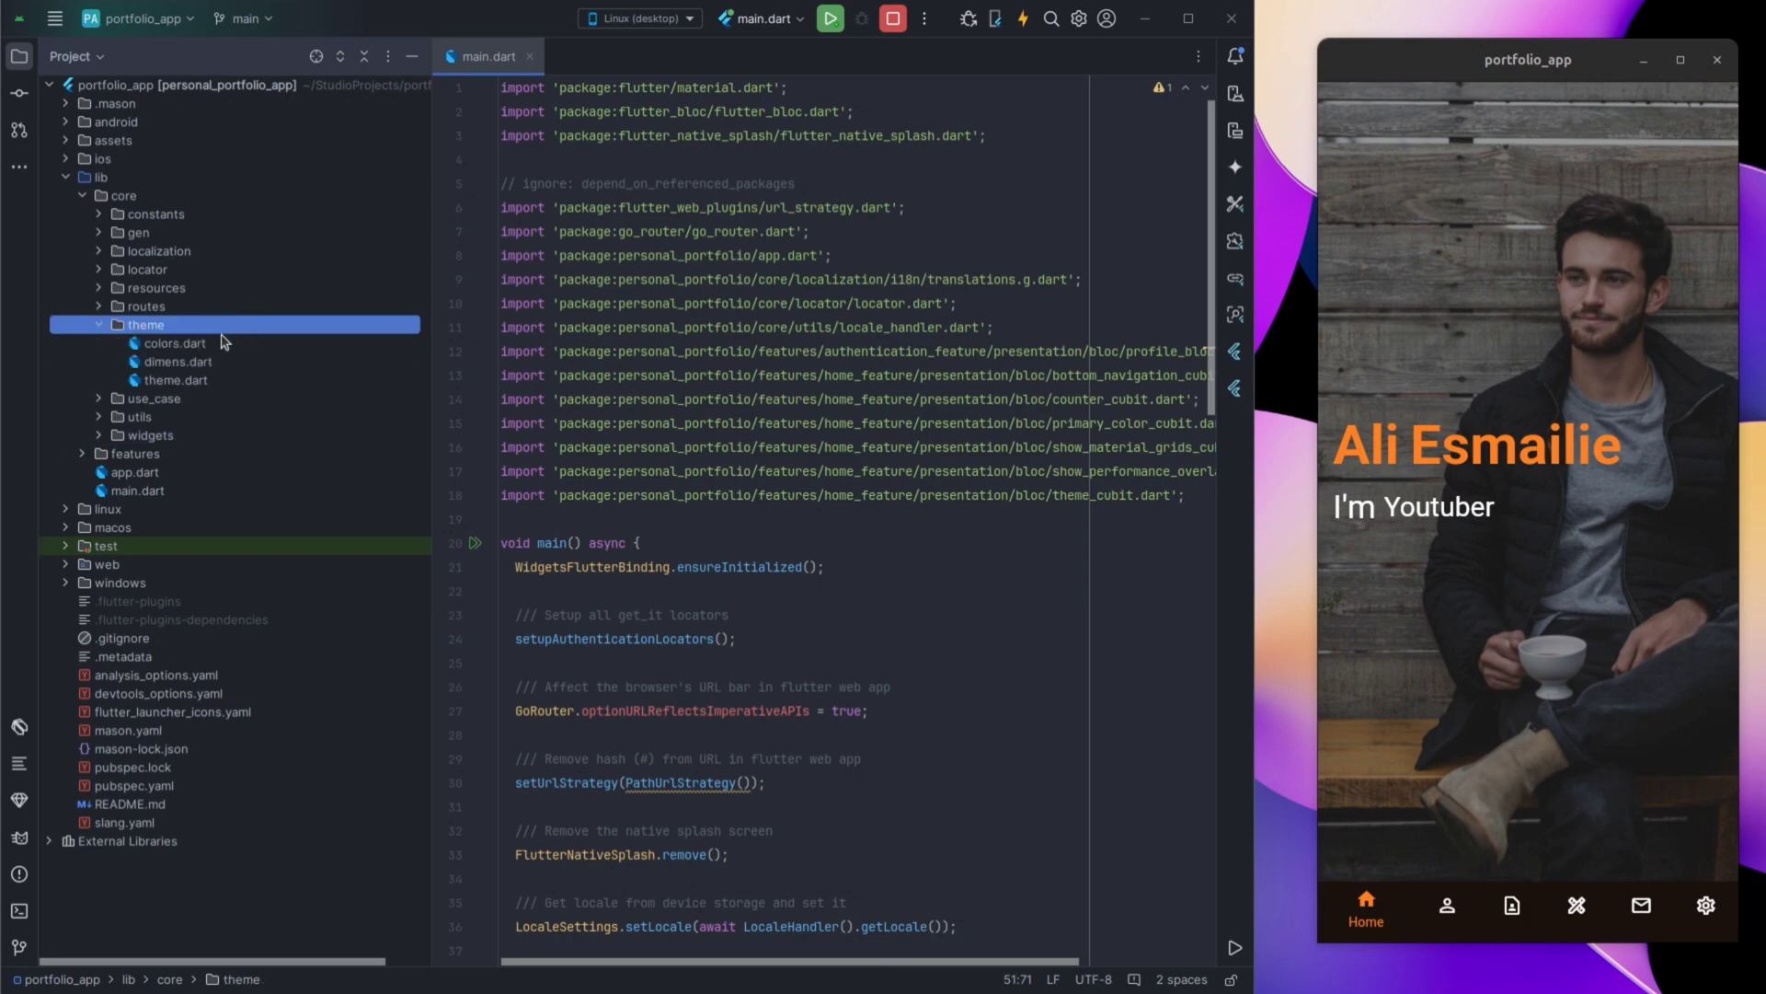
click(175, 342)
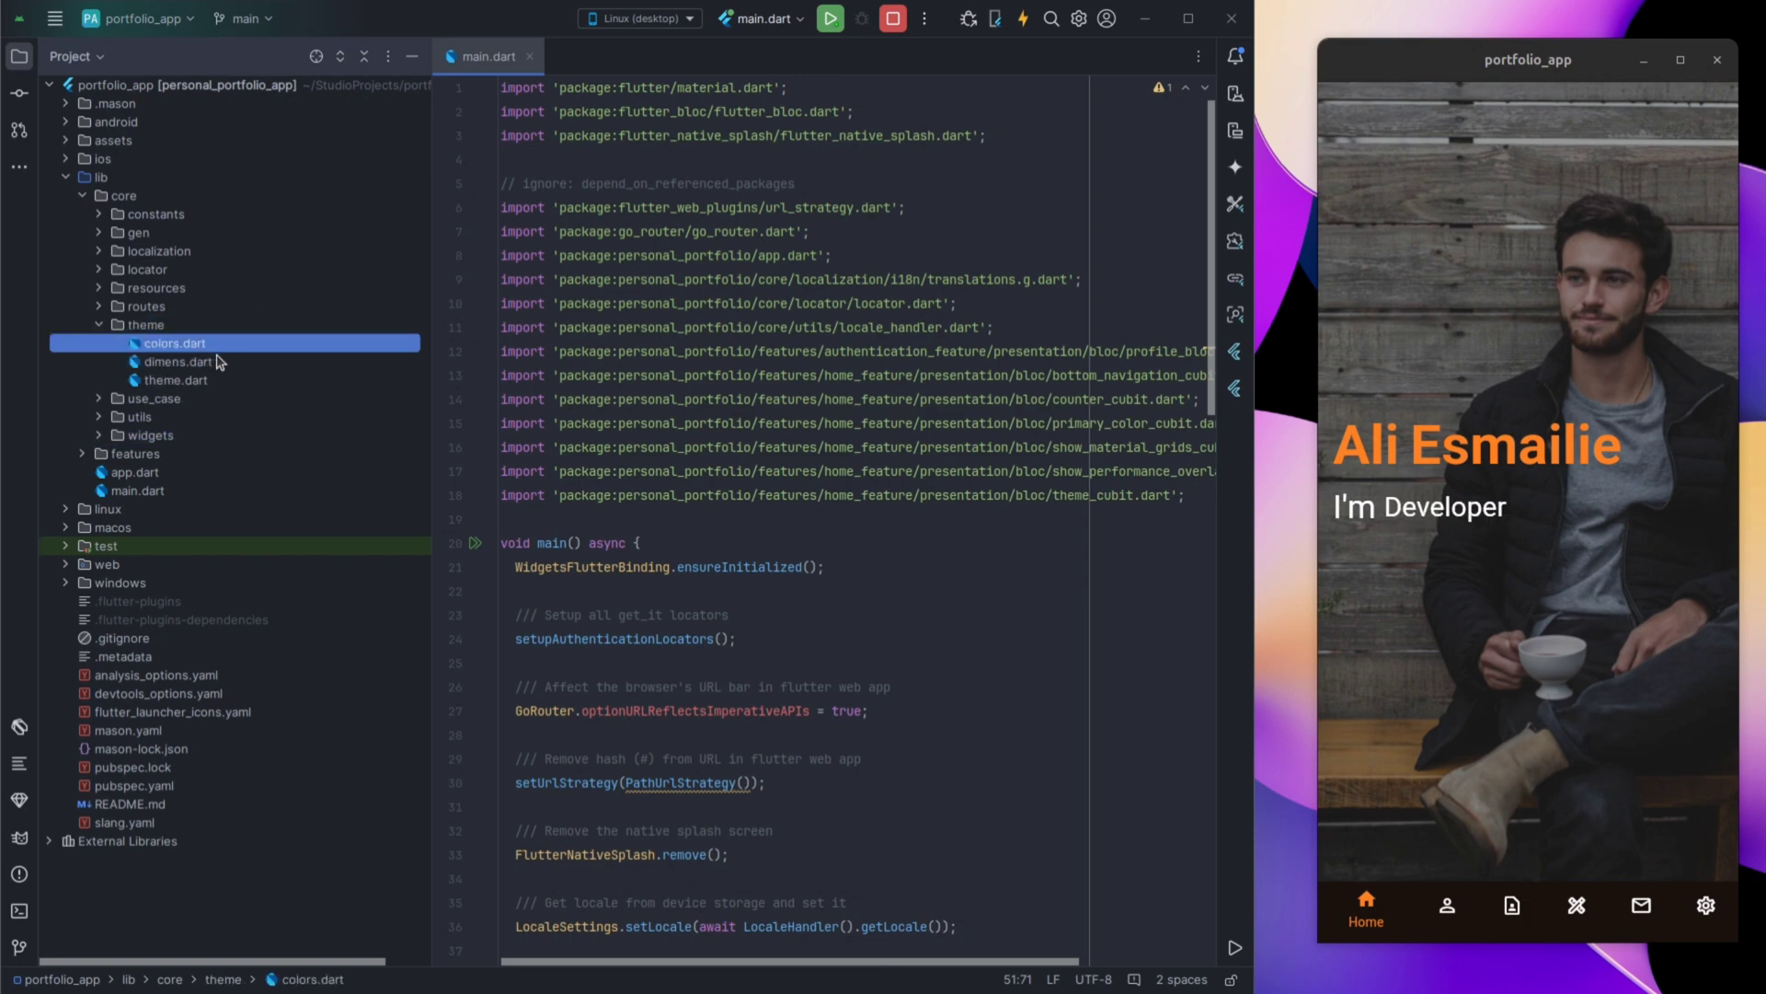
click(176, 380)
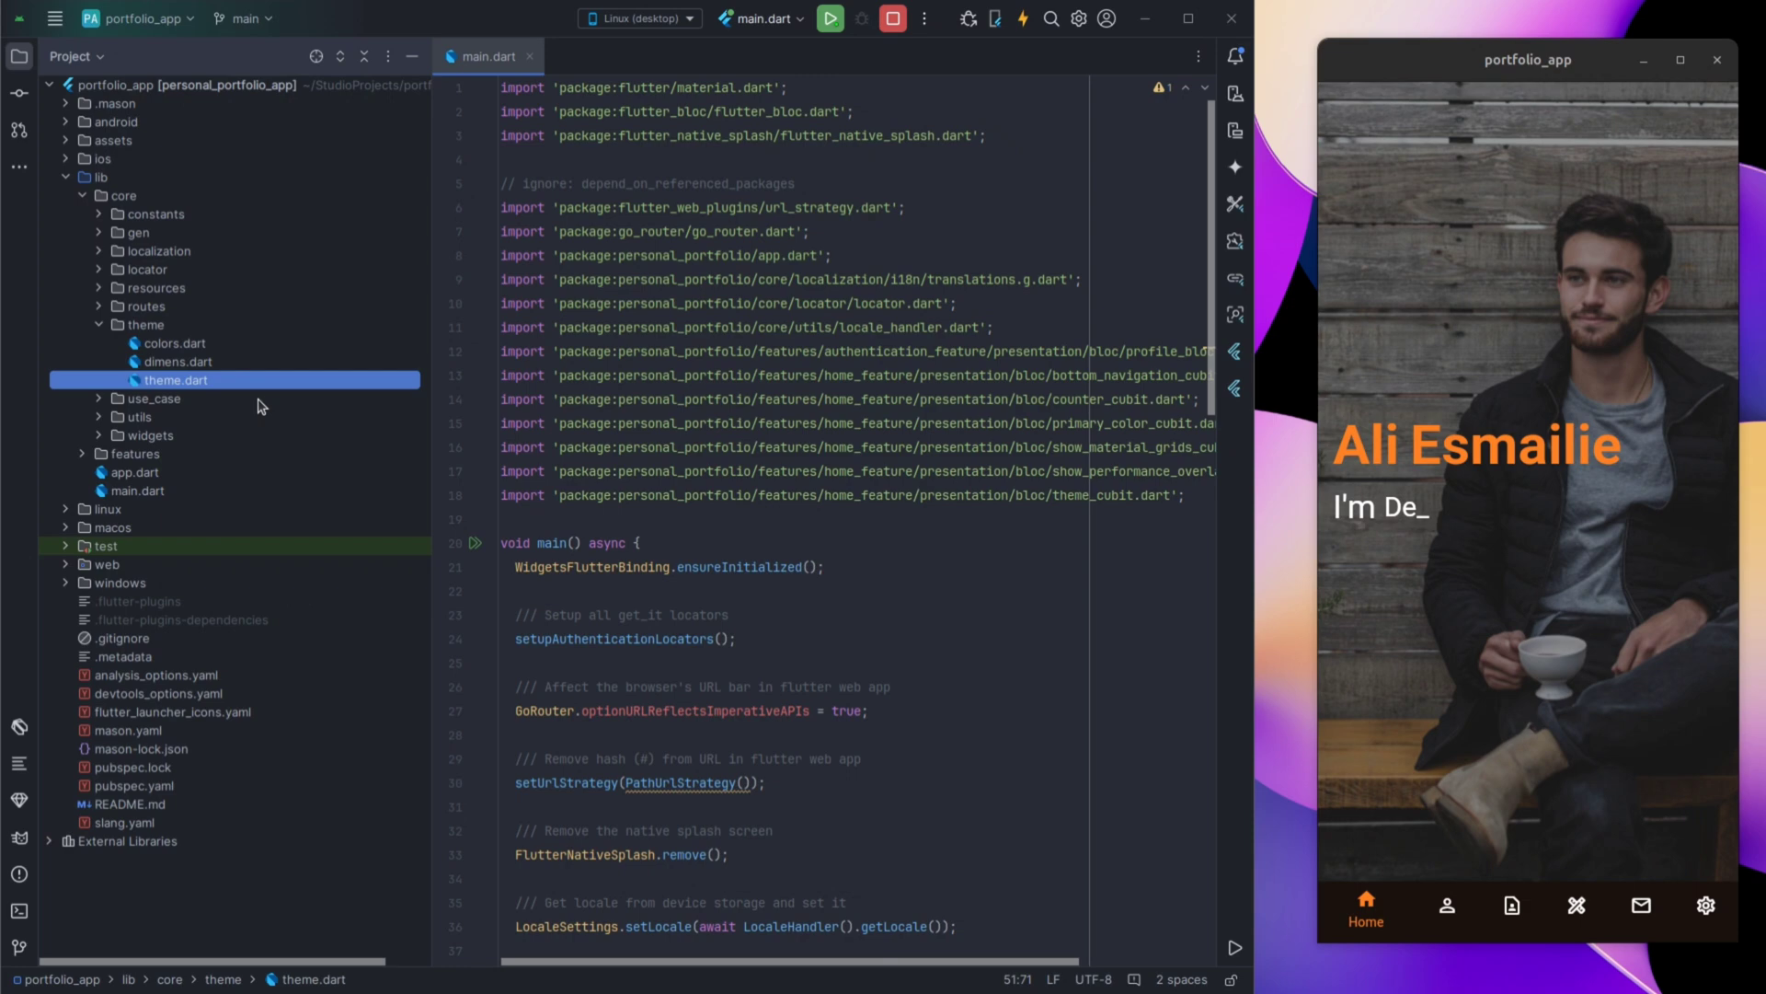
click(98, 416)
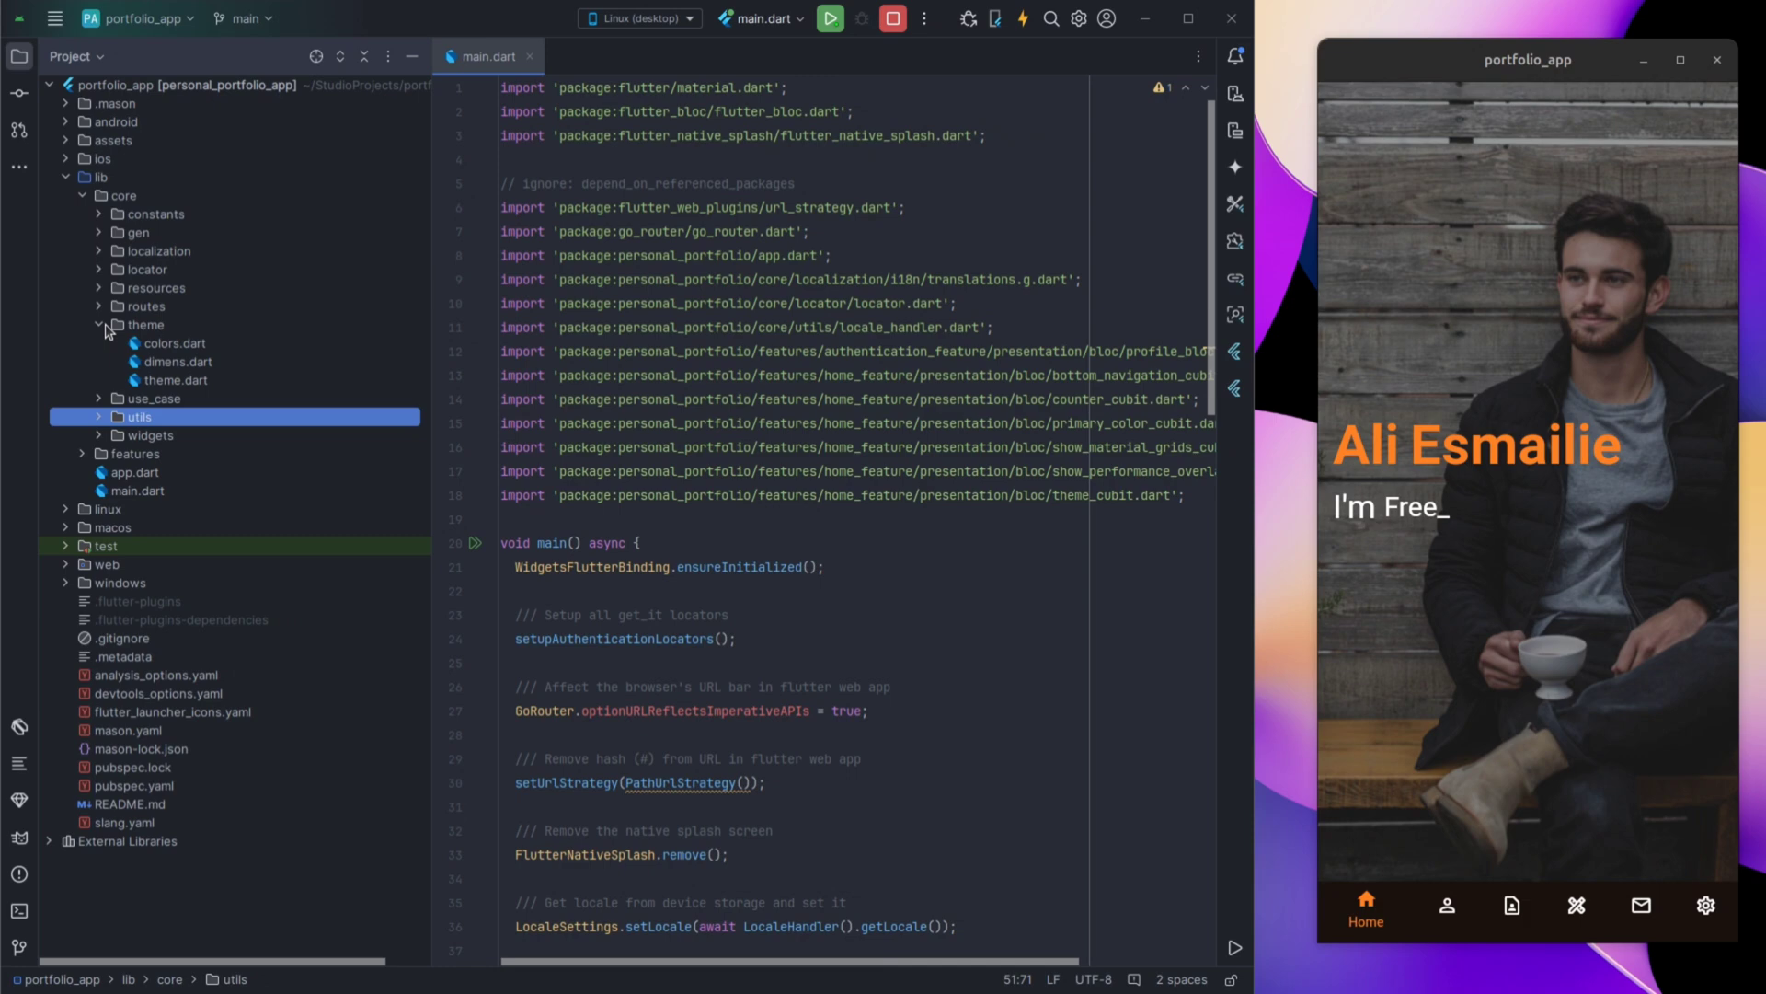
click(147, 380)
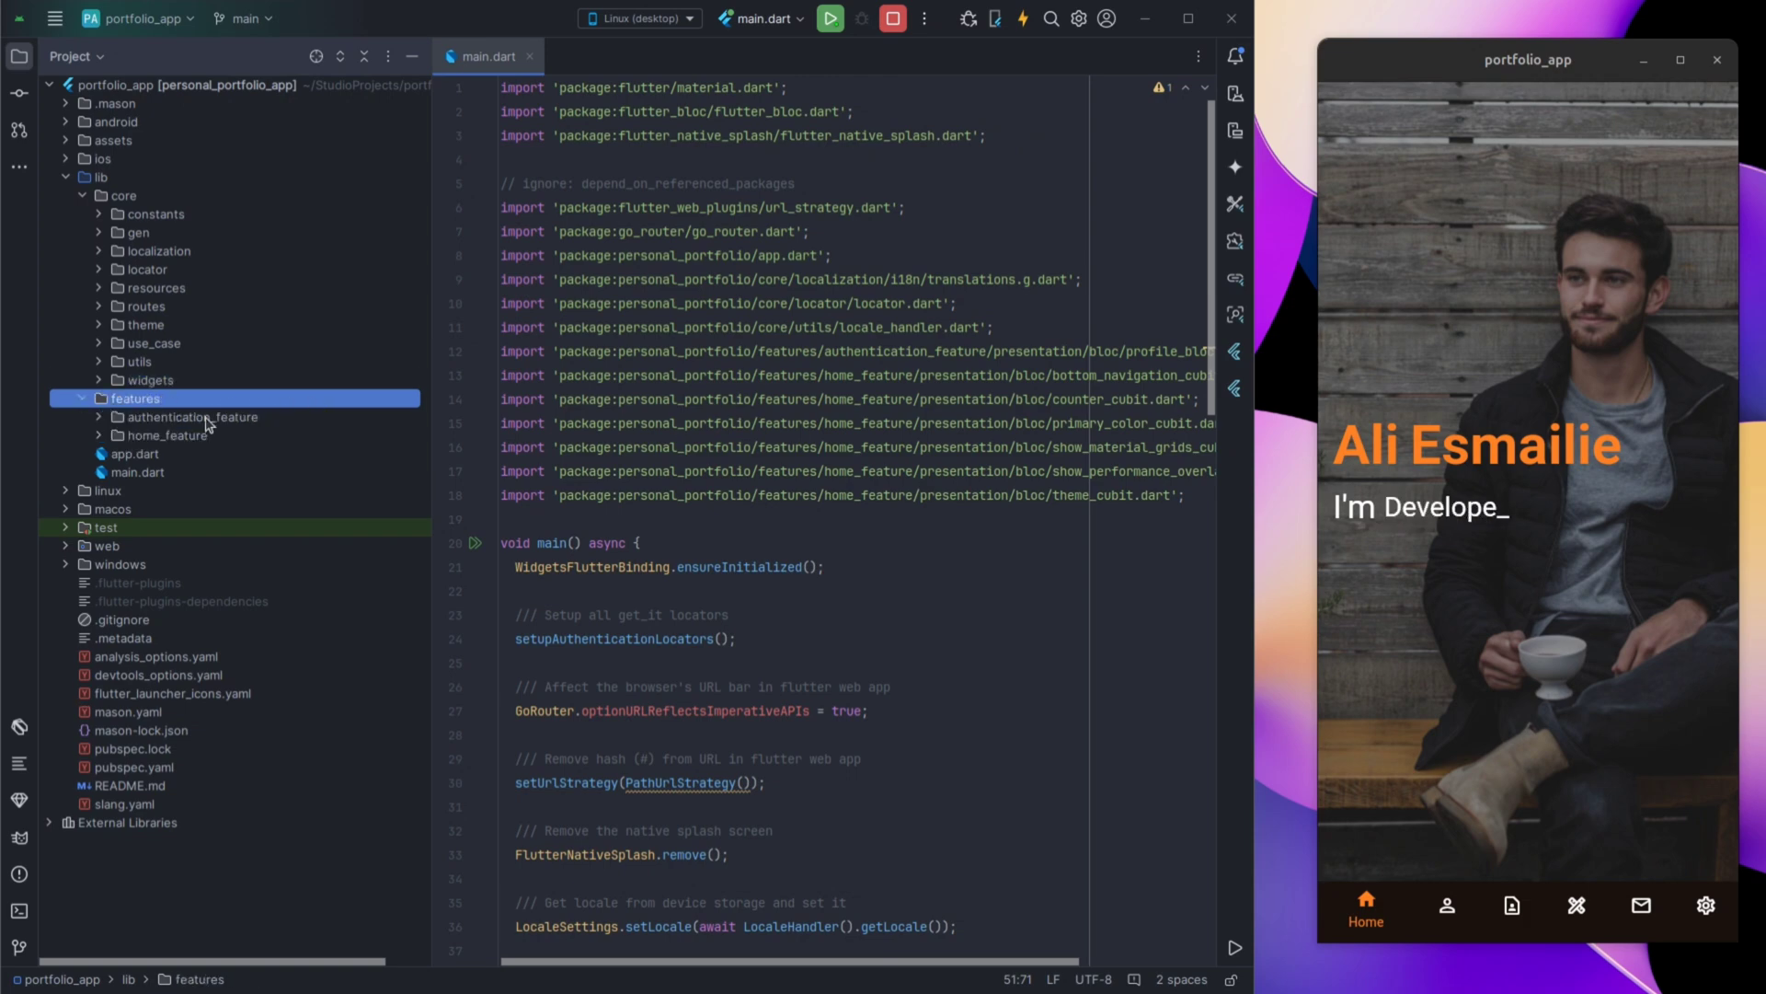
Expand home_feature's presentation files, pointing out home_screen.dart and components_screen.dart.
click(192, 416)
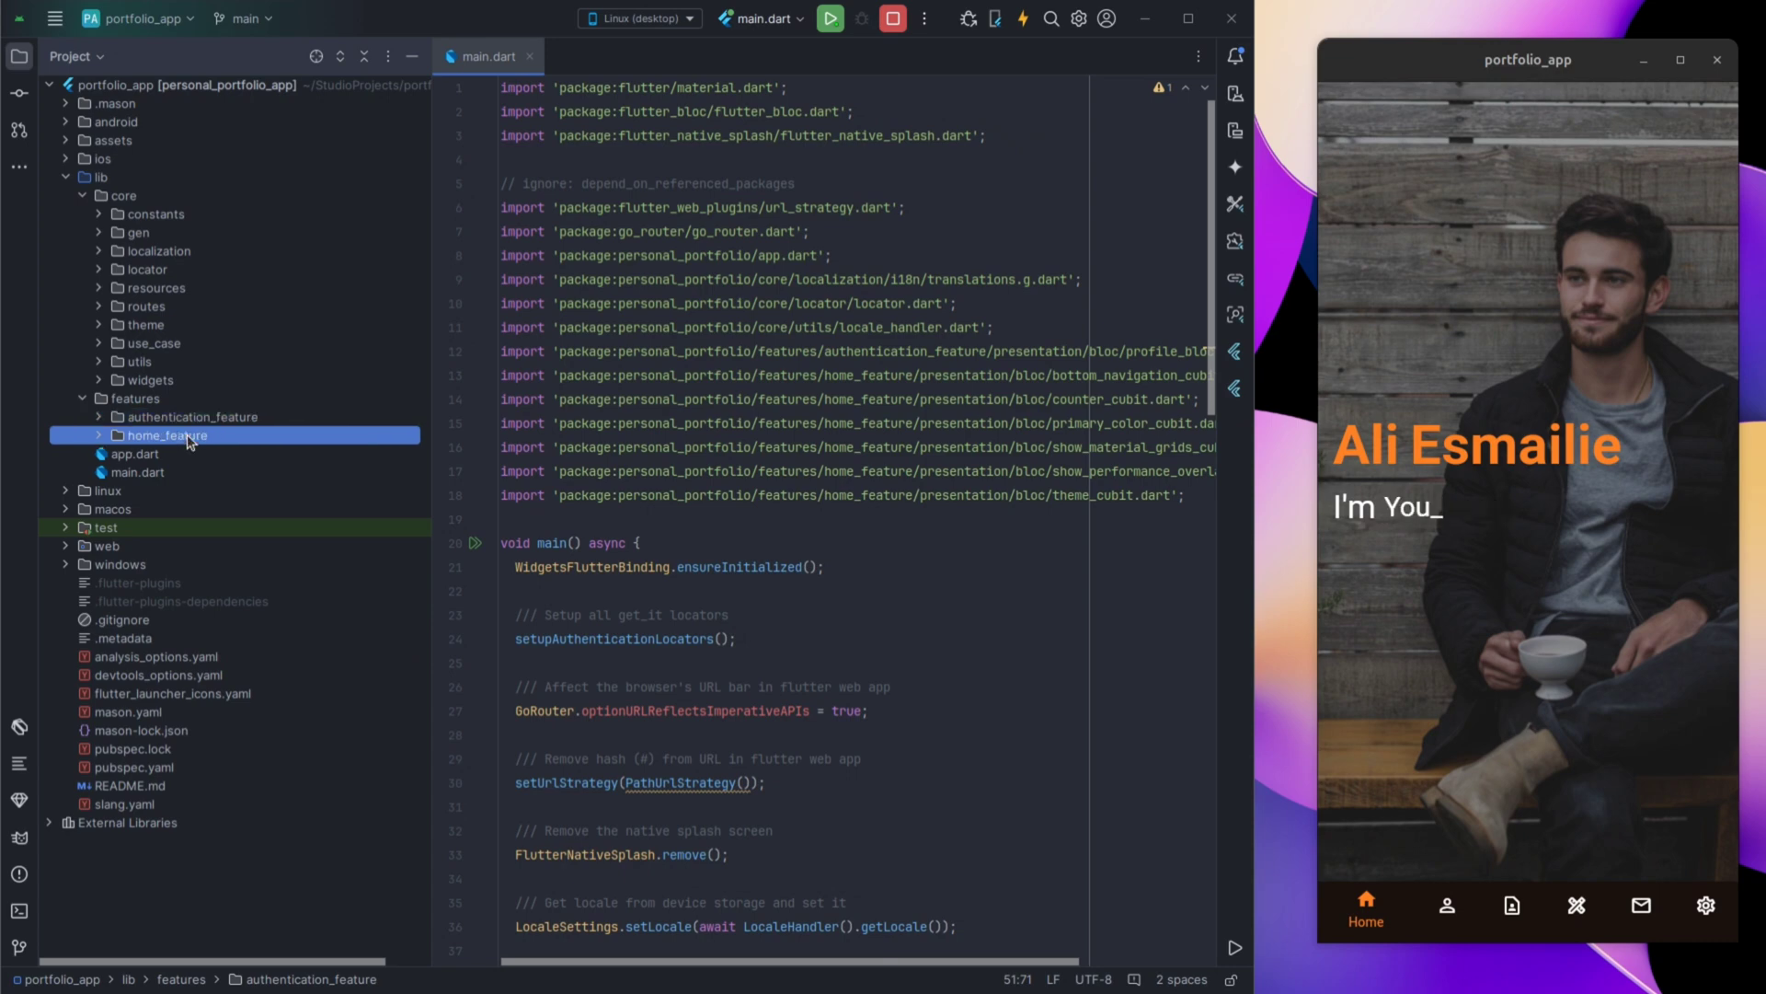
click(116, 435)
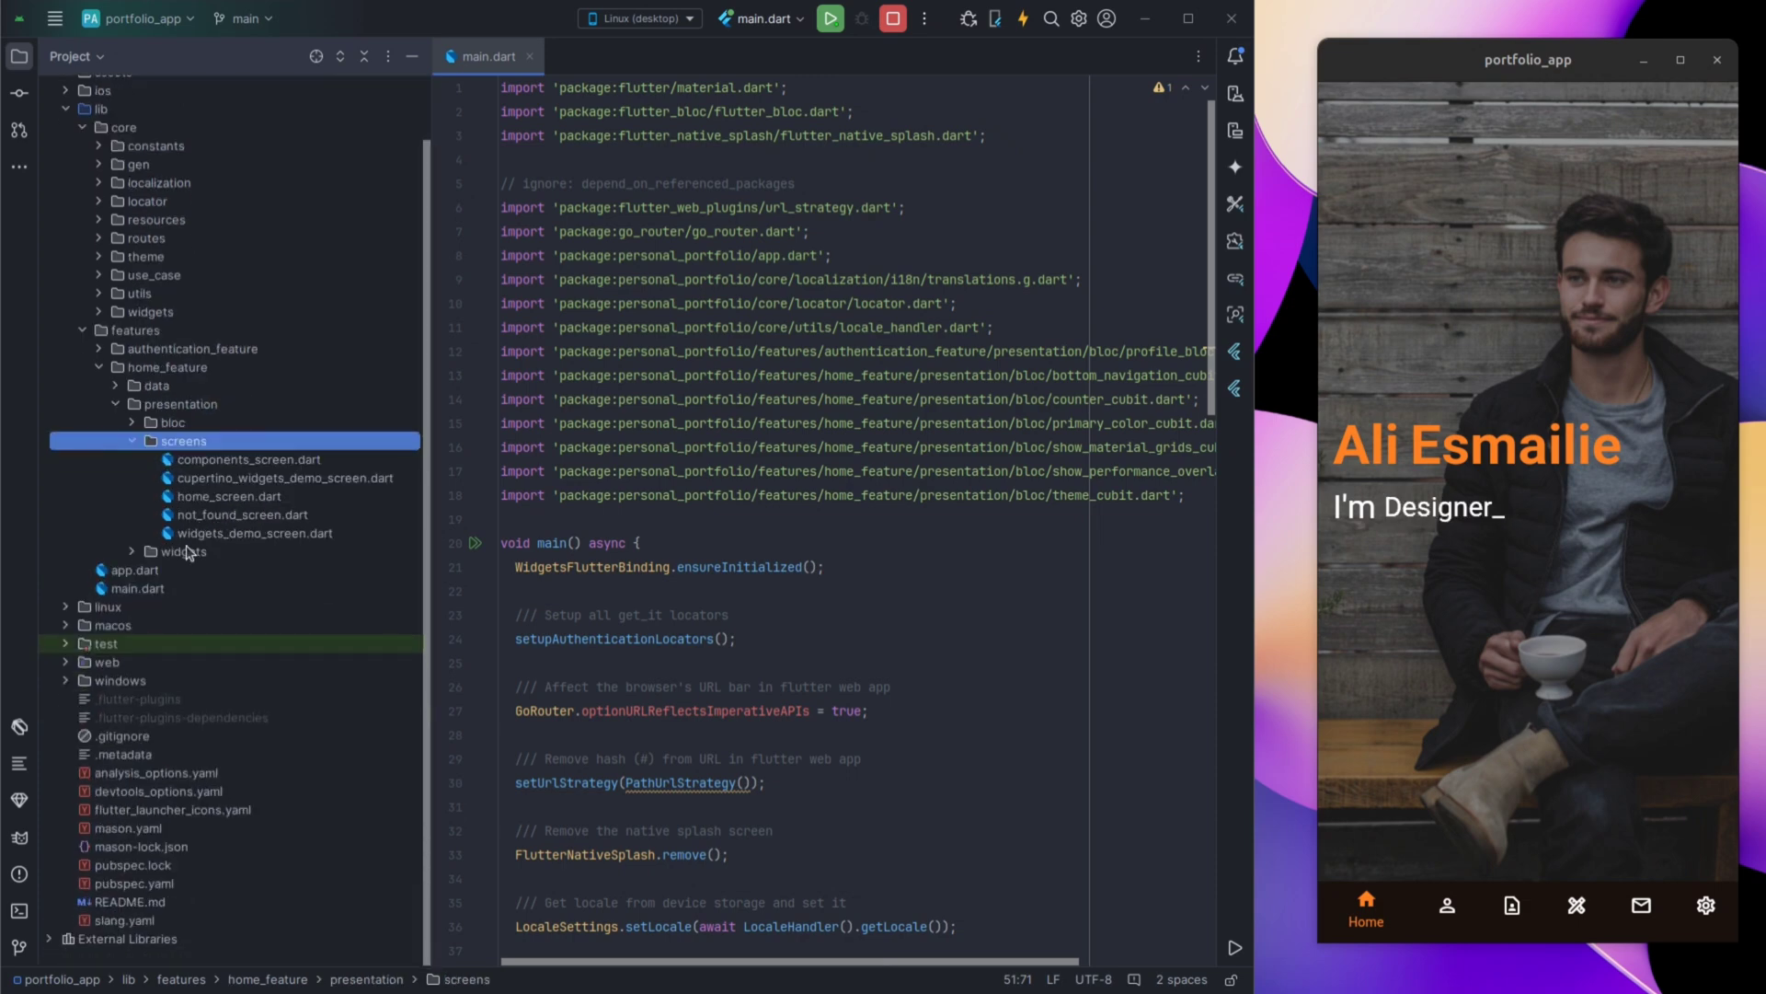
click(184, 552)
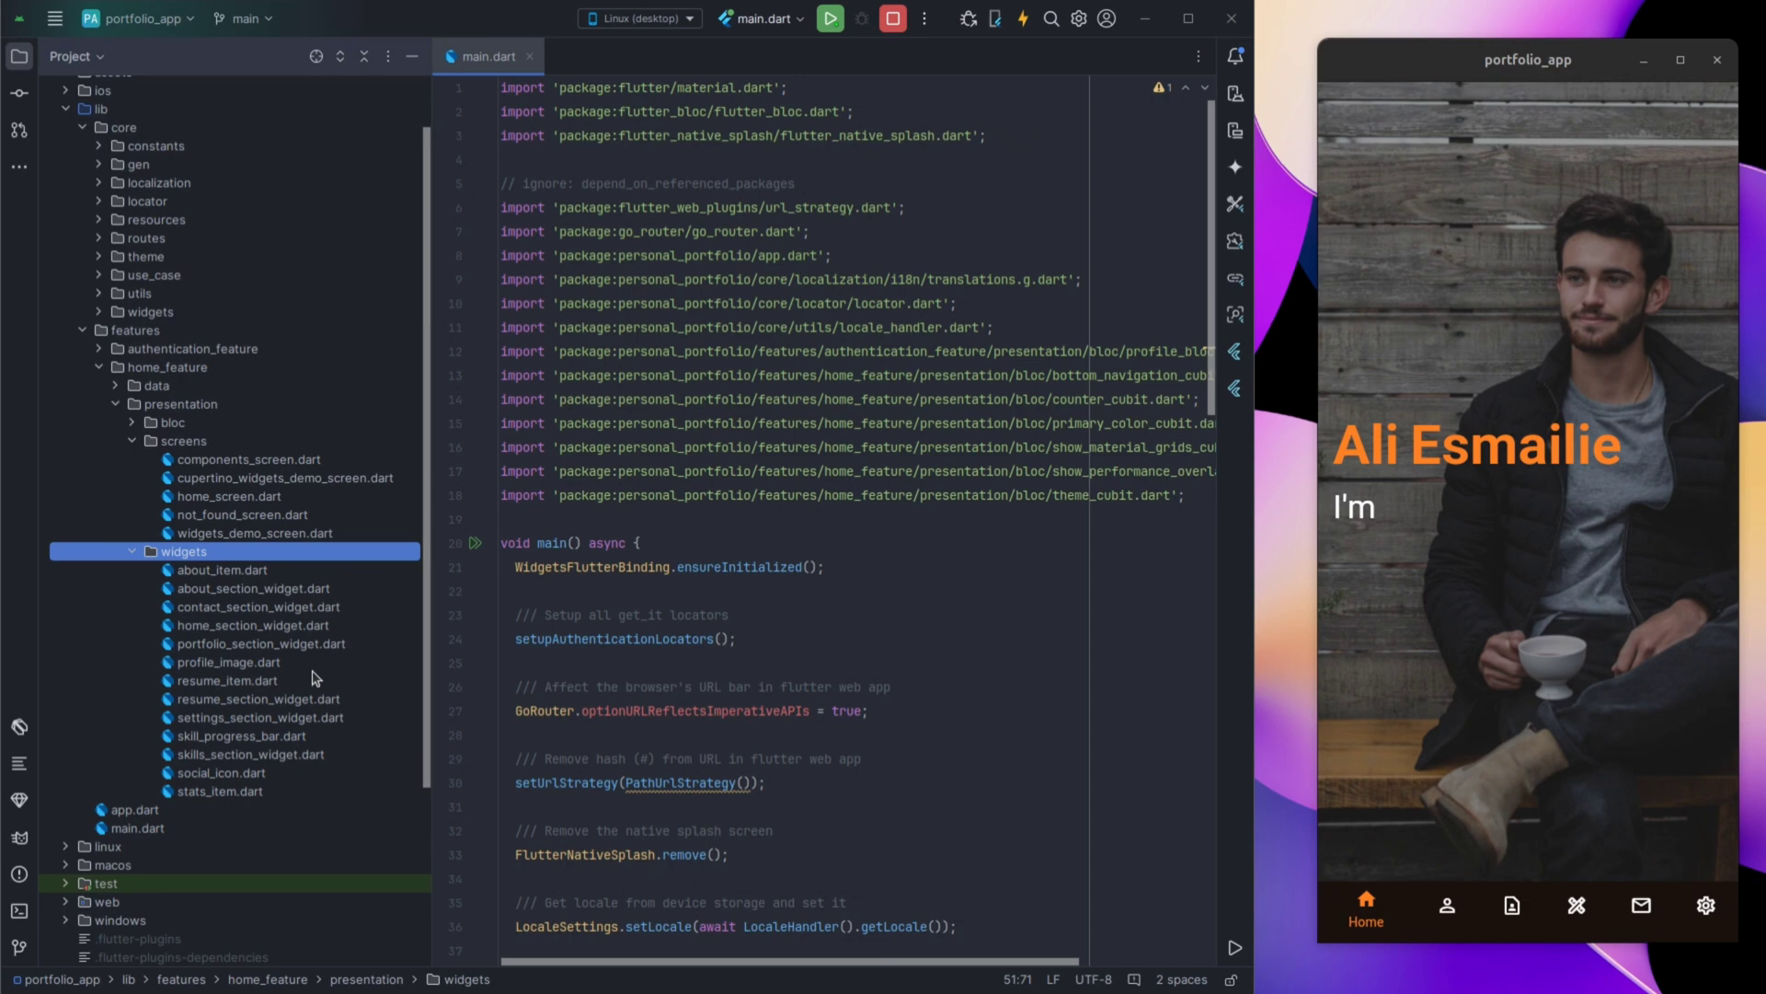
click(229, 496)
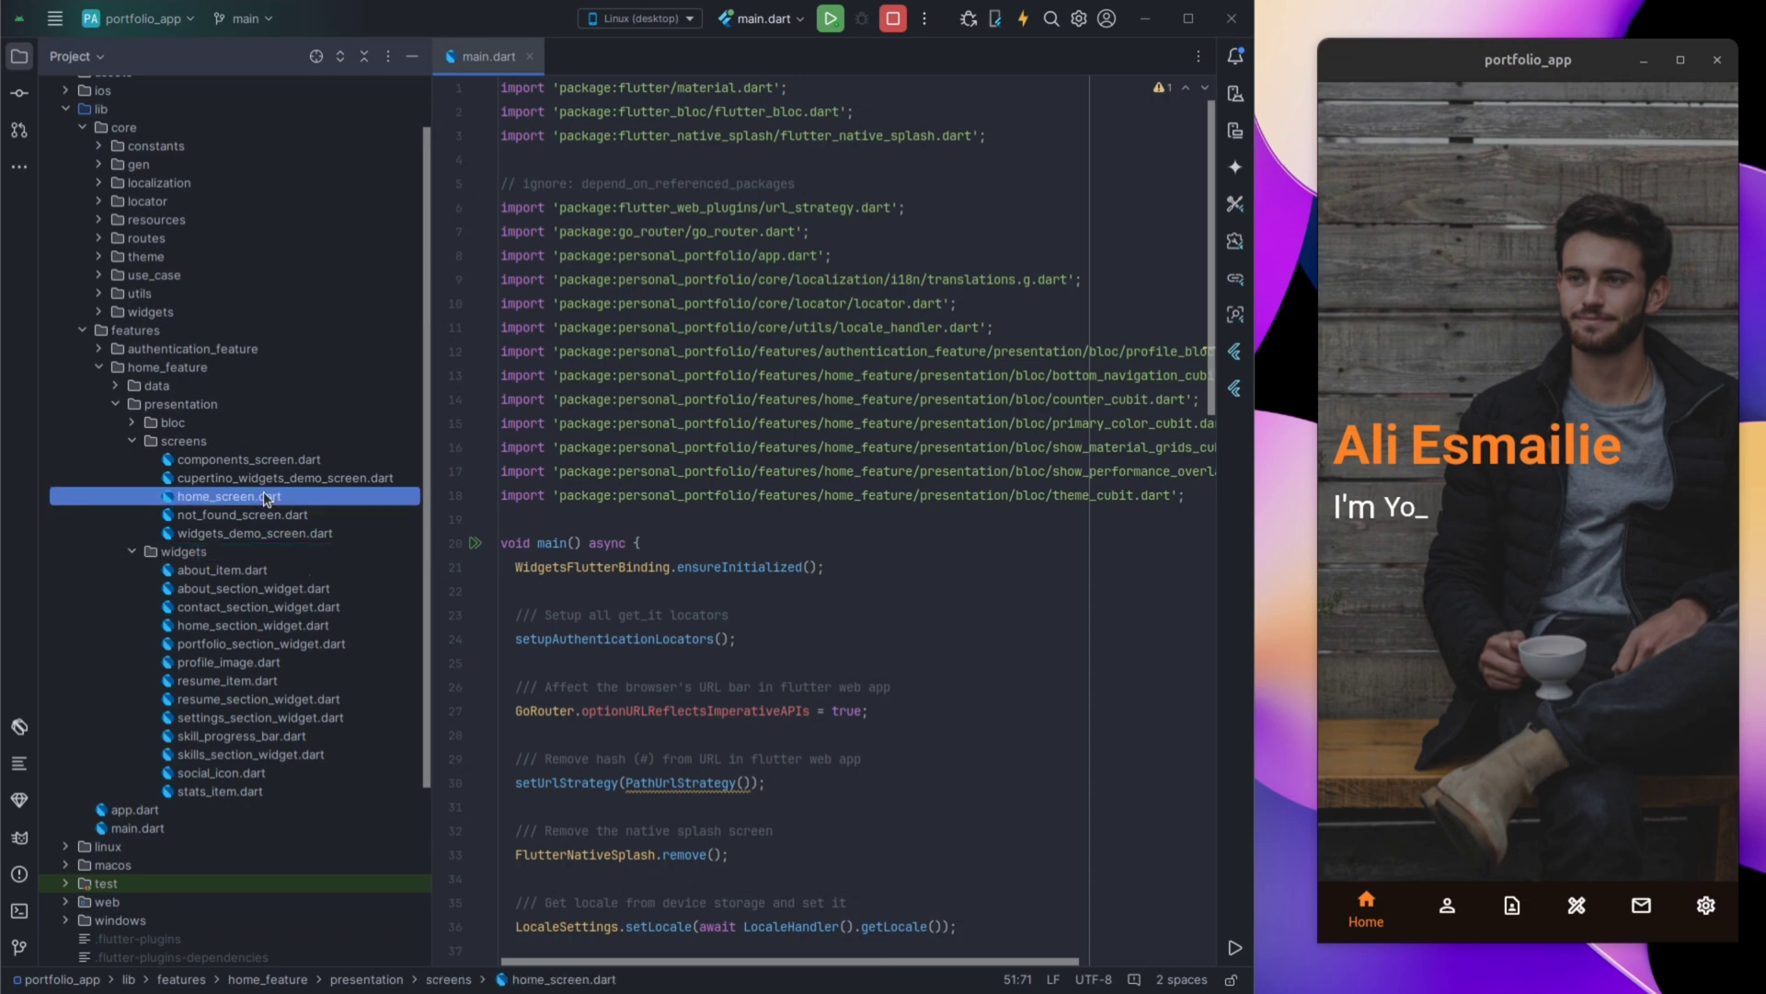
click(247, 458)
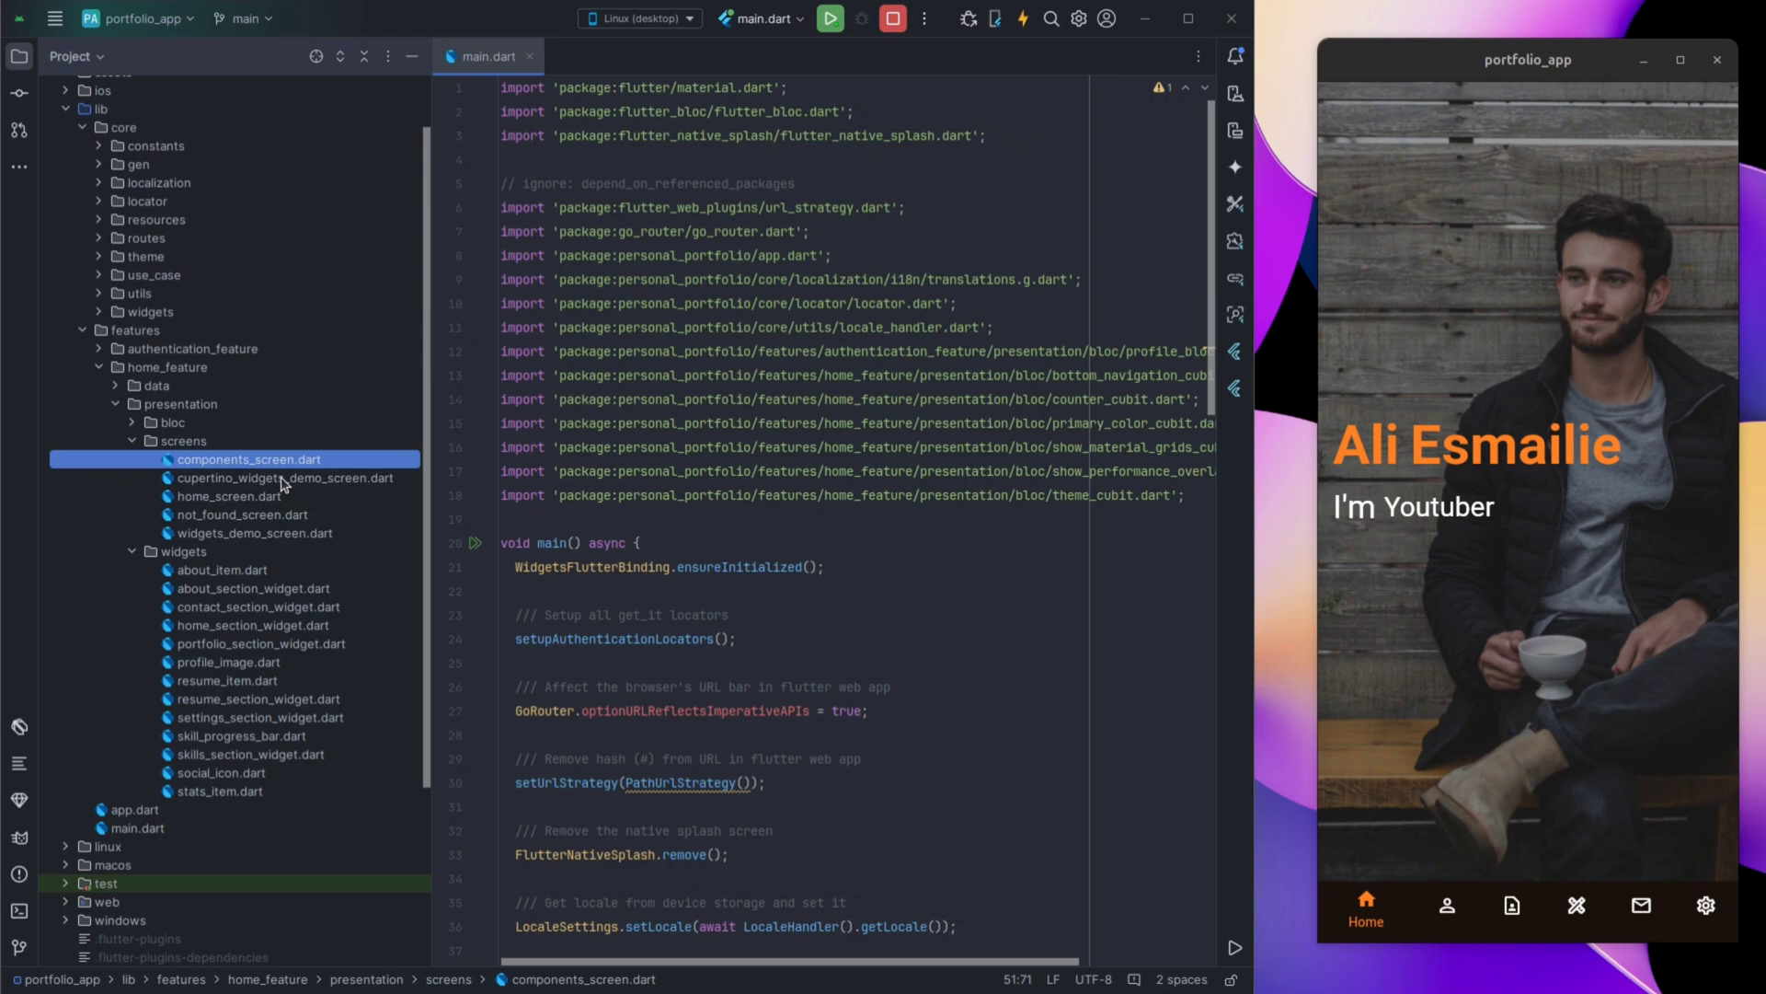
click(232, 496)
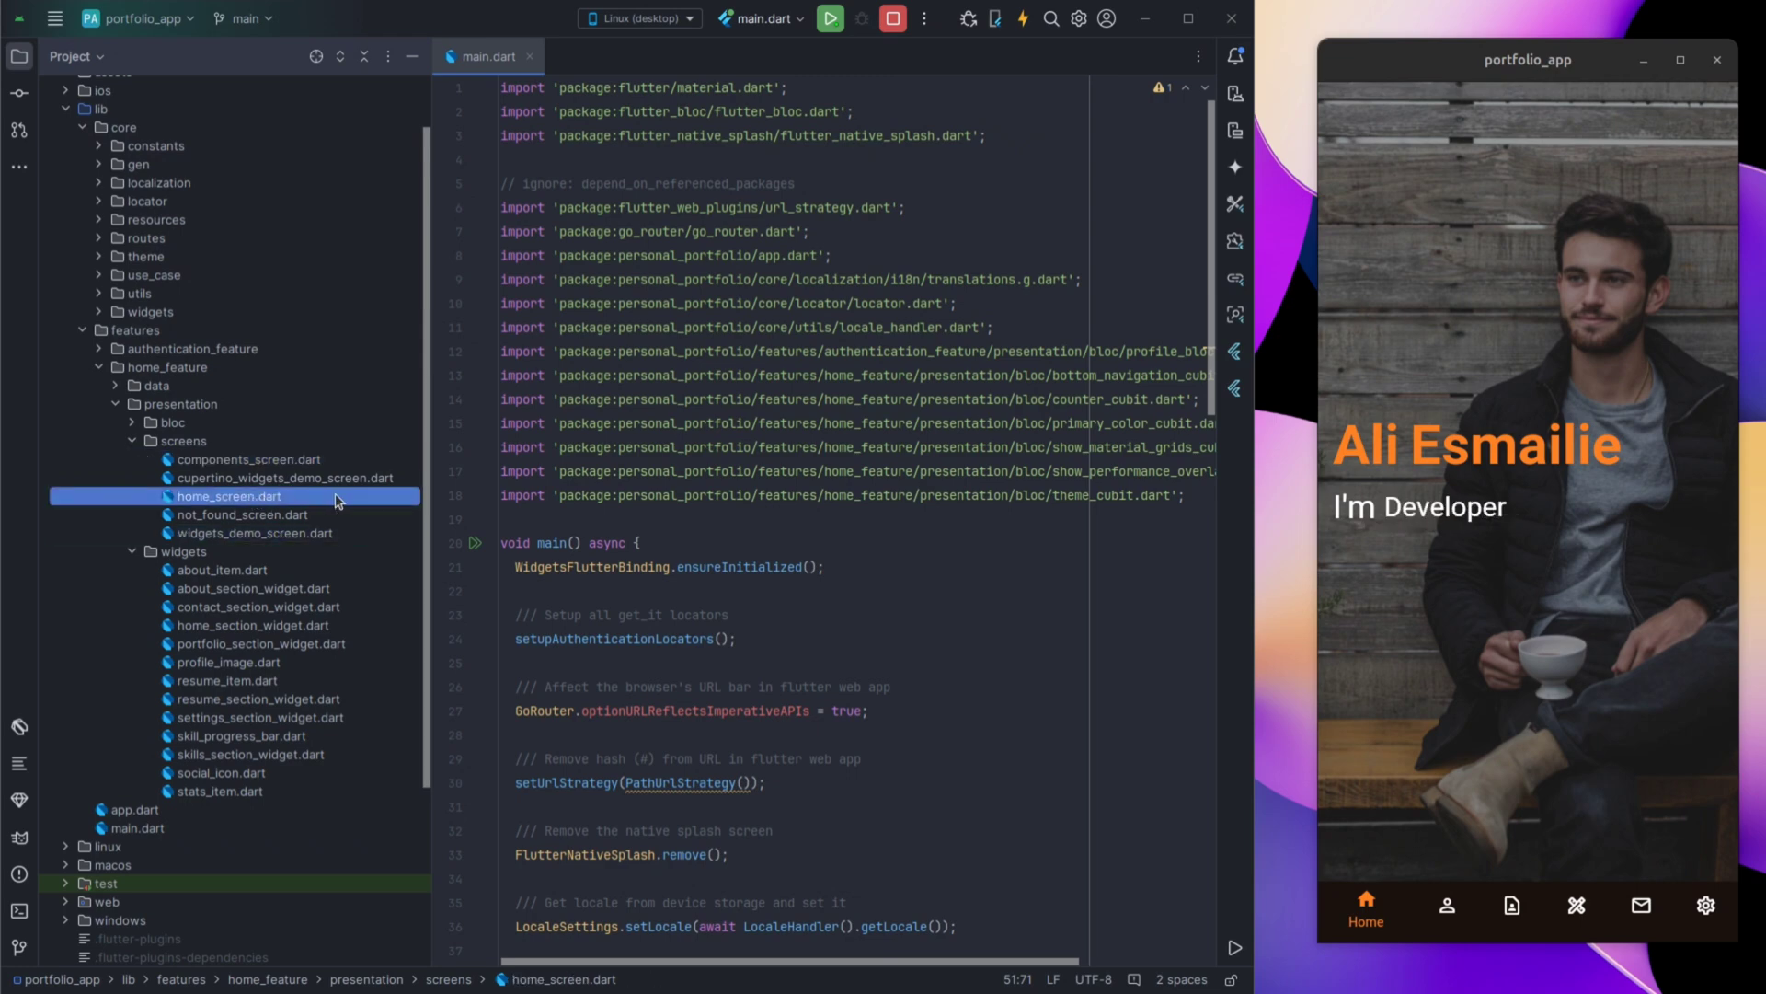
Open home_screen.dart and scroll down to its list of section widgets.
double_click(230, 496)
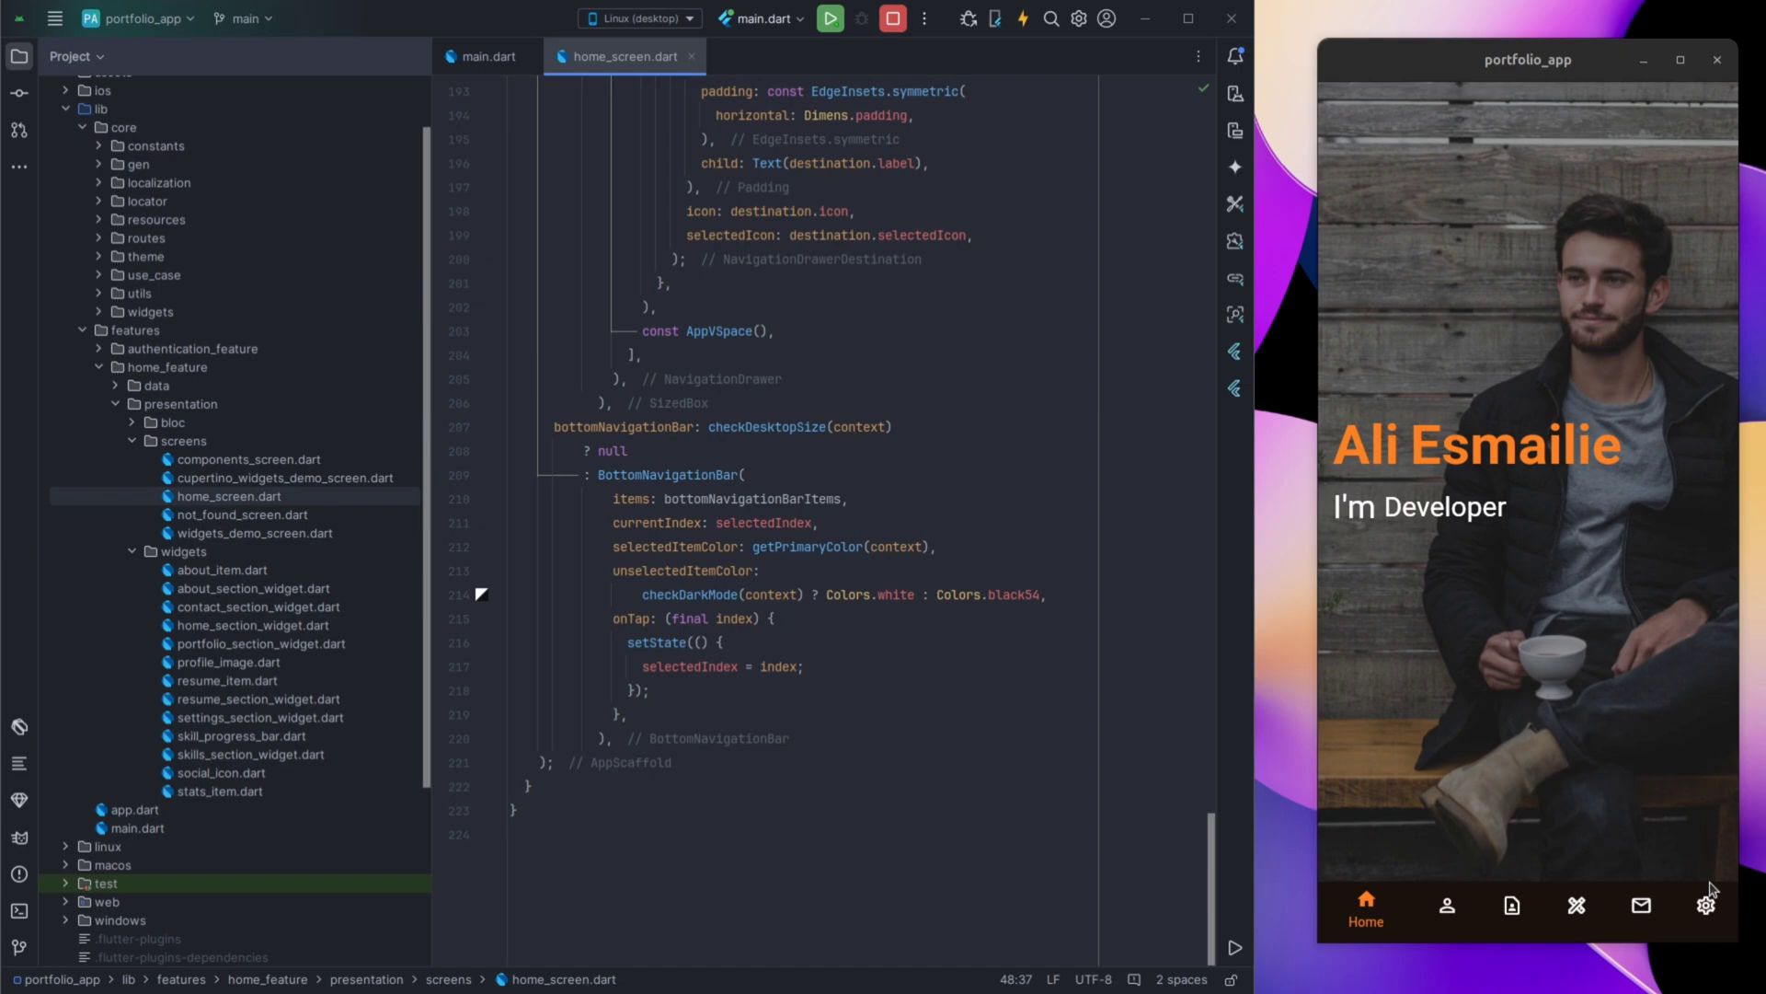
text(Designe)
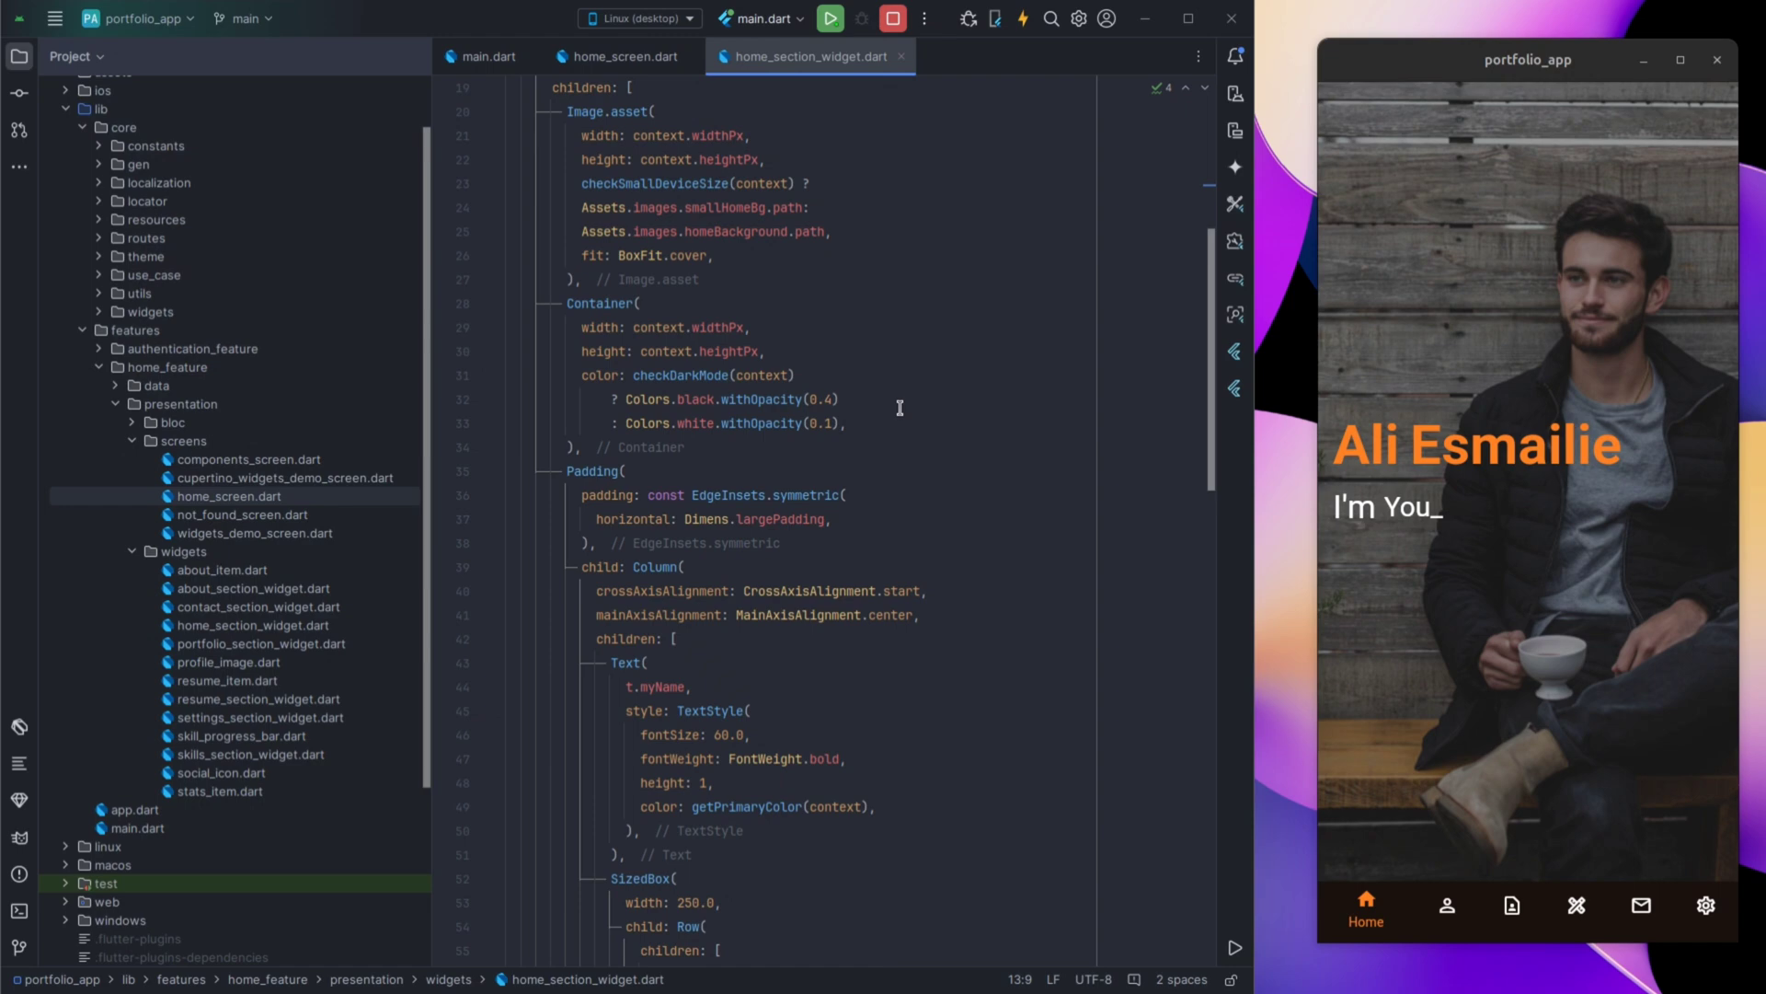
text(tuber)
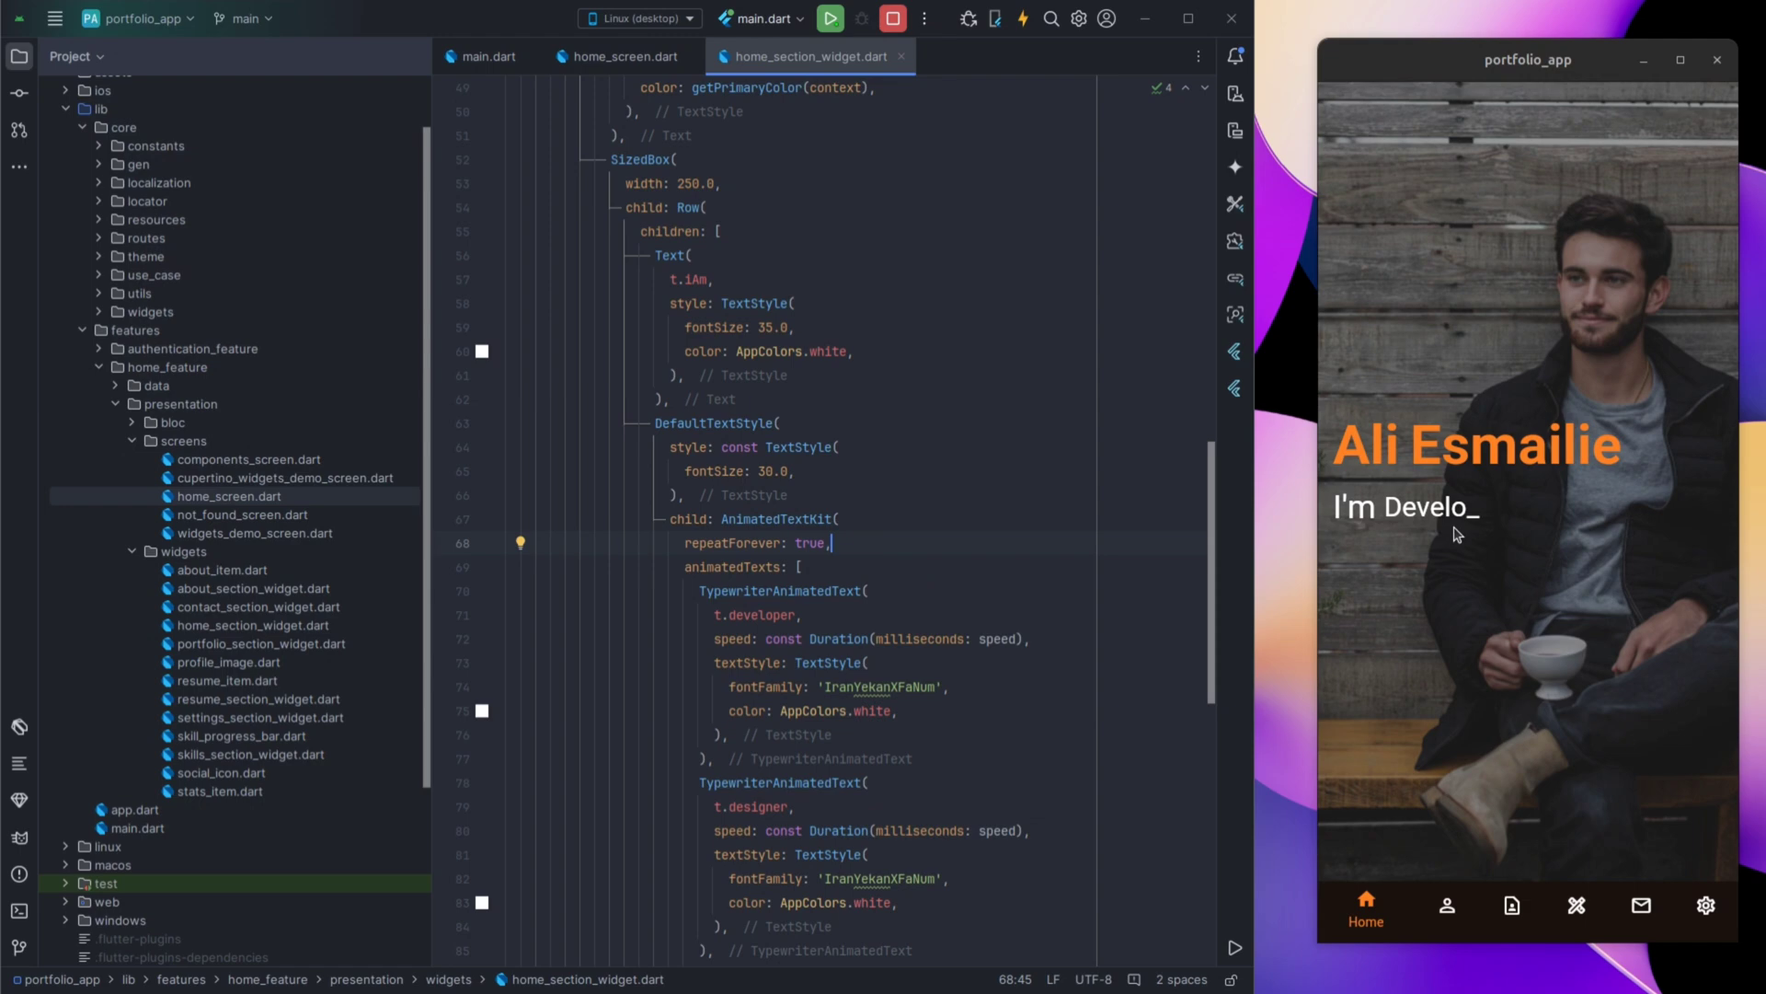
scroll(down, 3)
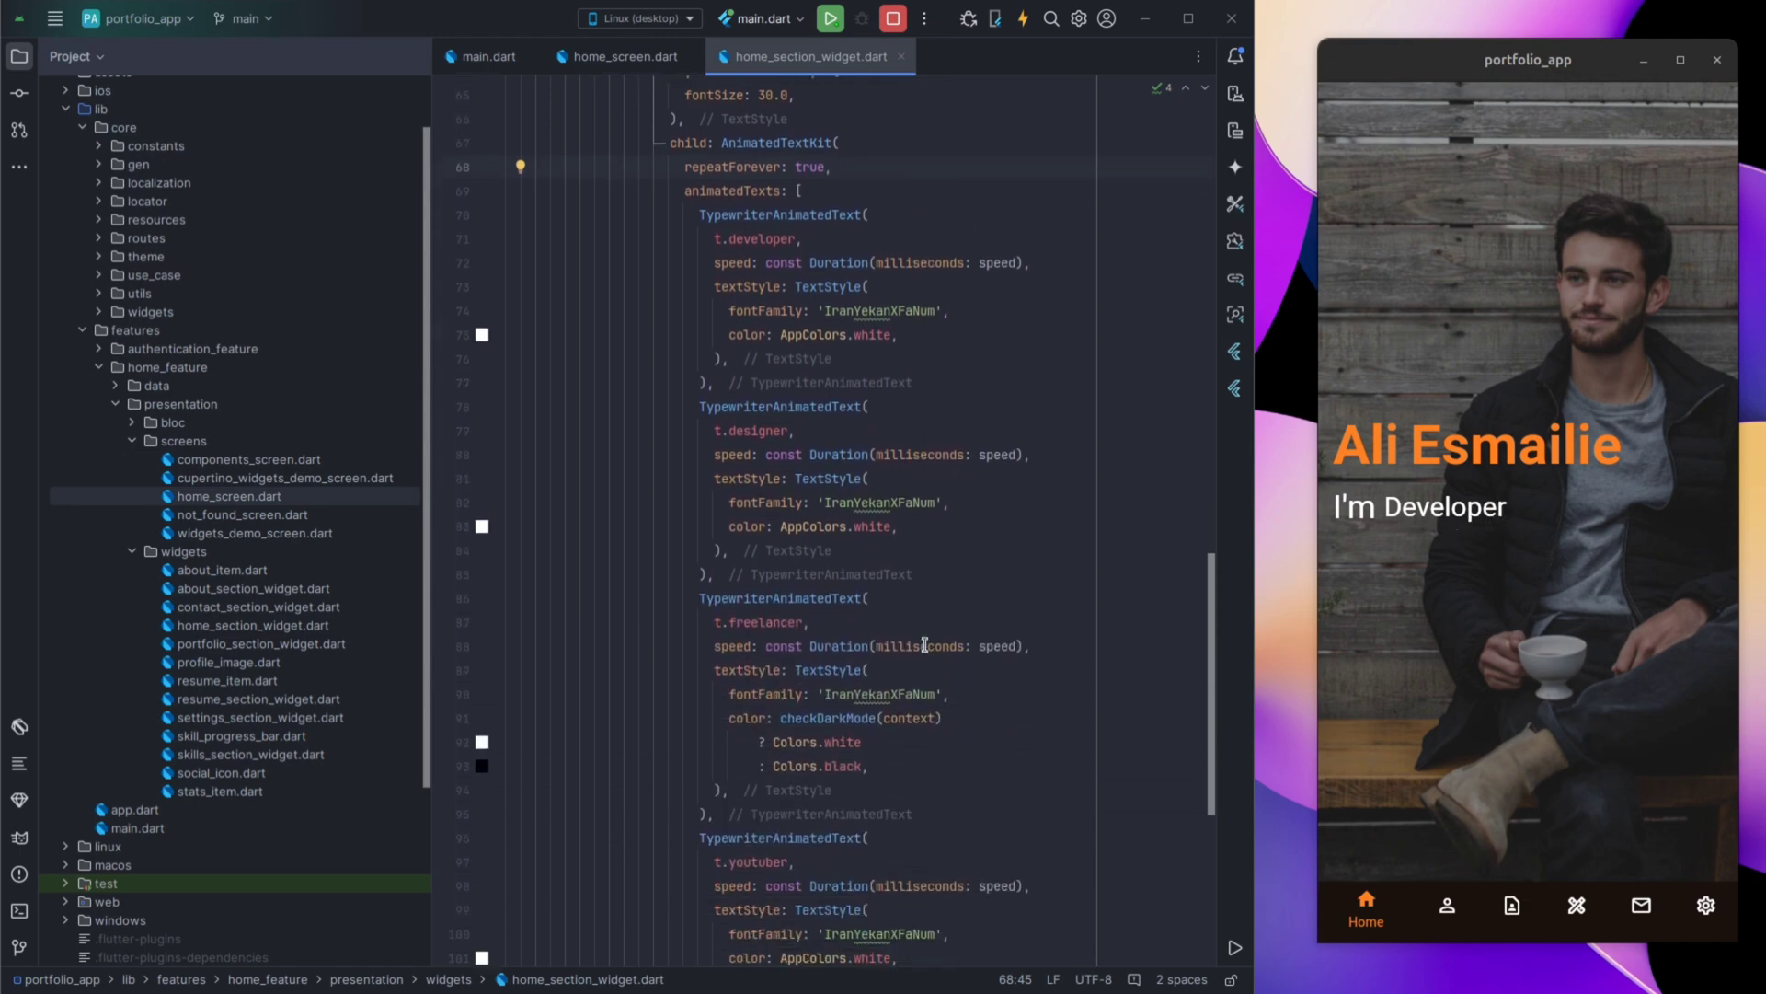
scroll(down, 3)
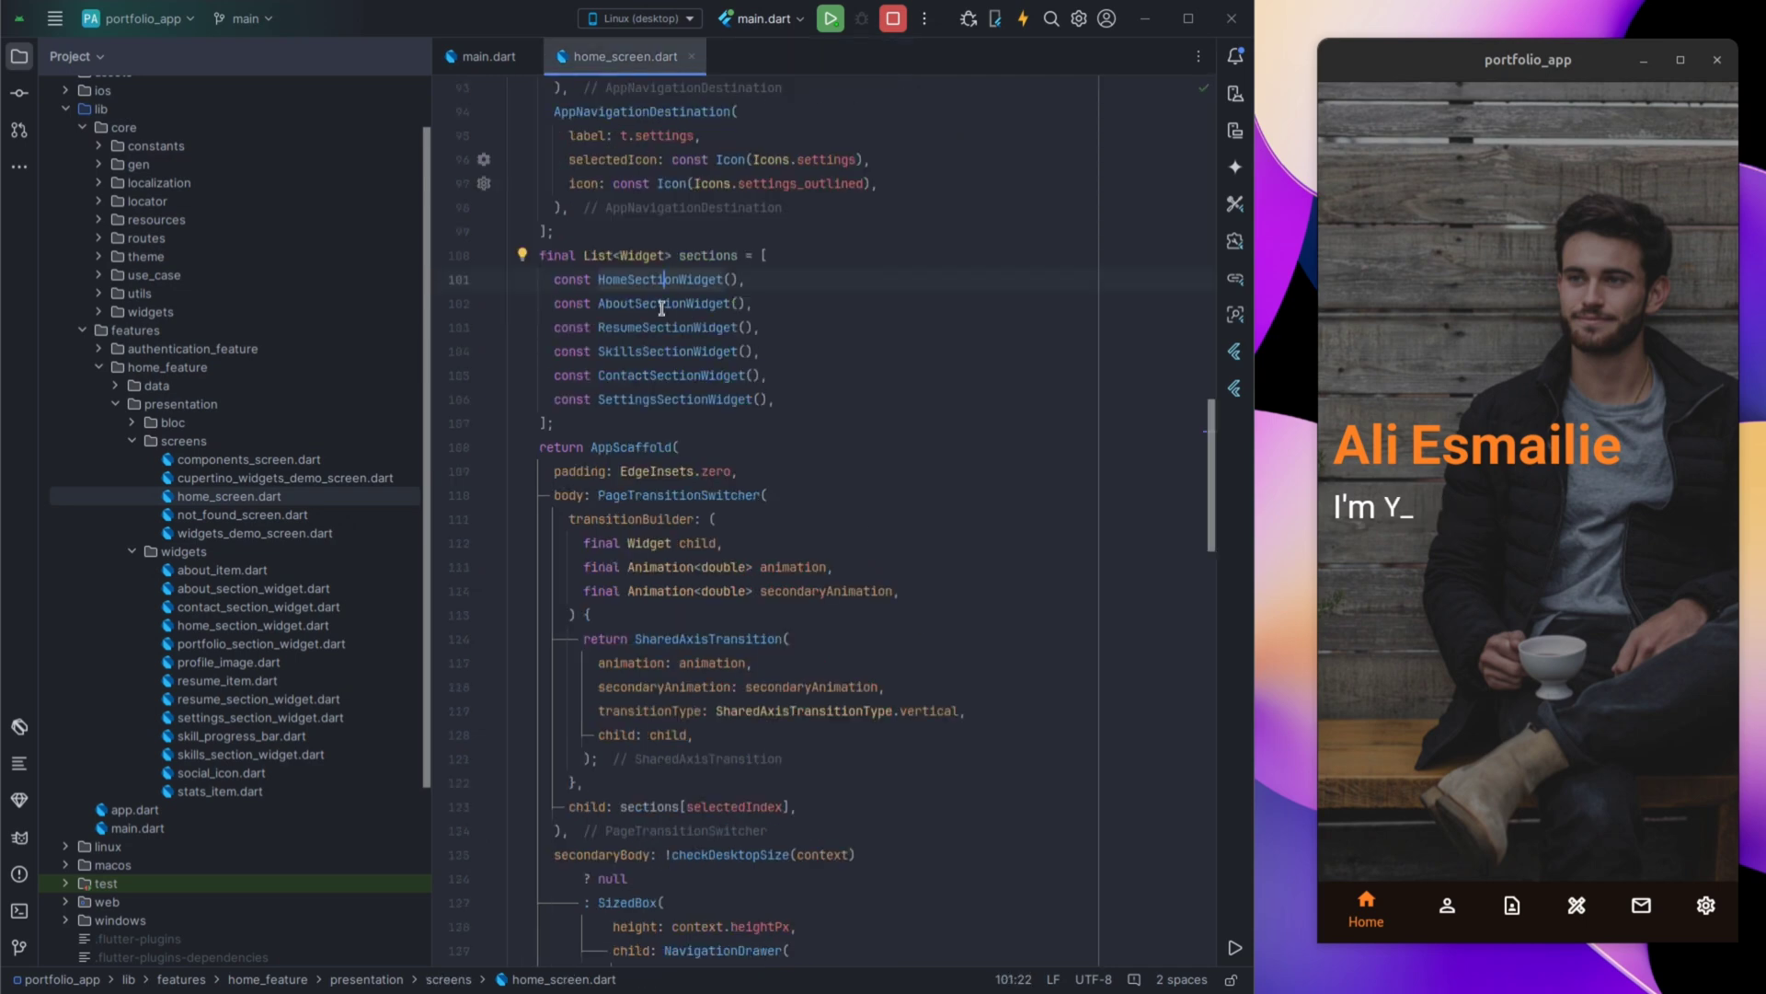
Open AboutSectionWidget's source beside the app's About page and select ProfileImage.
click(811, 56)
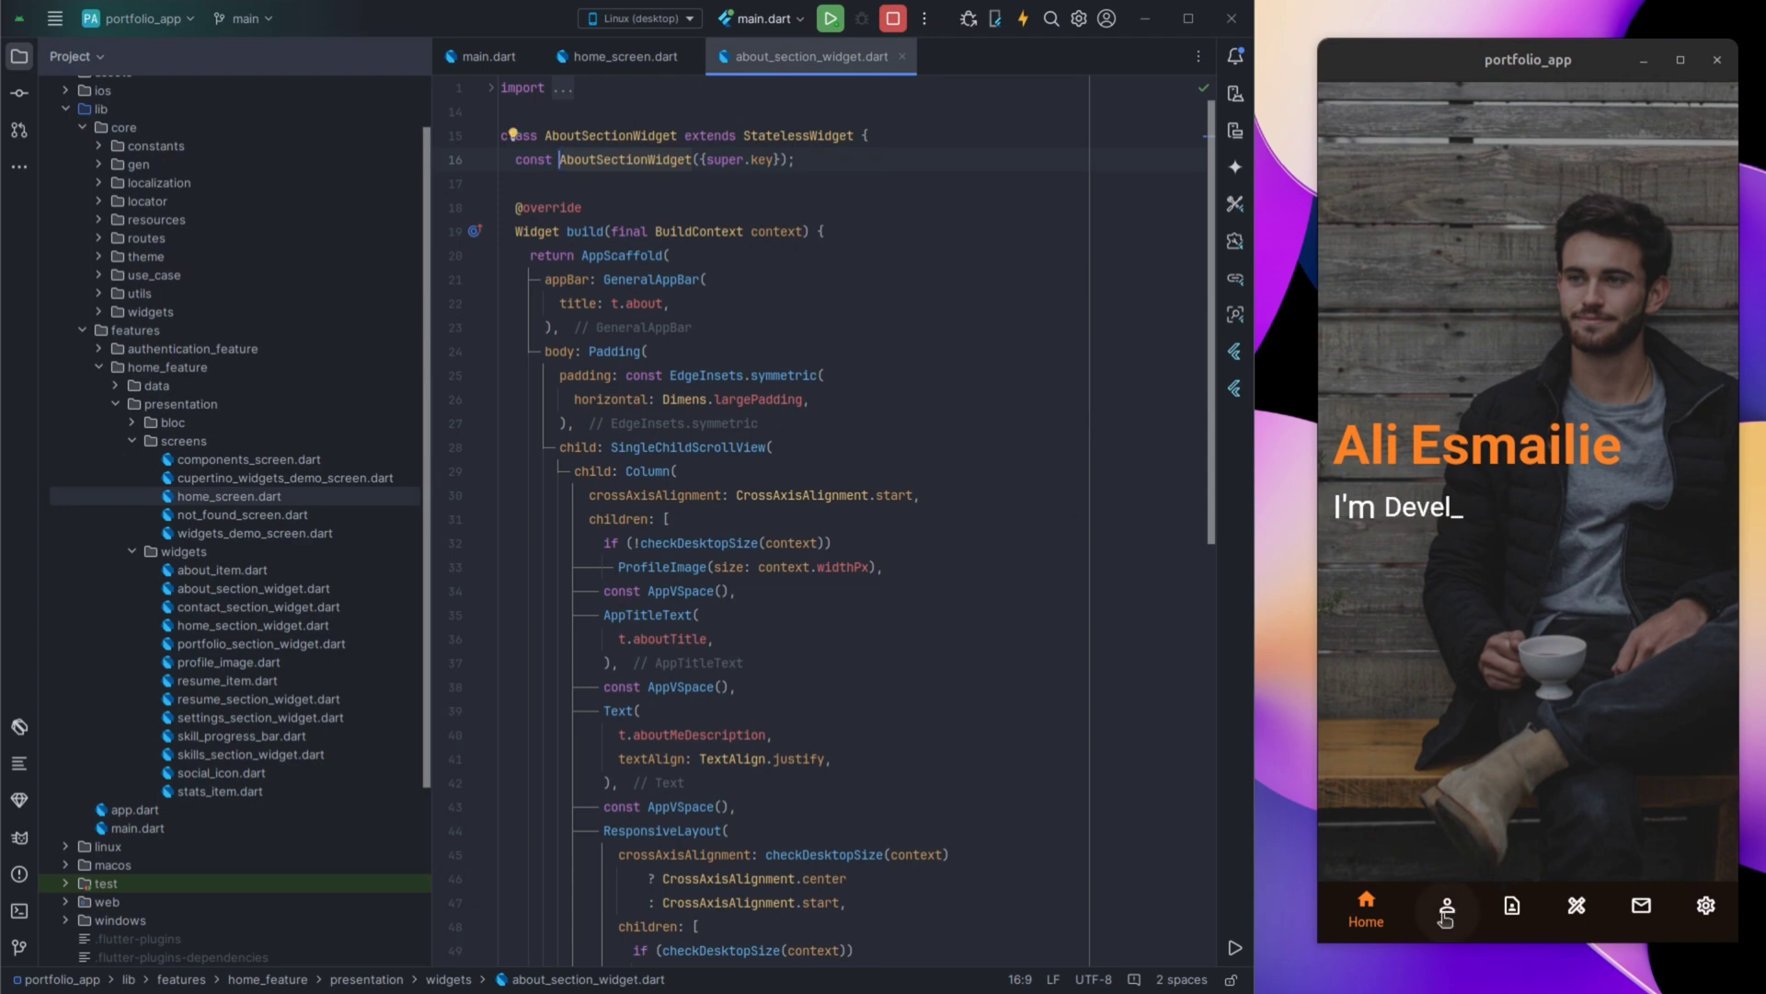
click(1445, 904)
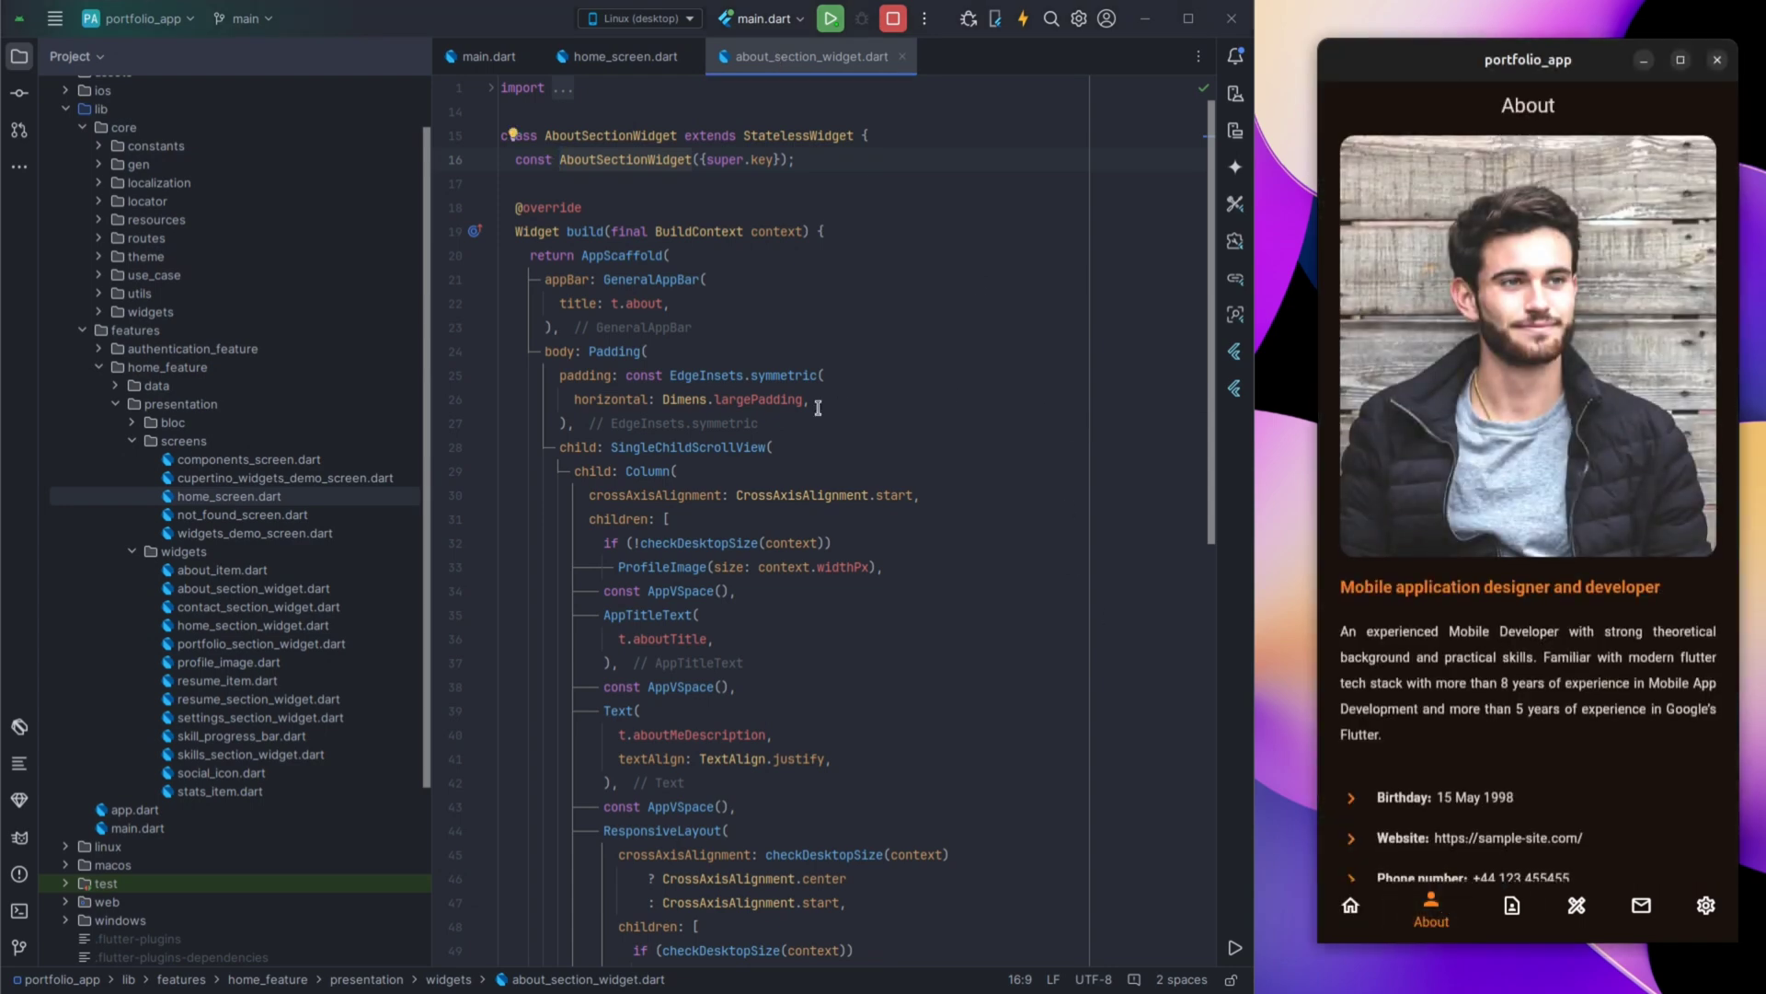
scroll(down, 3)
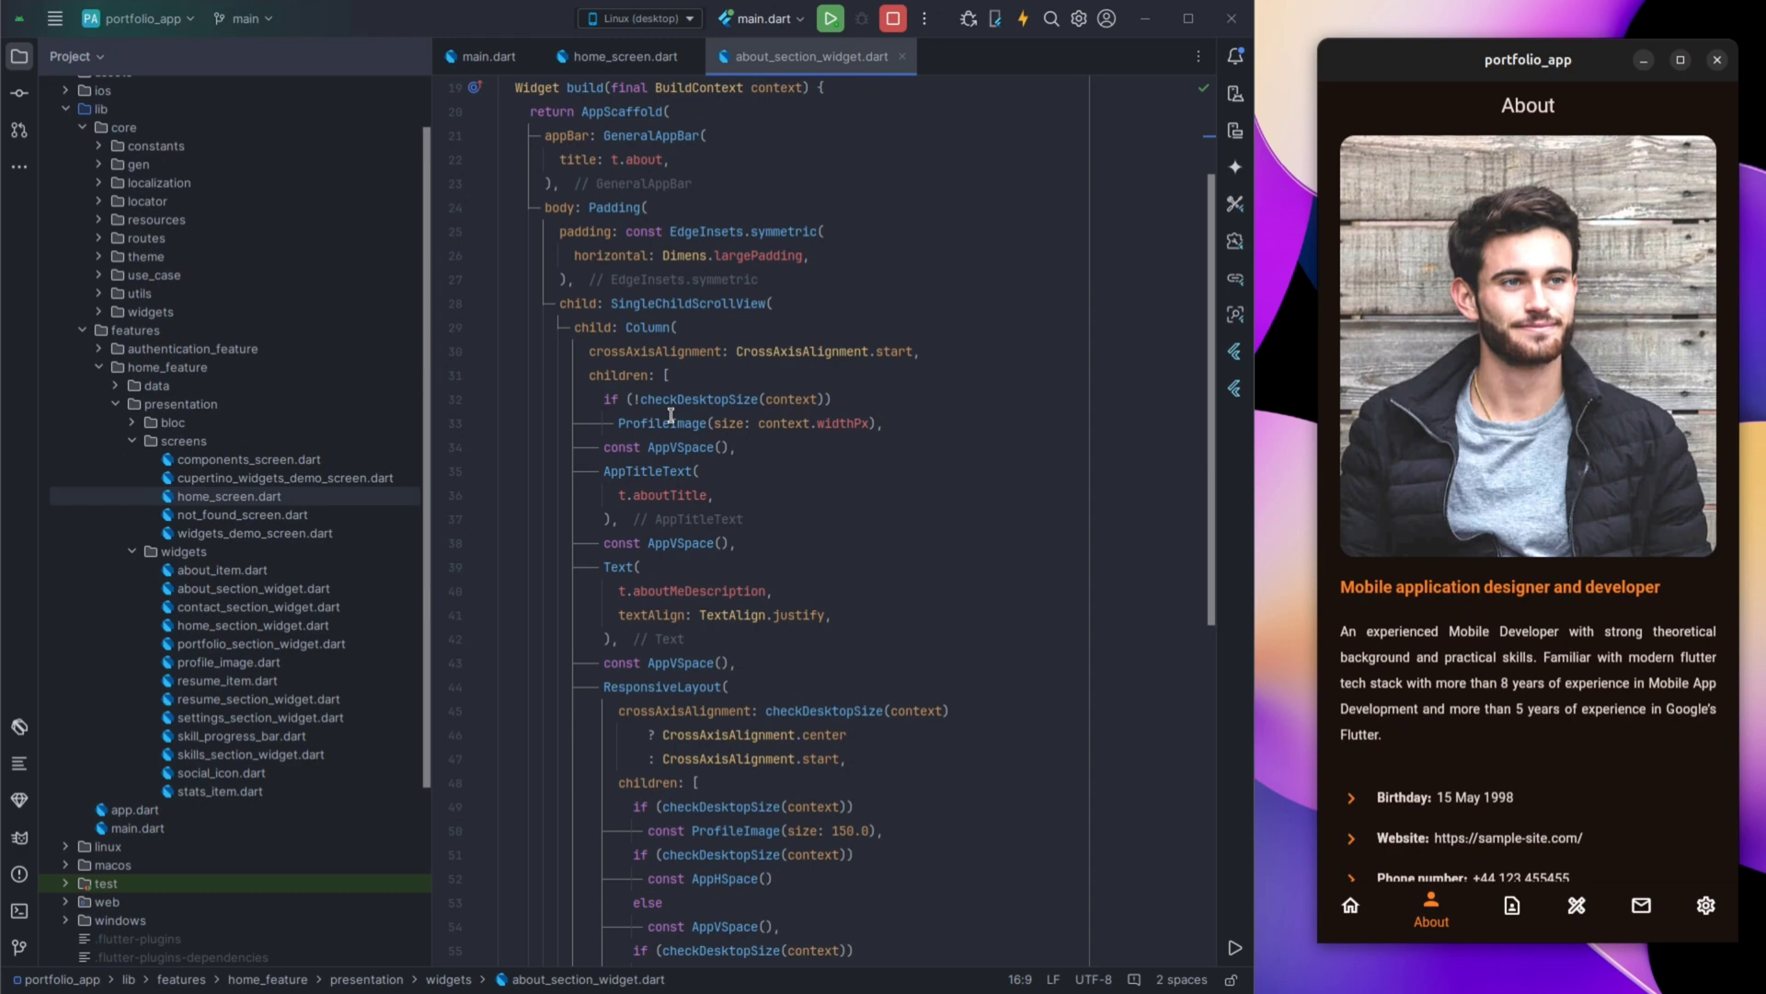
double_click(664, 422)
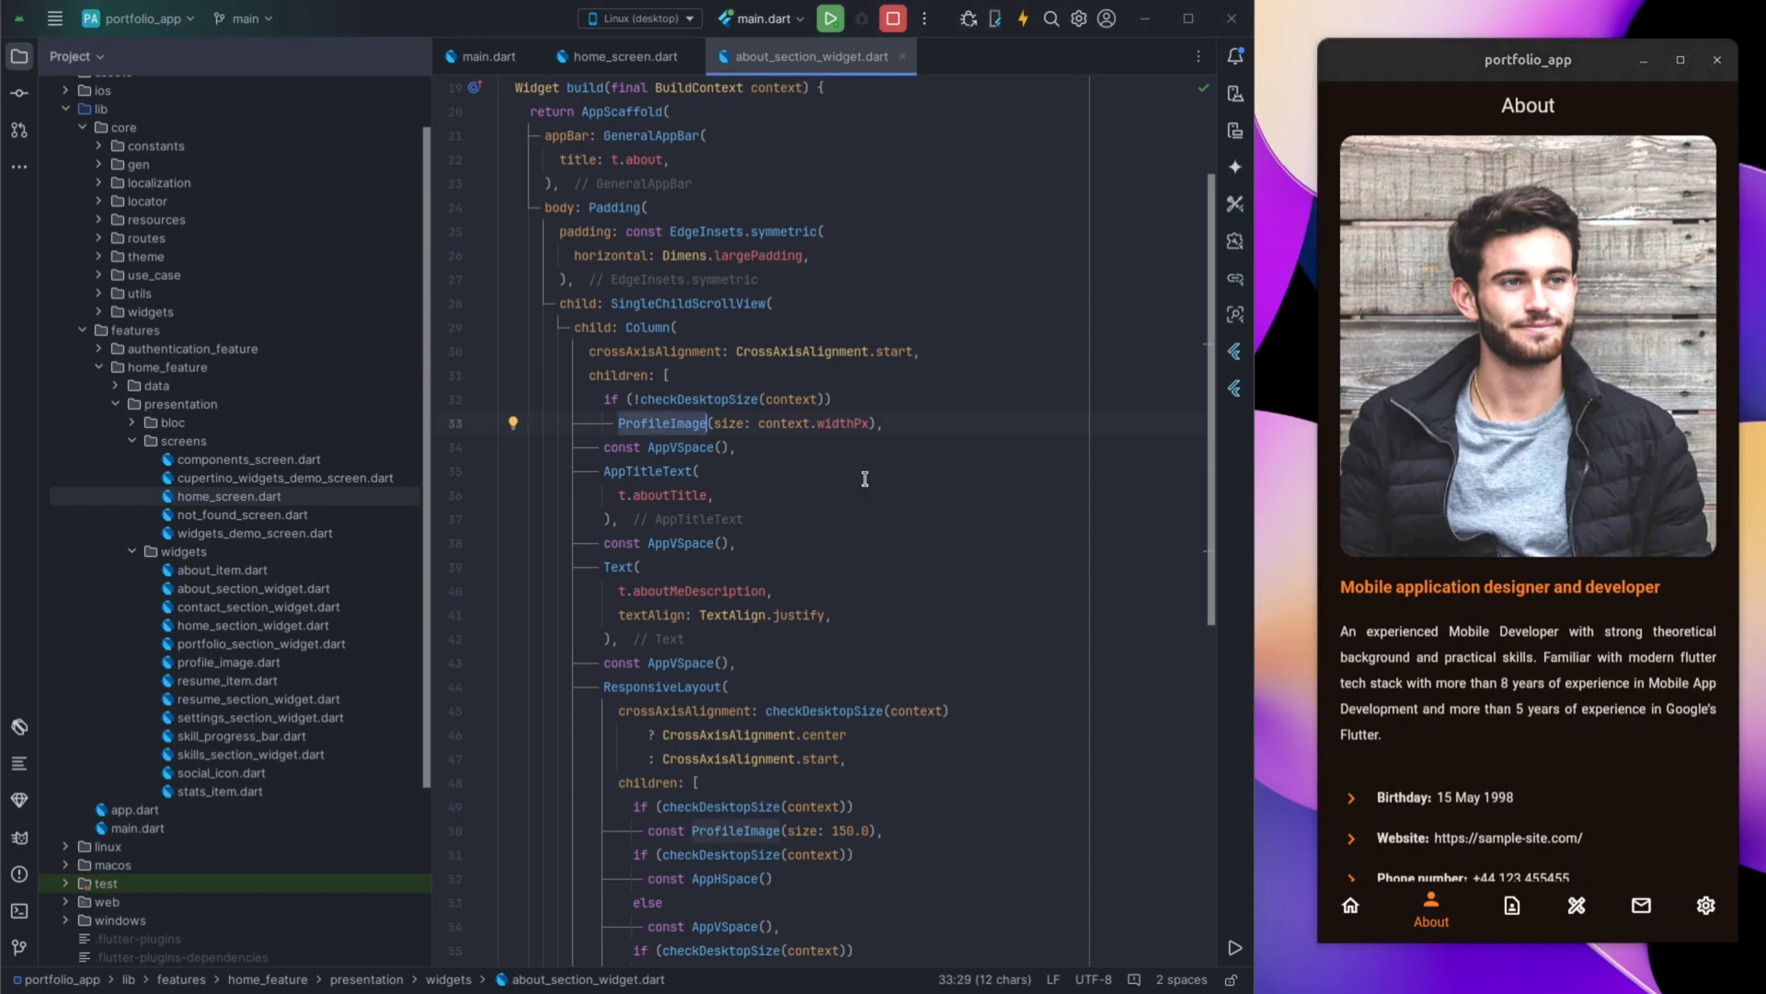
scroll(down, 3)
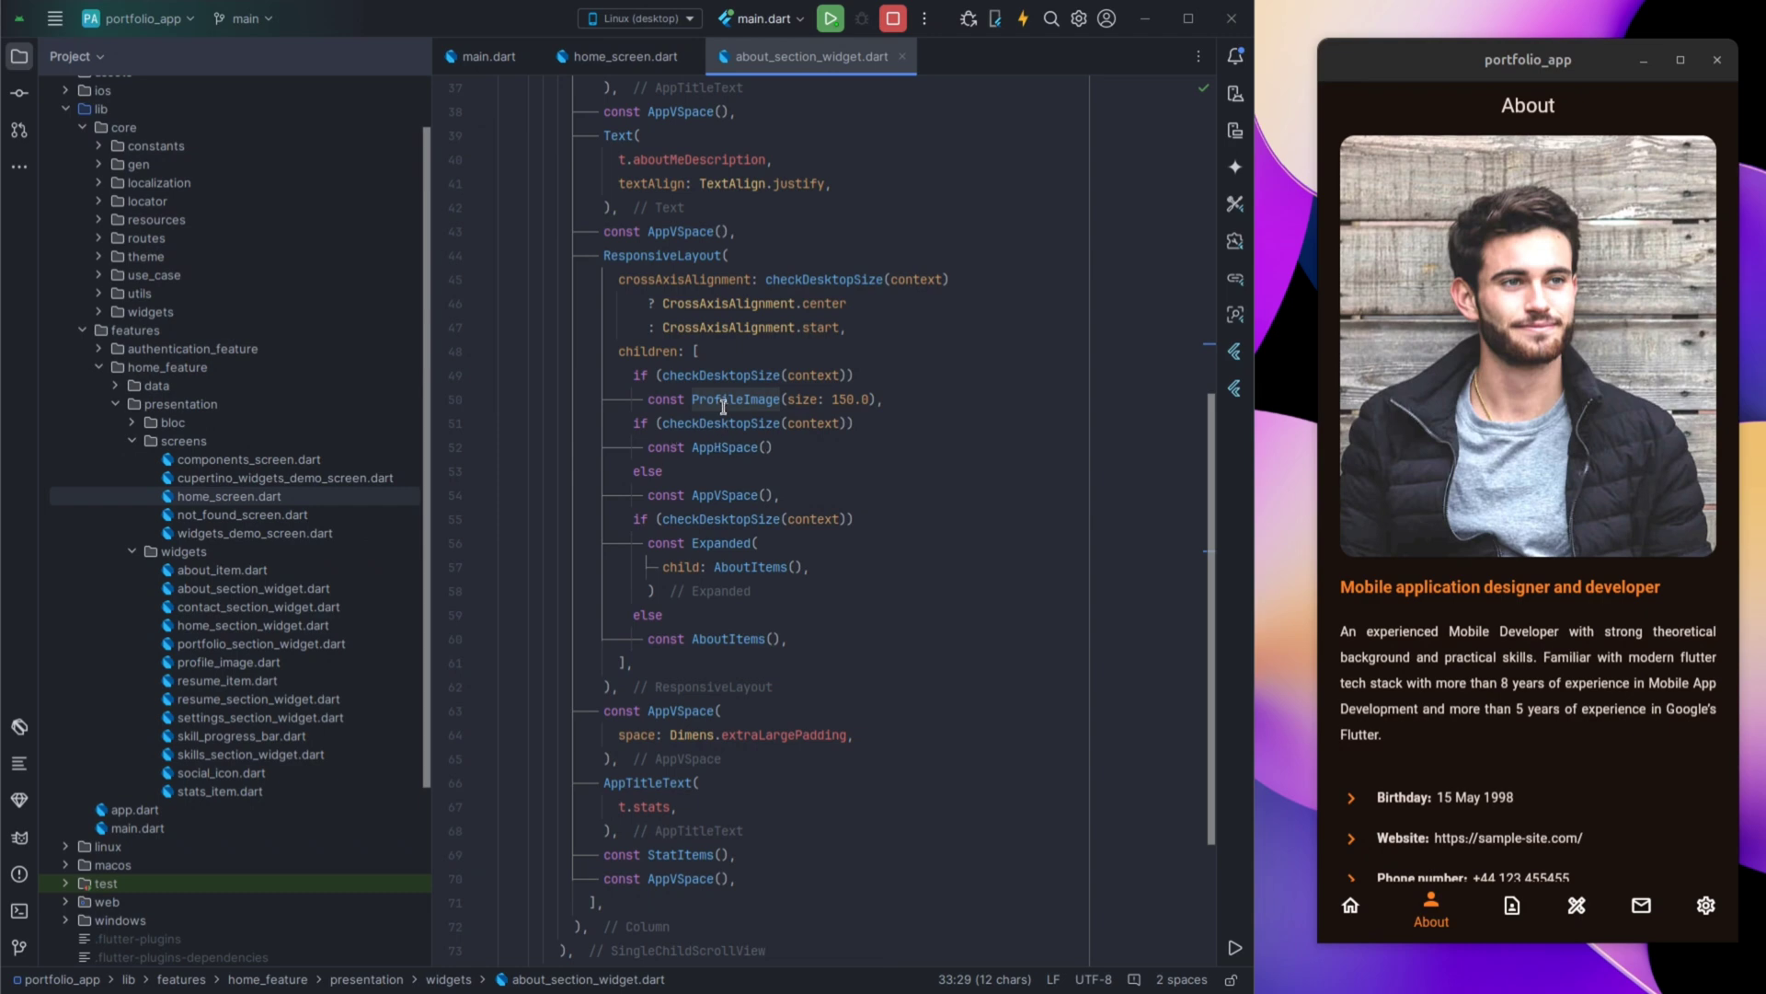
Jump to the AboutItems definition, then close the about item and About section files.
click(727, 398)
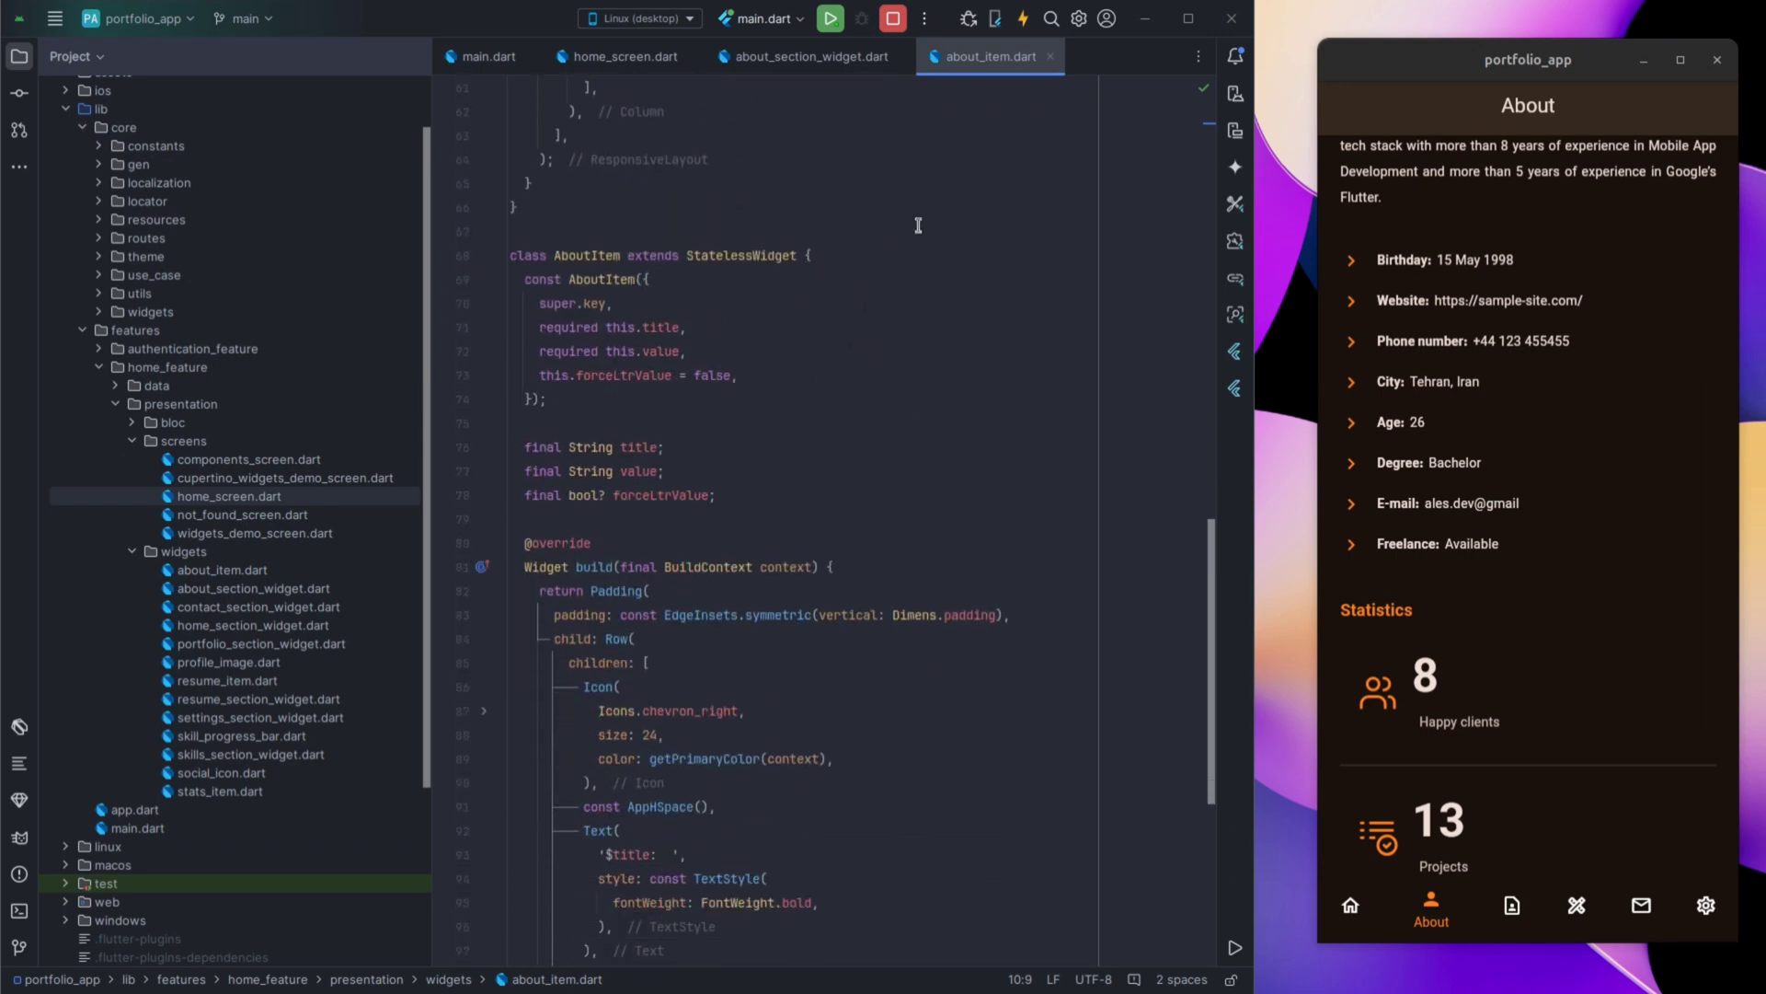
click(804, 56)
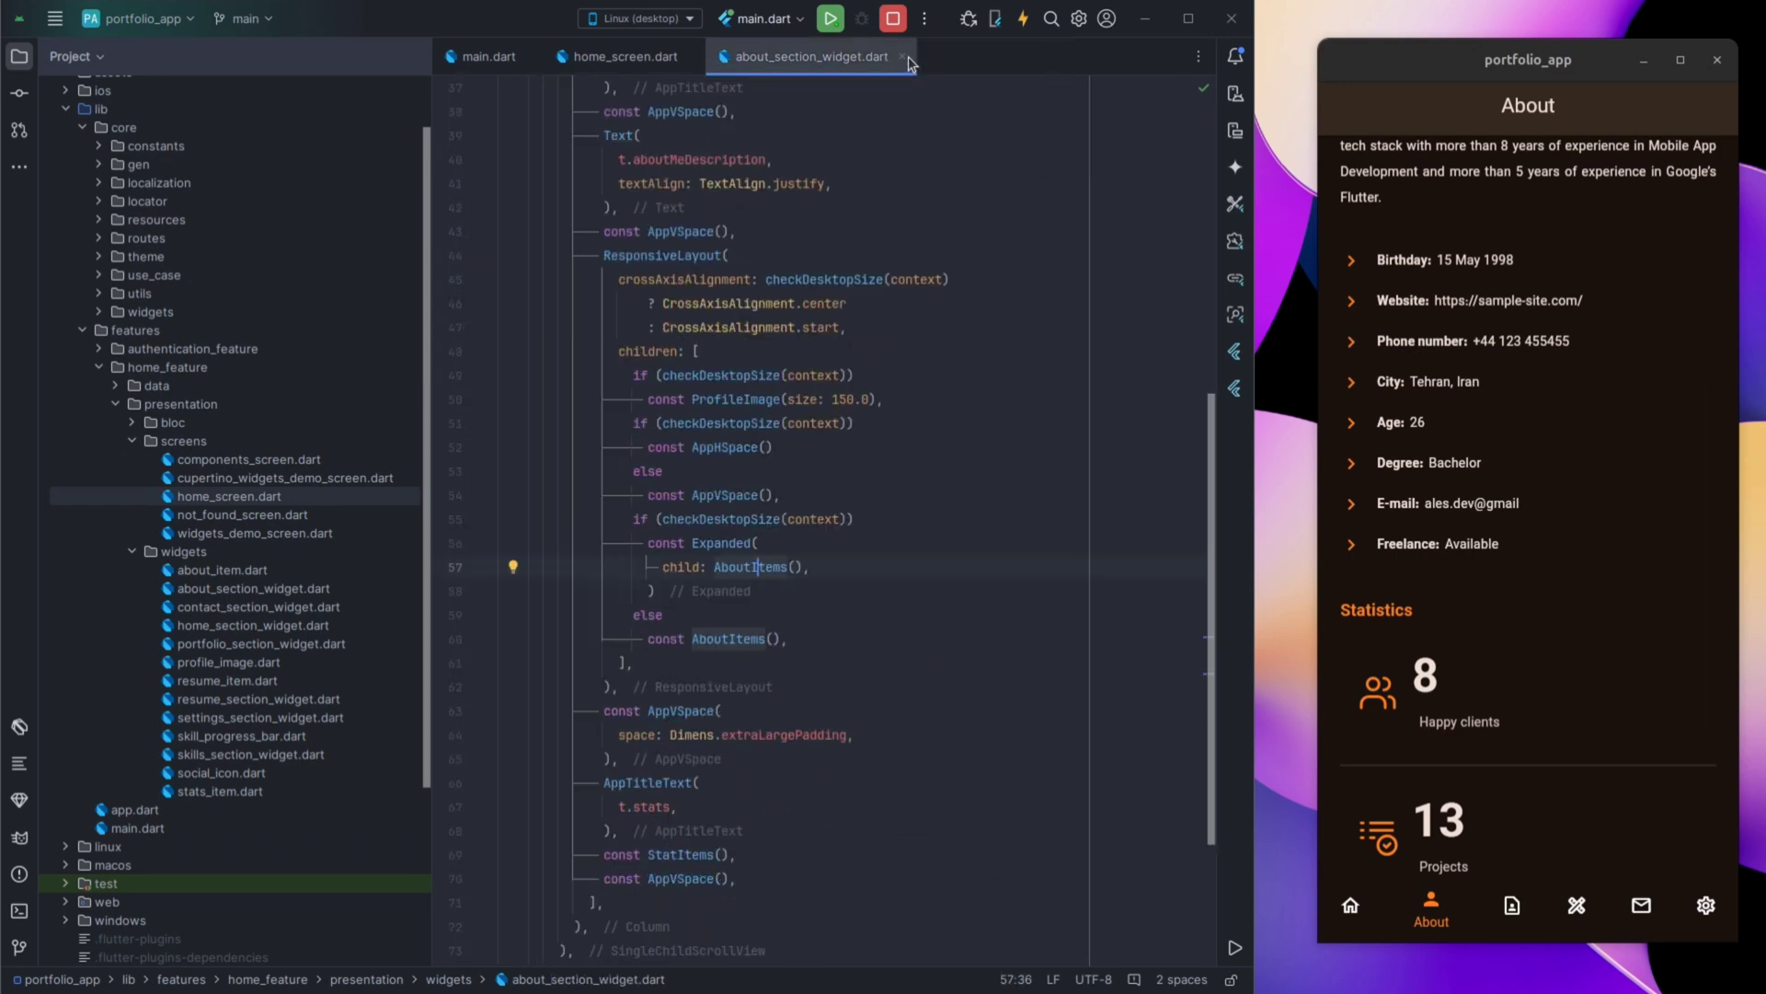
click(617, 56)
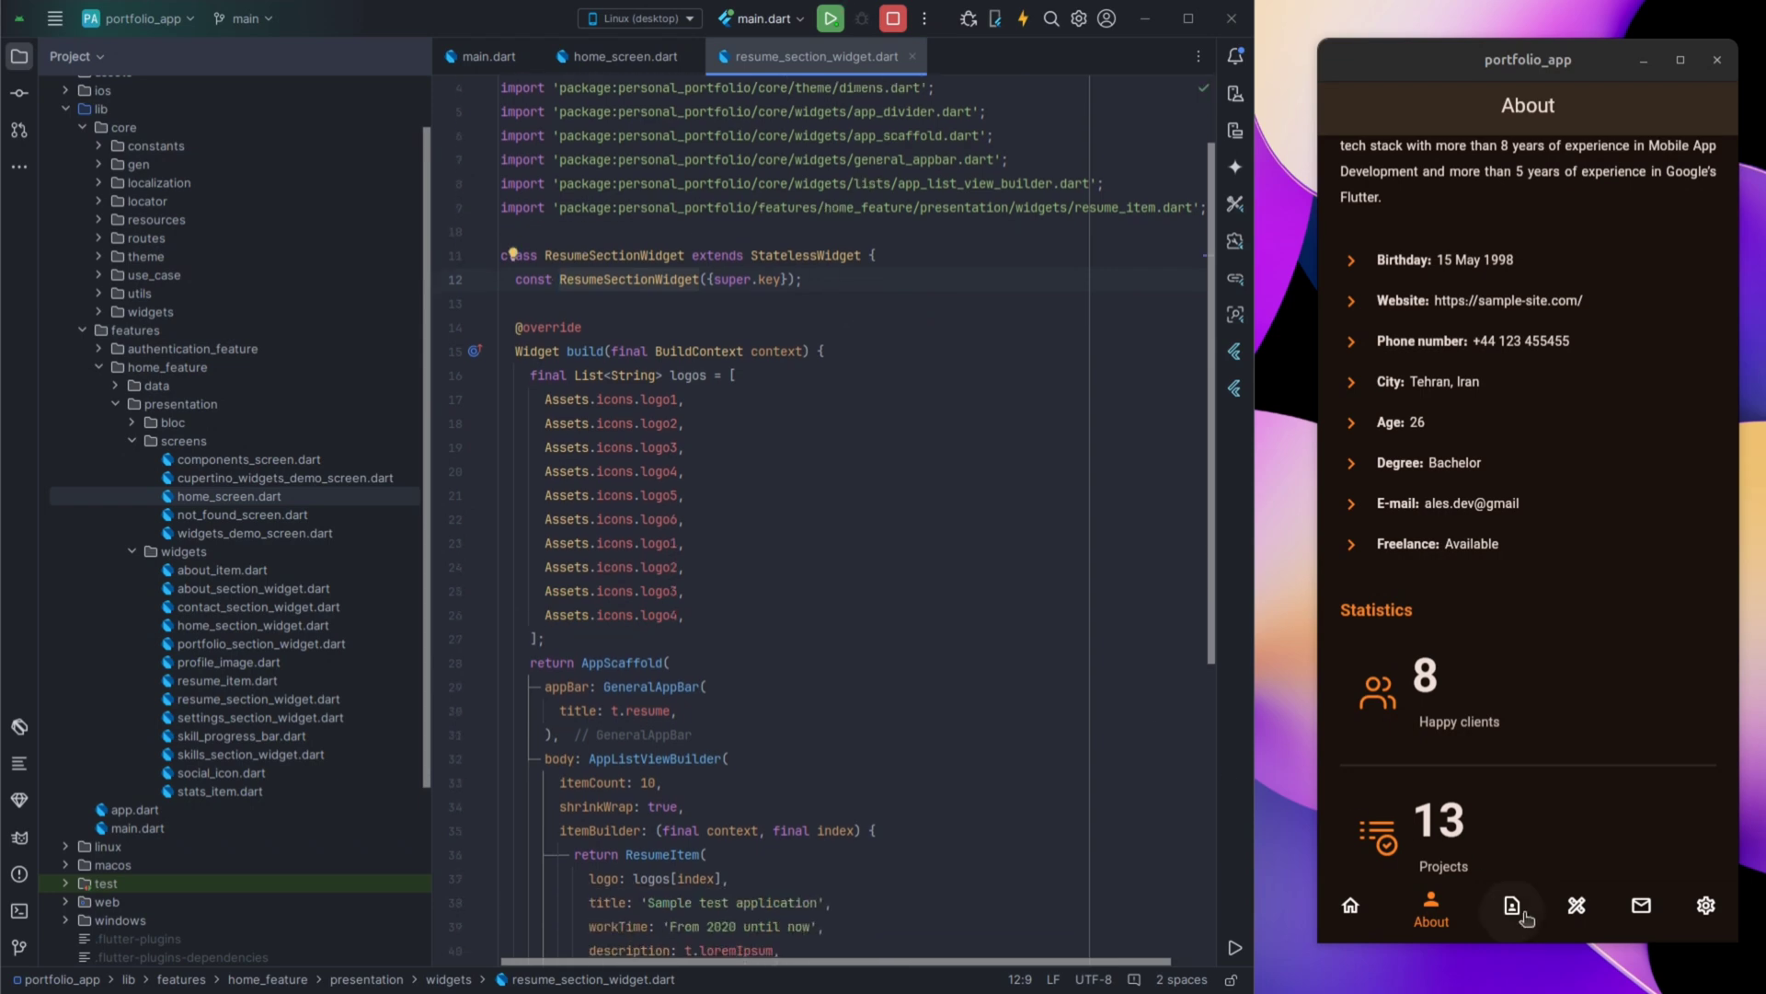
Show the app's Resume page and scroll resume_section_widget.dart to its itemBuilder.
click(1495, 904)
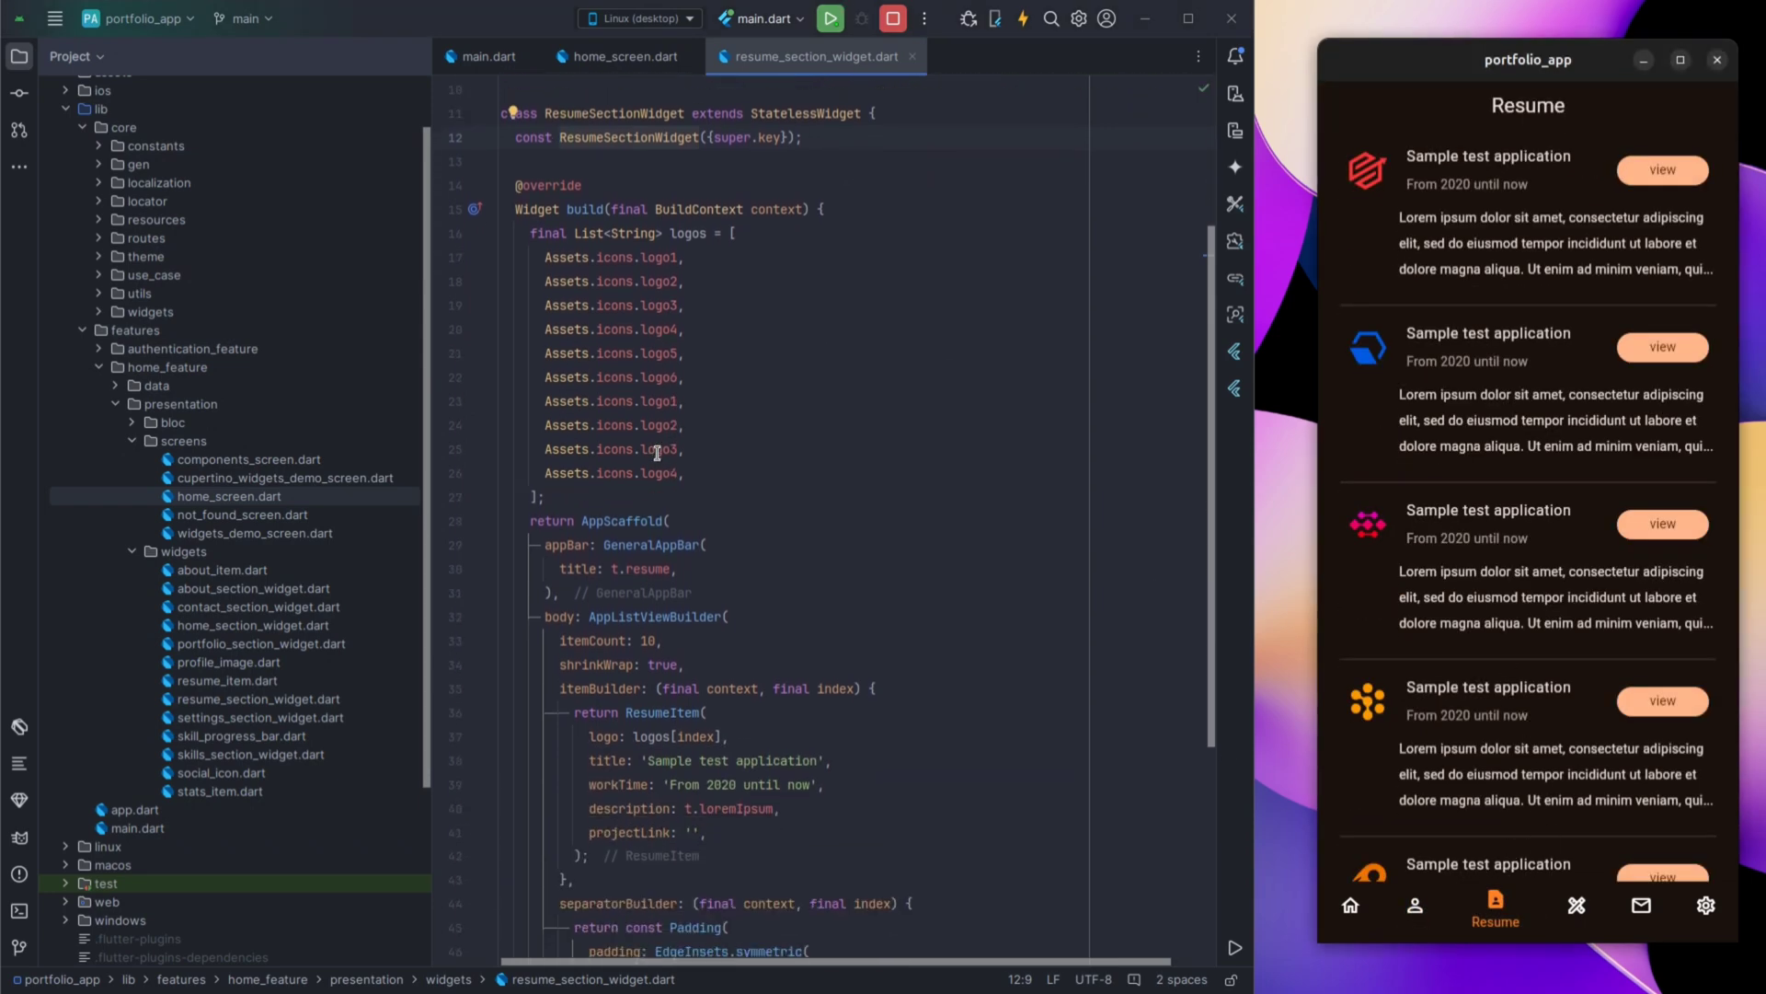
scroll(down, 3)
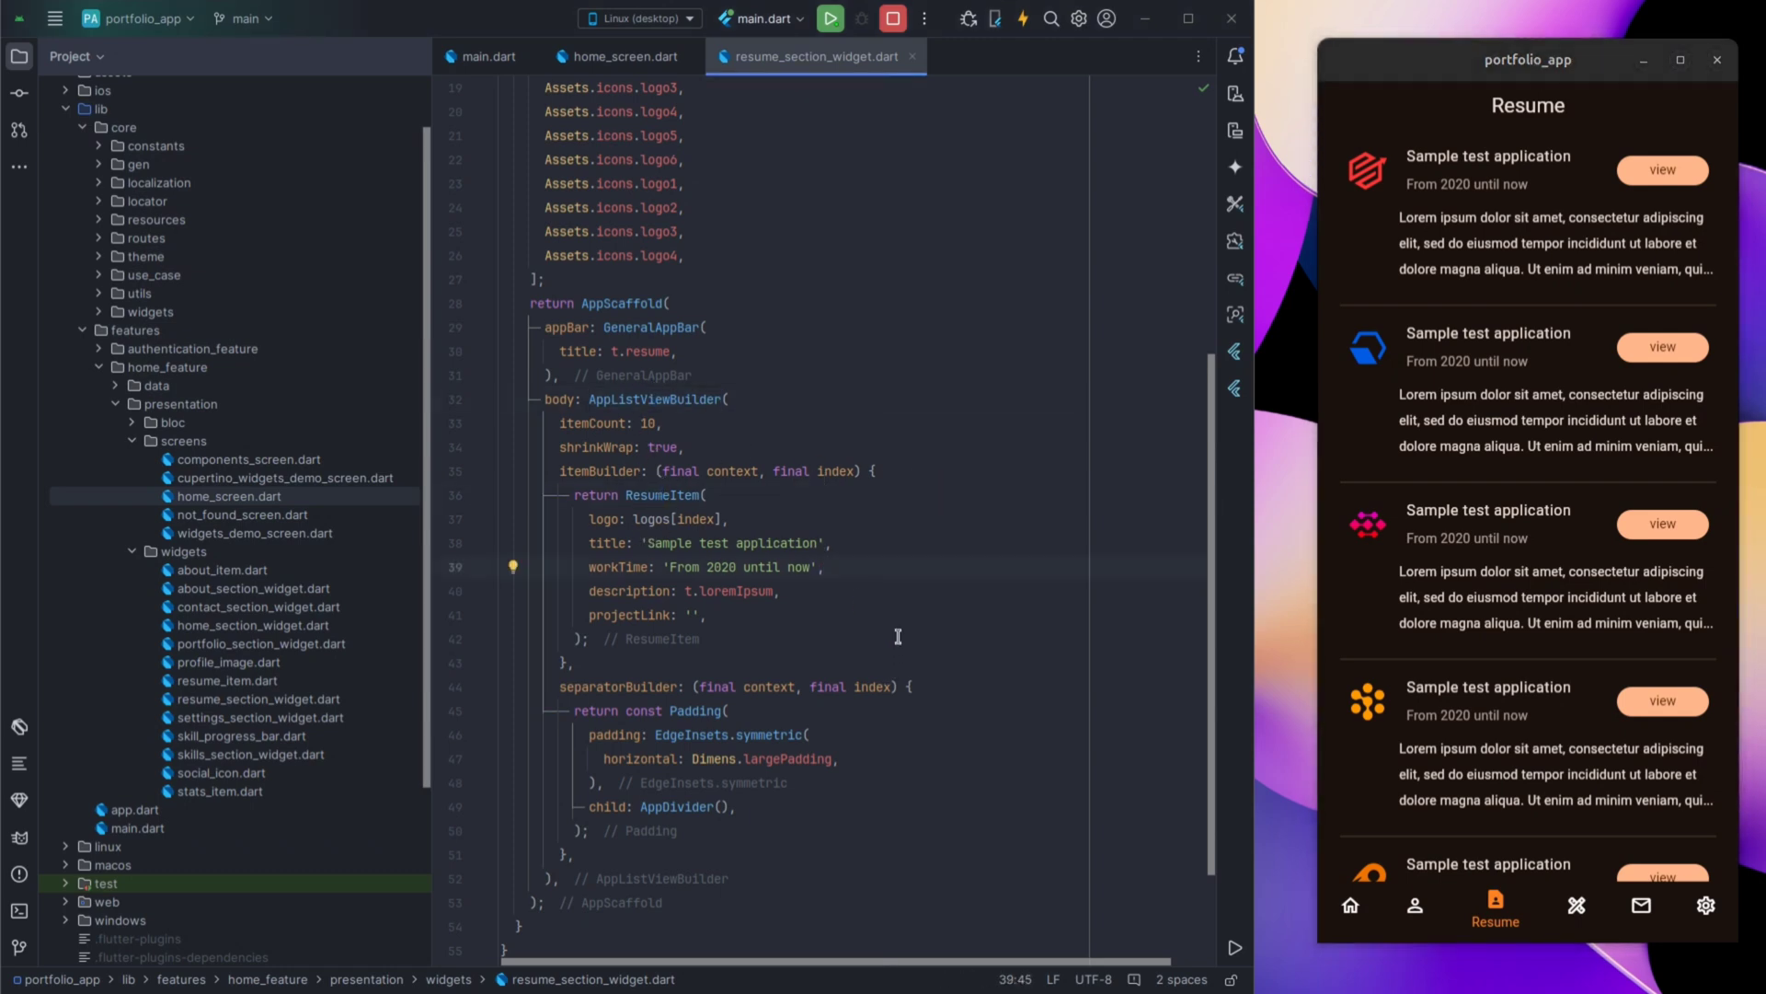
mouse_move(853, 665)
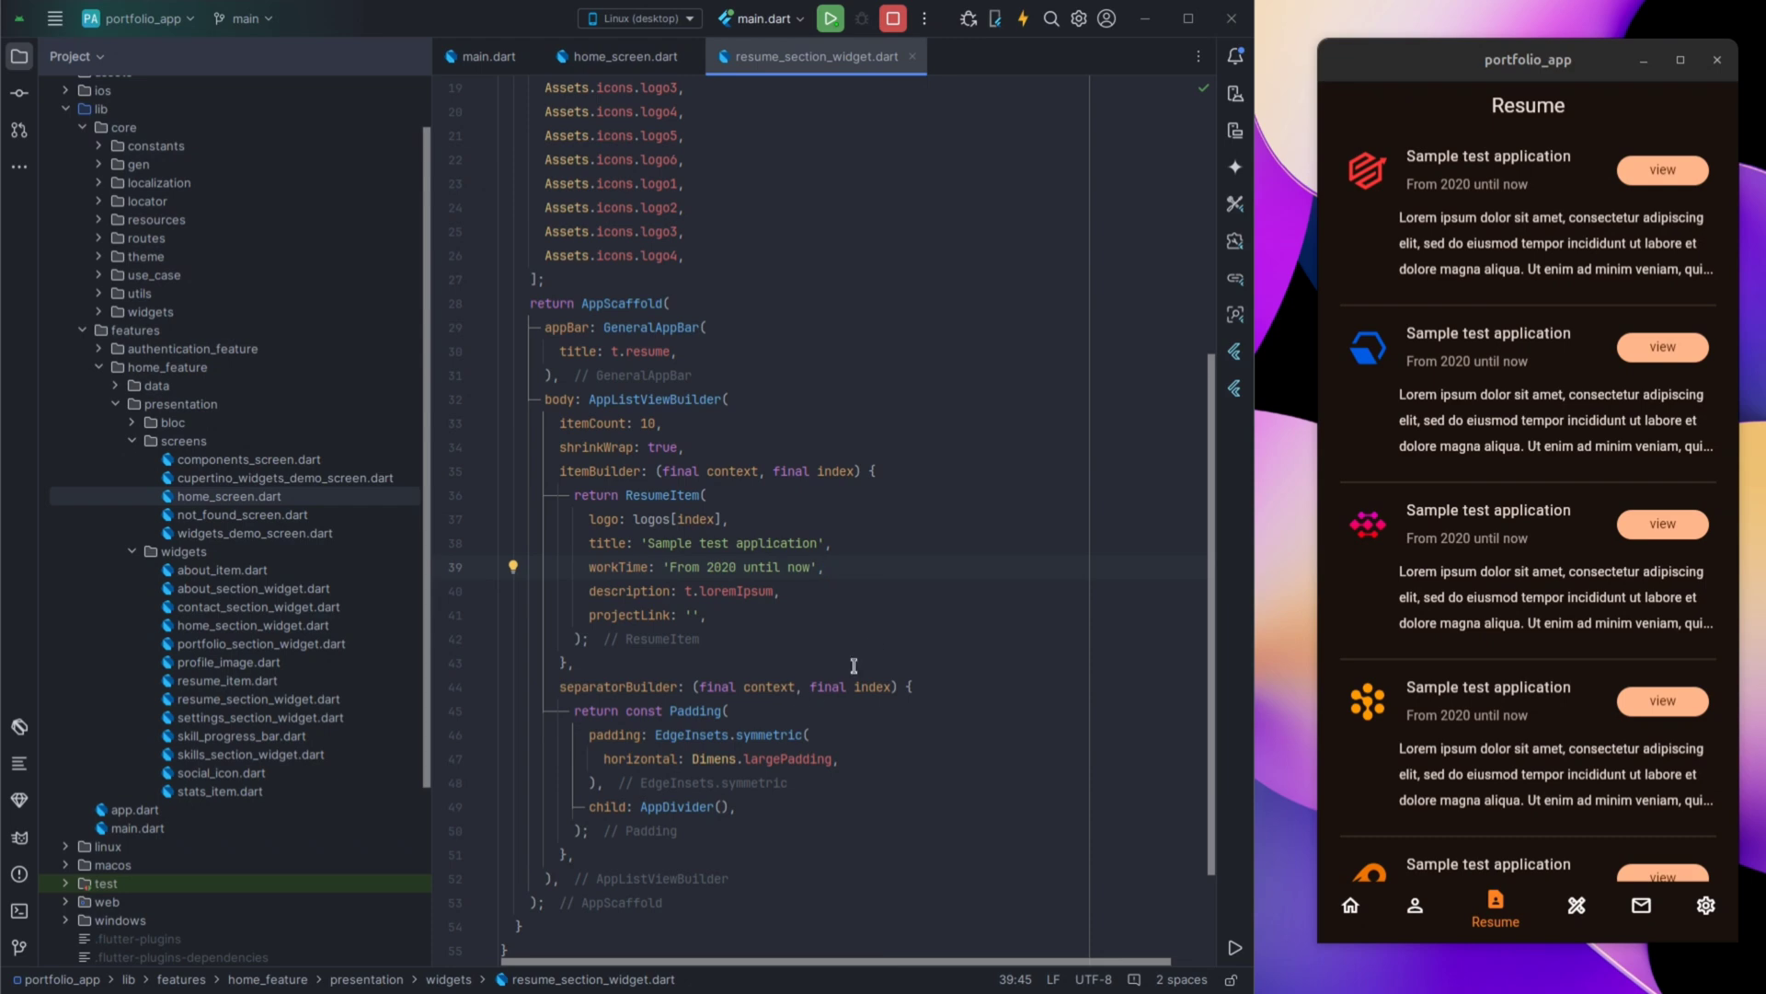
mouse_move(796, 406)
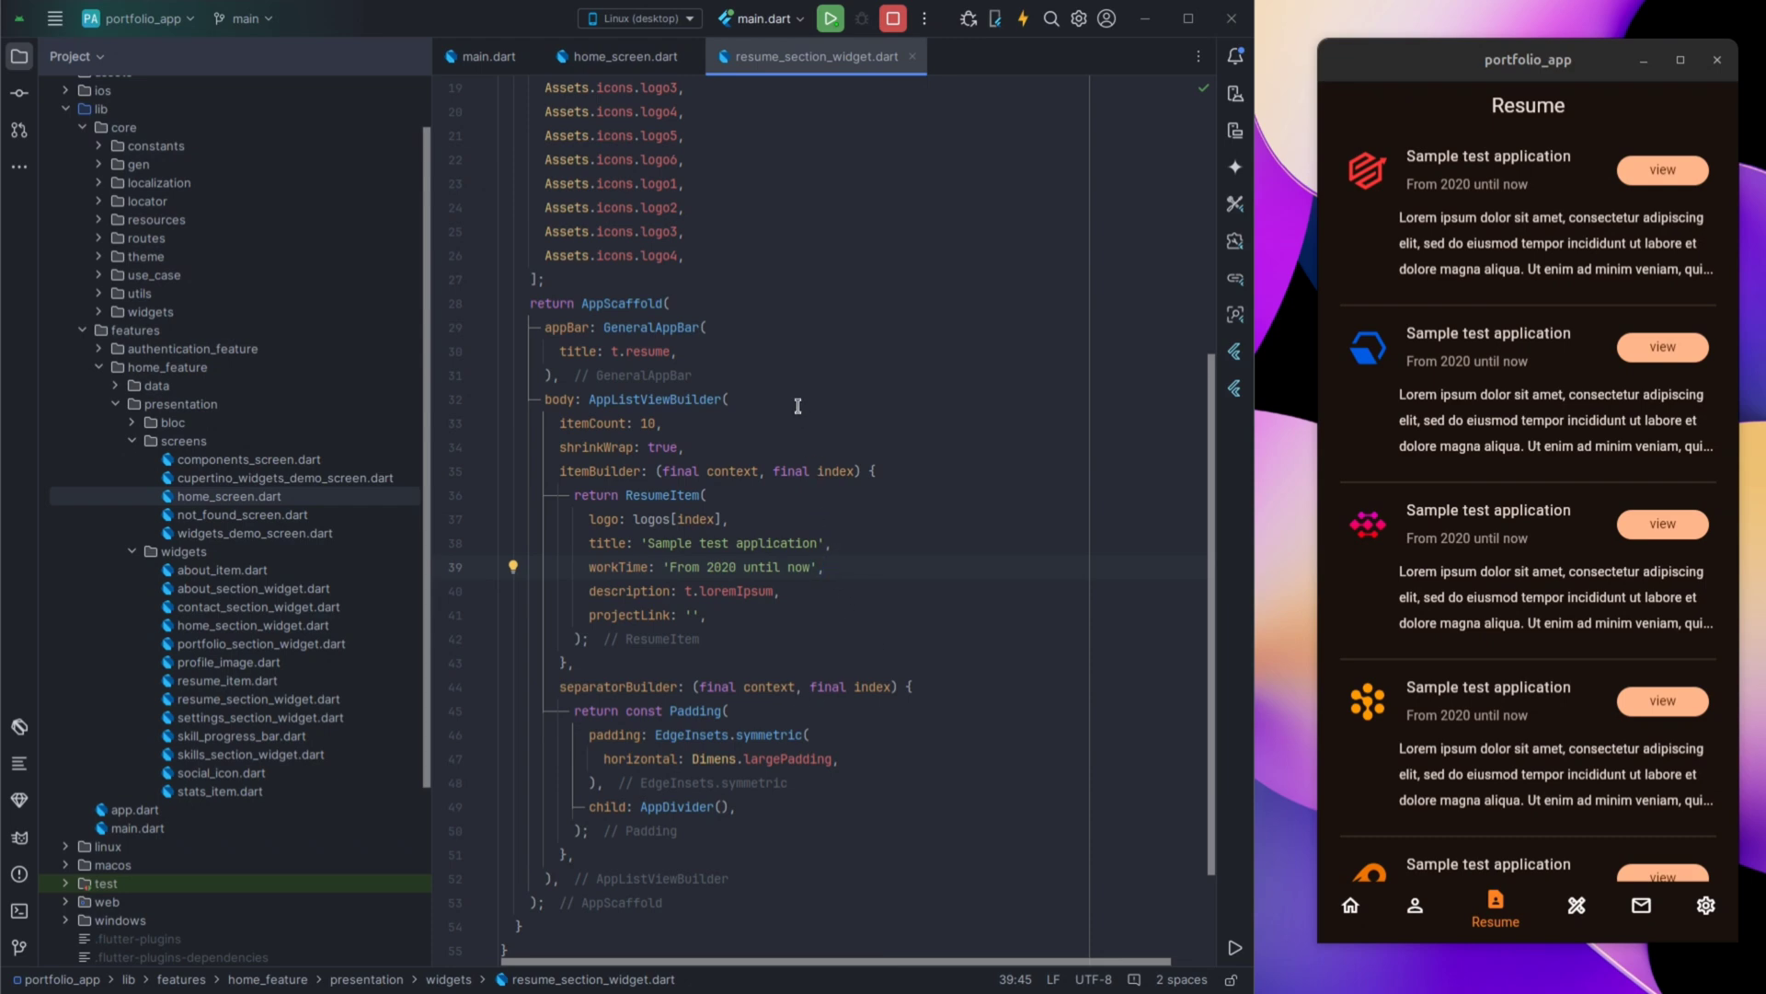
mouse_move(820, 405)
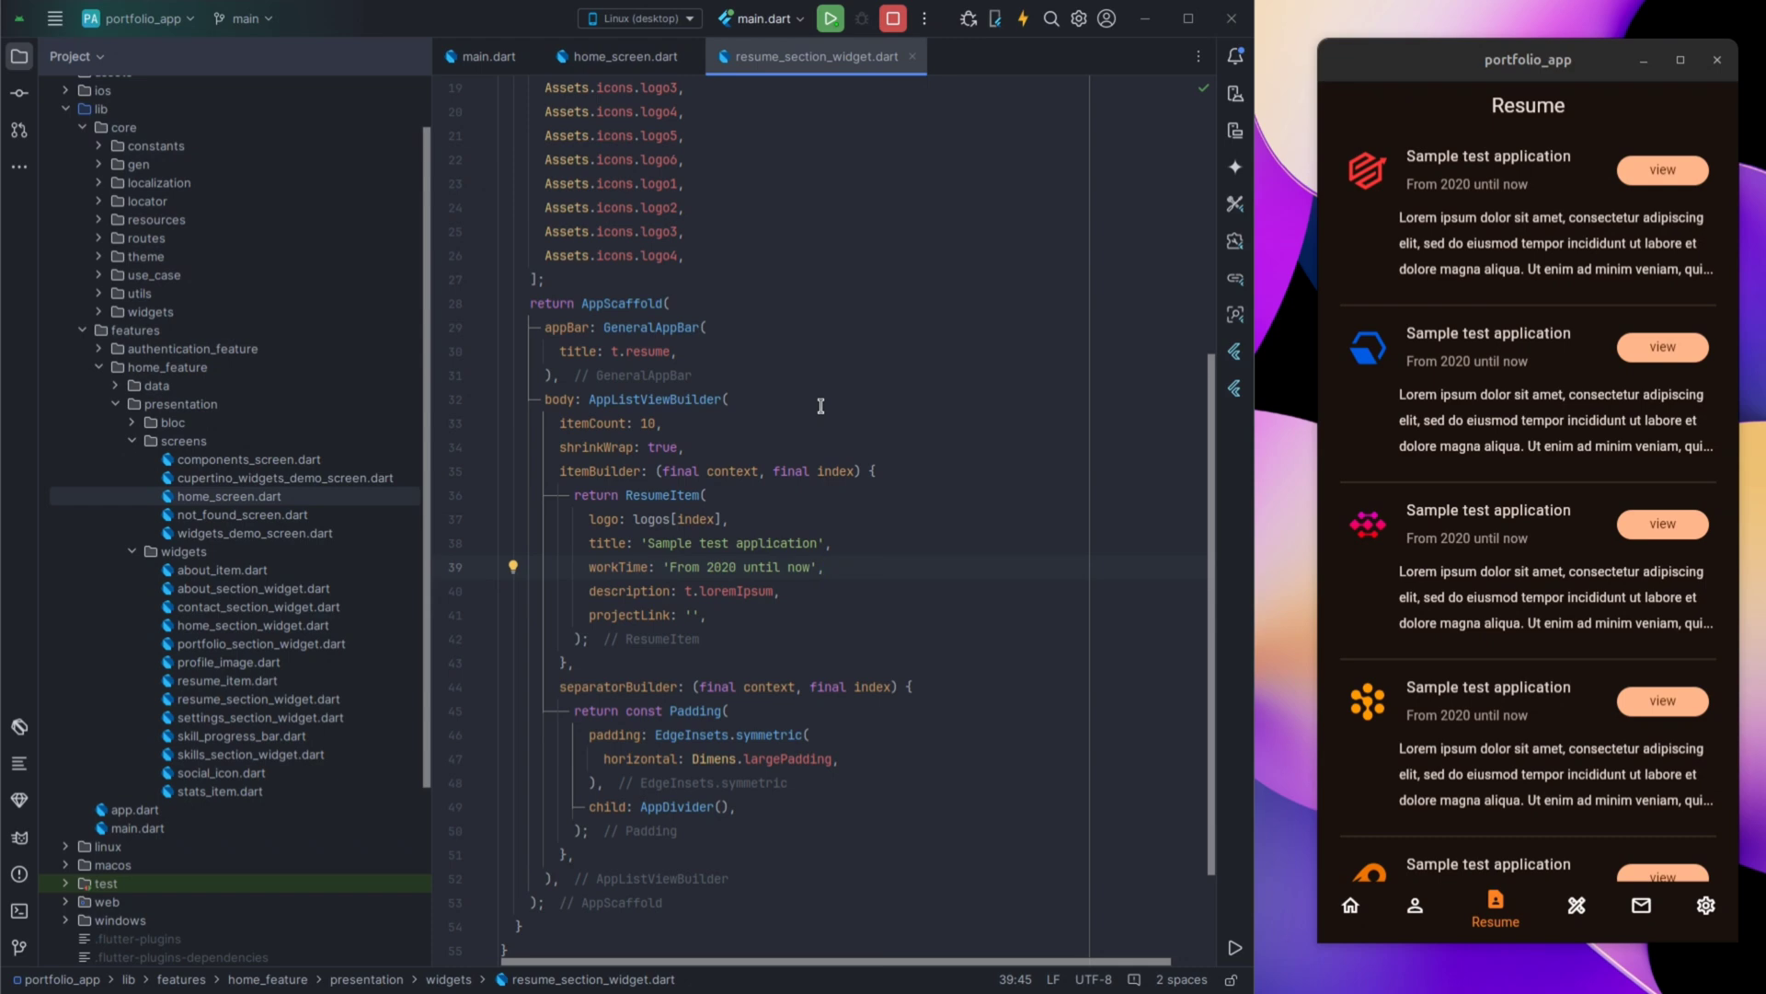
scroll(down, 3)
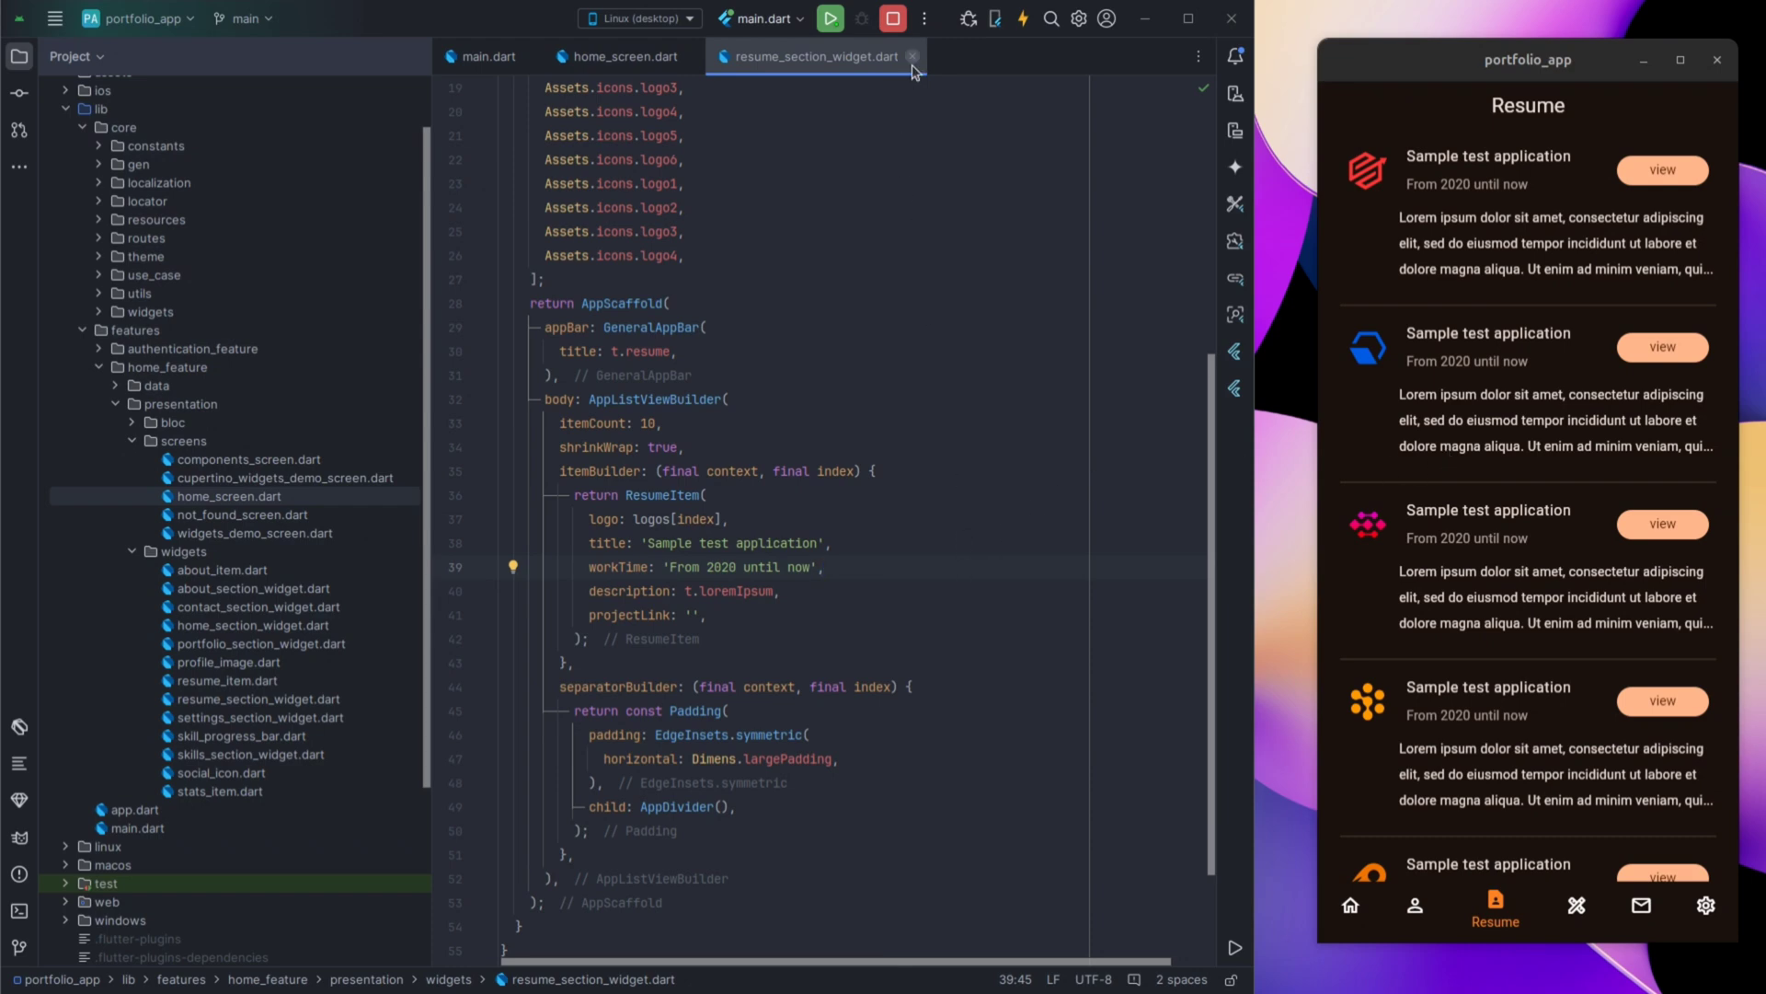
Close the Resume file, show the app's Skills page, scroll the code, close skill_progress_bar.dart.
click(915, 57)
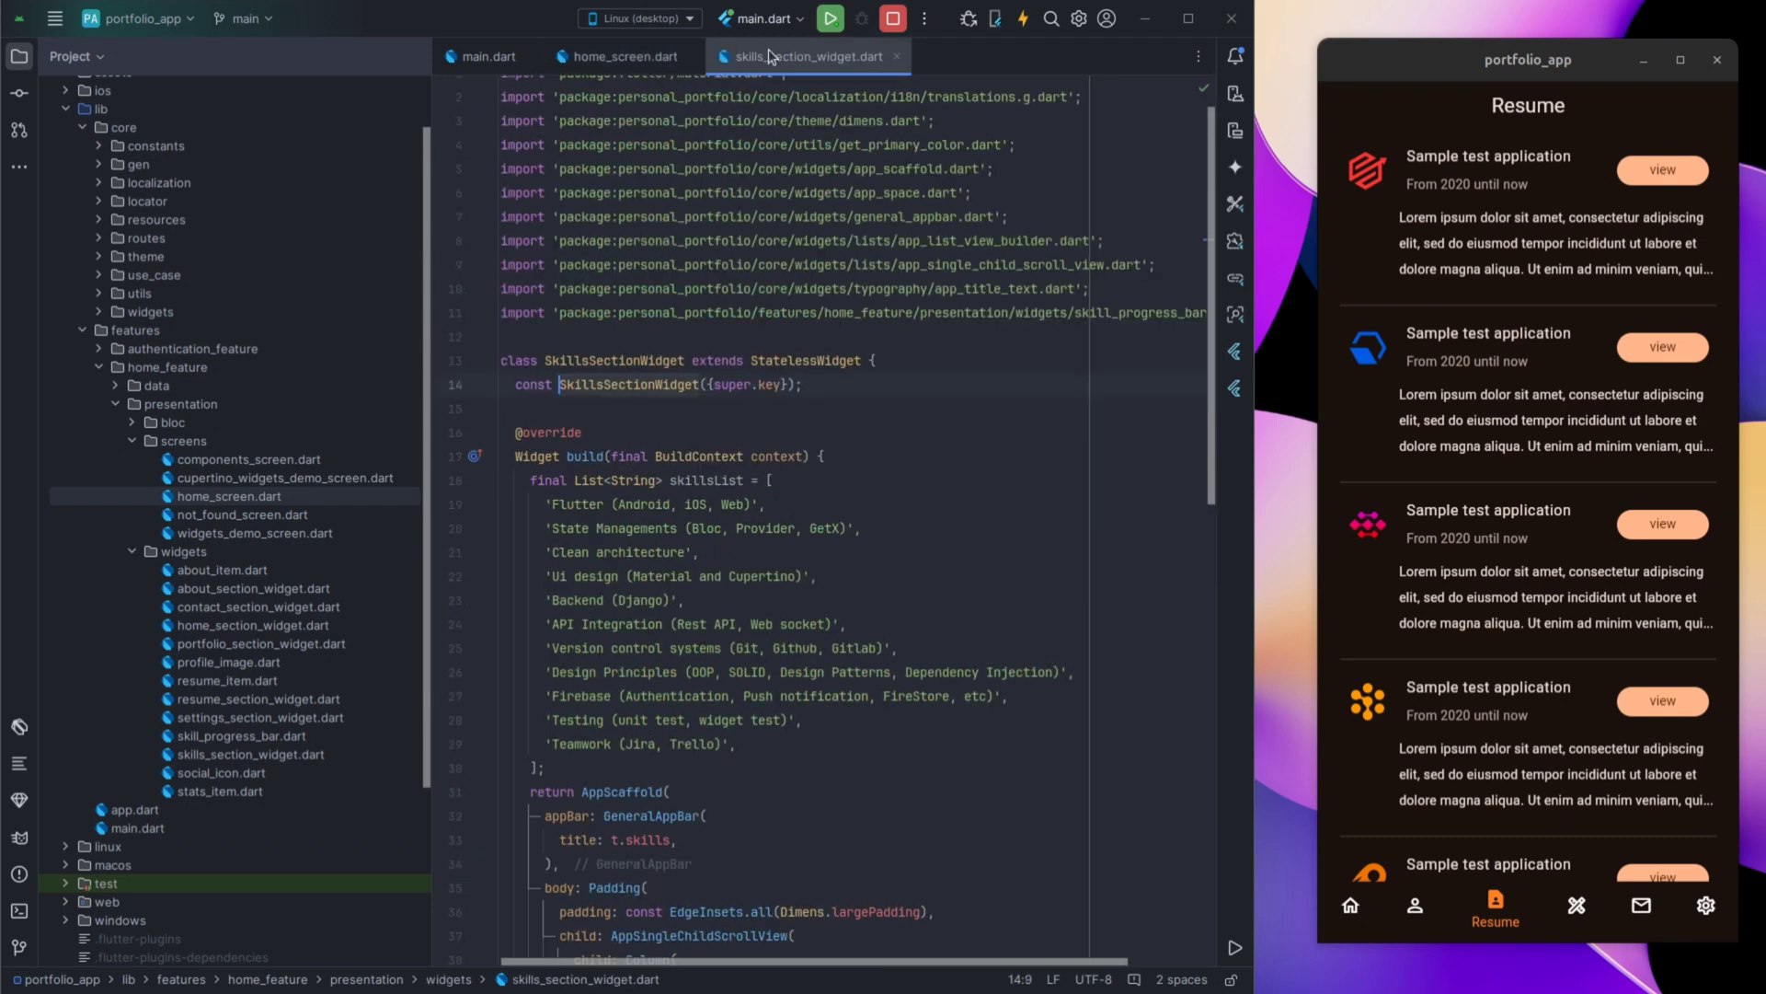
click(1560, 904)
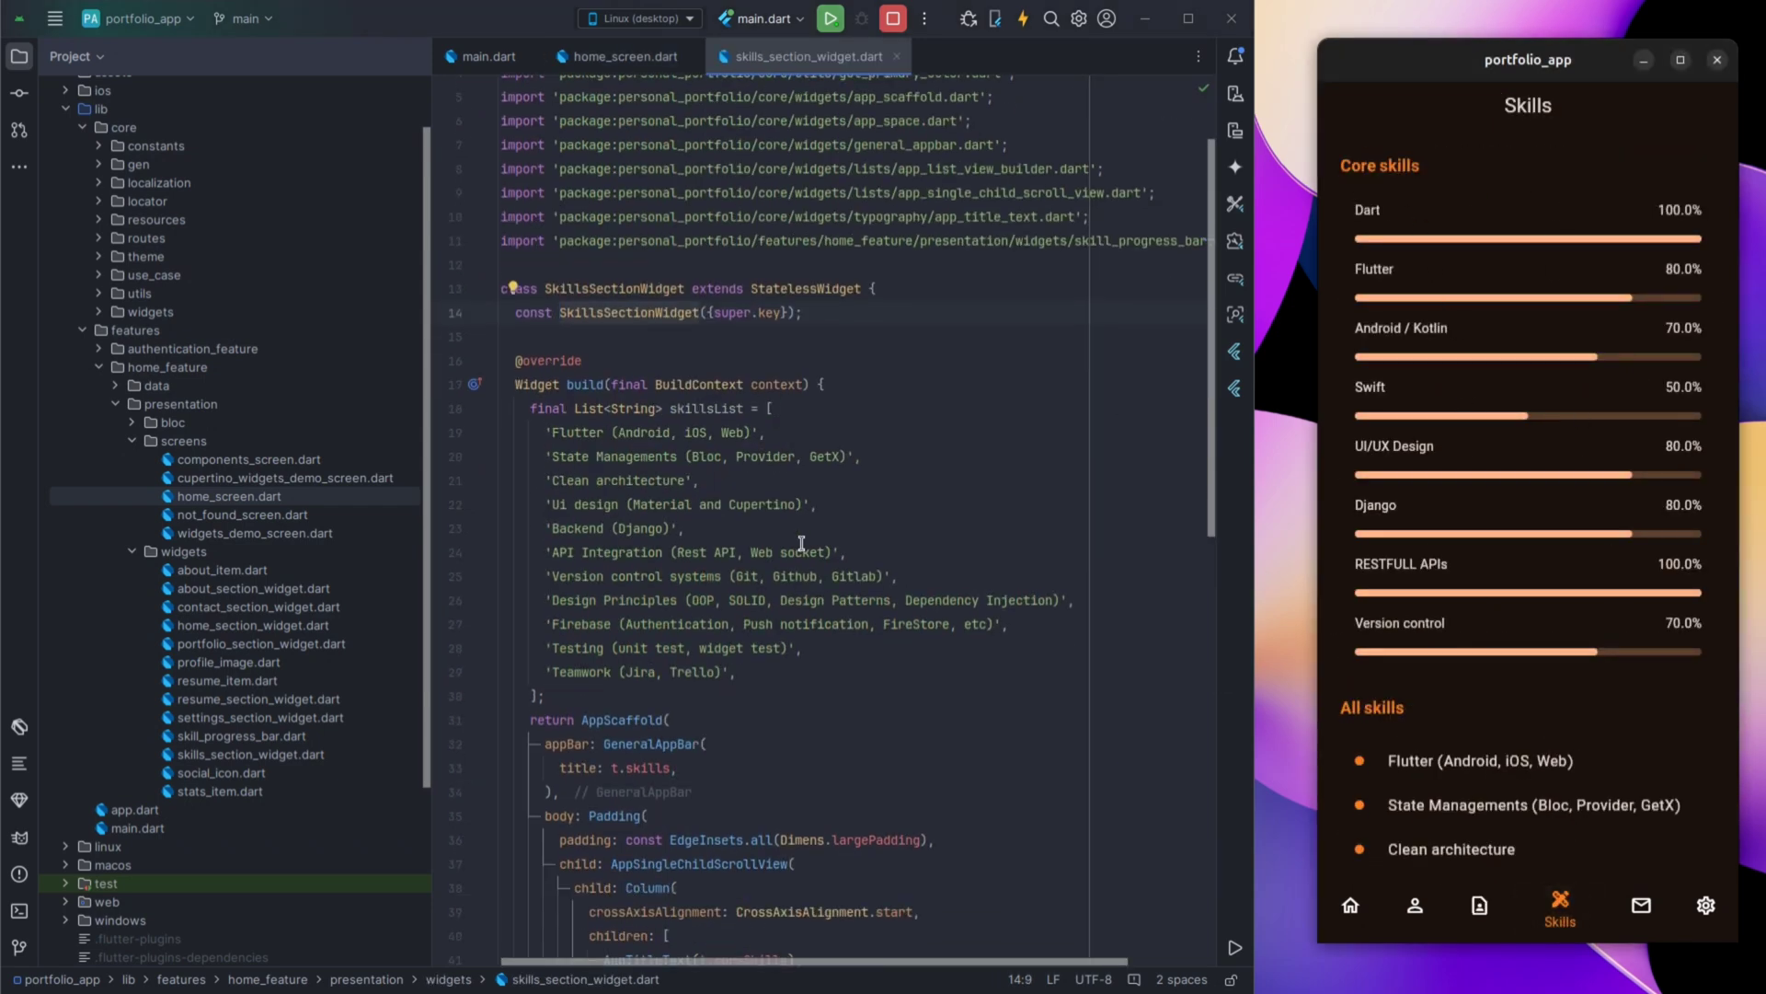
scroll(down, 3)
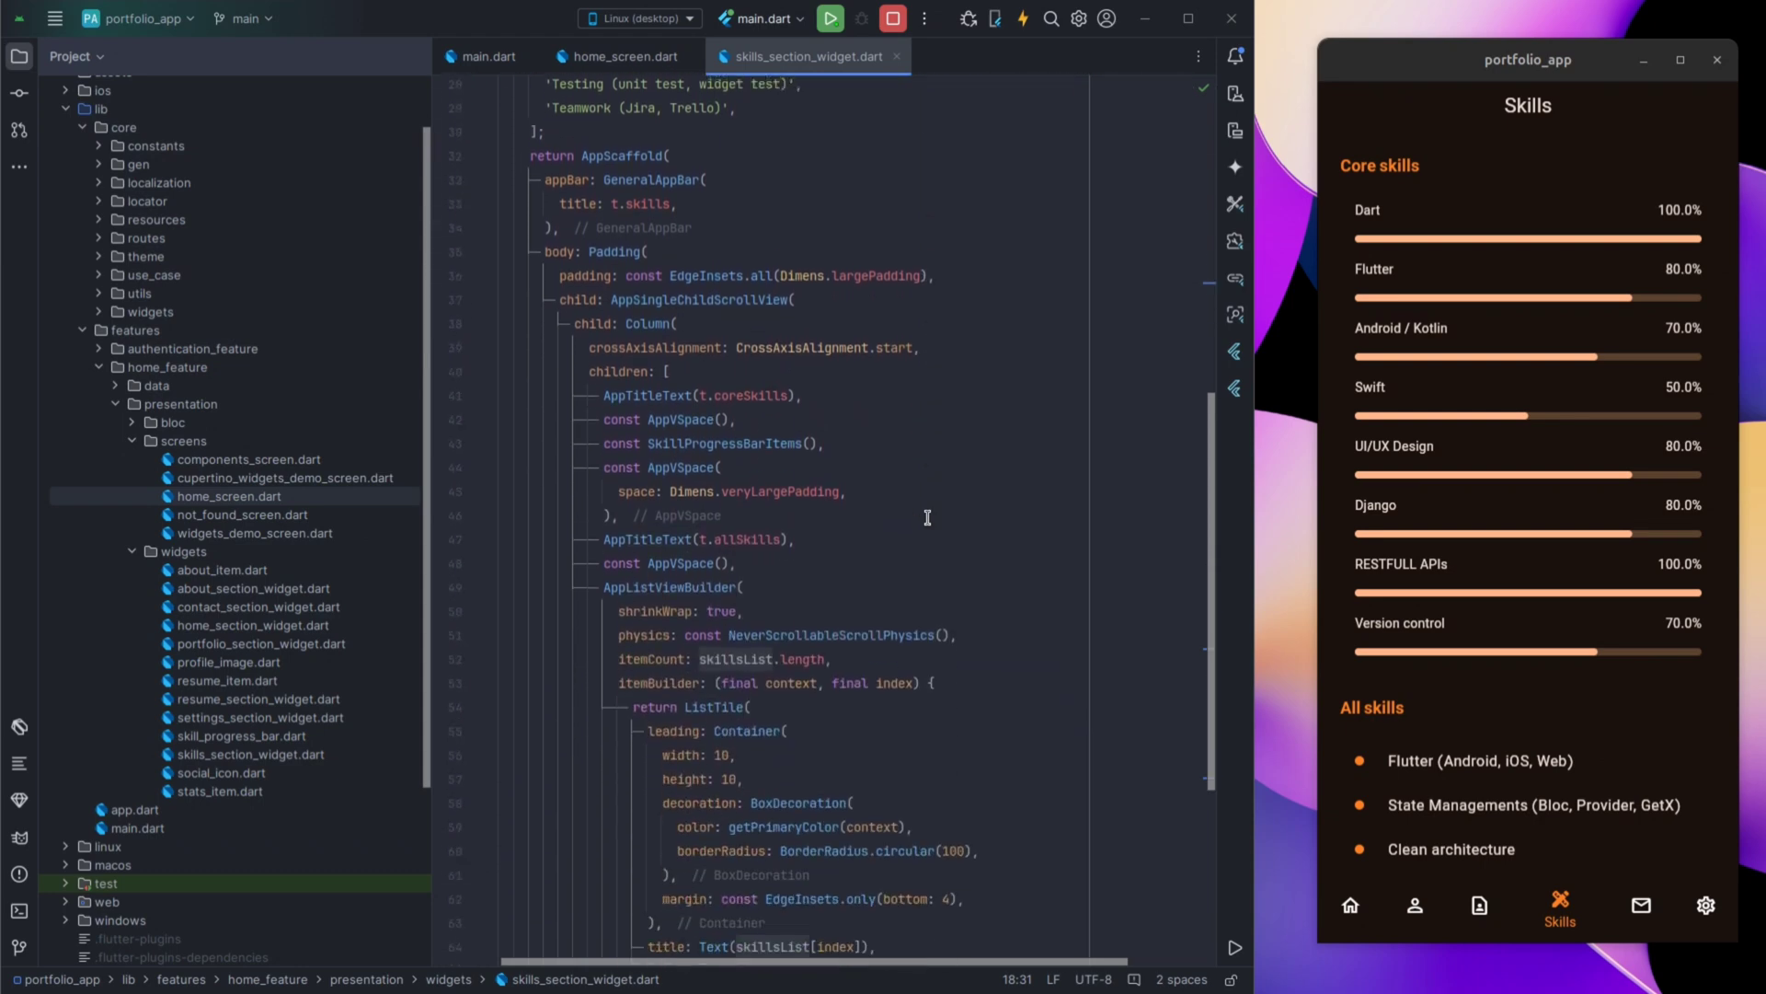
scroll(down, 3)
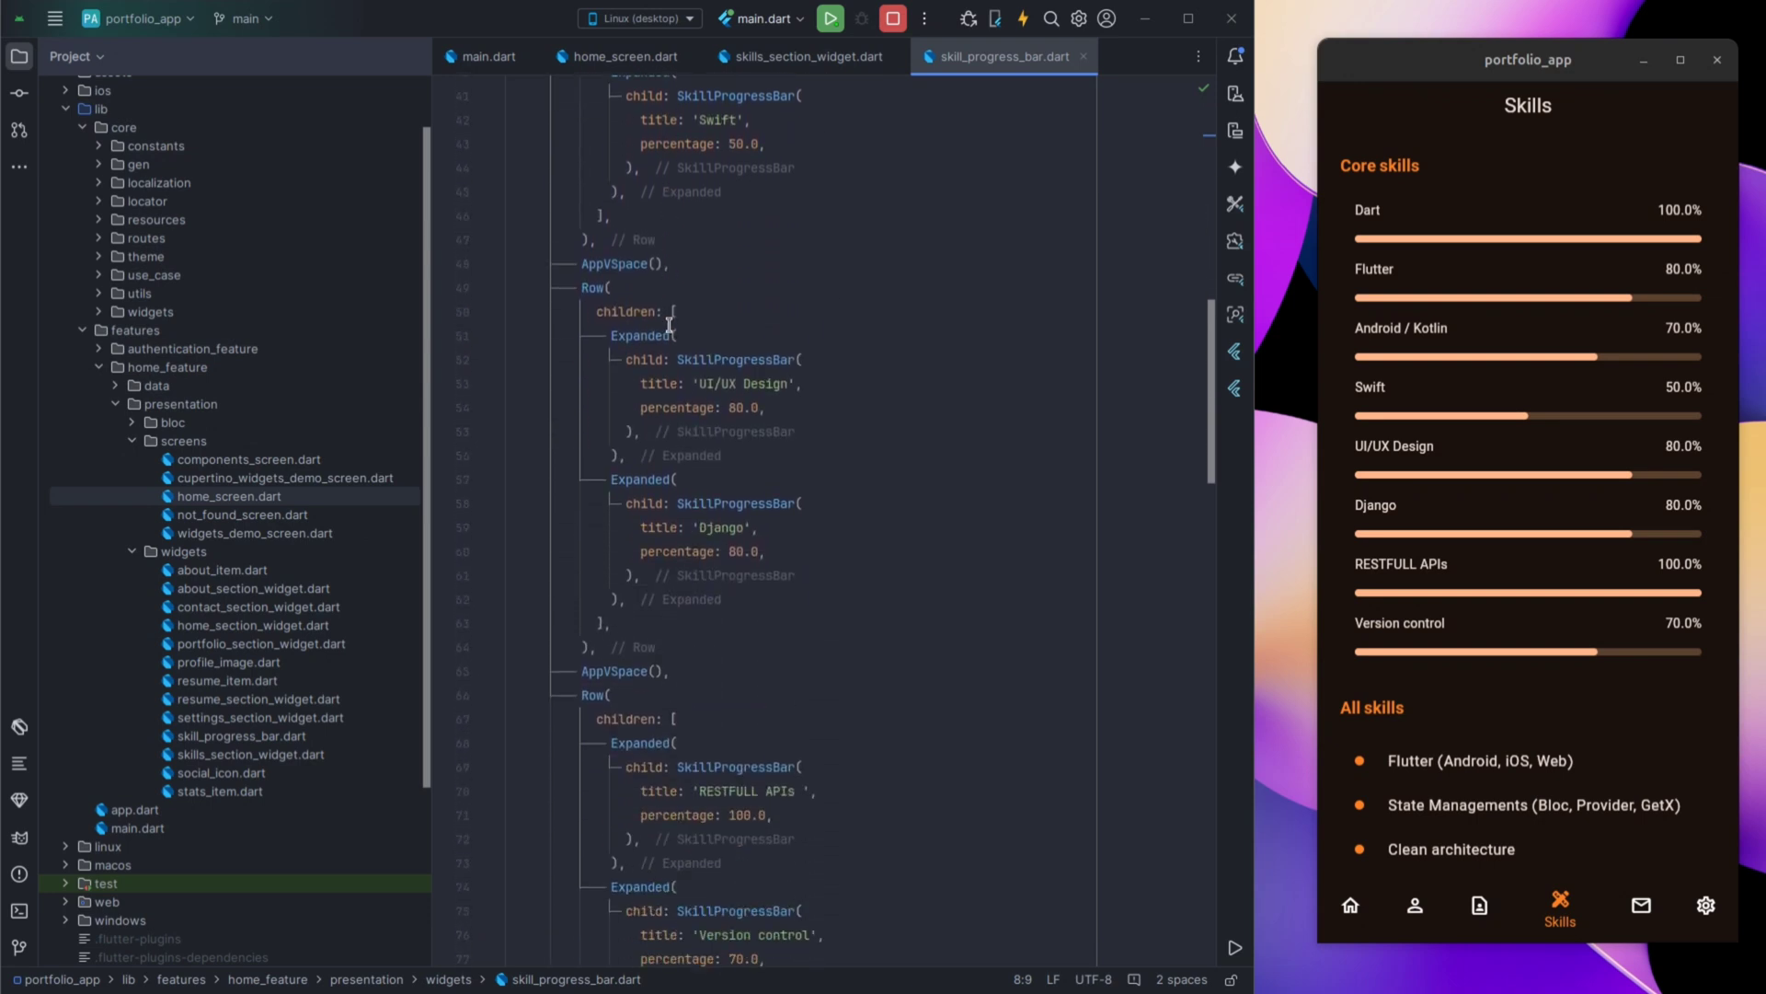
scroll(down, 3)
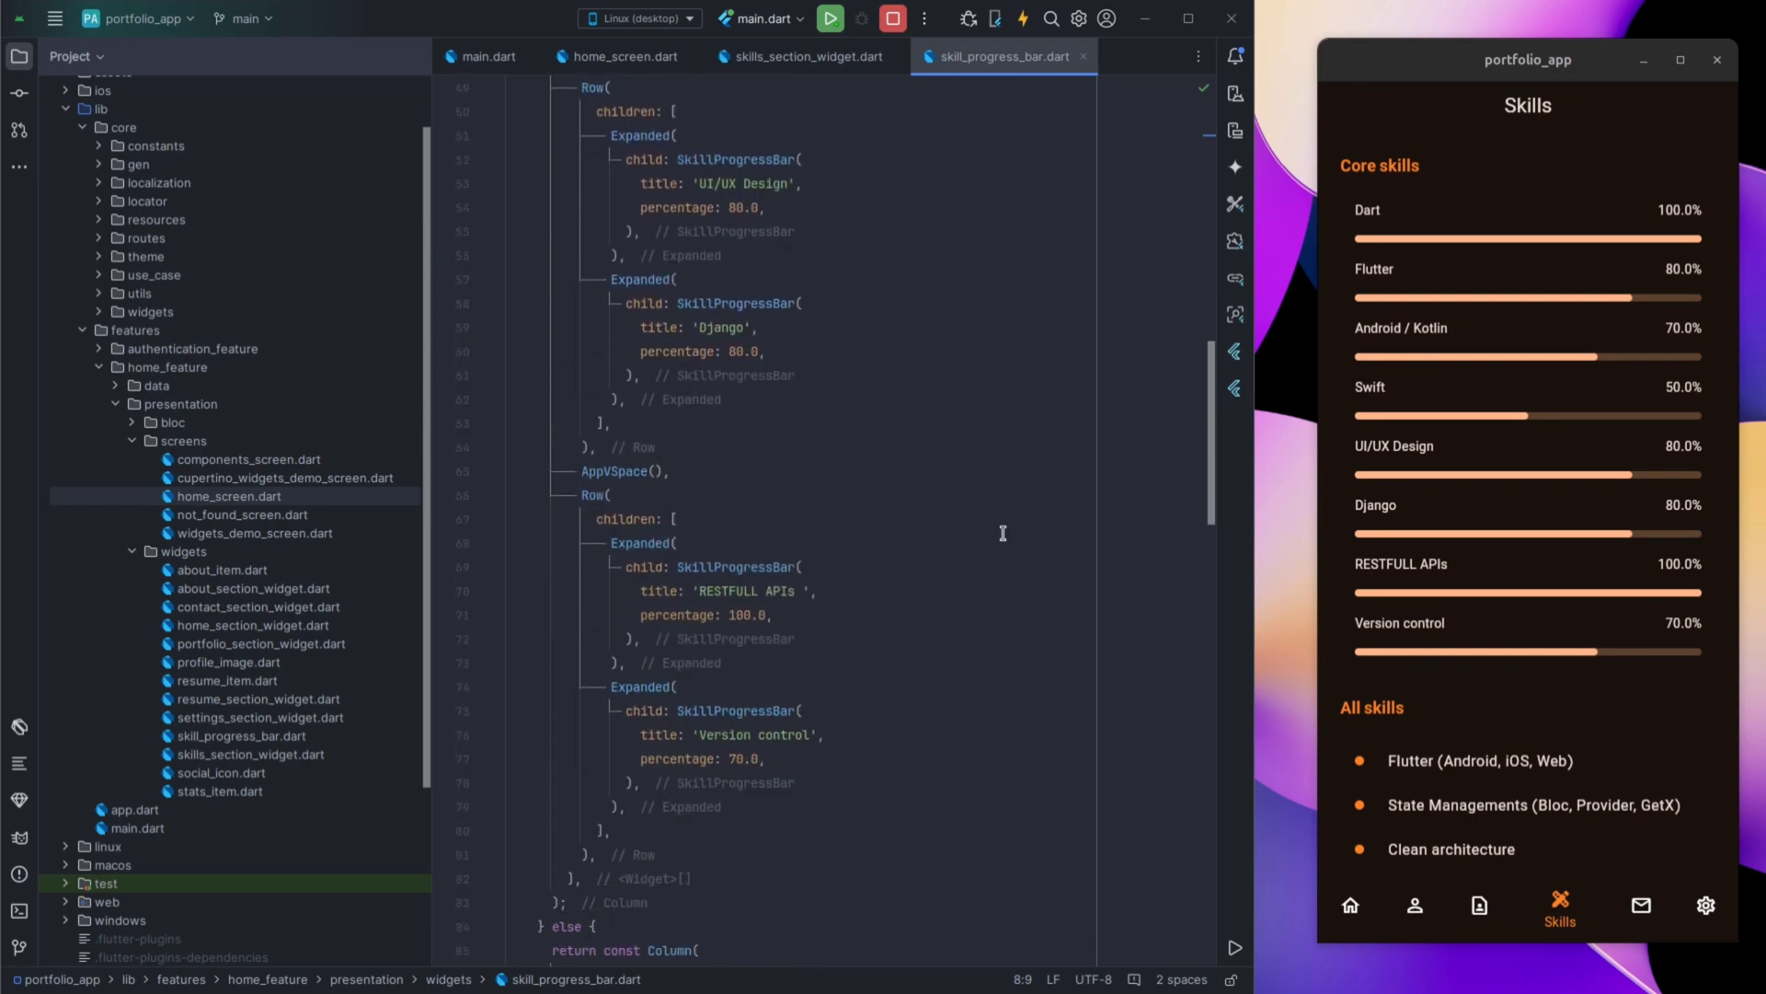
click(804, 57)
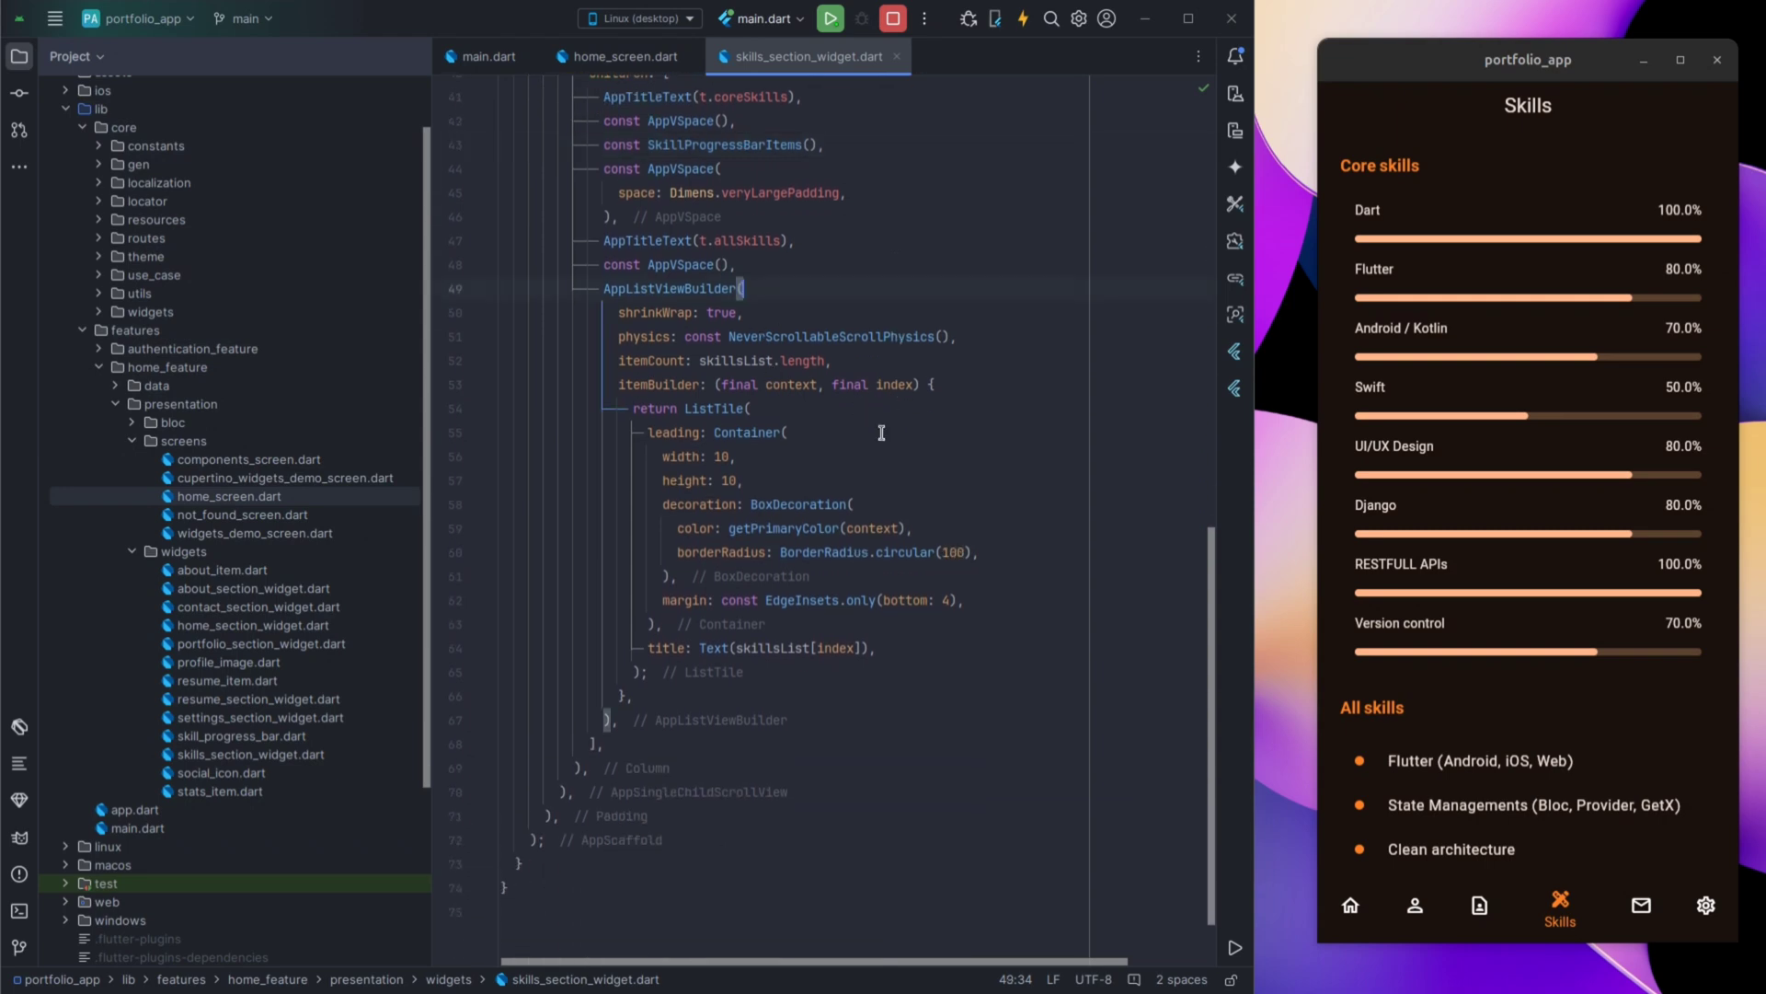
mouse_move(932, 508)
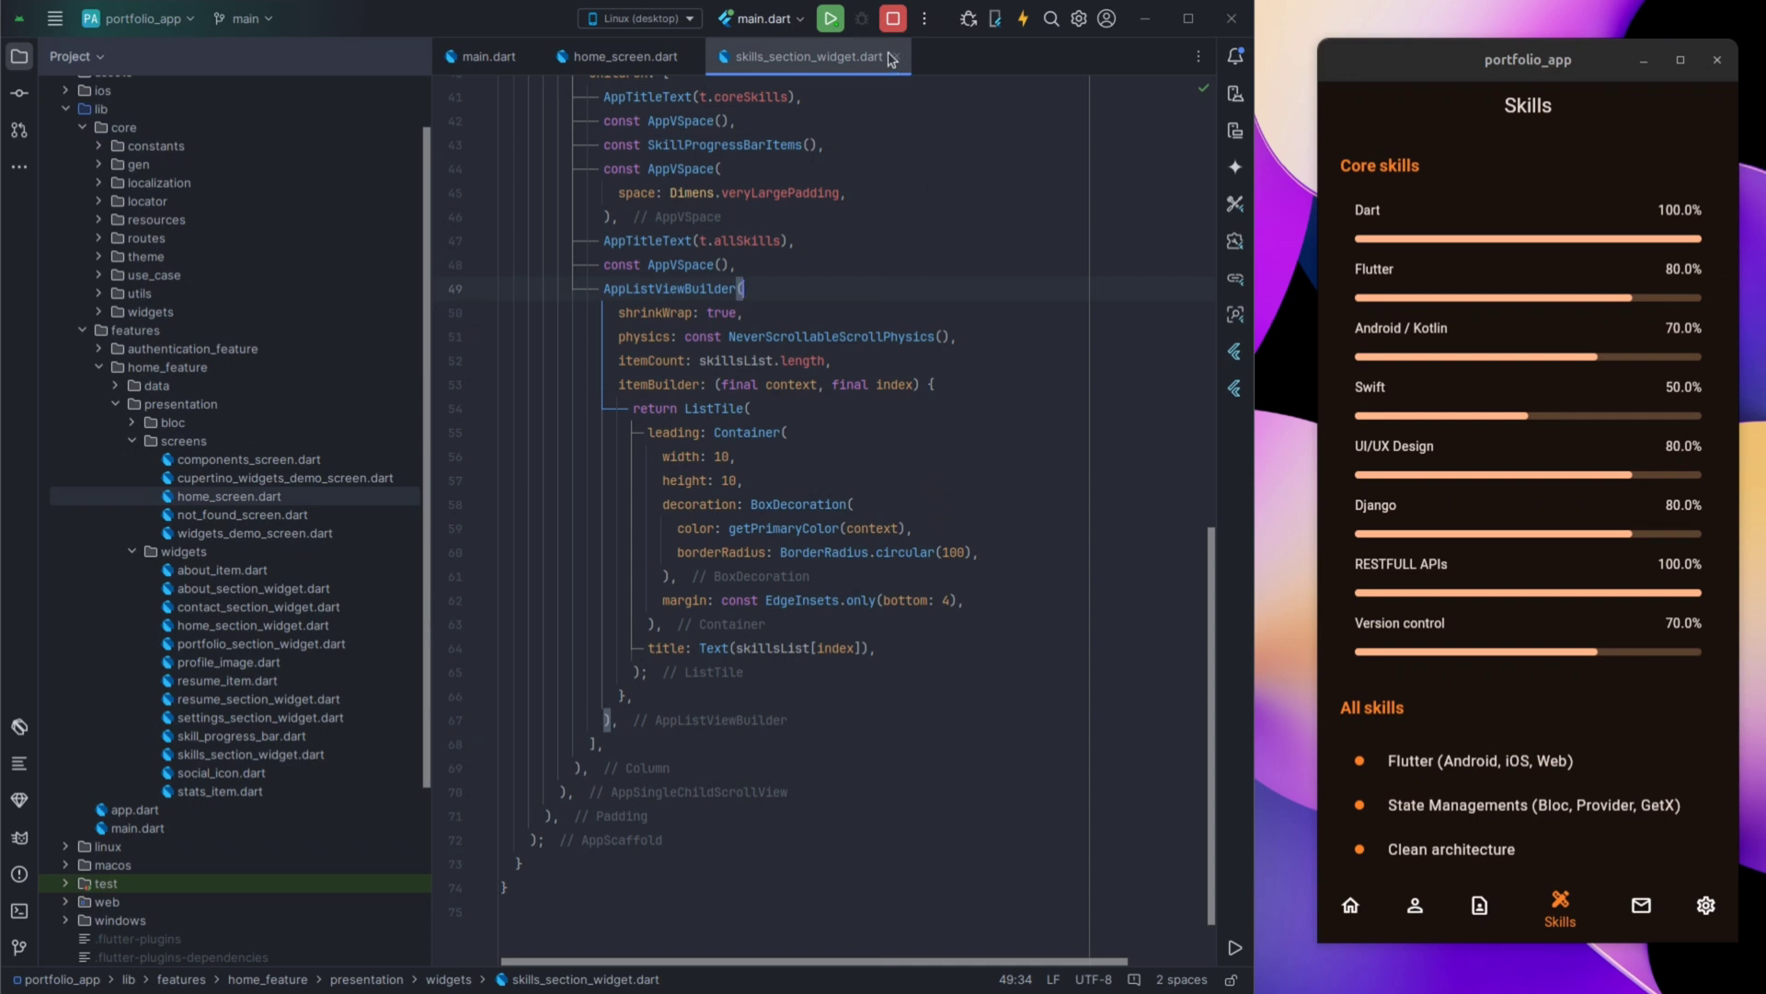
mouse_move(897, 56)
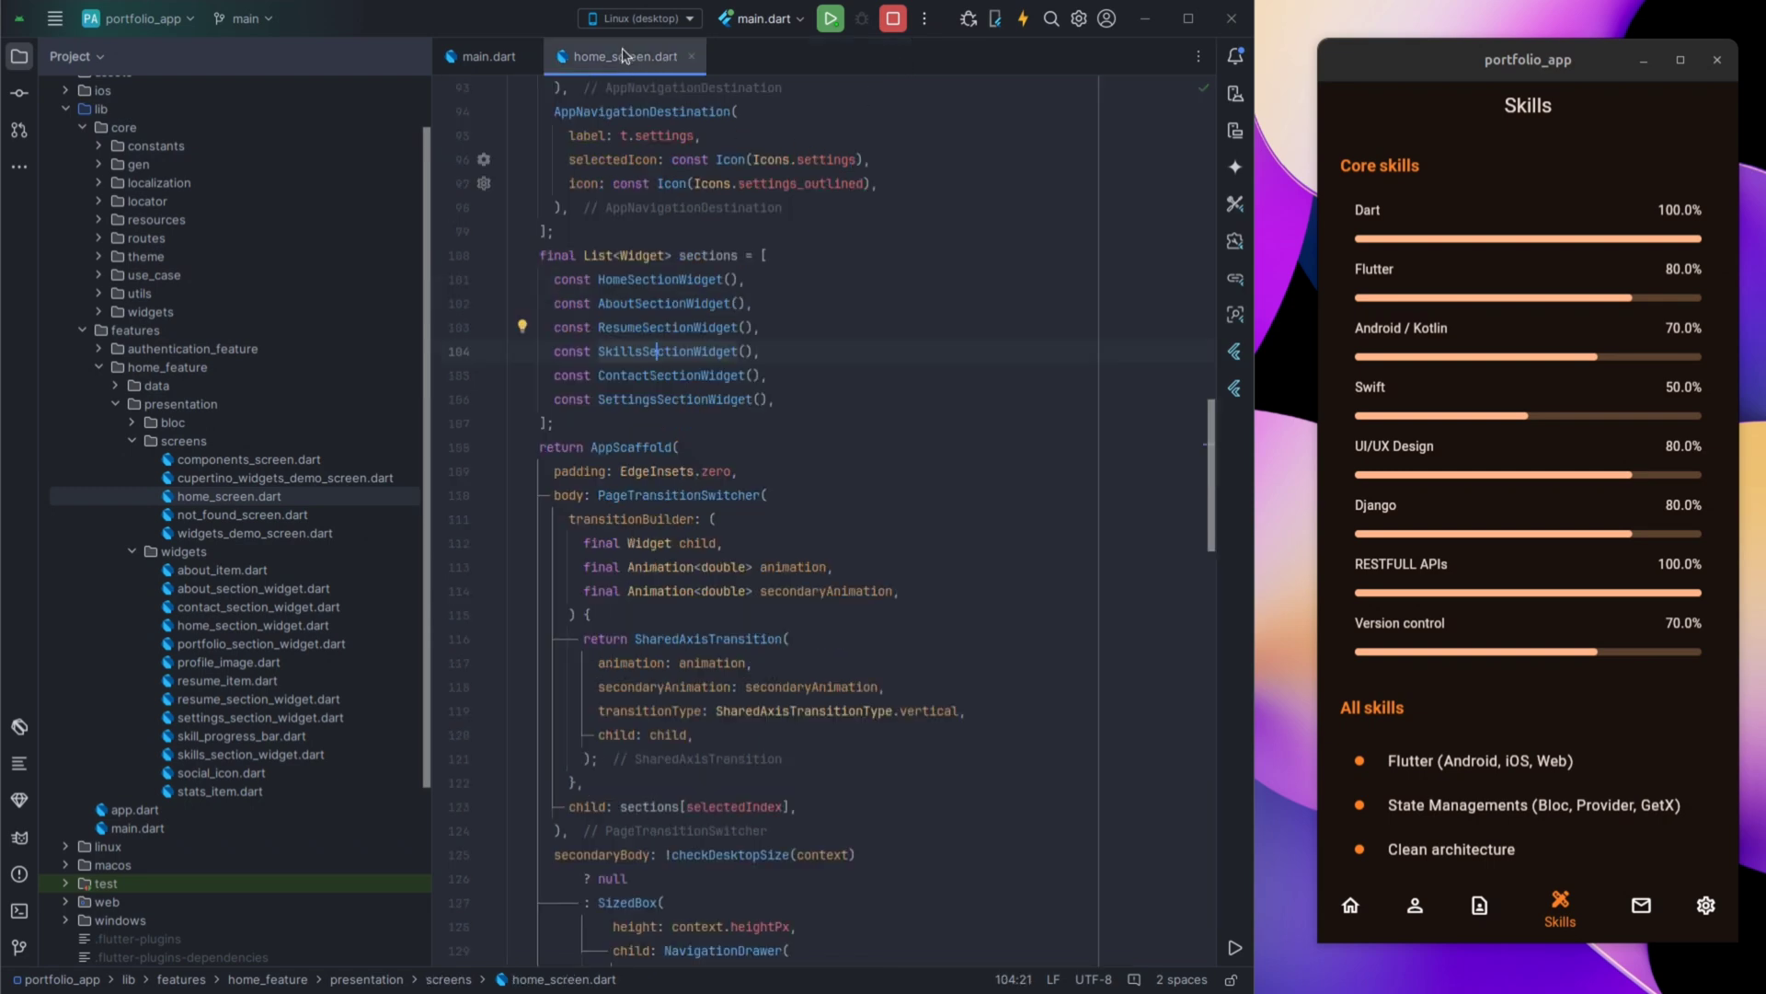
Show the app's Contact page and scroll contact_section_widget.dart's phone, e-mail and address items.
click(1624, 904)
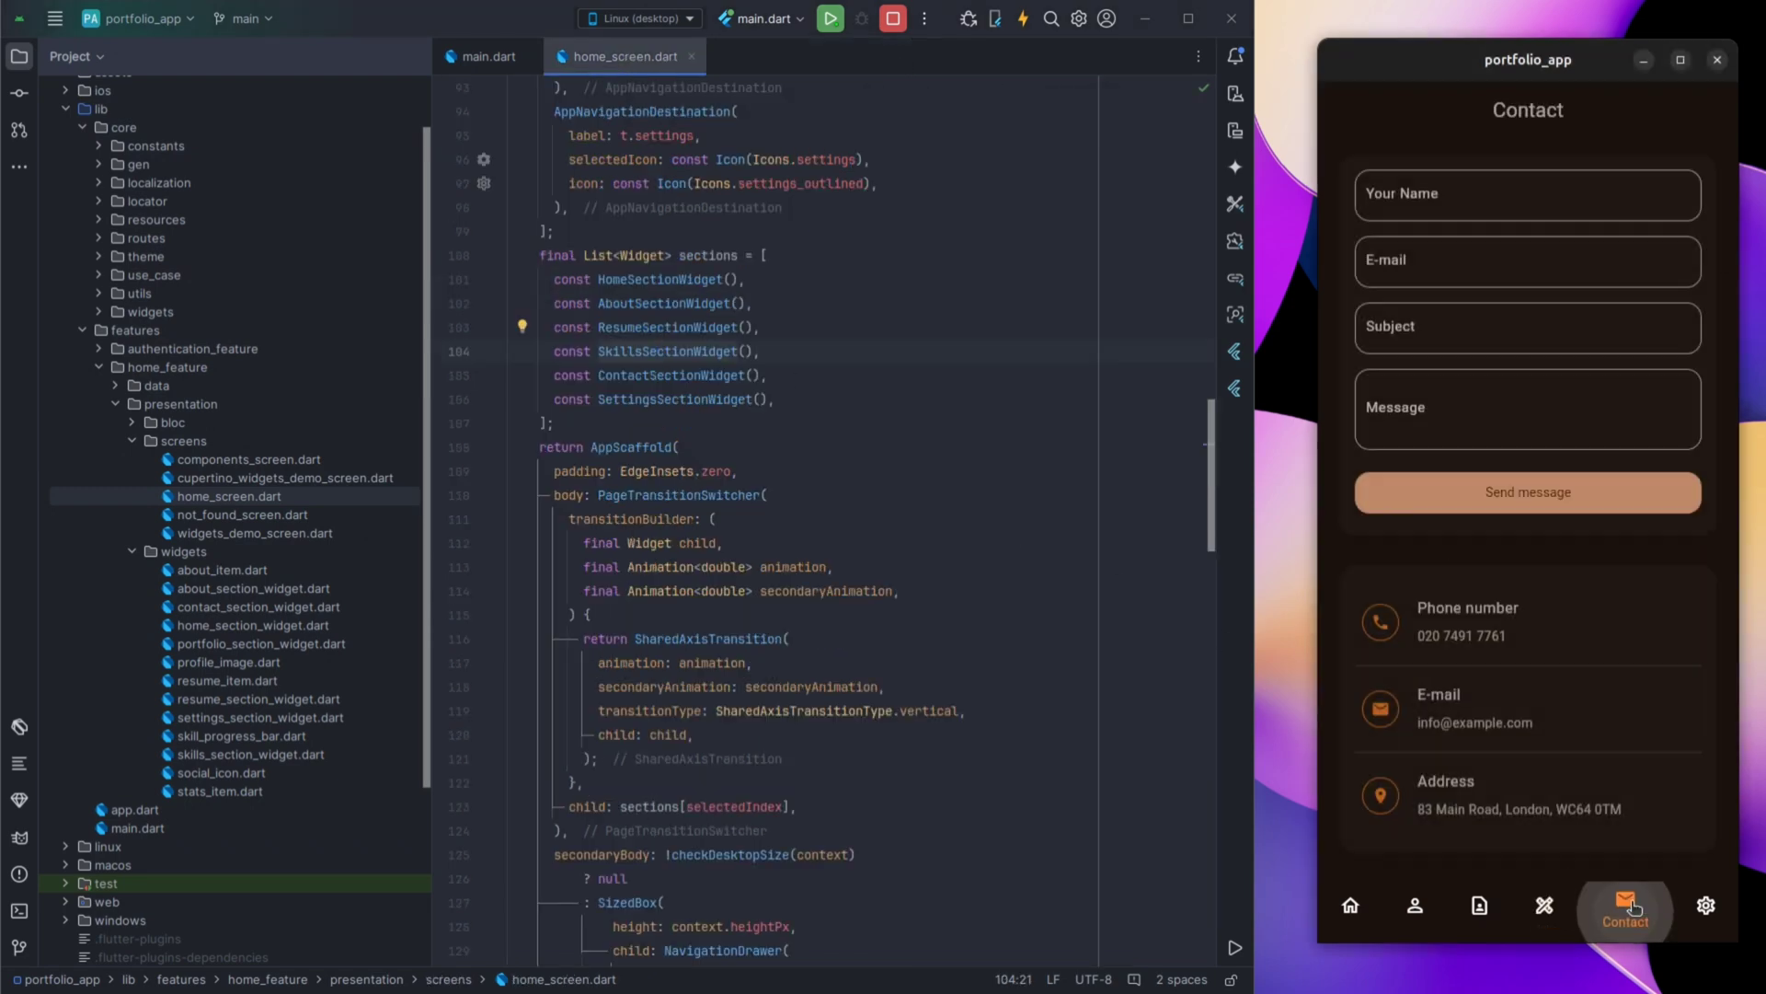
click(671, 376)
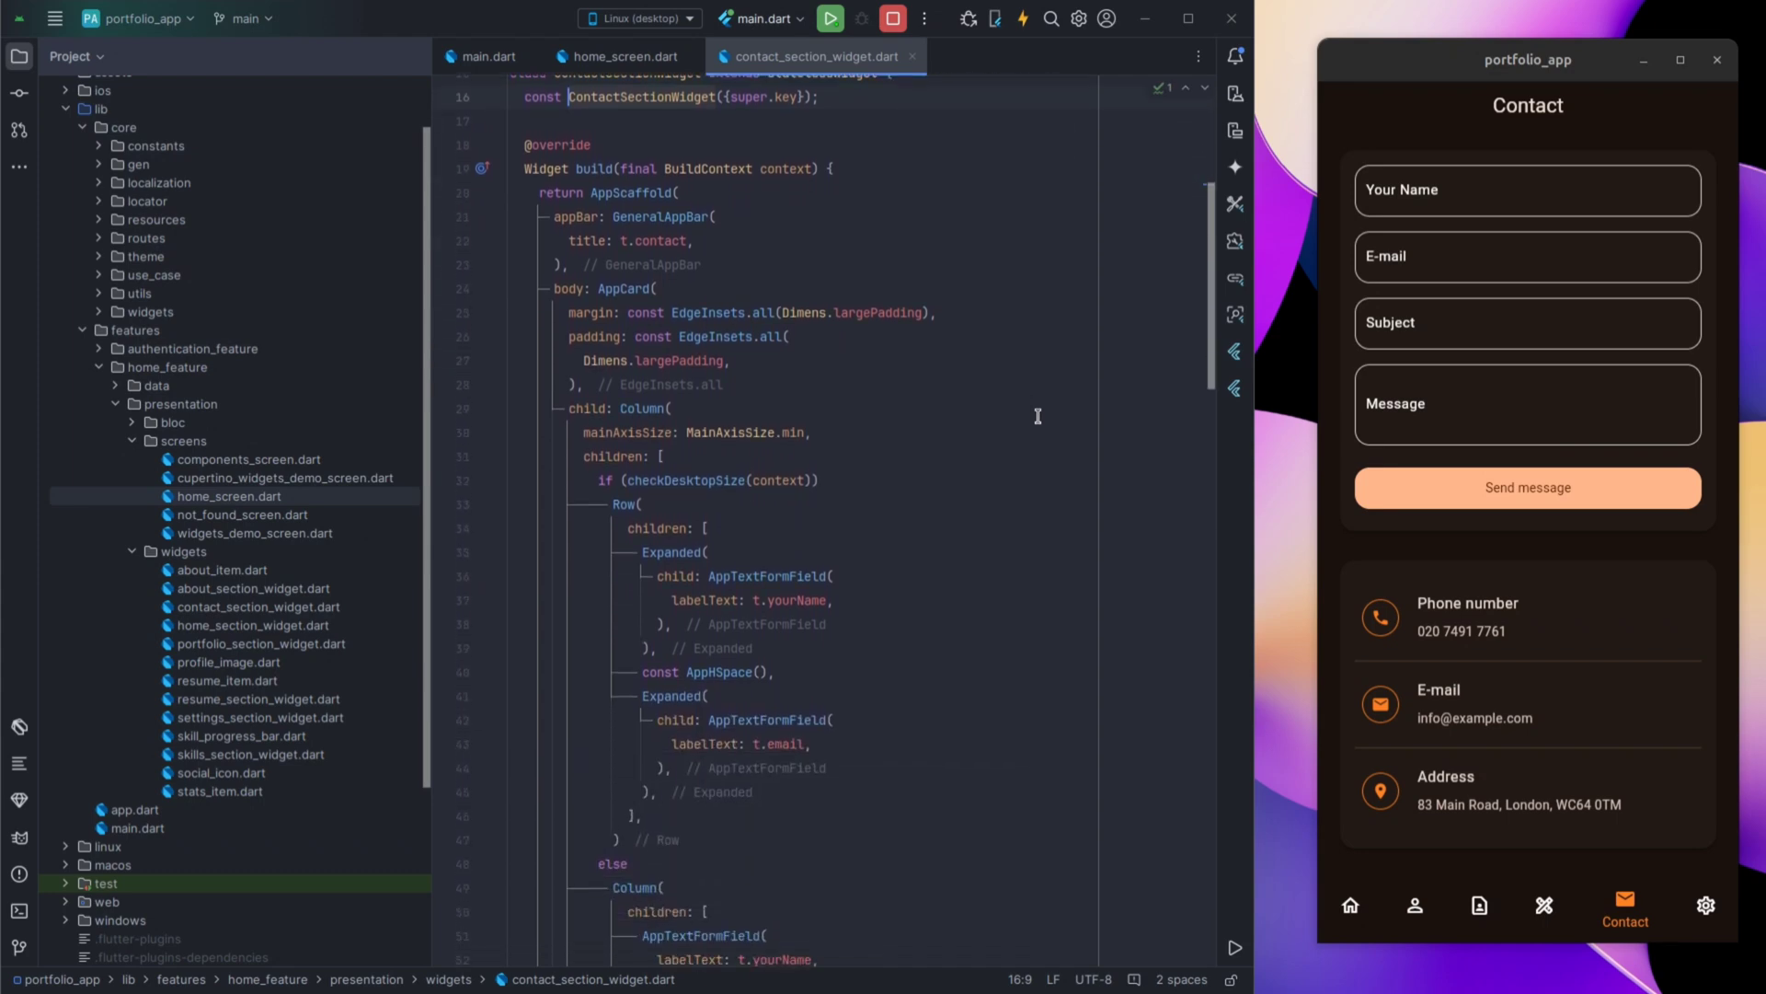
scroll(down, 3)
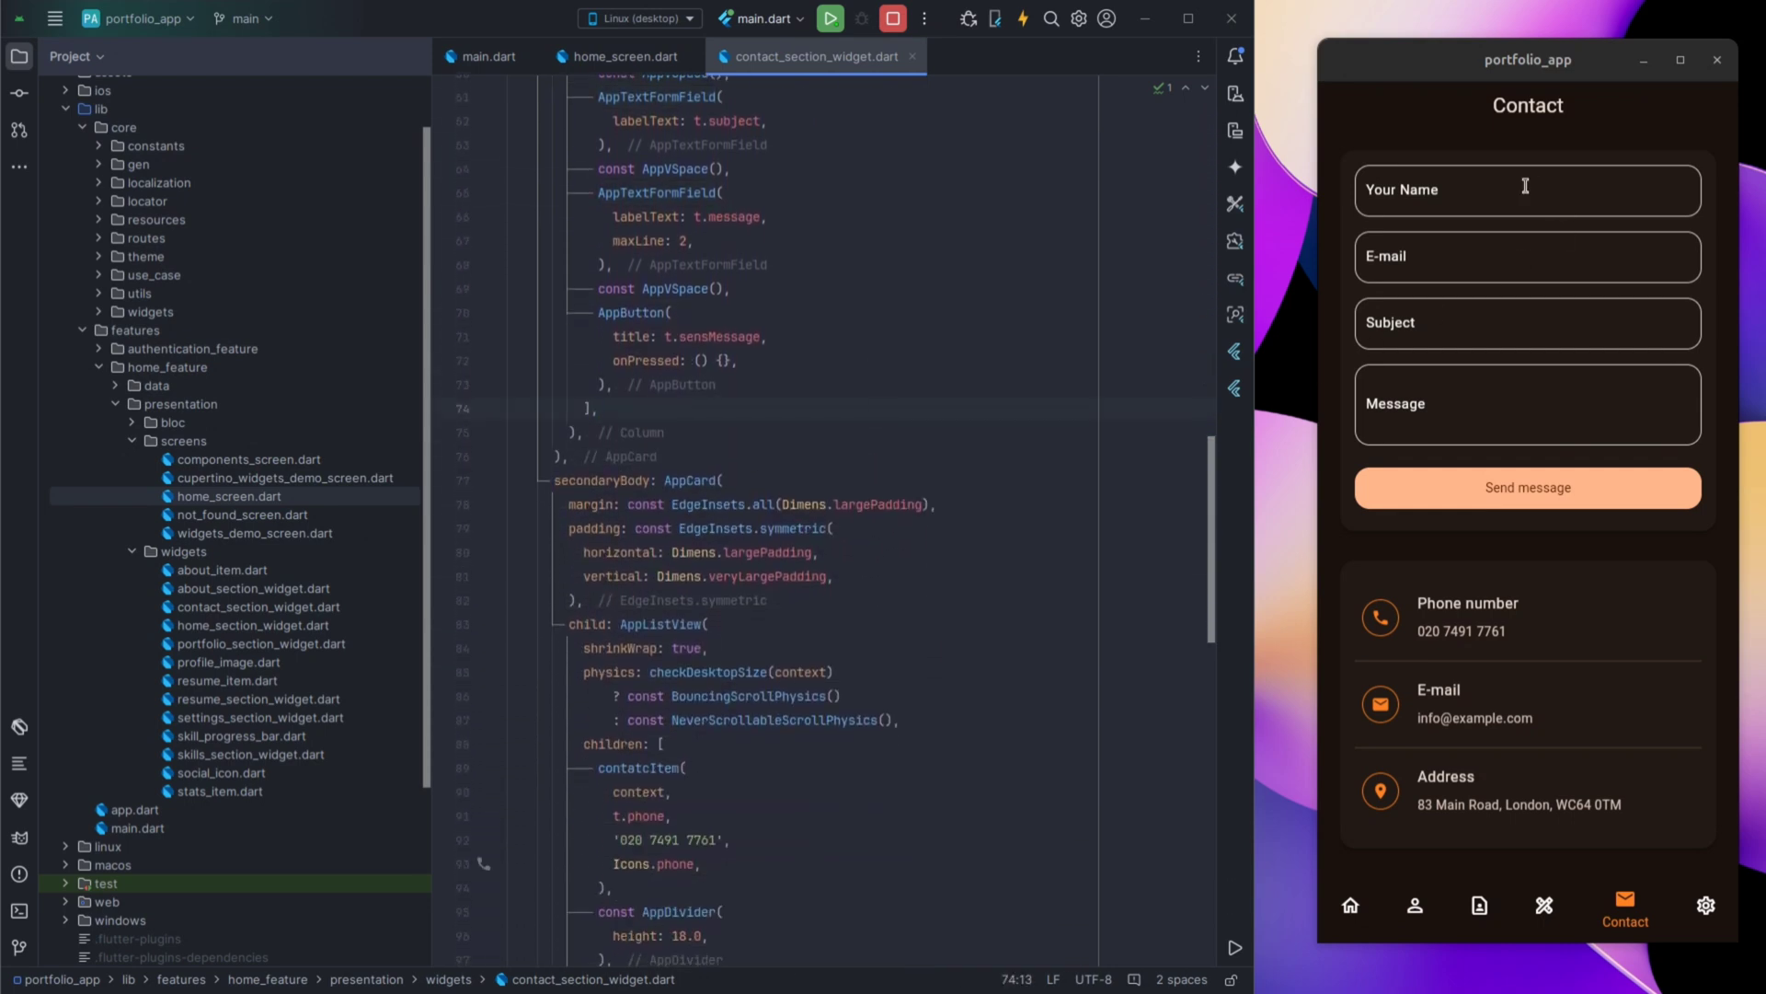
click(1526, 323)
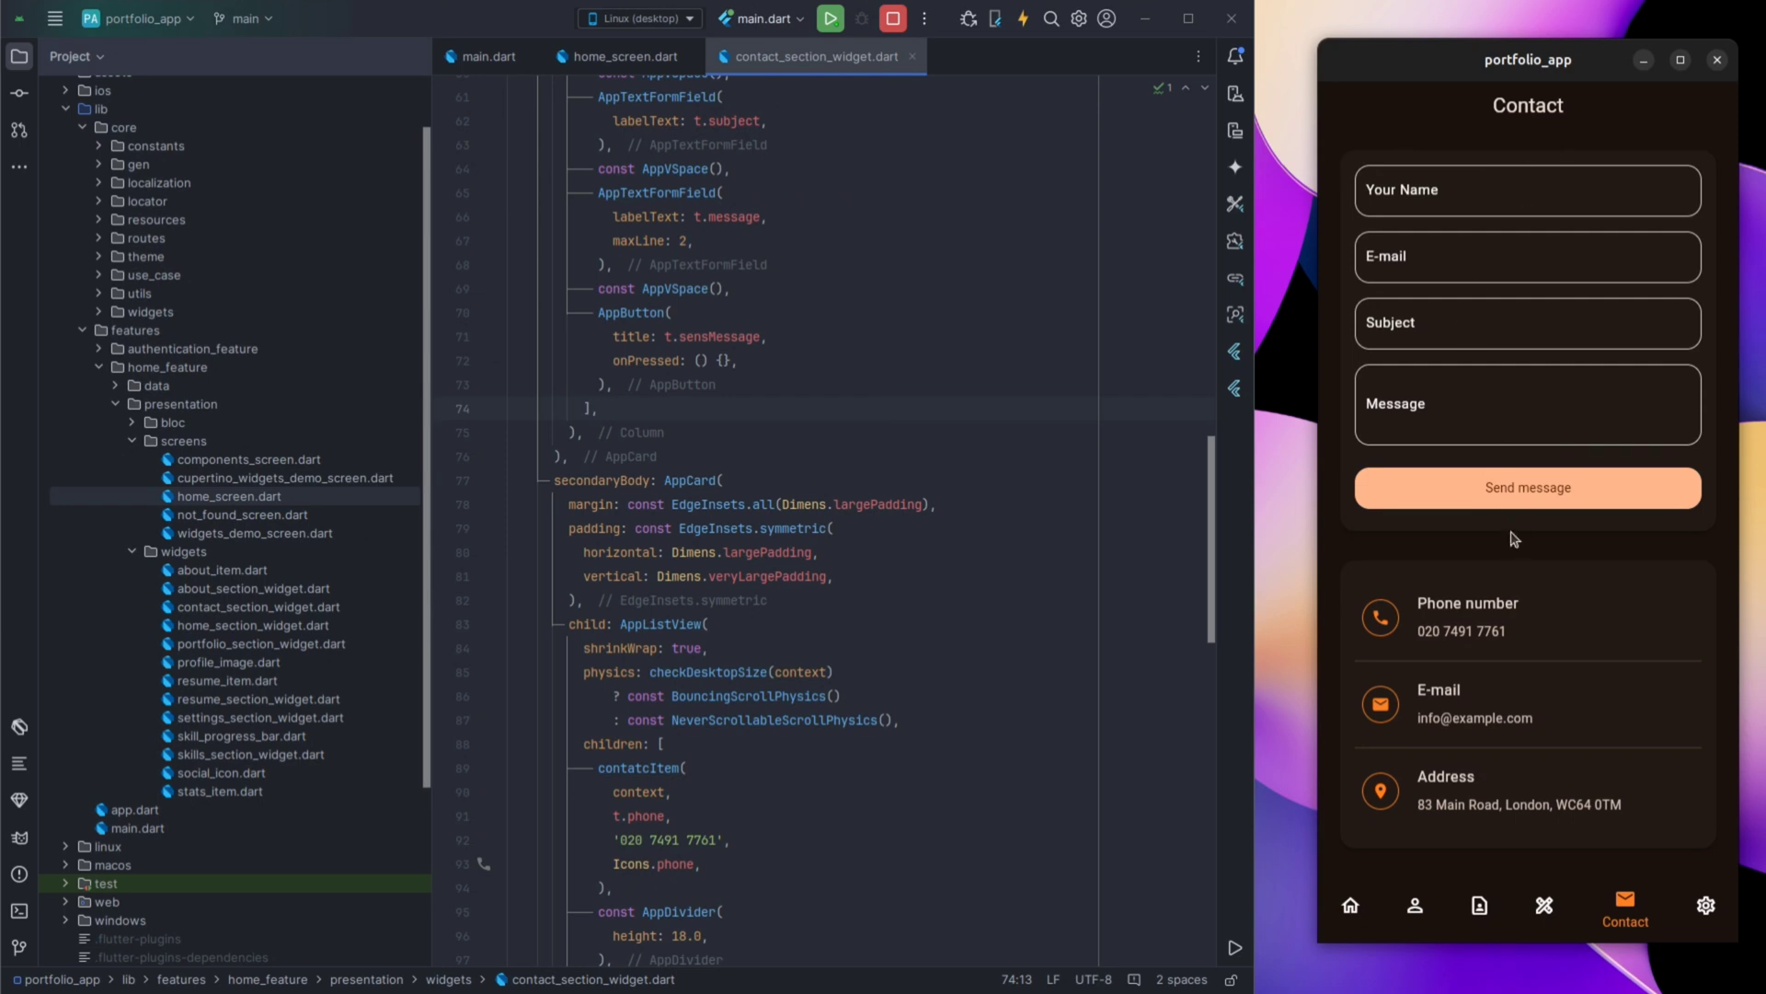
mouse_move(834, 422)
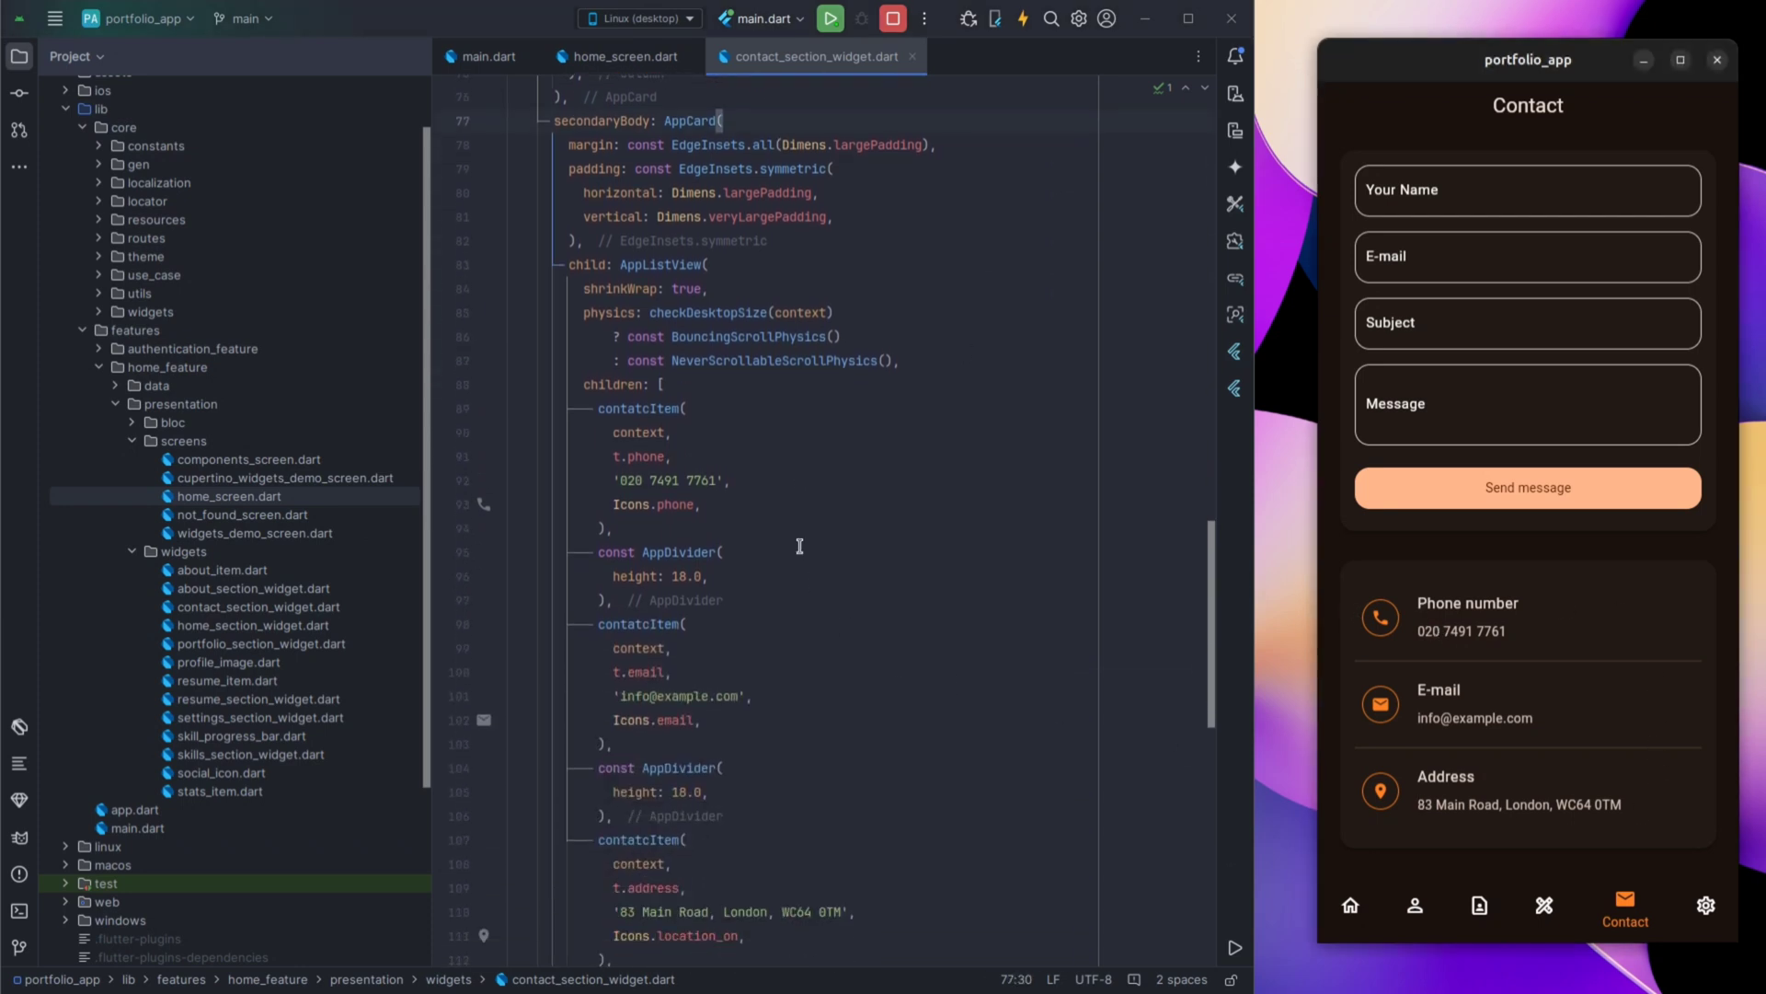
scroll(down, 3)
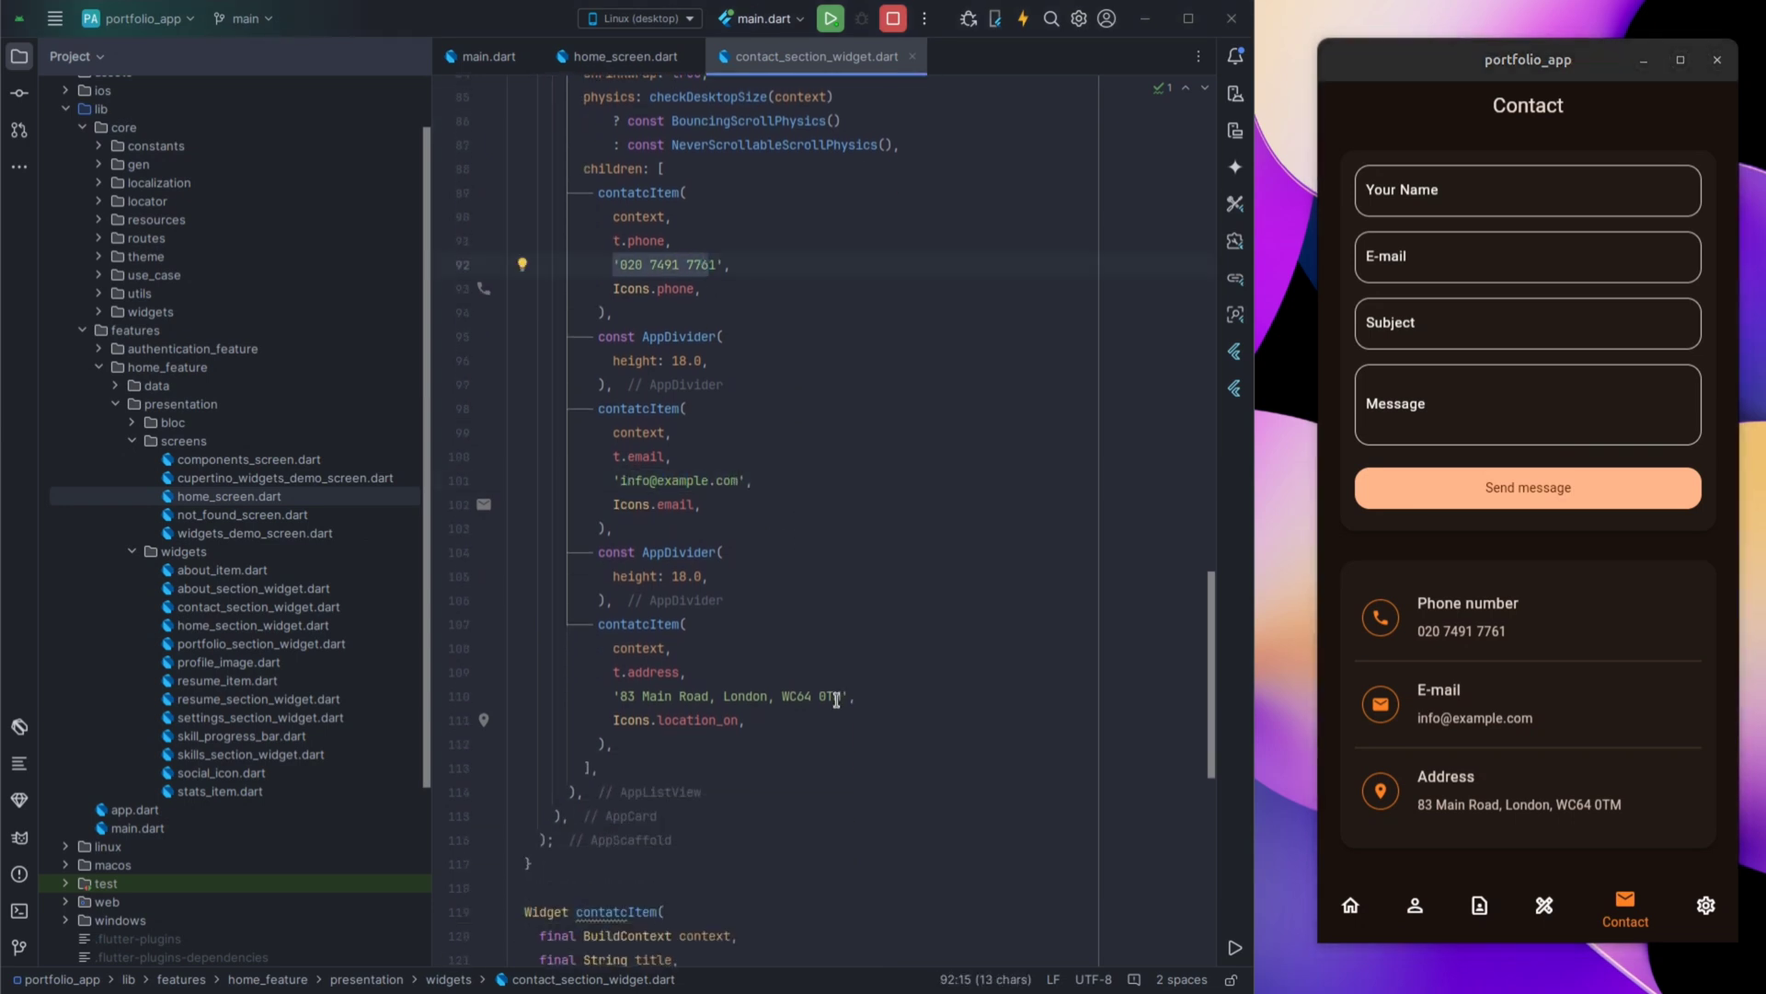
scroll(down, 3)
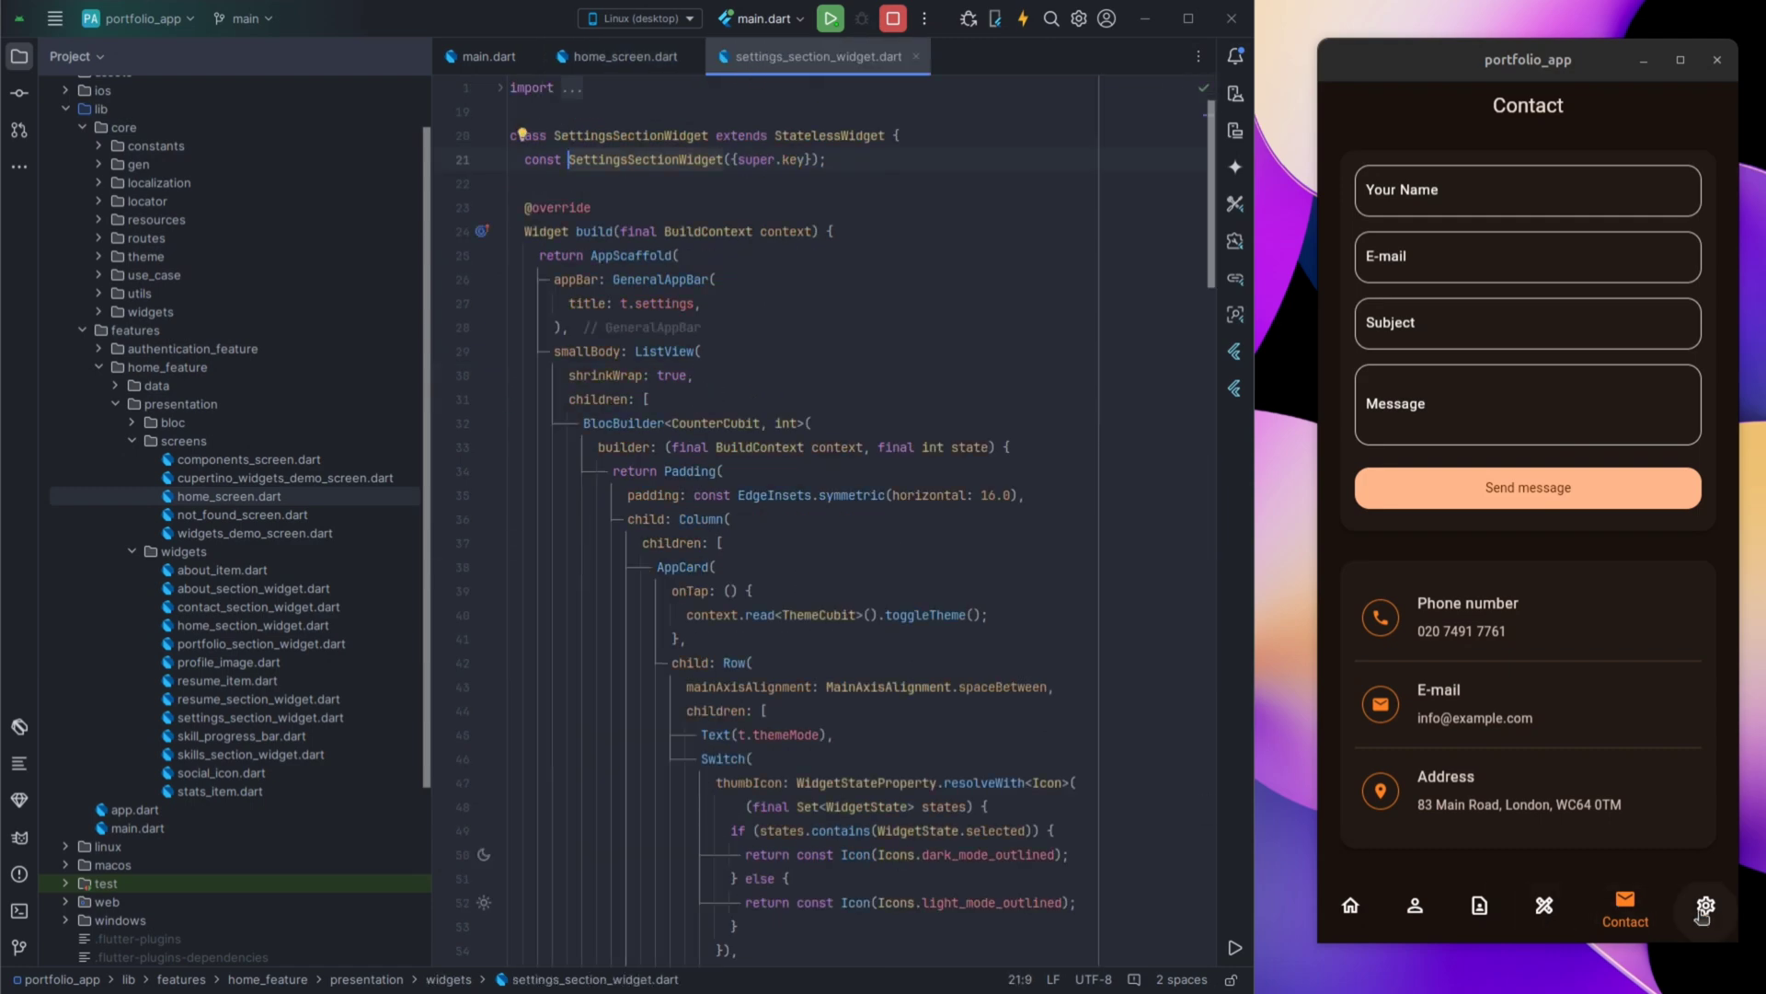
Show the Settings page in the running app and scroll settings_section_widget.dart to the theme color buttons.
click(1690, 907)
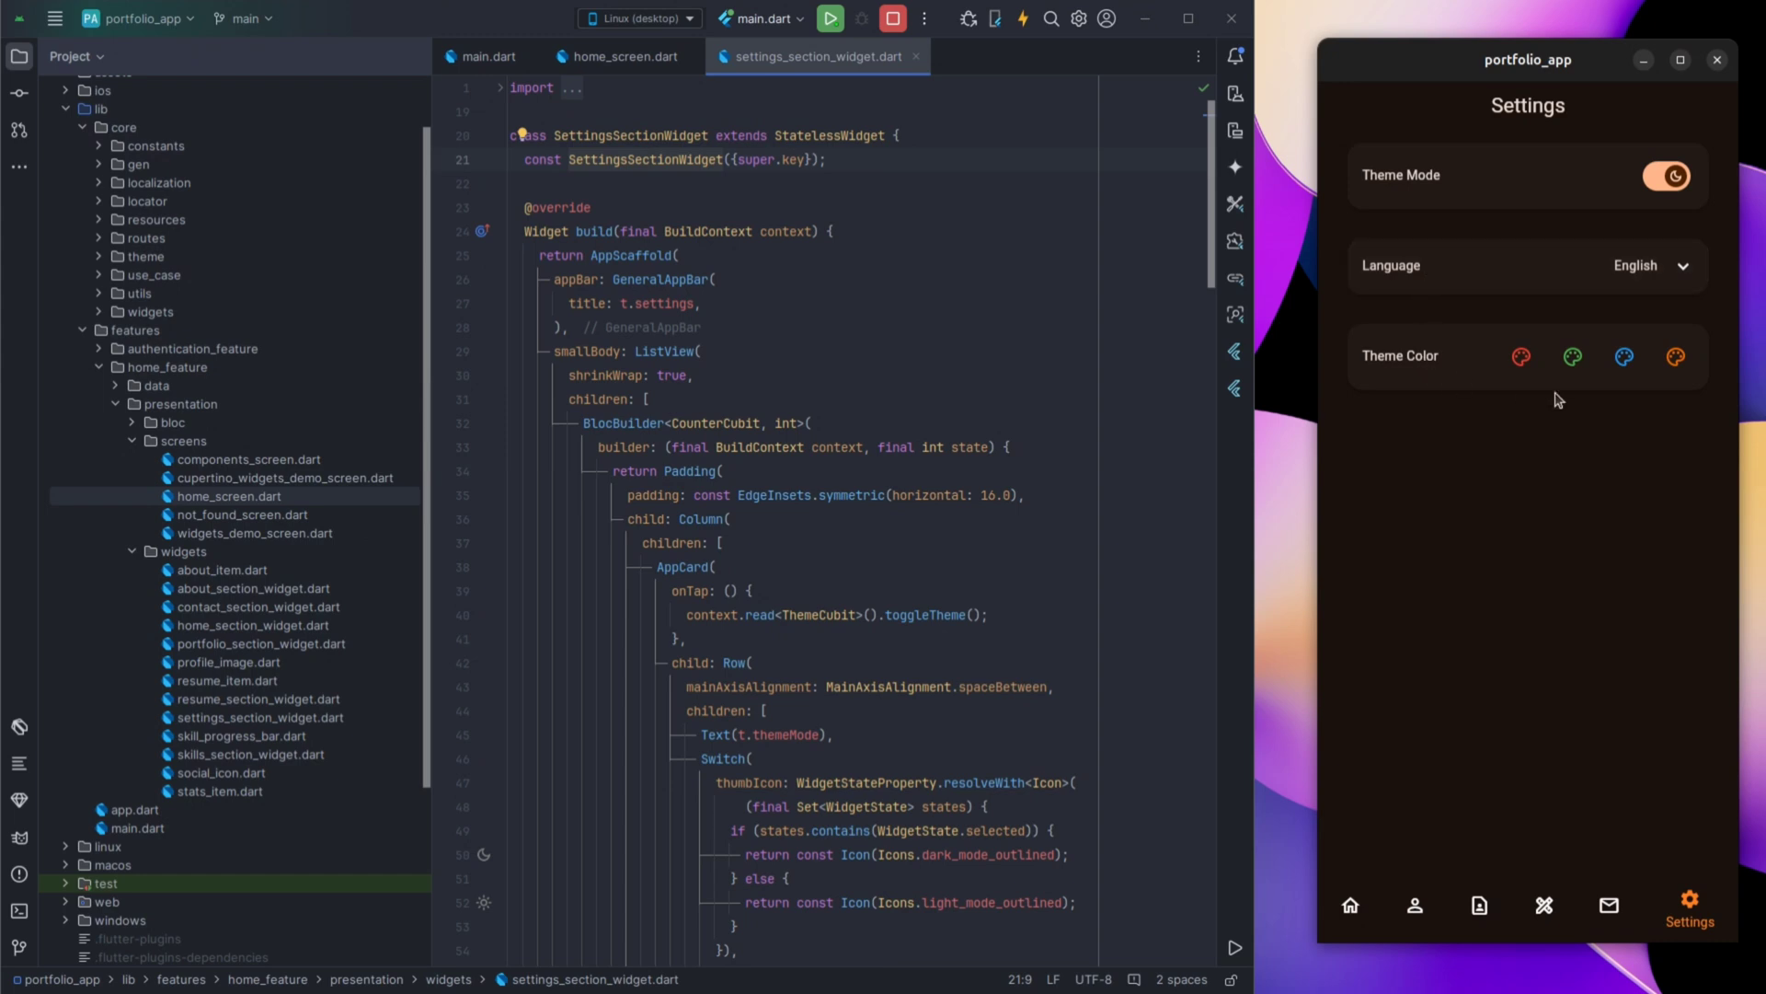
scroll(down, 3)
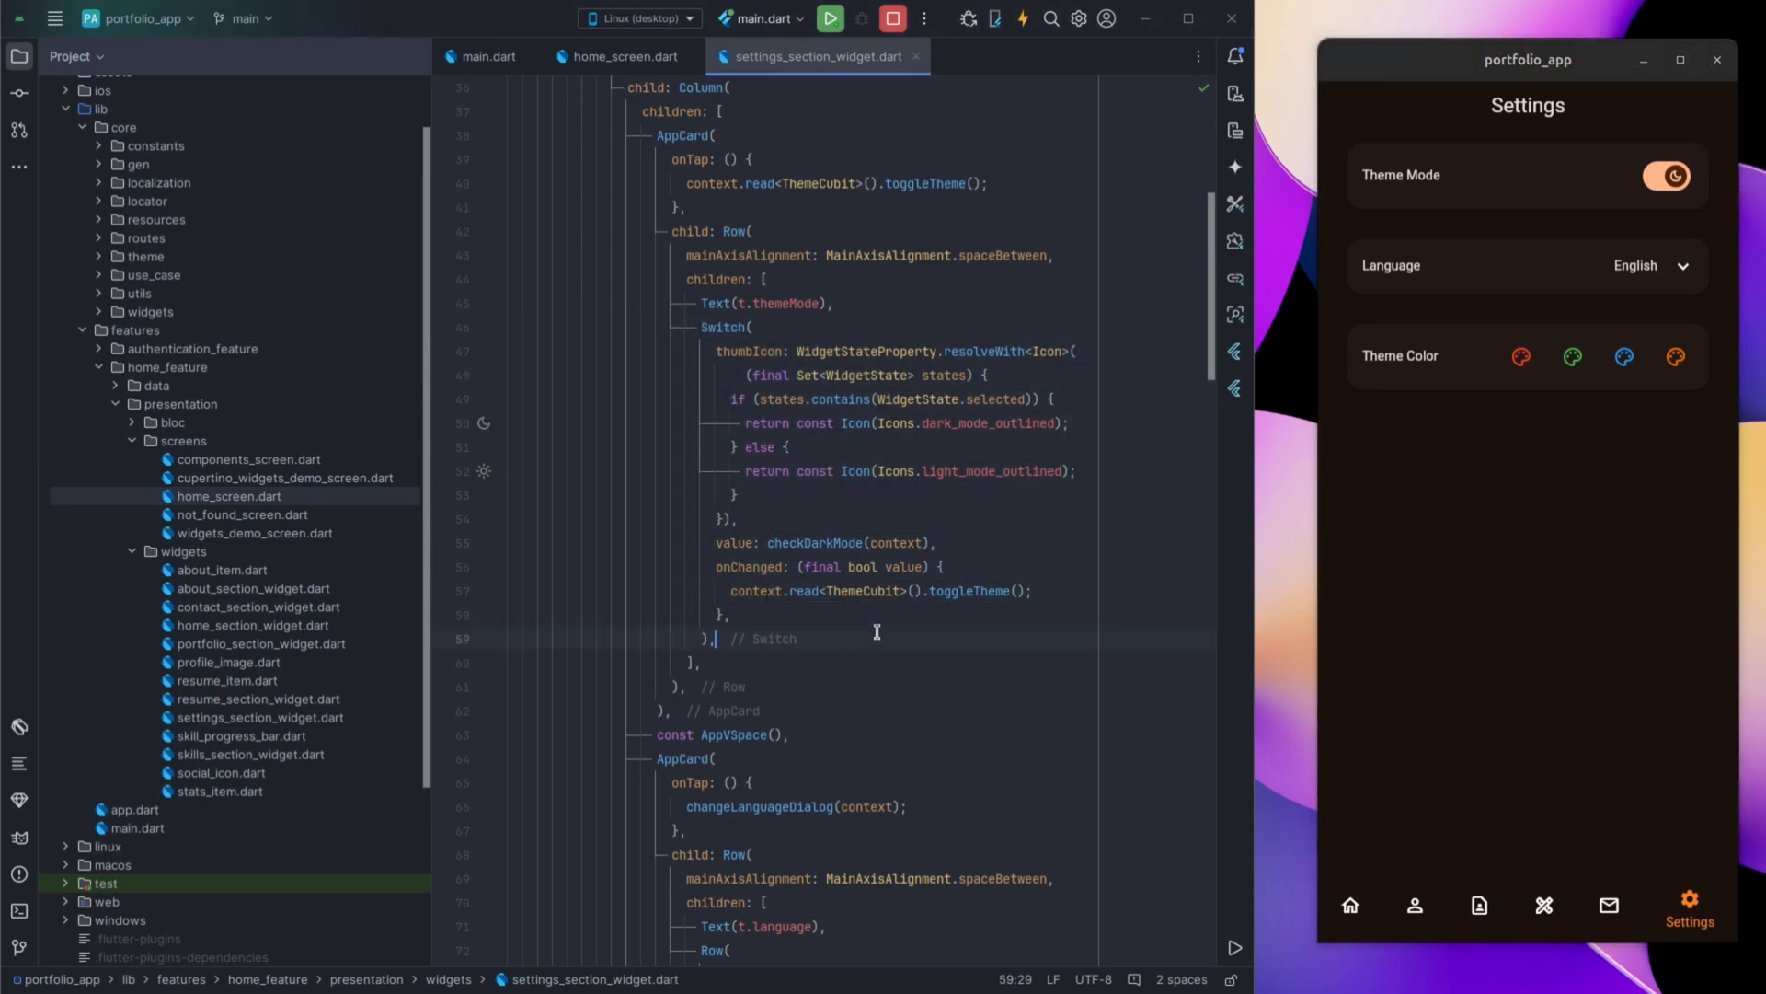
scroll(down, 3)
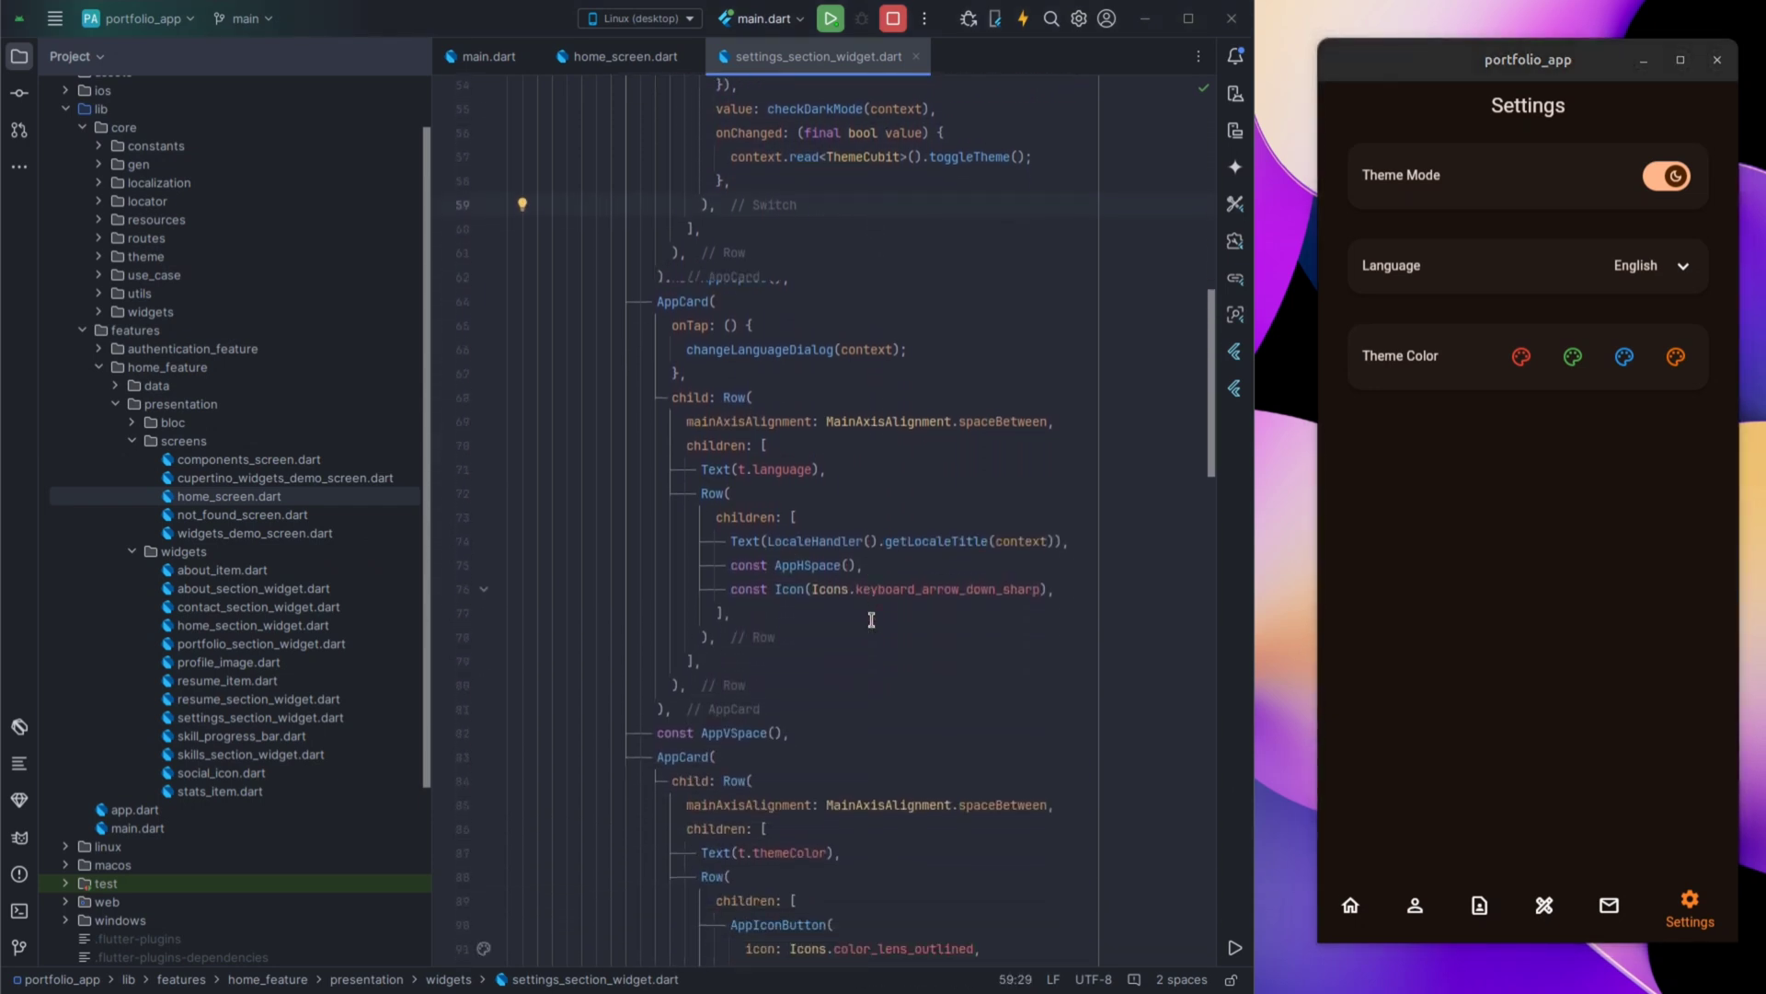
scroll(down, 3)
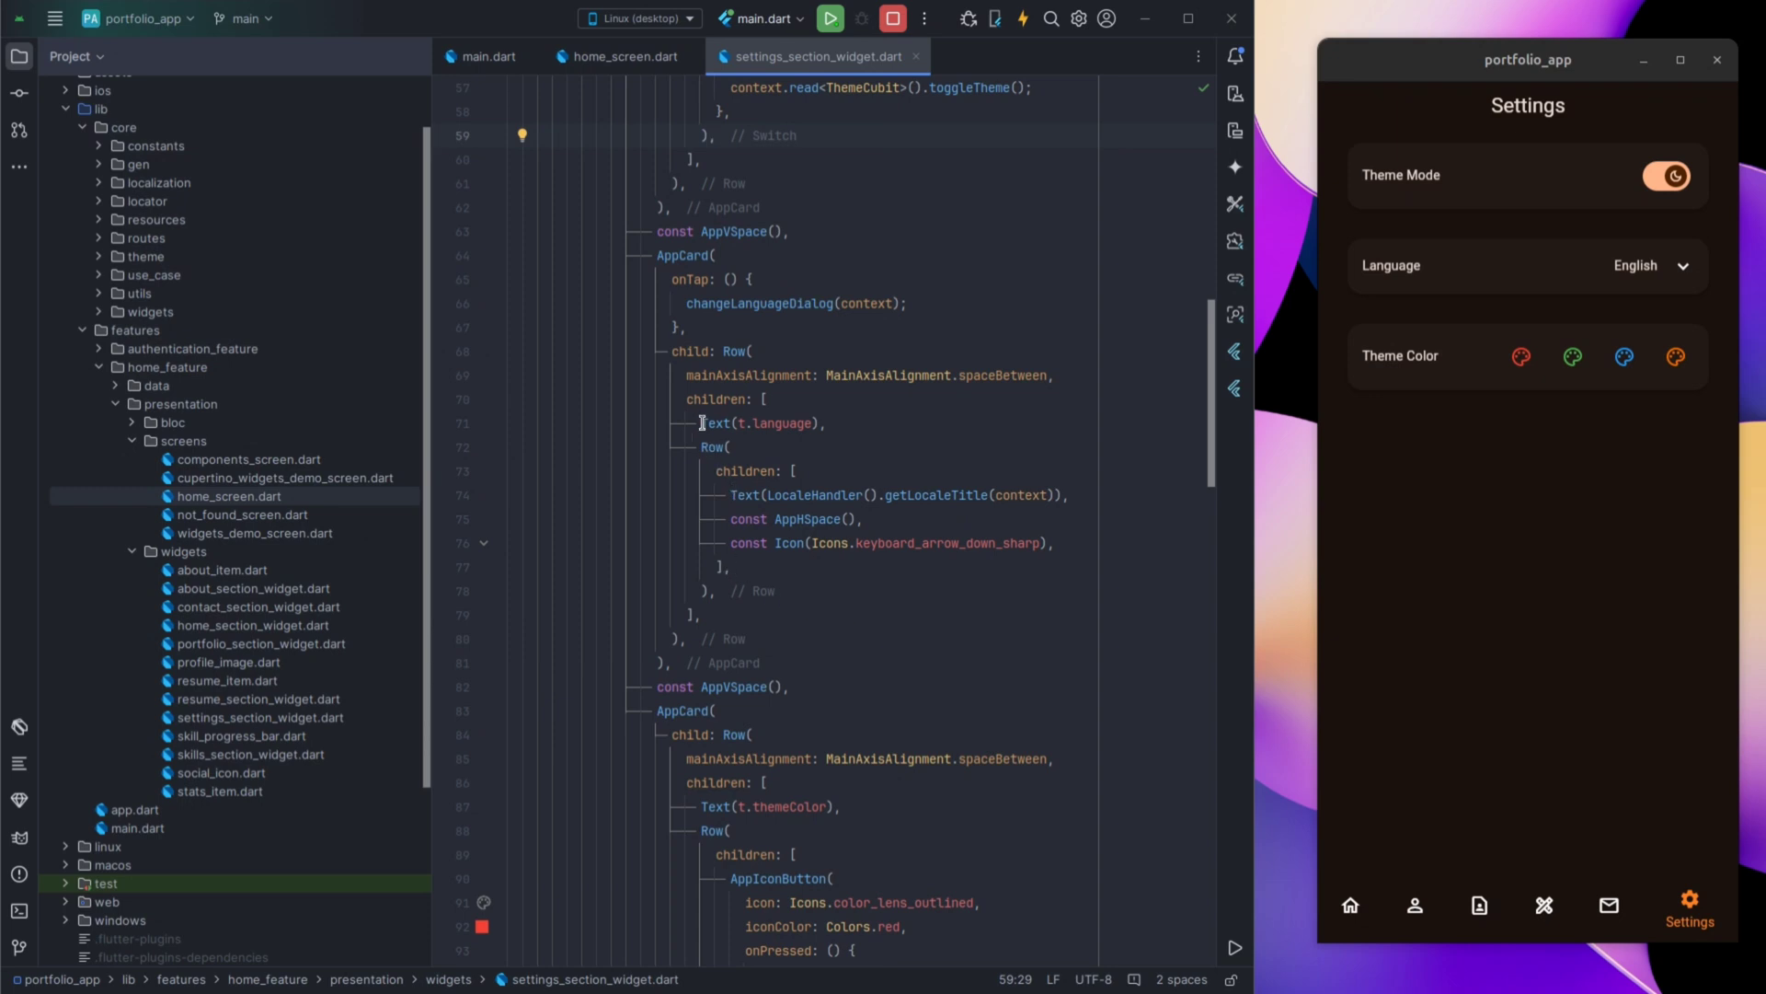
scroll(down, 3)
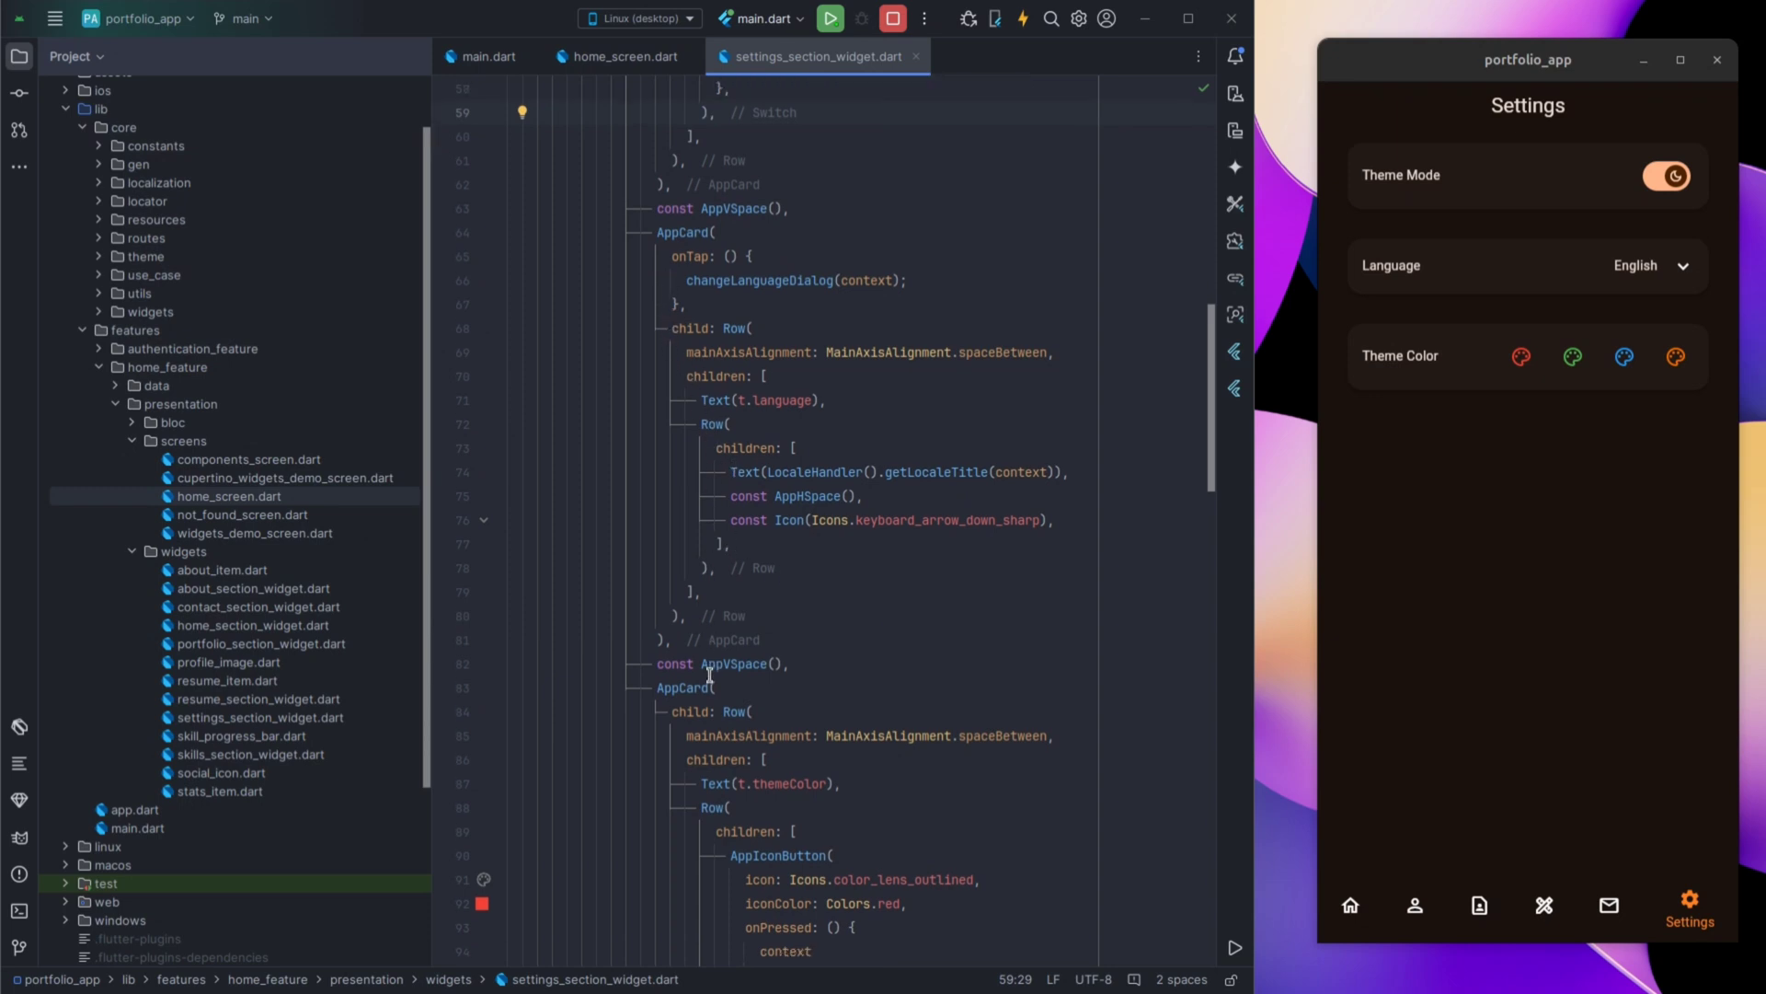
scroll(down, 3)
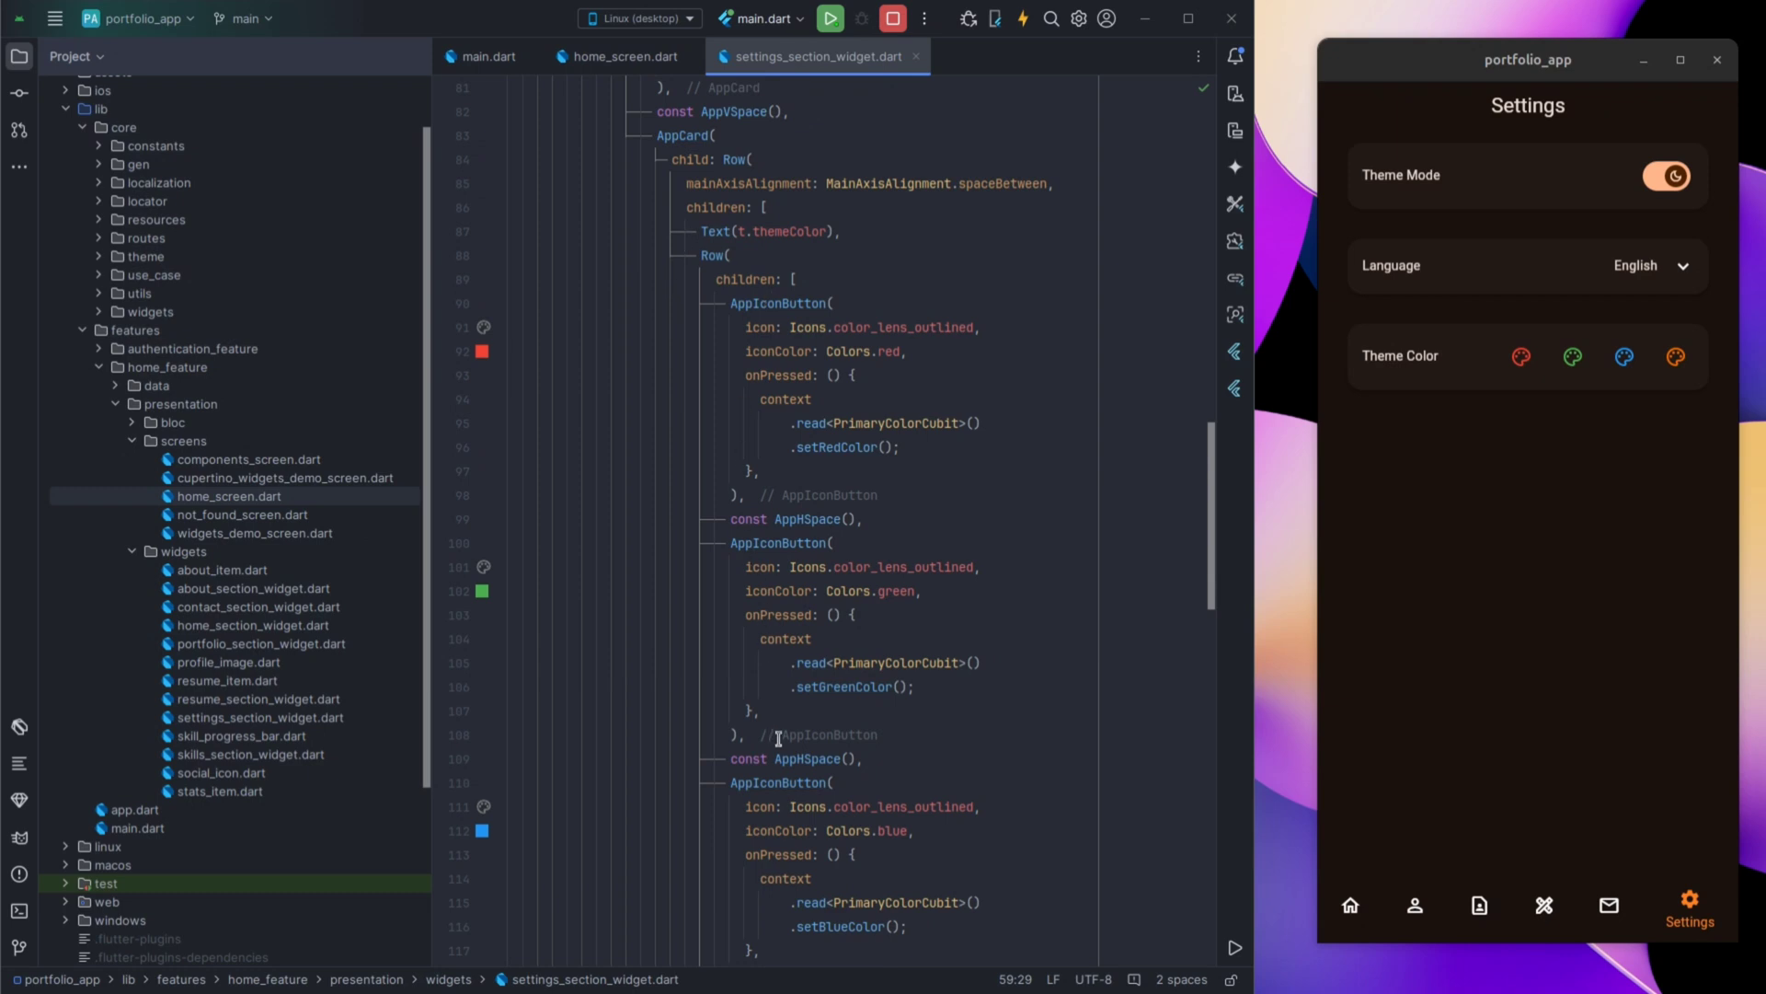
scroll(down, 3)
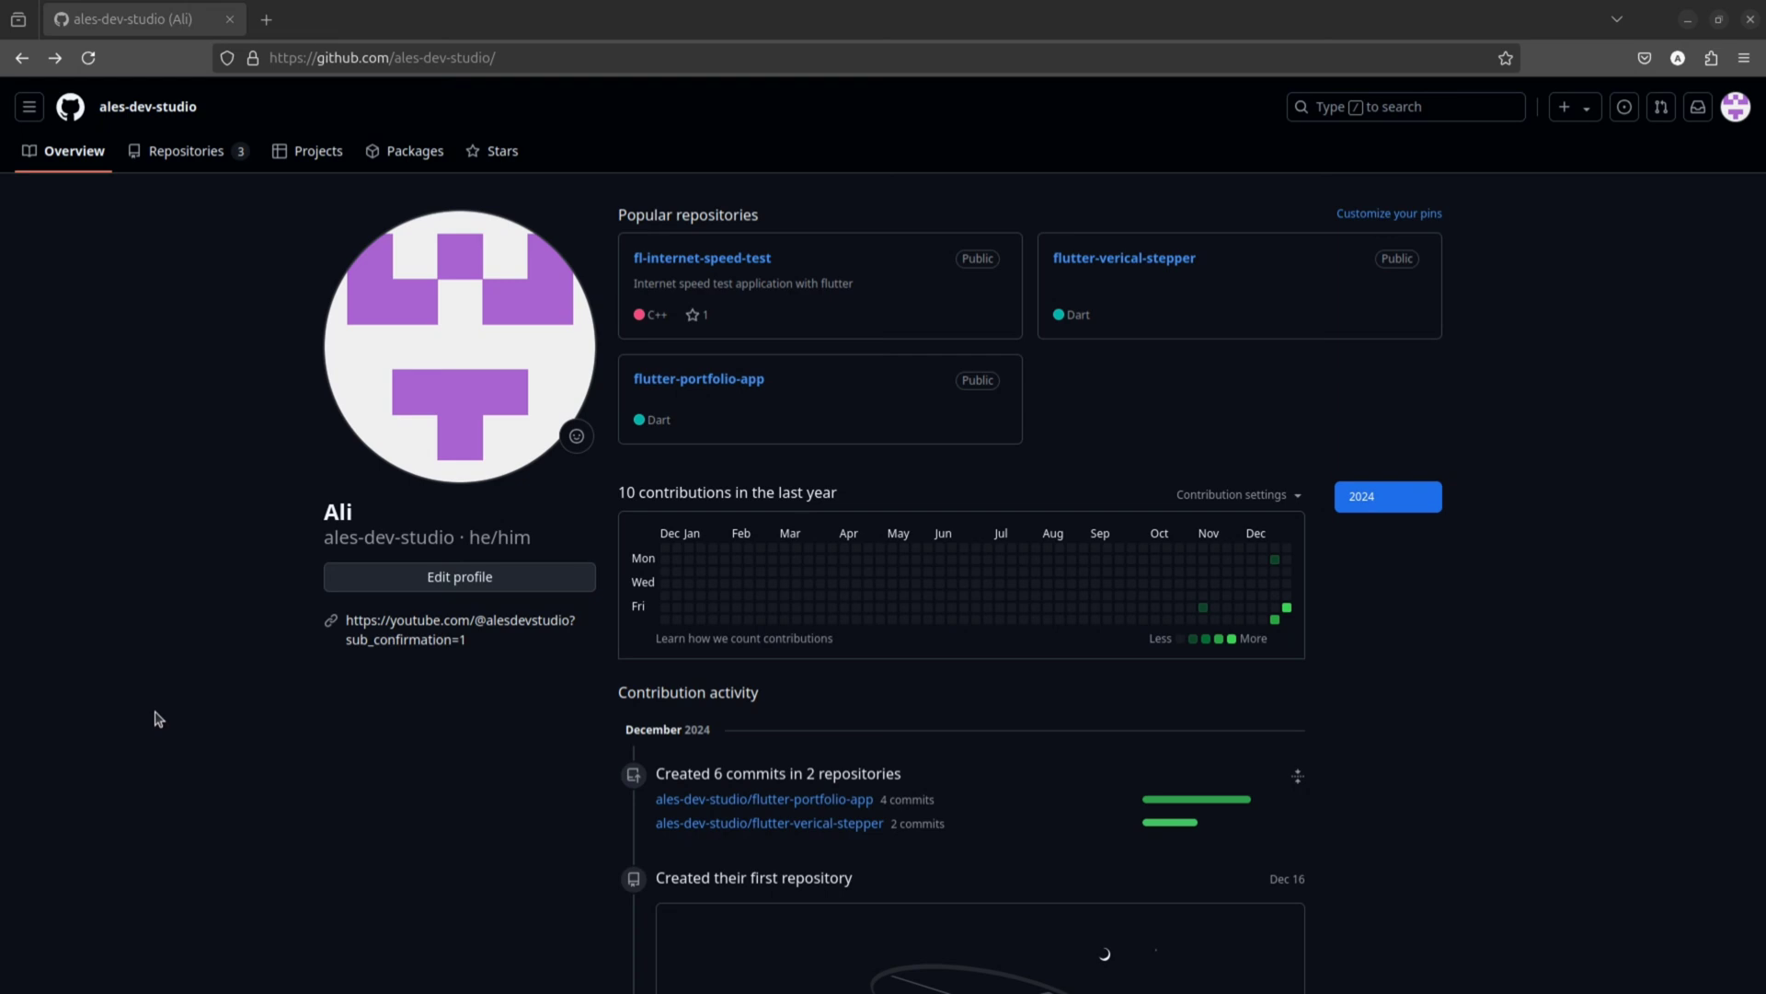
mouse_move(215, 291)
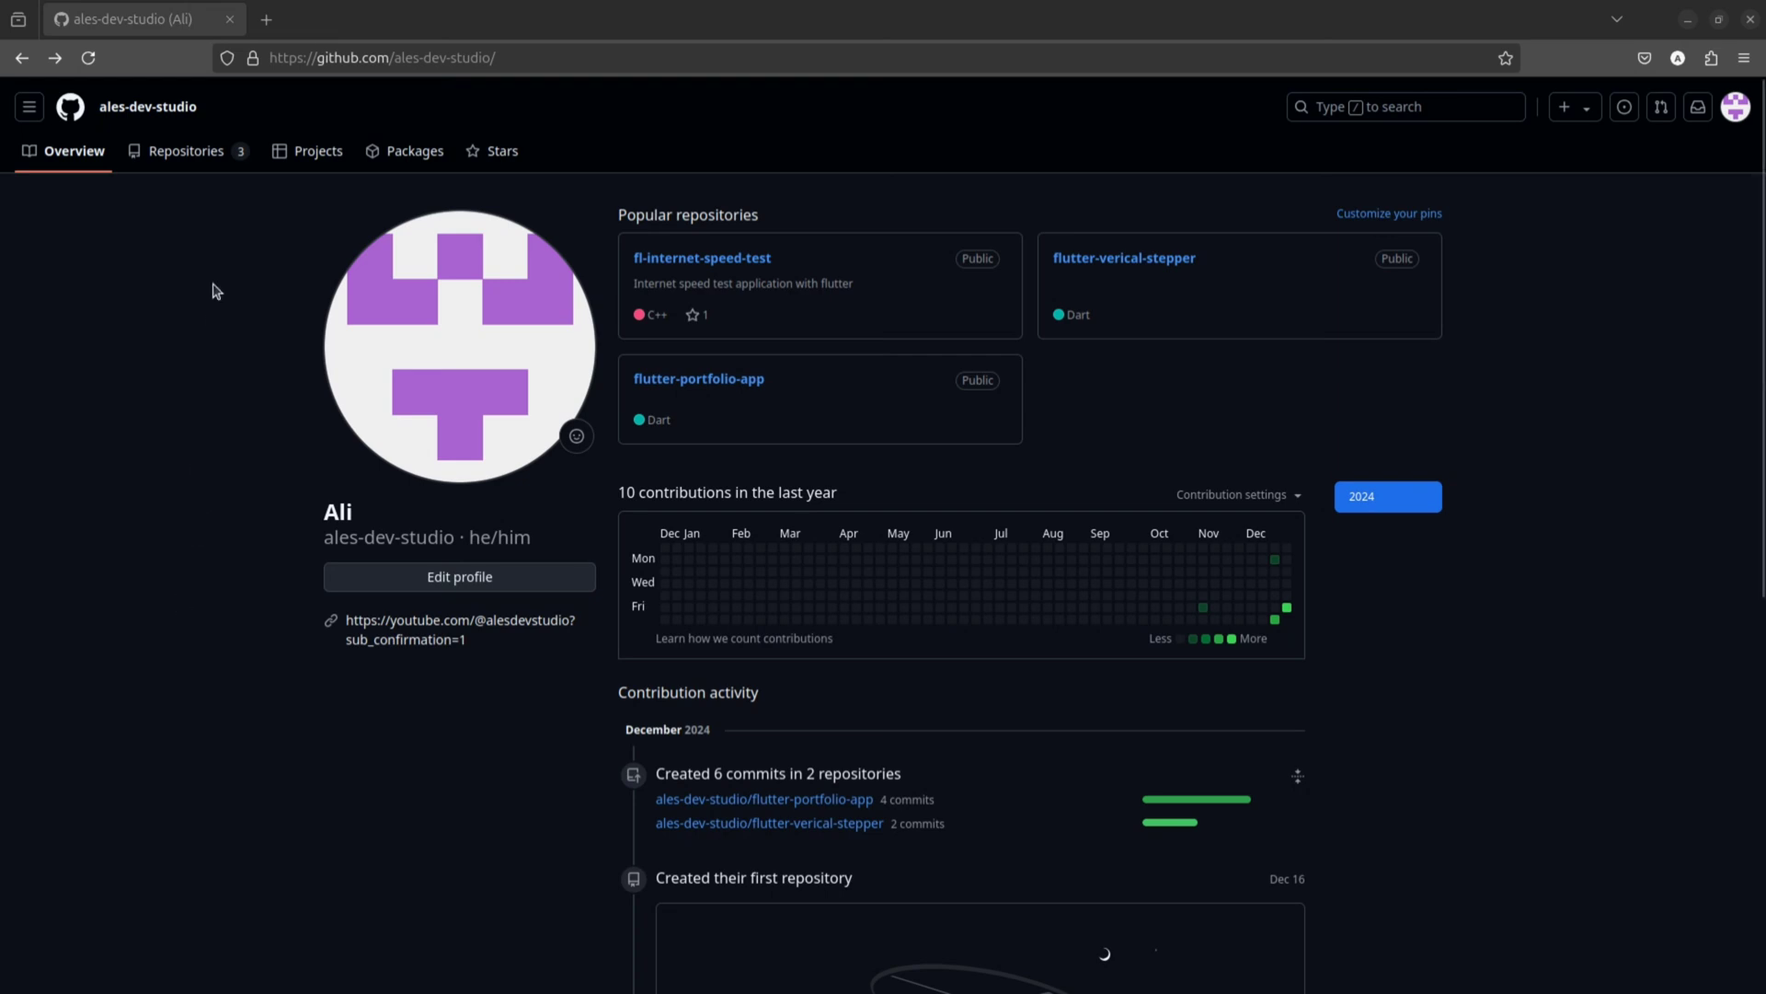
mouse_move(362, 111)
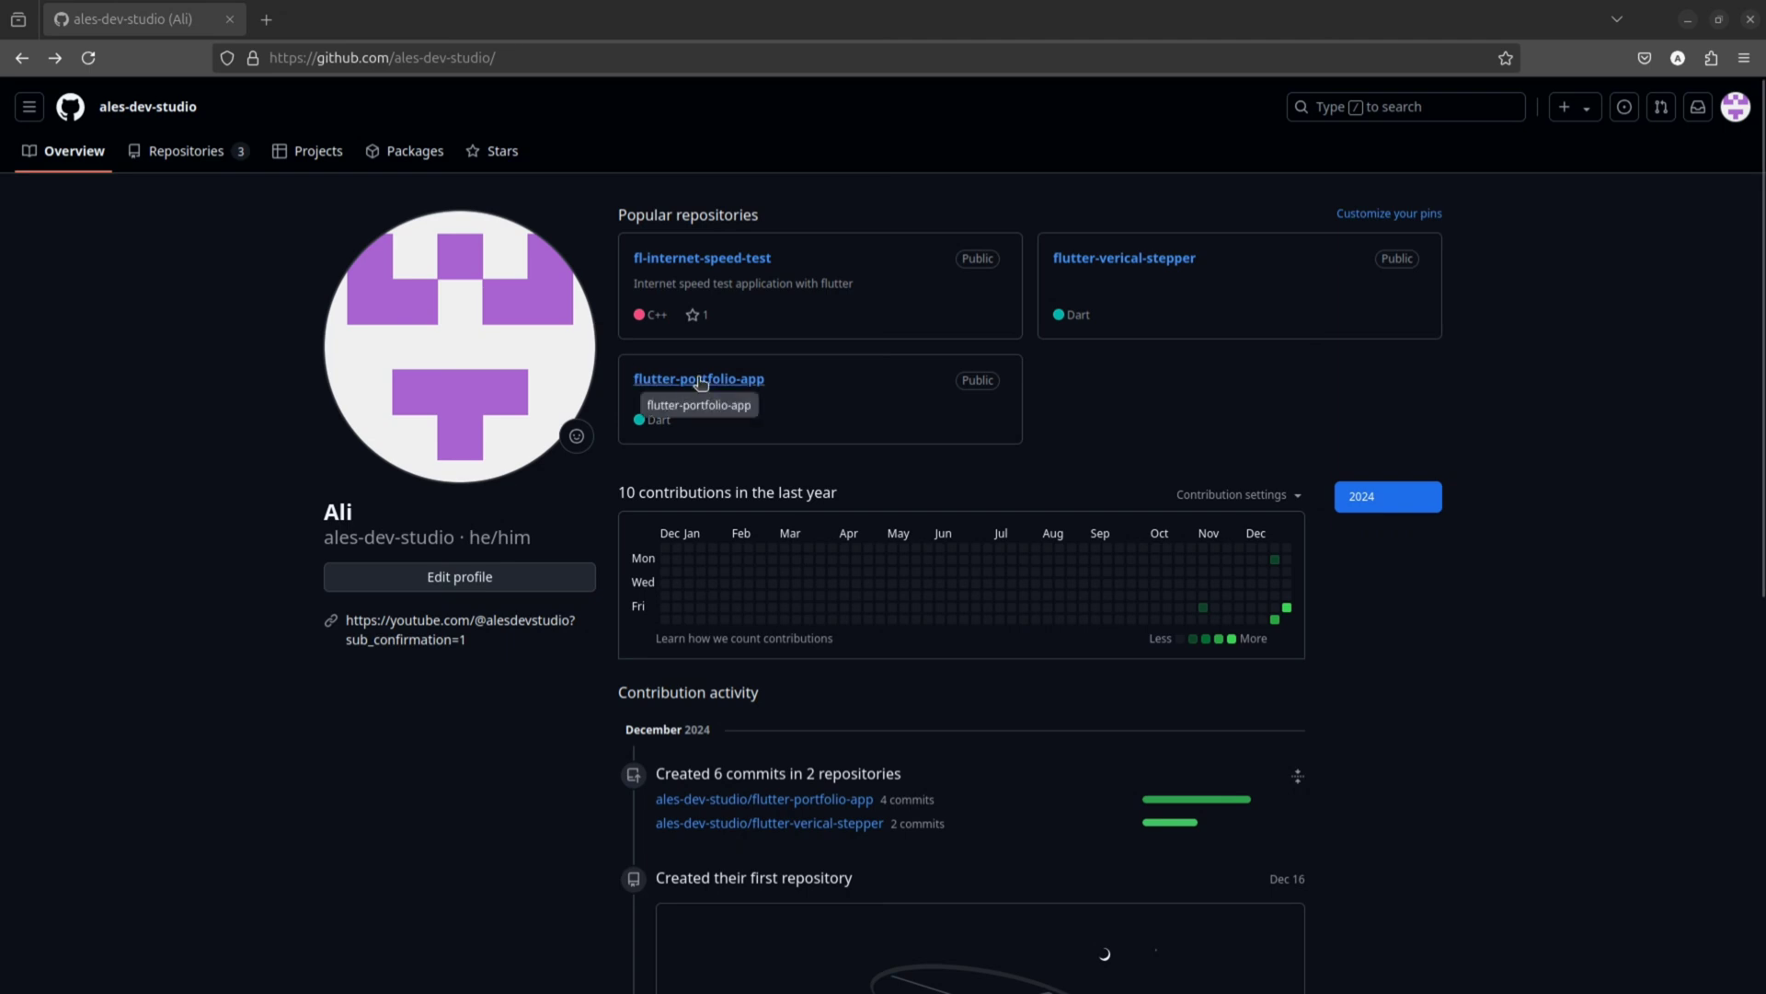
Select flutter-portfolio-app among the popular repositories on the ales-dev-studio profile.
click(699, 377)
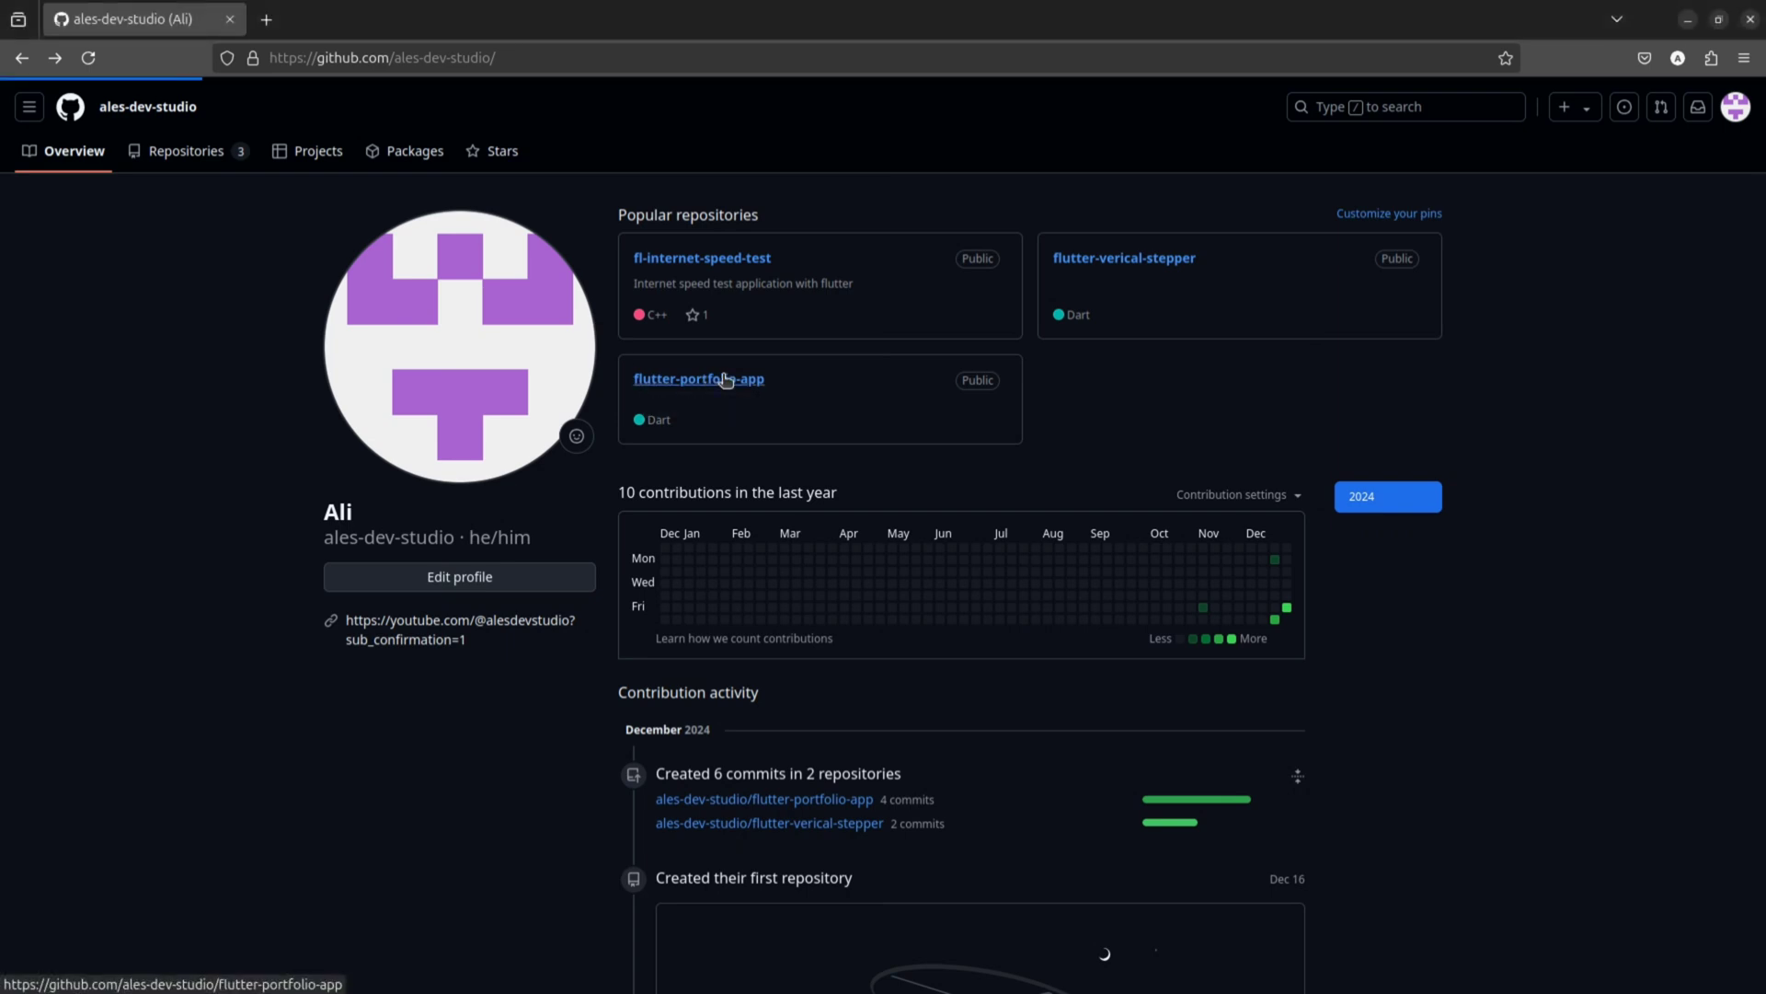
Open flutter-portfolio-app and scroll its README to the demo image and installation steps.
click(699, 377)
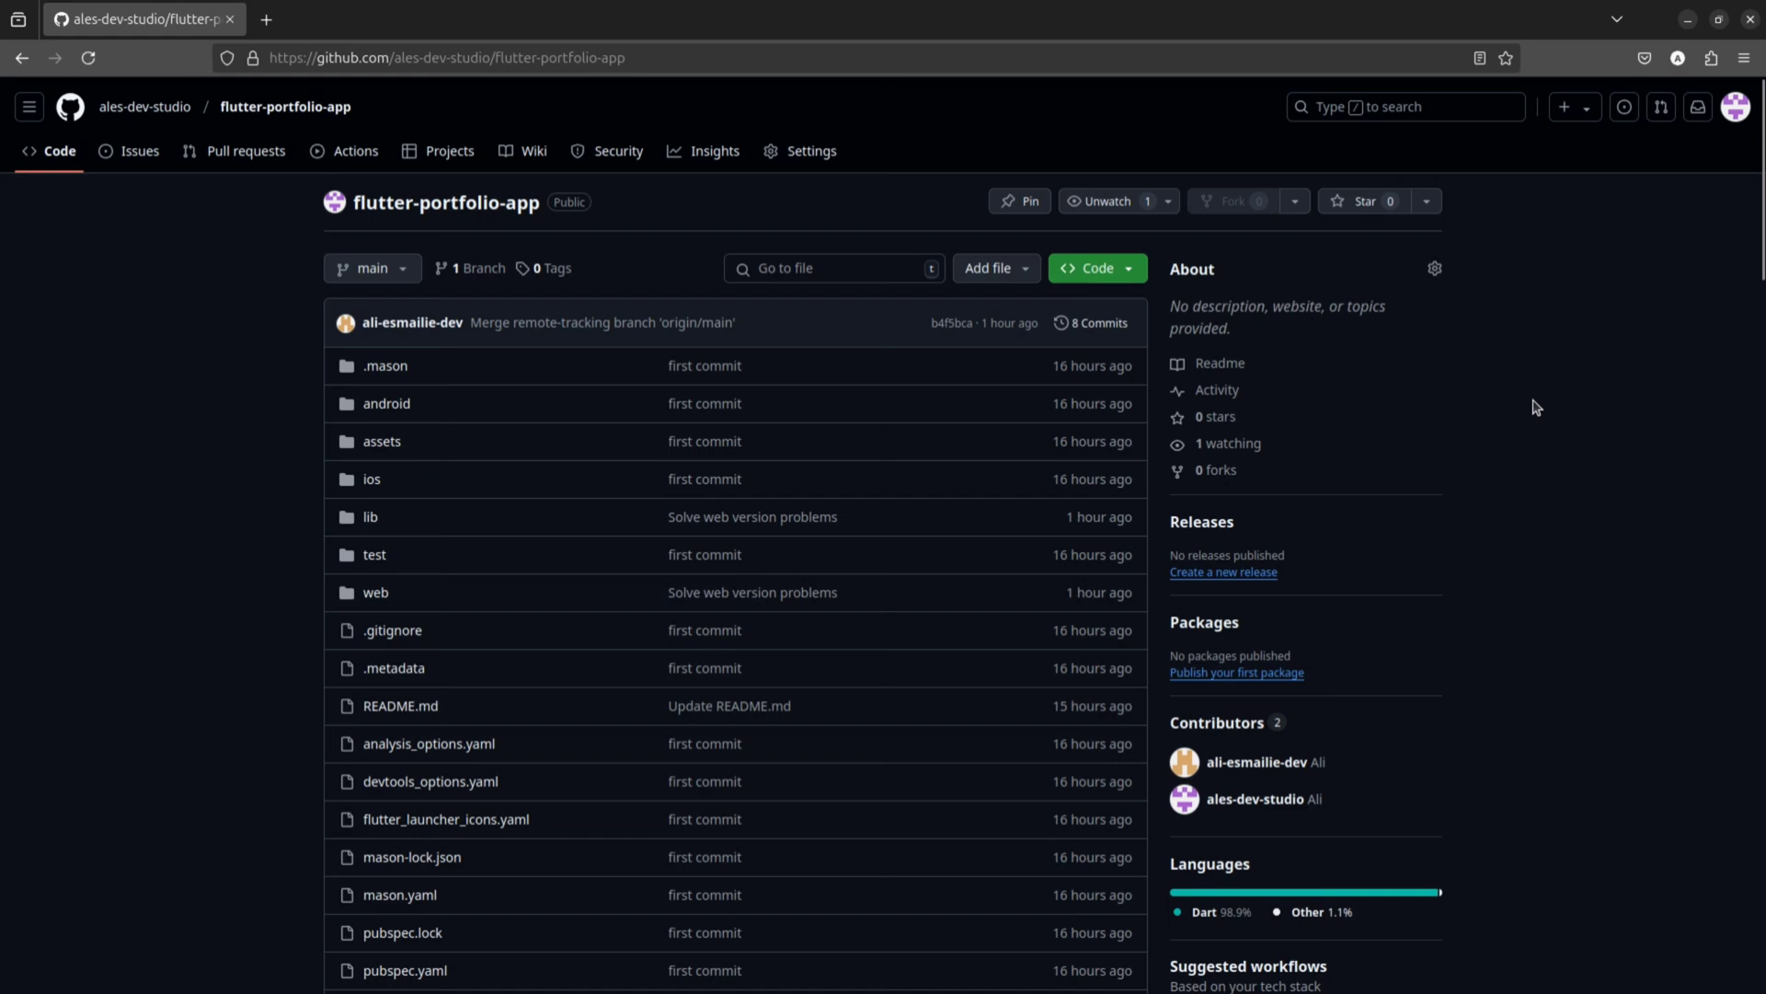
scroll(down, 3)
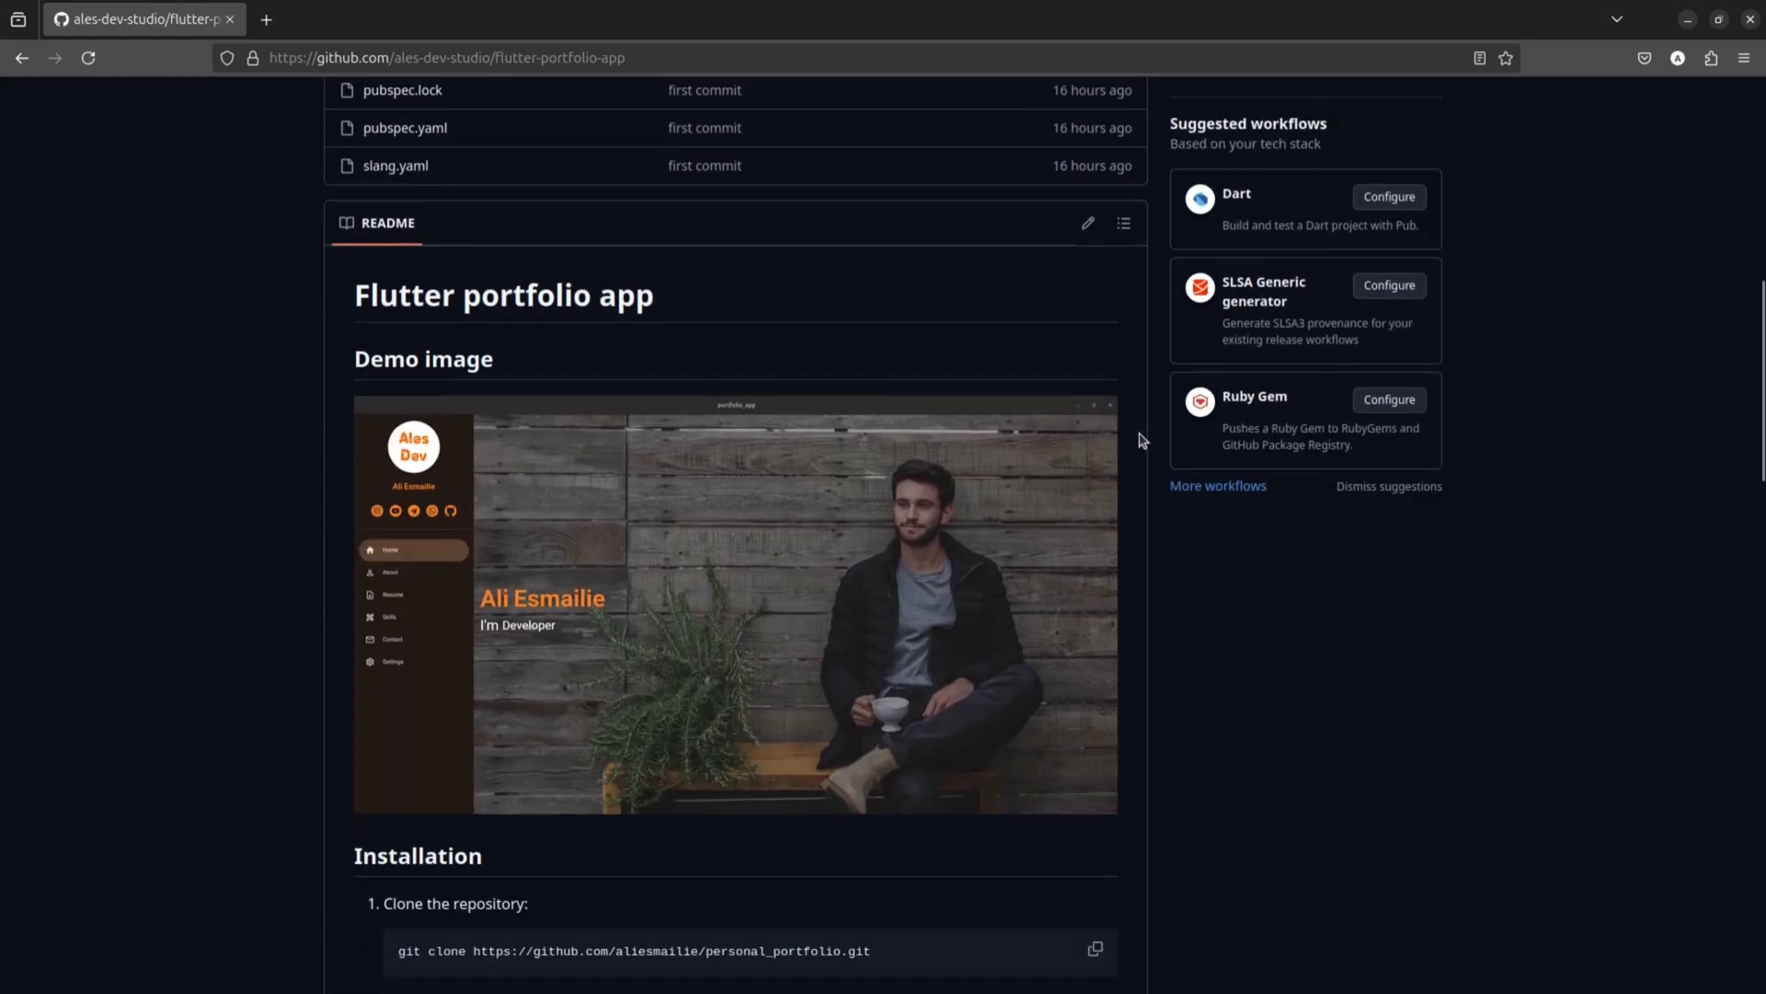
scroll(down, 3)
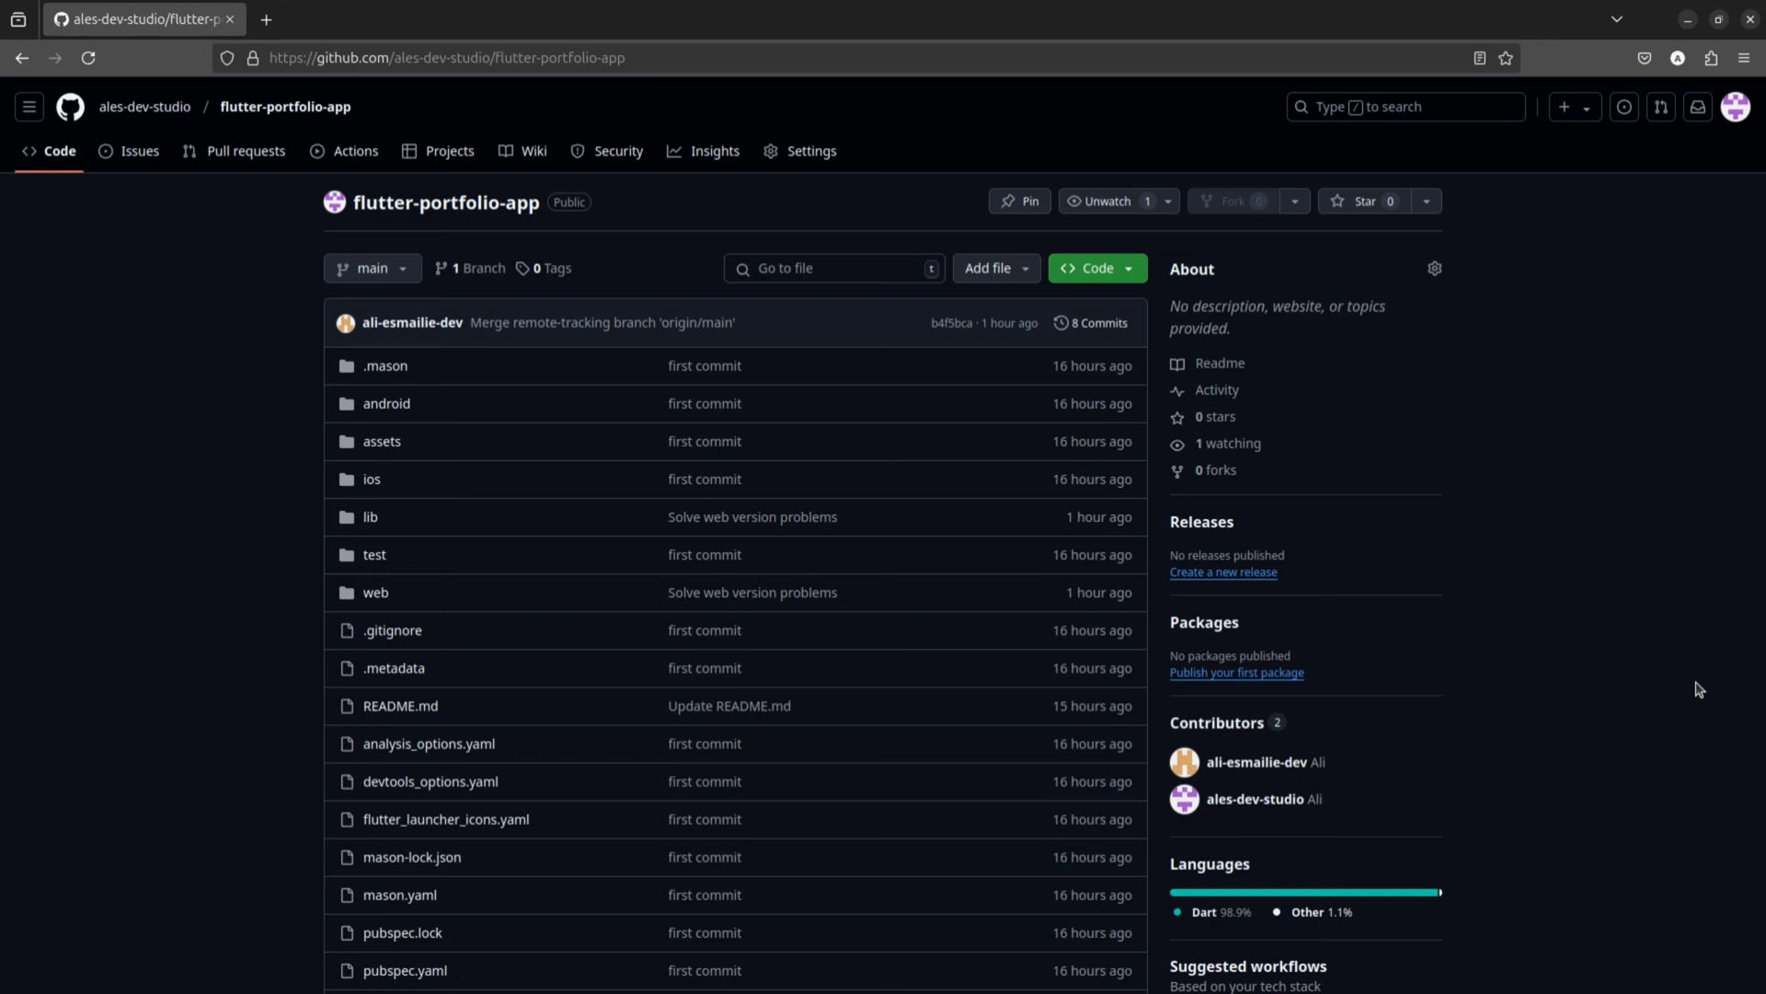
mouse_move(1651, 688)
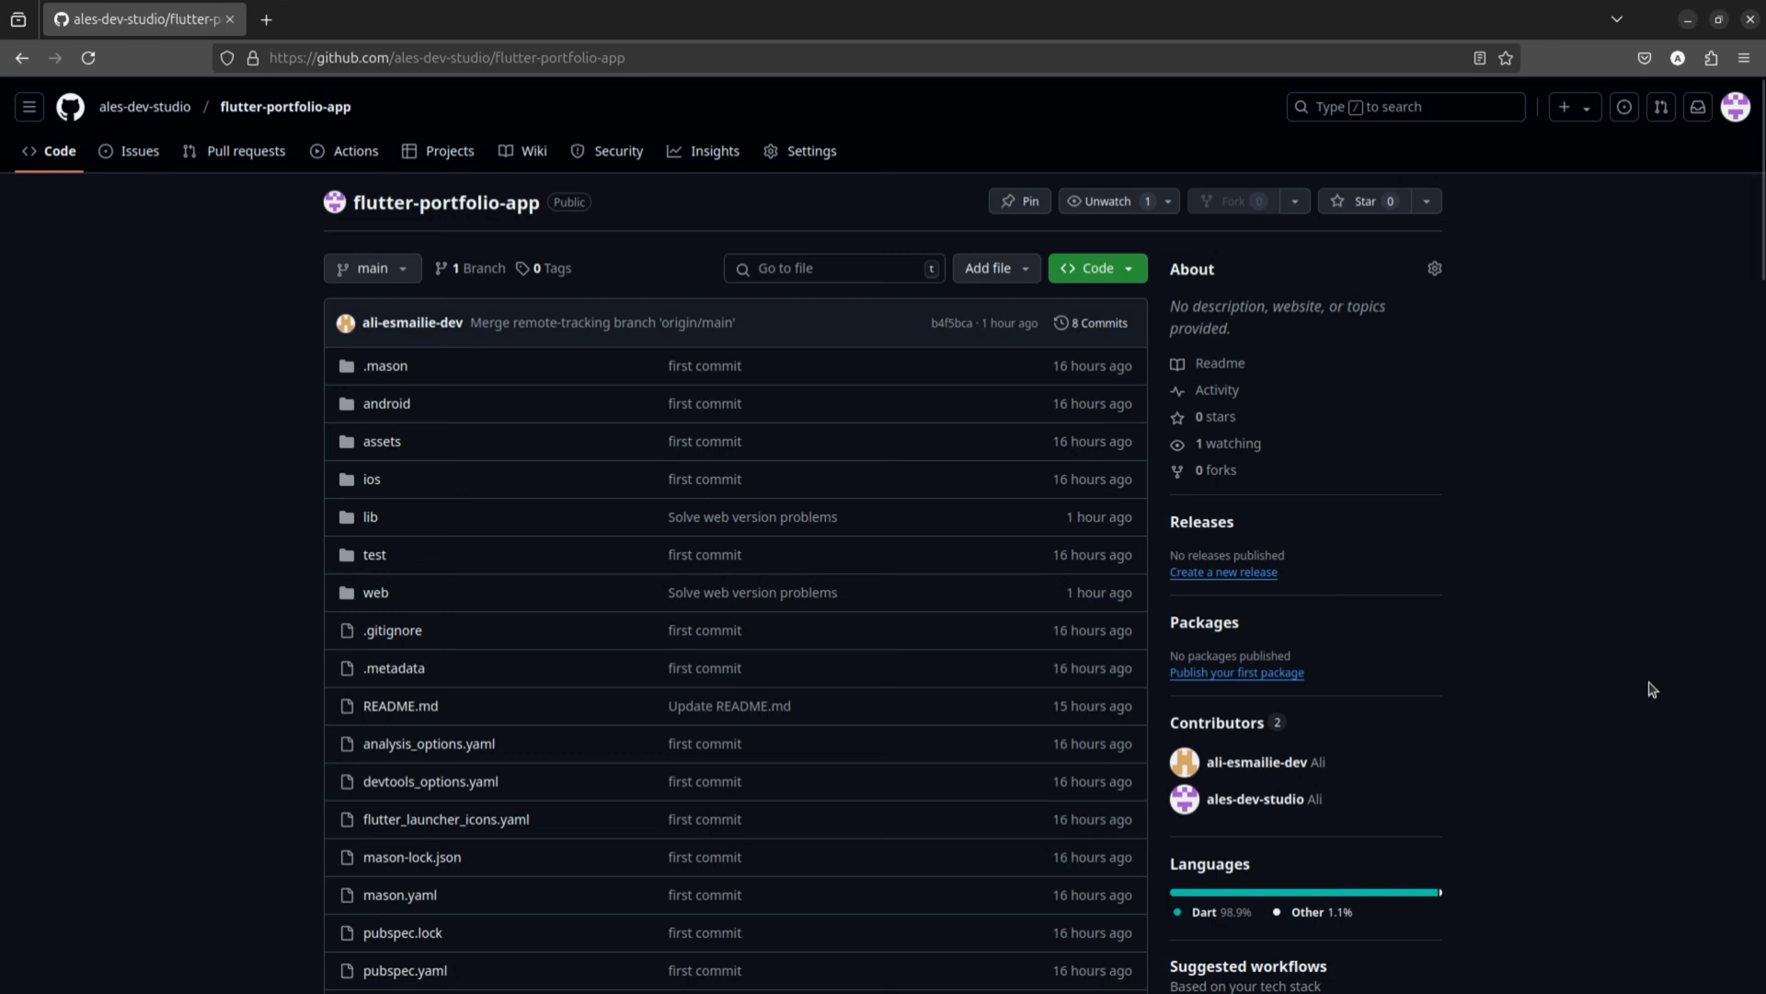
scroll(down, 3)
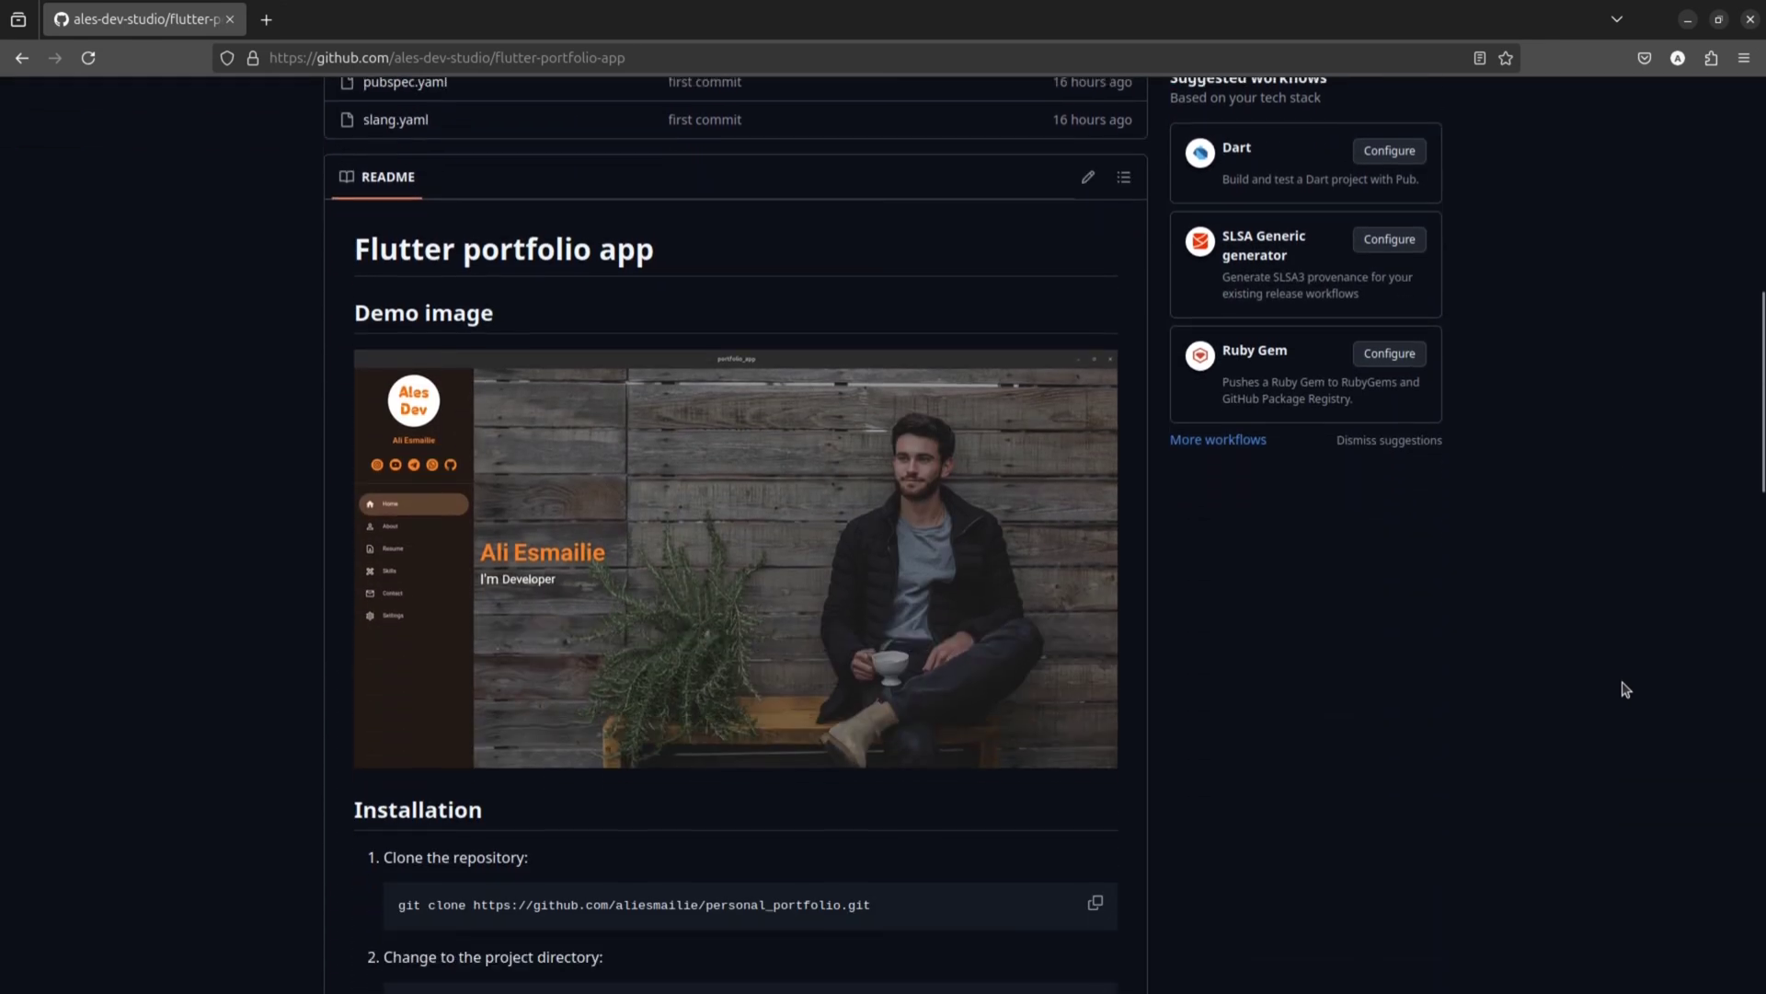